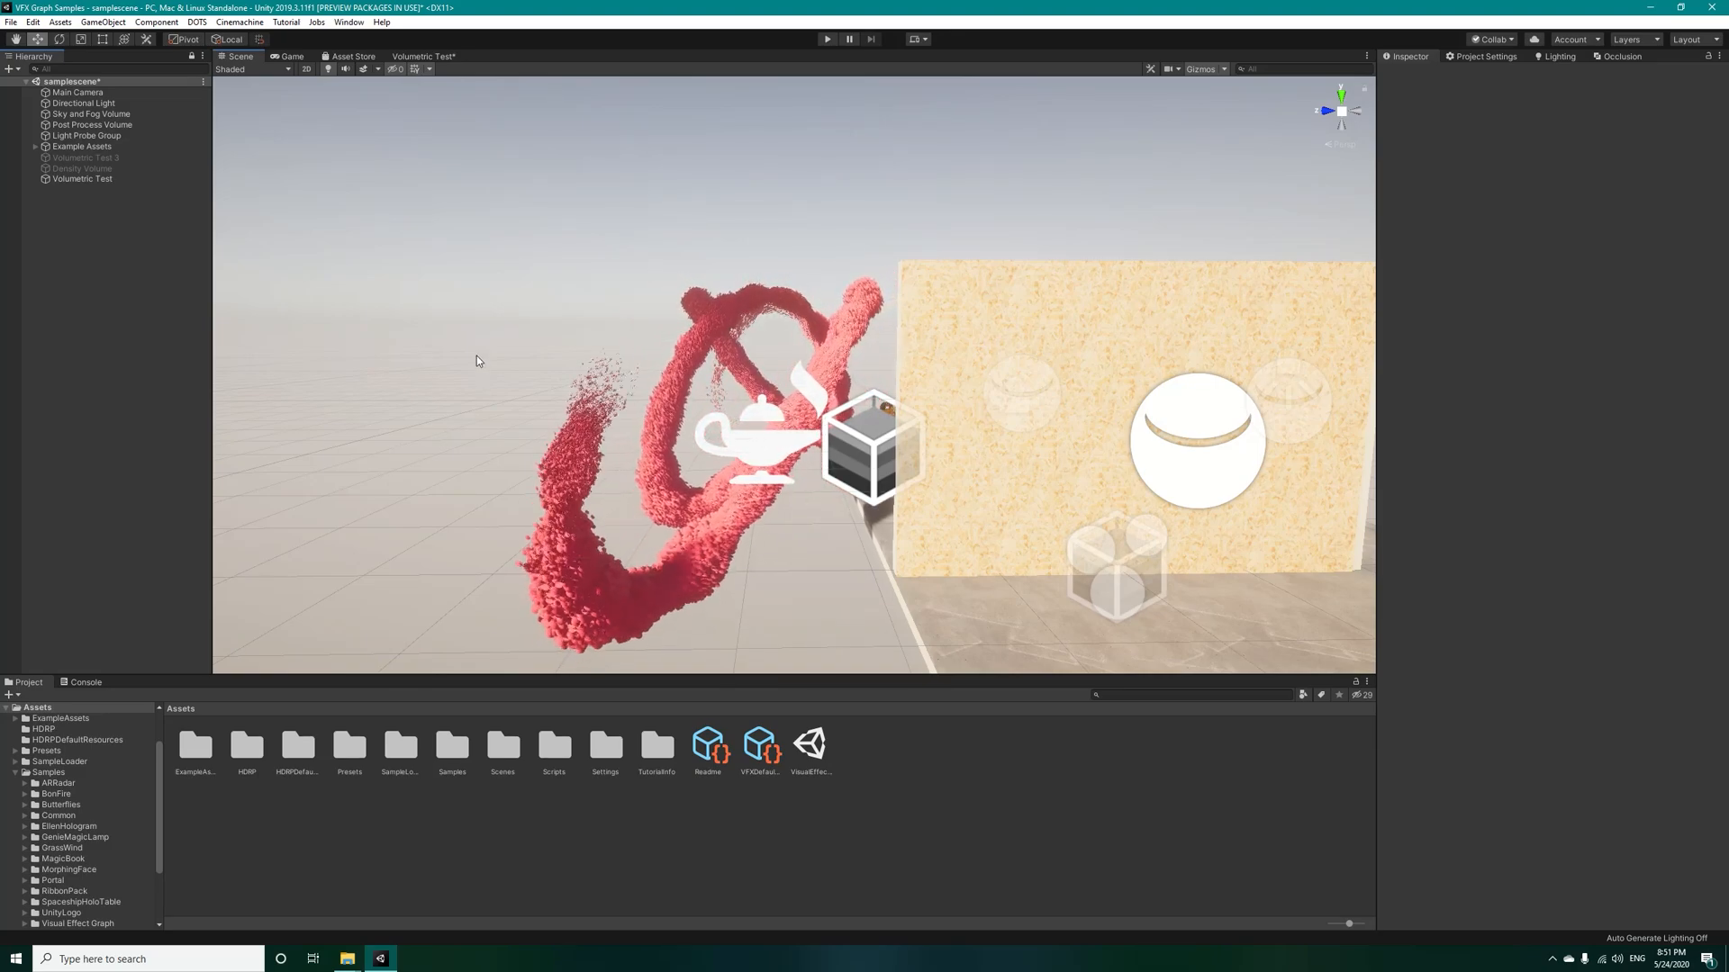
Step: Orbit the Scene view around the pale volumetric trail, then open the Volumetric Test graph
{"action": "left_click_drag", "start_coordinate": [476, 360], "coordinate": [642, 406]}
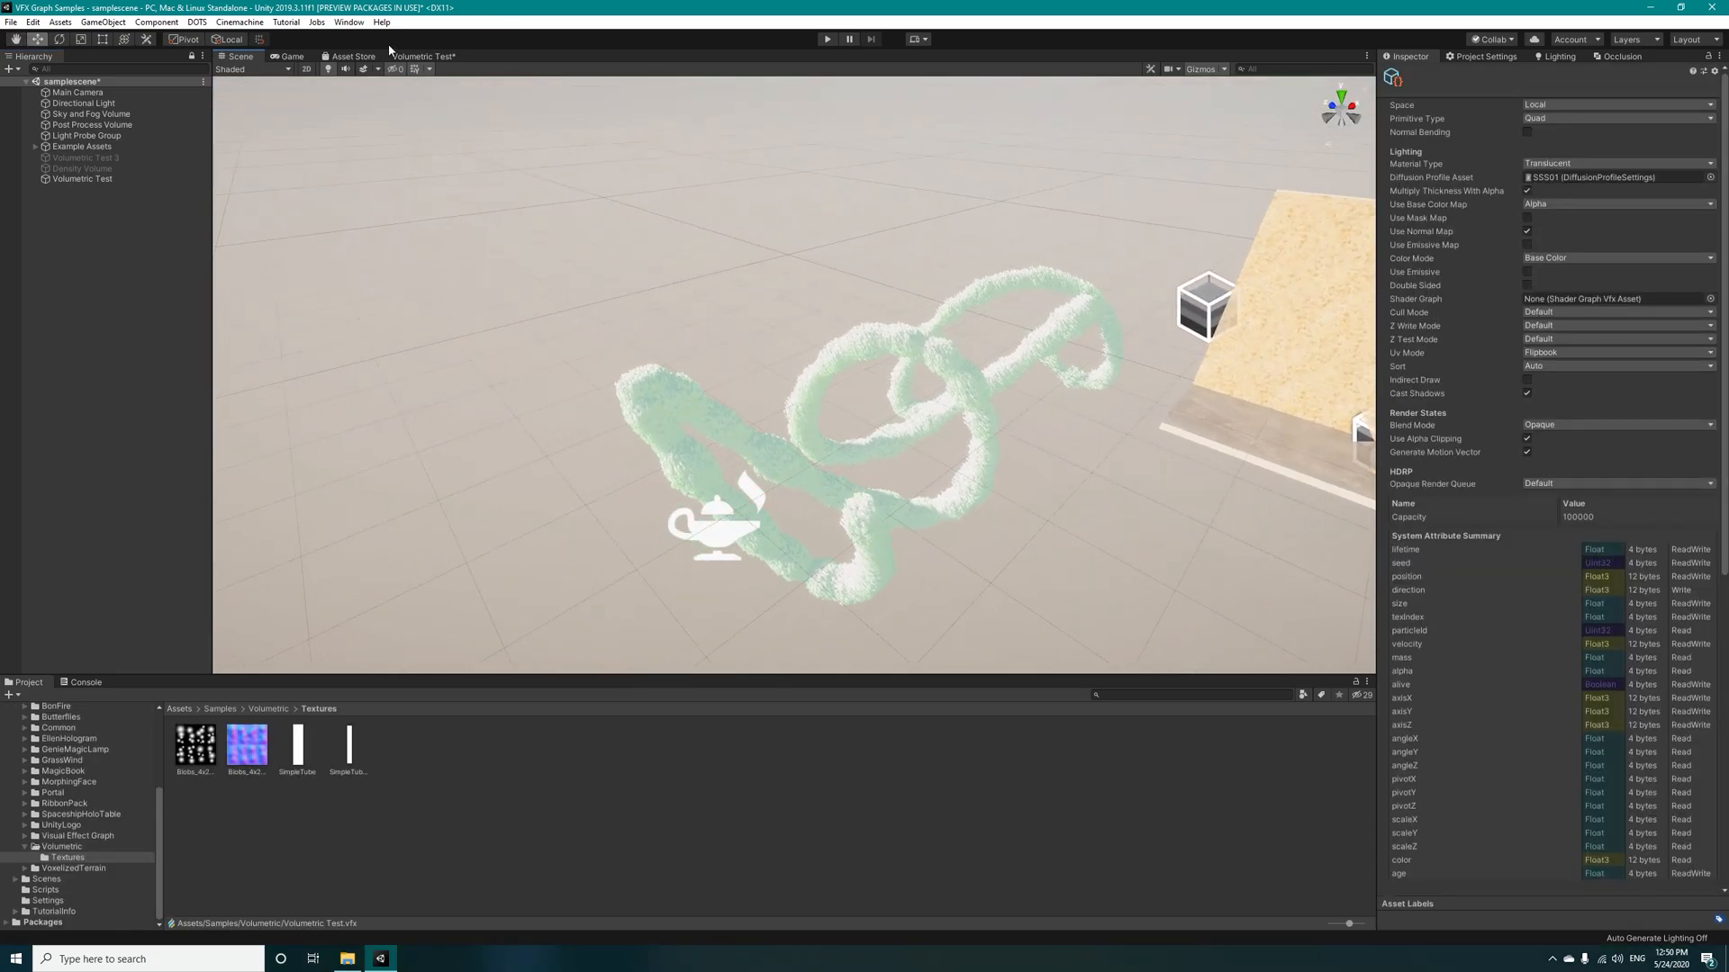
{"action": "left_click", "coordinate": [432, 56]}
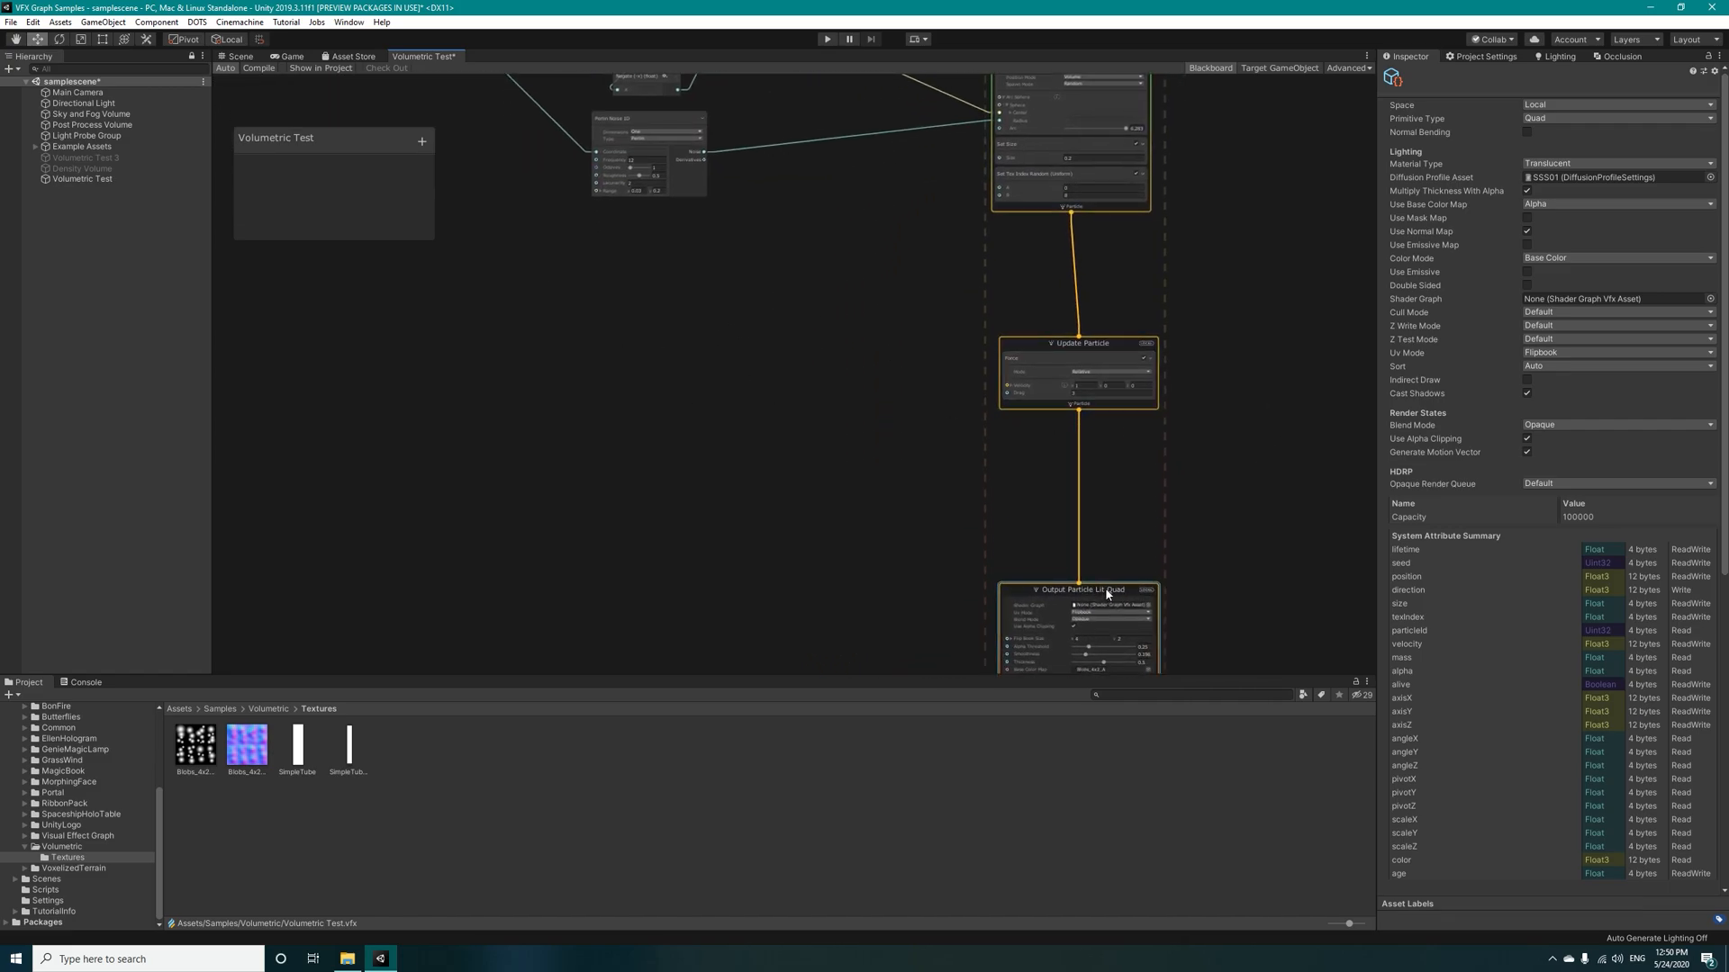
Step: Add a Perlin Curl Noise 3D node with Get Attribute position wired into Coordinate
{"action": "left_click", "coordinate": [1072, 342]}
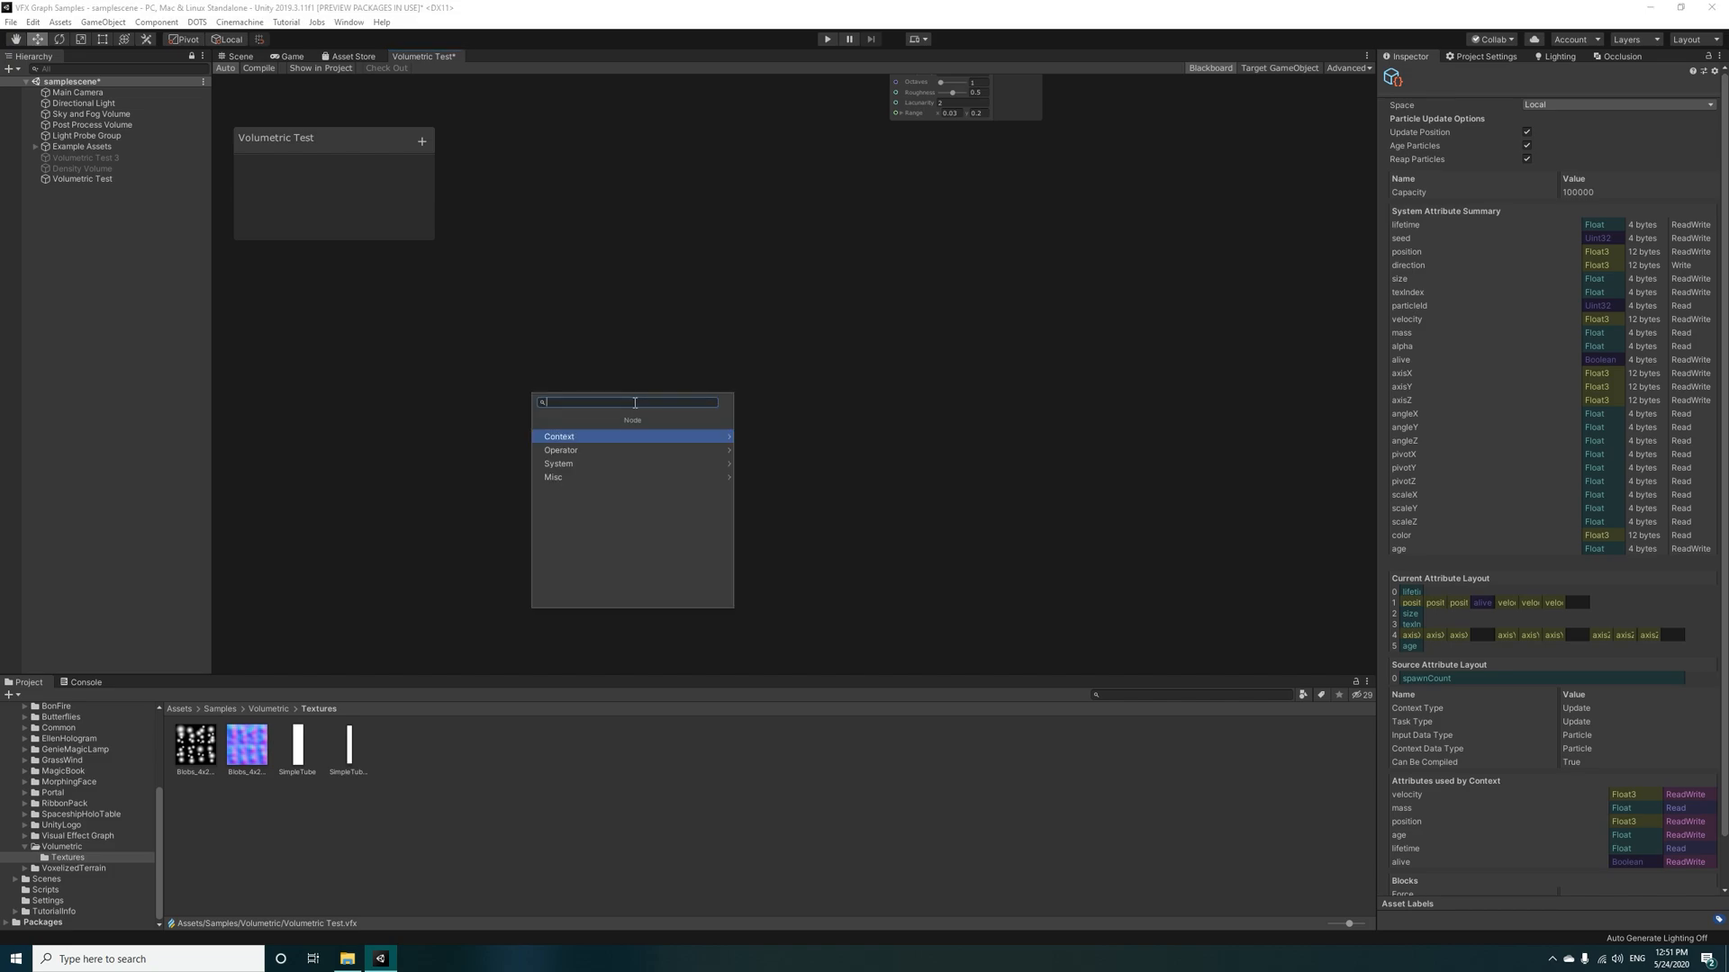
{"action": "type", "text": "curl"}
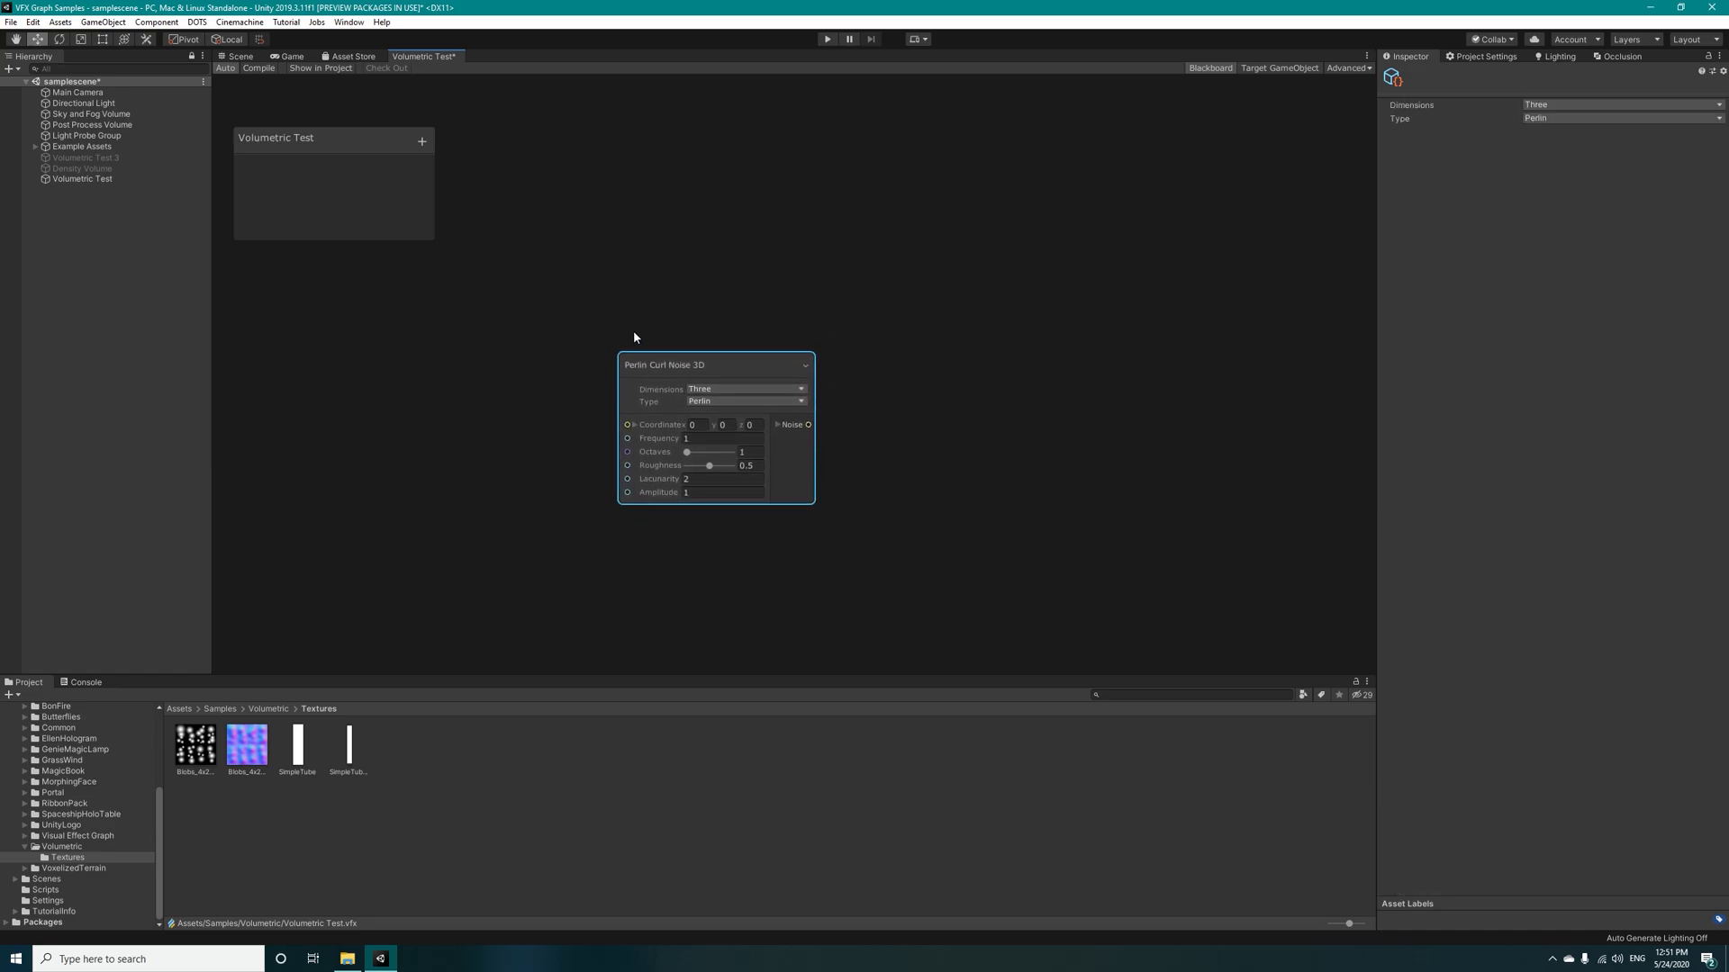
{"action": "mouse_move", "coordinate": [627, 361]}
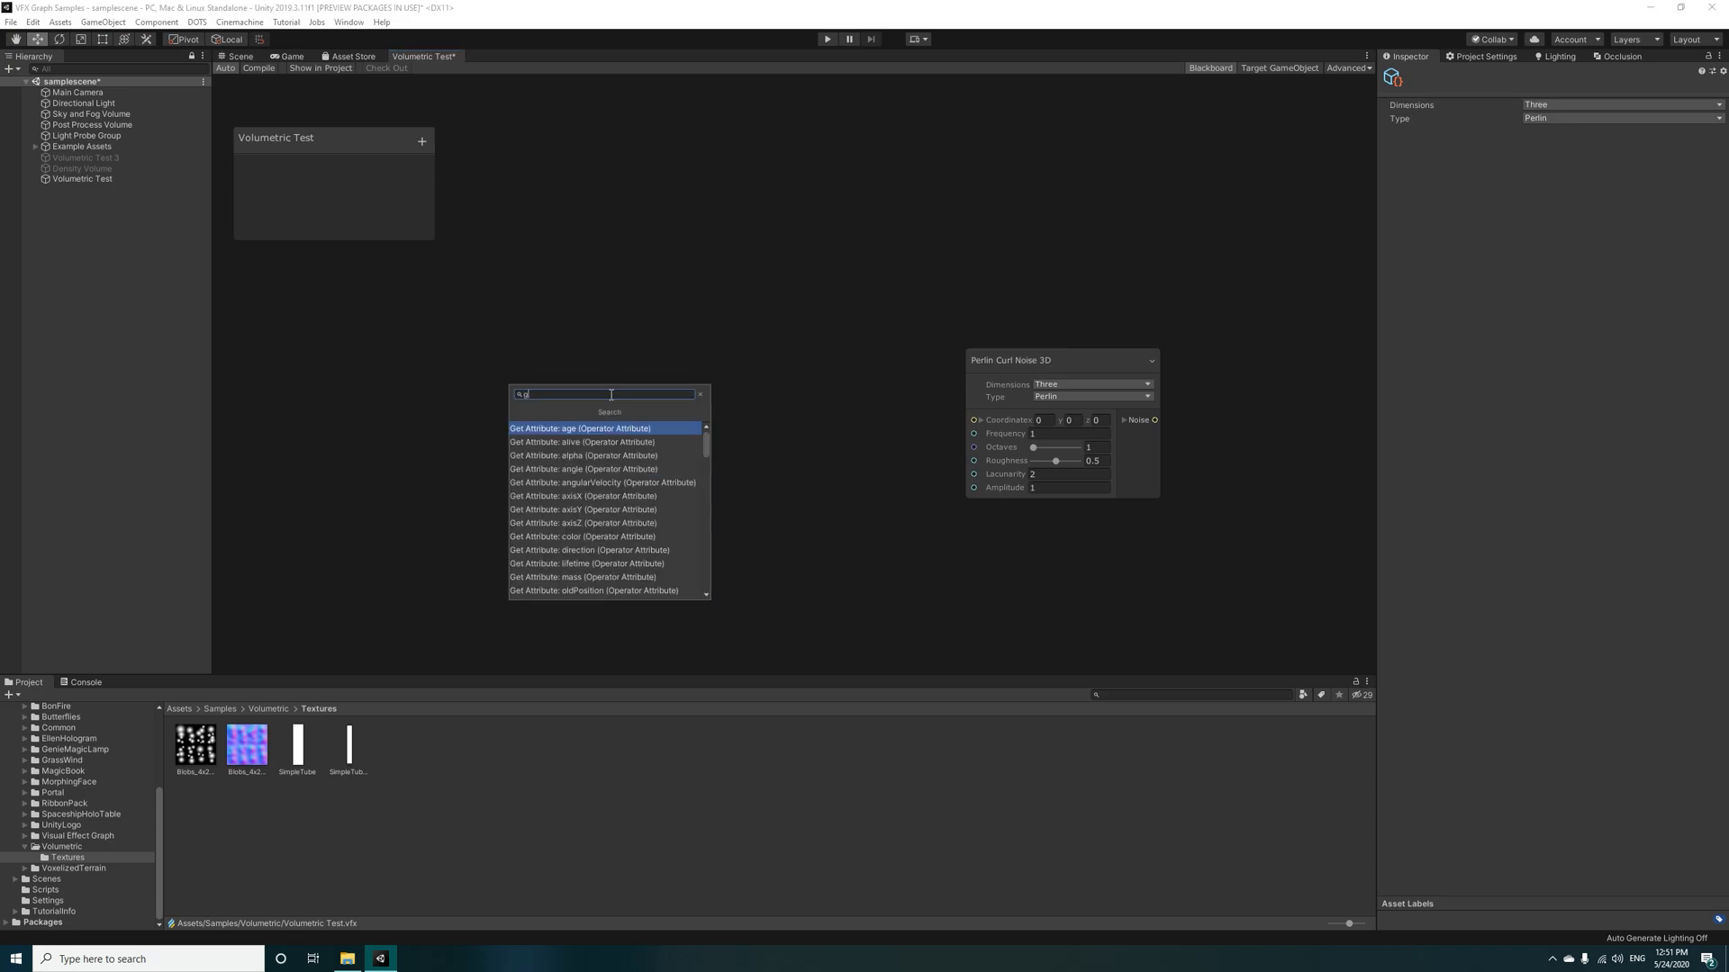
{"action": "type", "text": "get pos"}
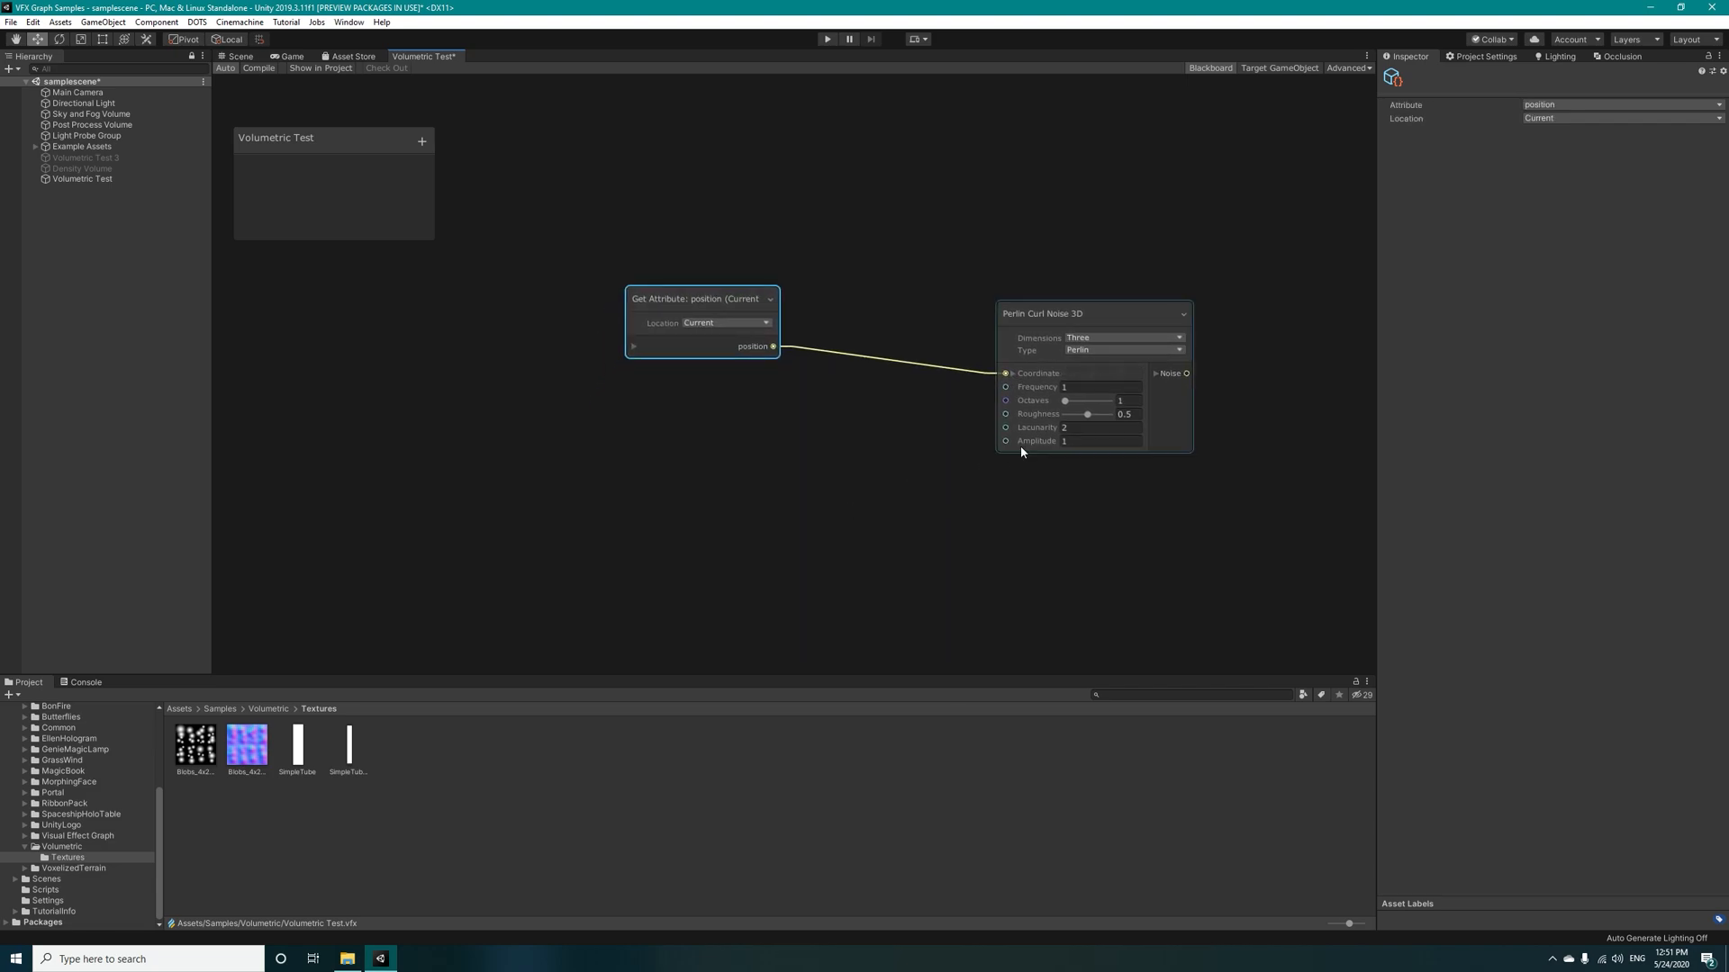
Step: Add a Get Attribute age node and feed it into a new Sample Curve's Time
{"action": "right_click", "coordinate": [668, 473]}
{"action": "type", "text": "a"}
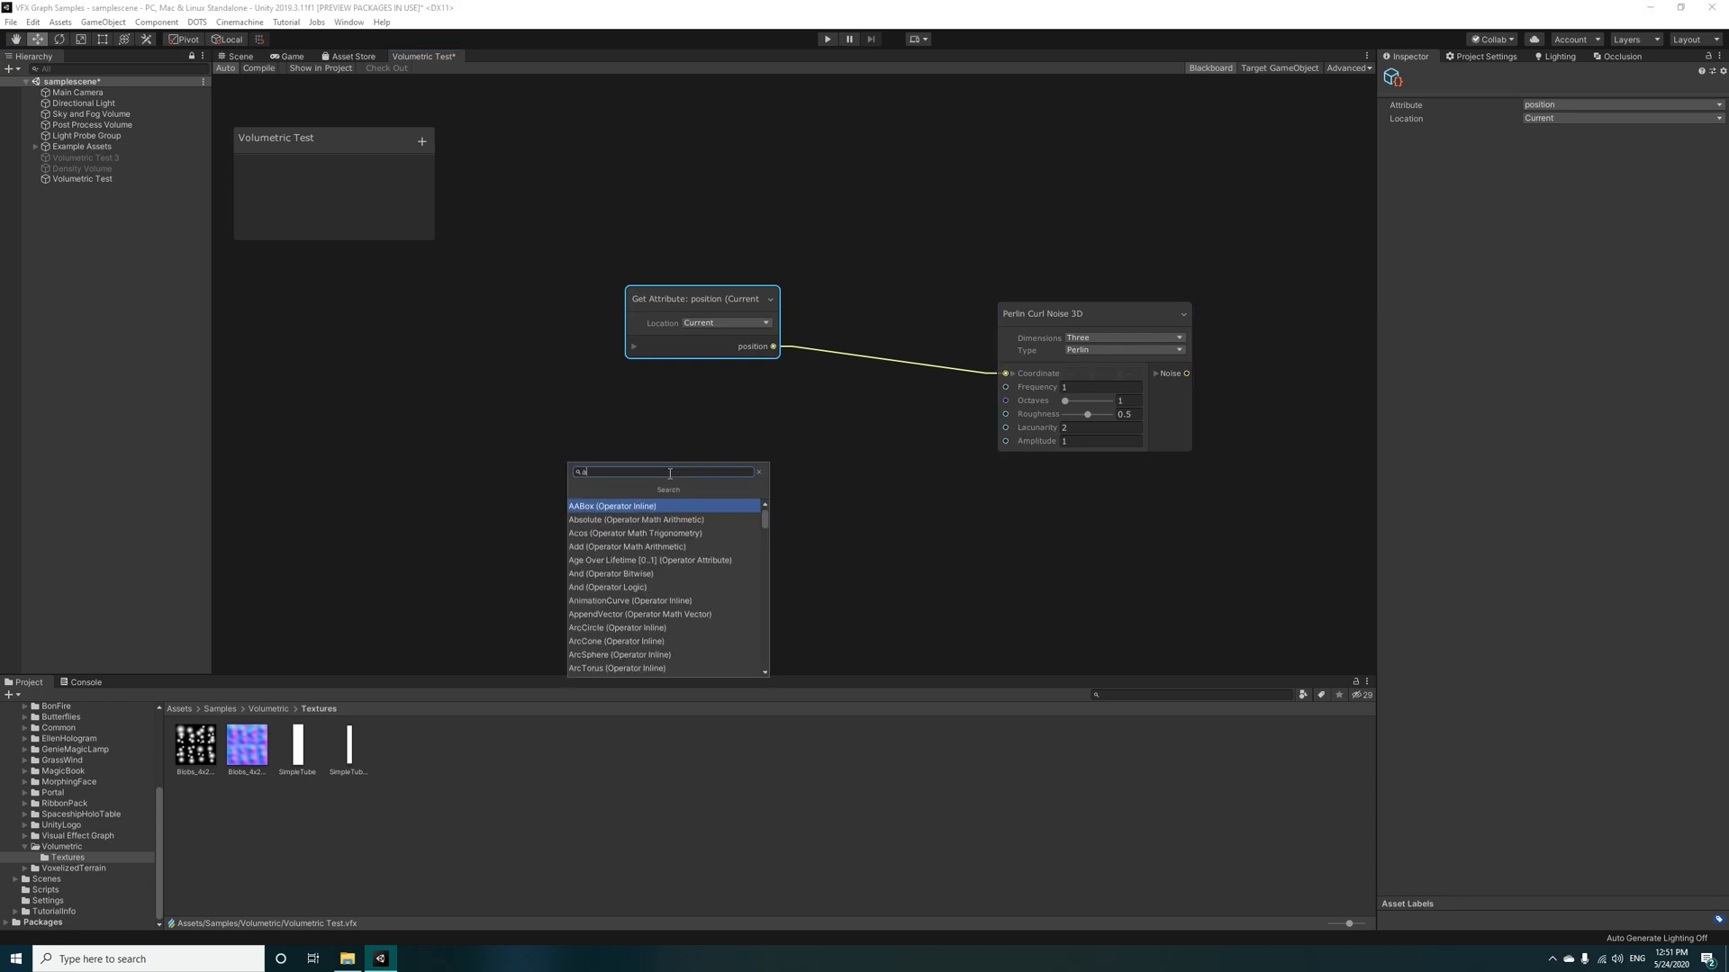
{"action": "type", "text": "ge"}
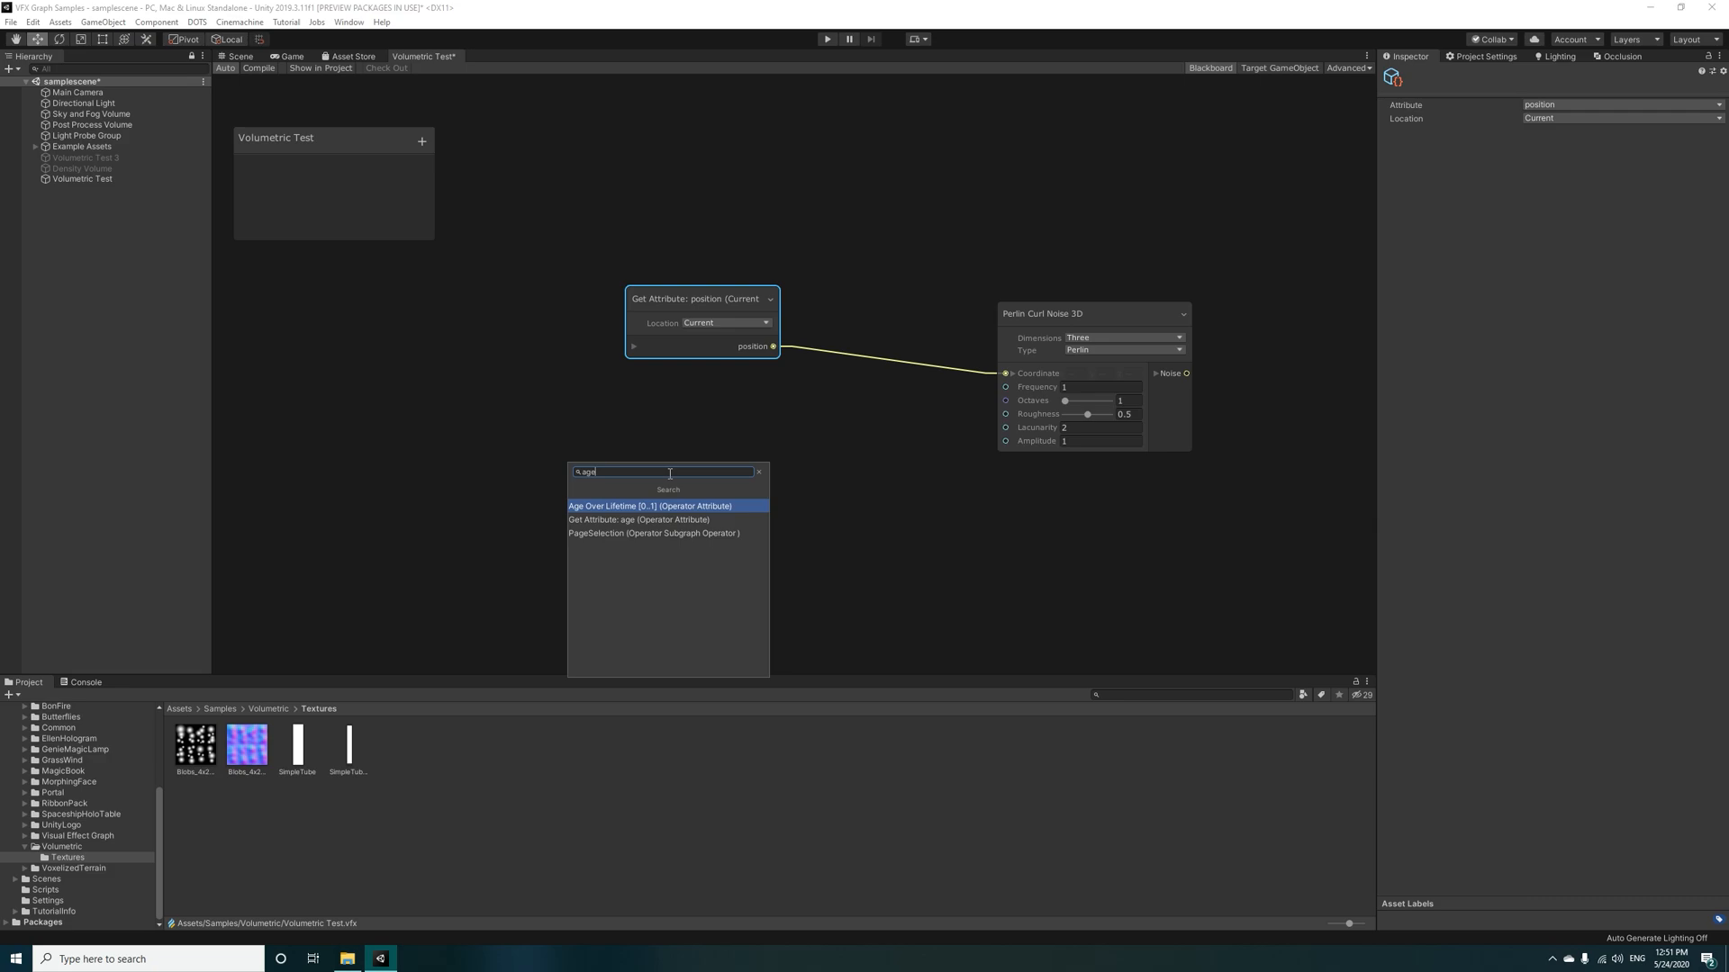
{"action": "left_click", "coordinate": [636, 519]}
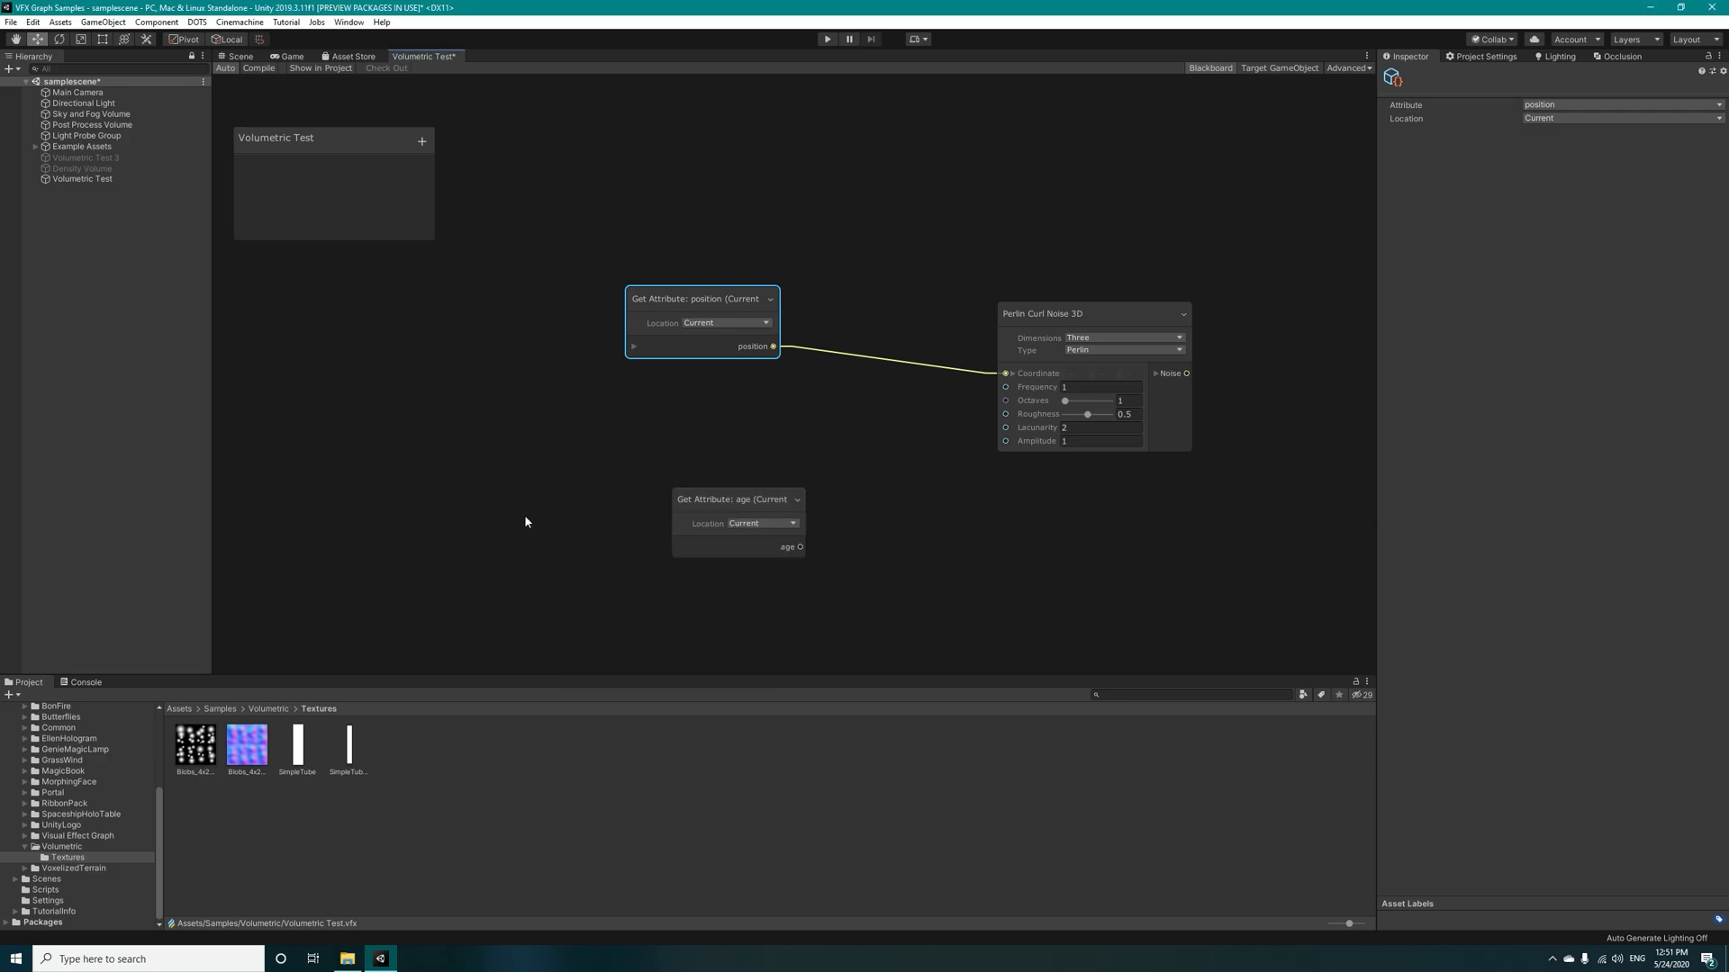
{"action": "left_click_drag", "start_coordinate": [739, 498], "coordinate": [600, 478]}
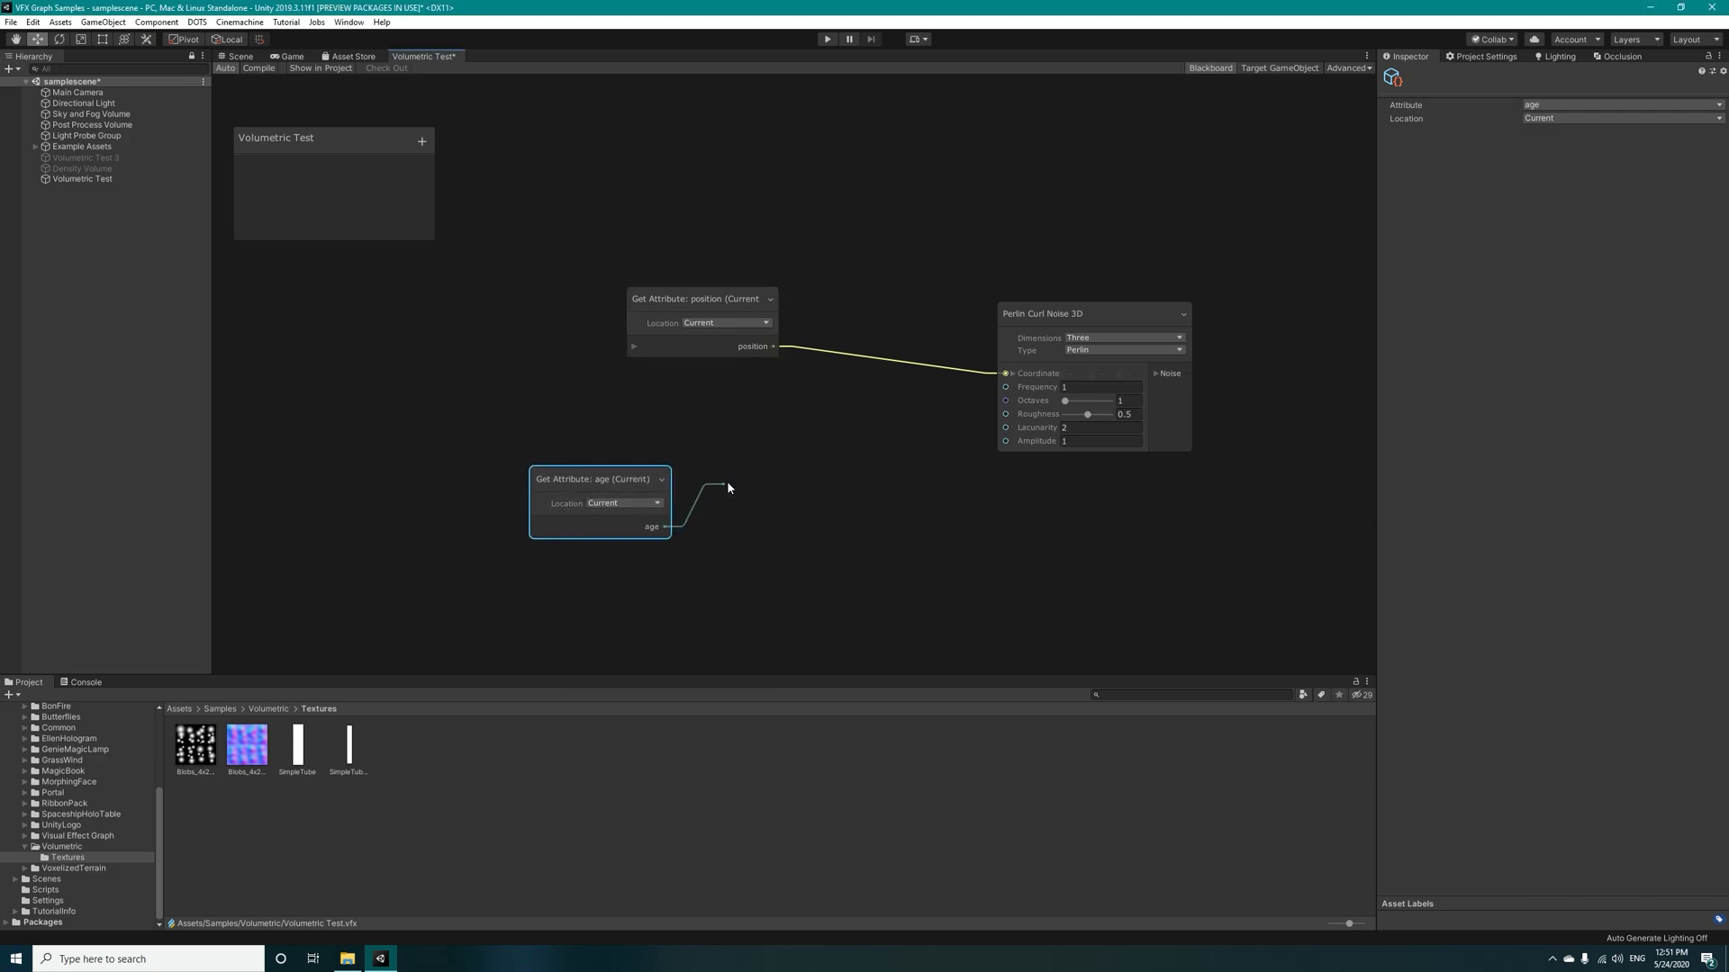
{"action": "type", "text": "sample"}
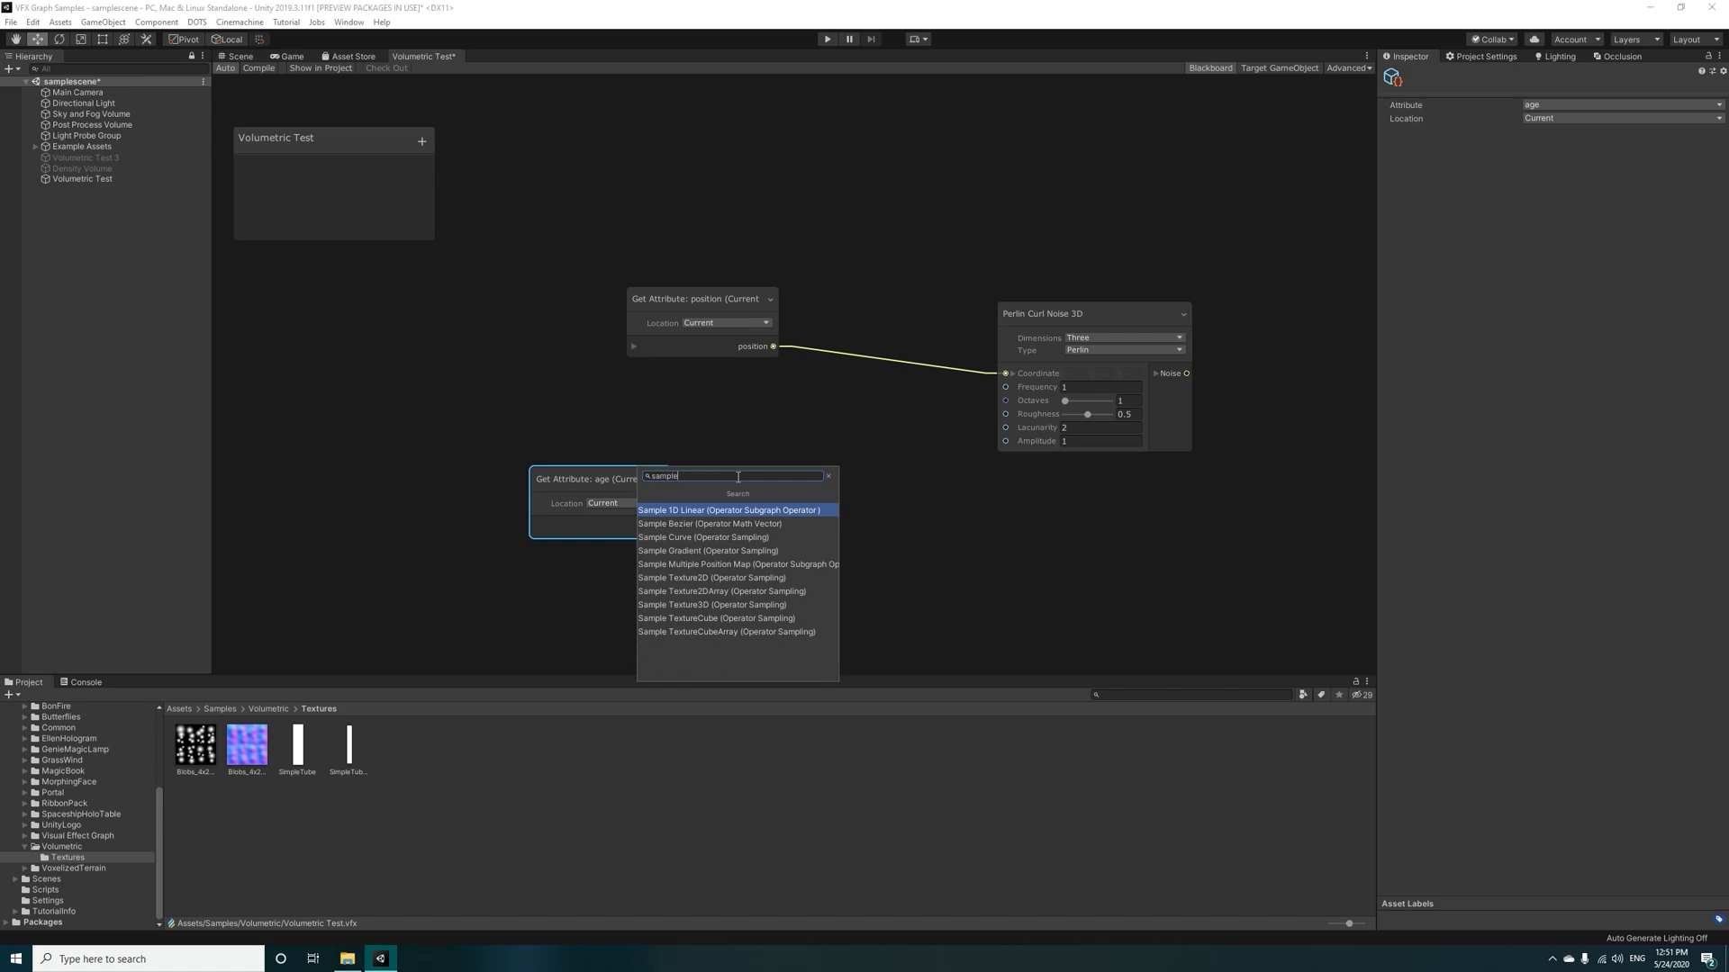
{"action": "left_click", "coordinate": [703, 536]}
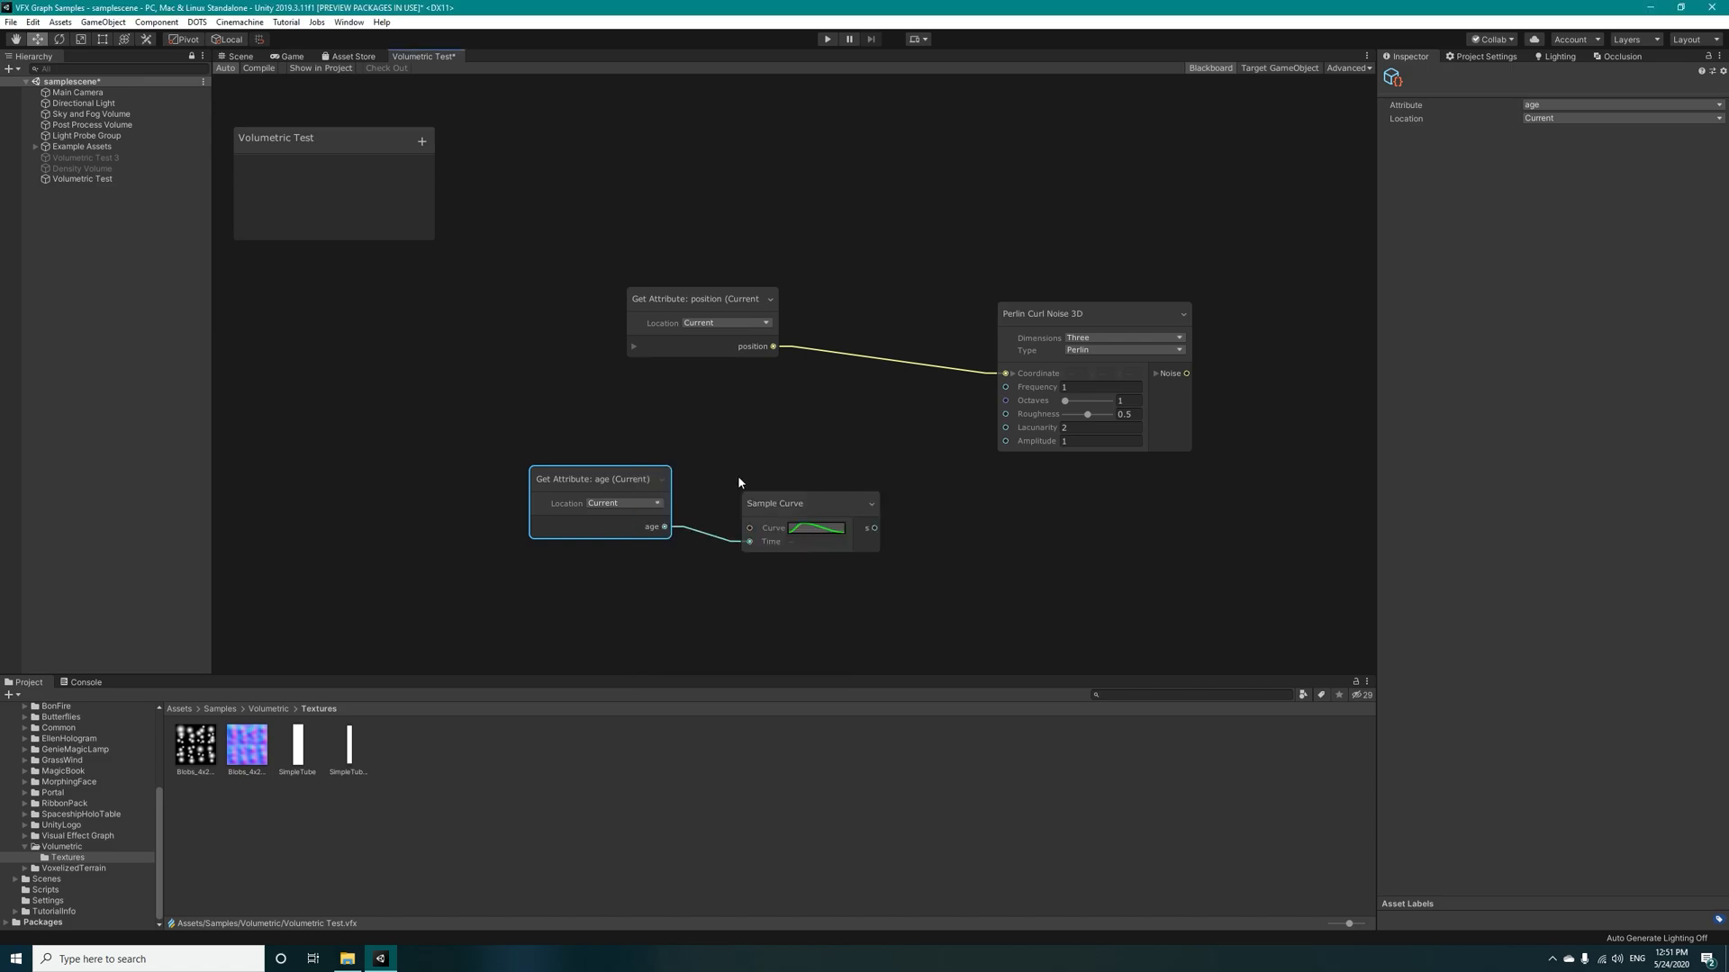
{"action": "left_click_drag", "start_coordinate": [774, 502], "coordinate": [774, 444]}
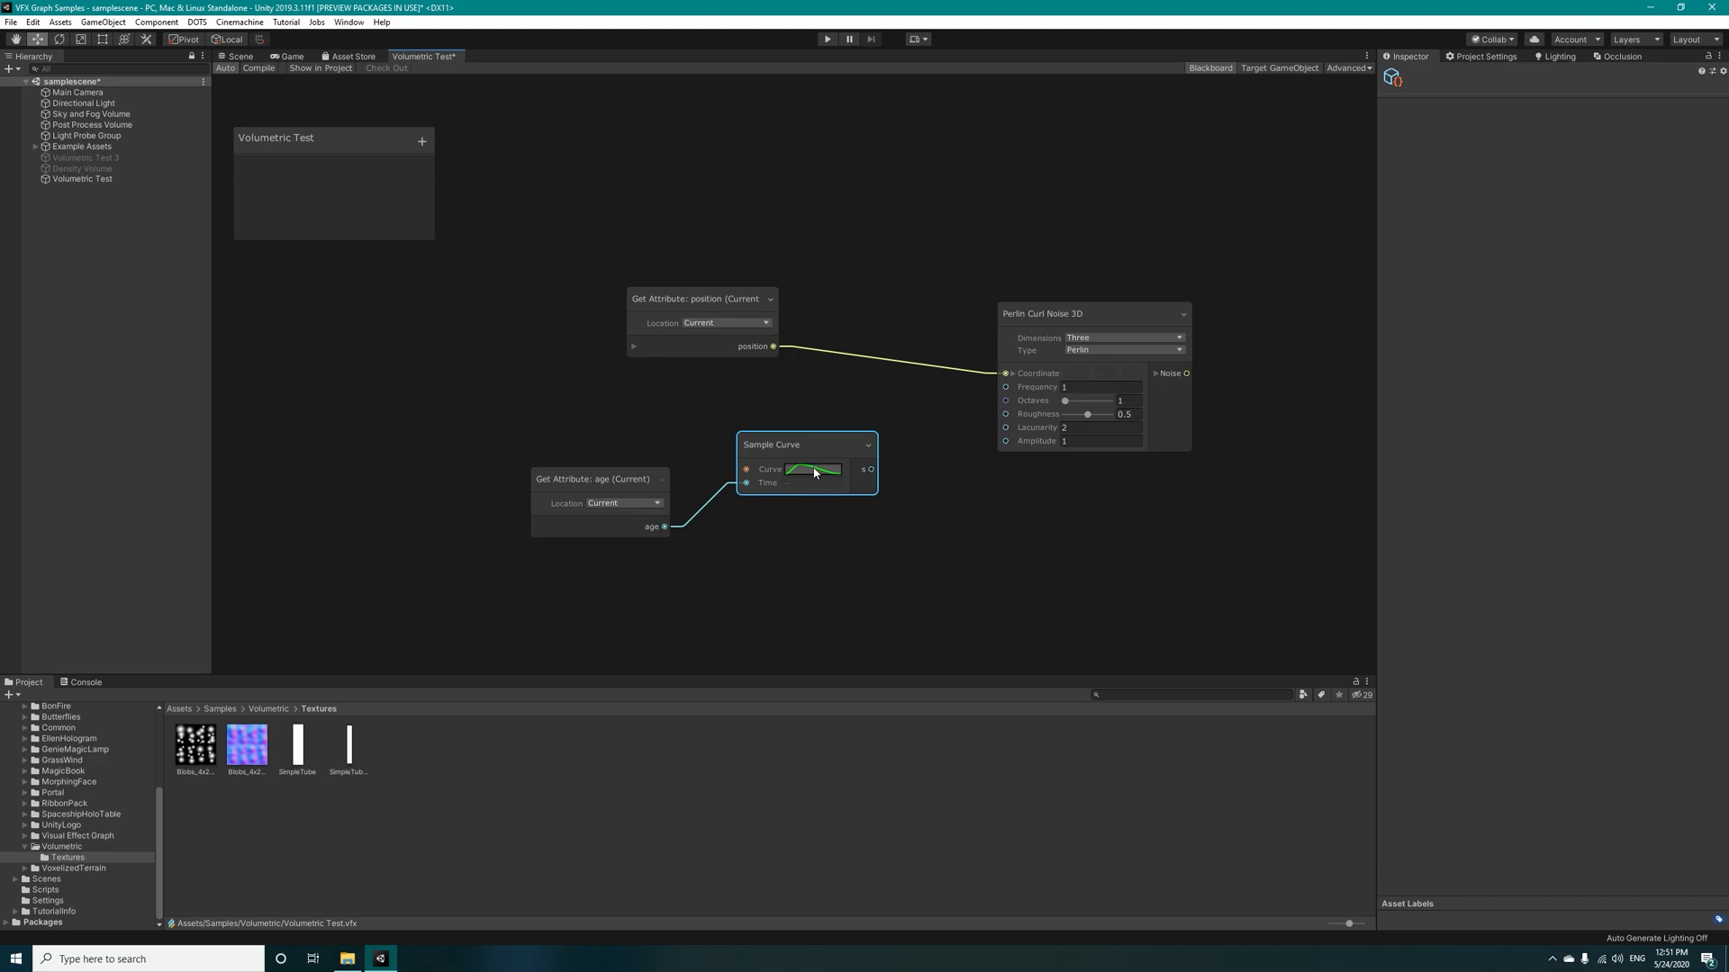
Step: Reshape the Sample Curve into a gentle rise and drive the noise Roughness with it
{"action": "left_click", "coordinate": [813, 470]}
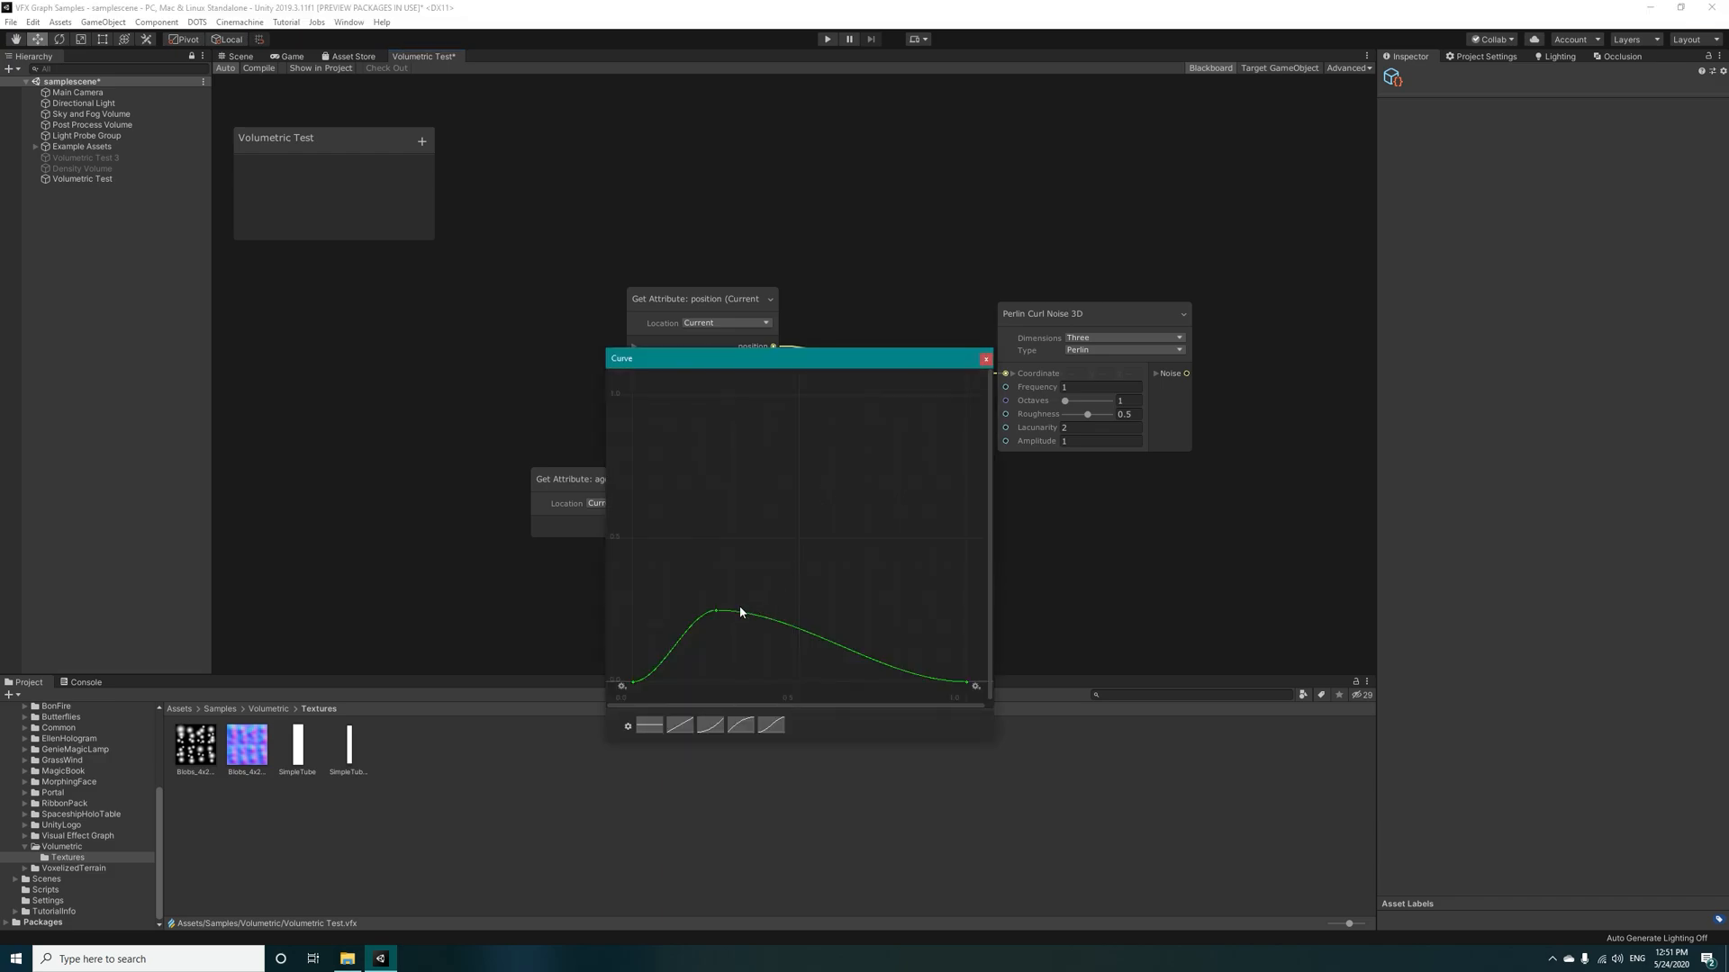
{"action": "right_click", "coordinate": [715, 607]}
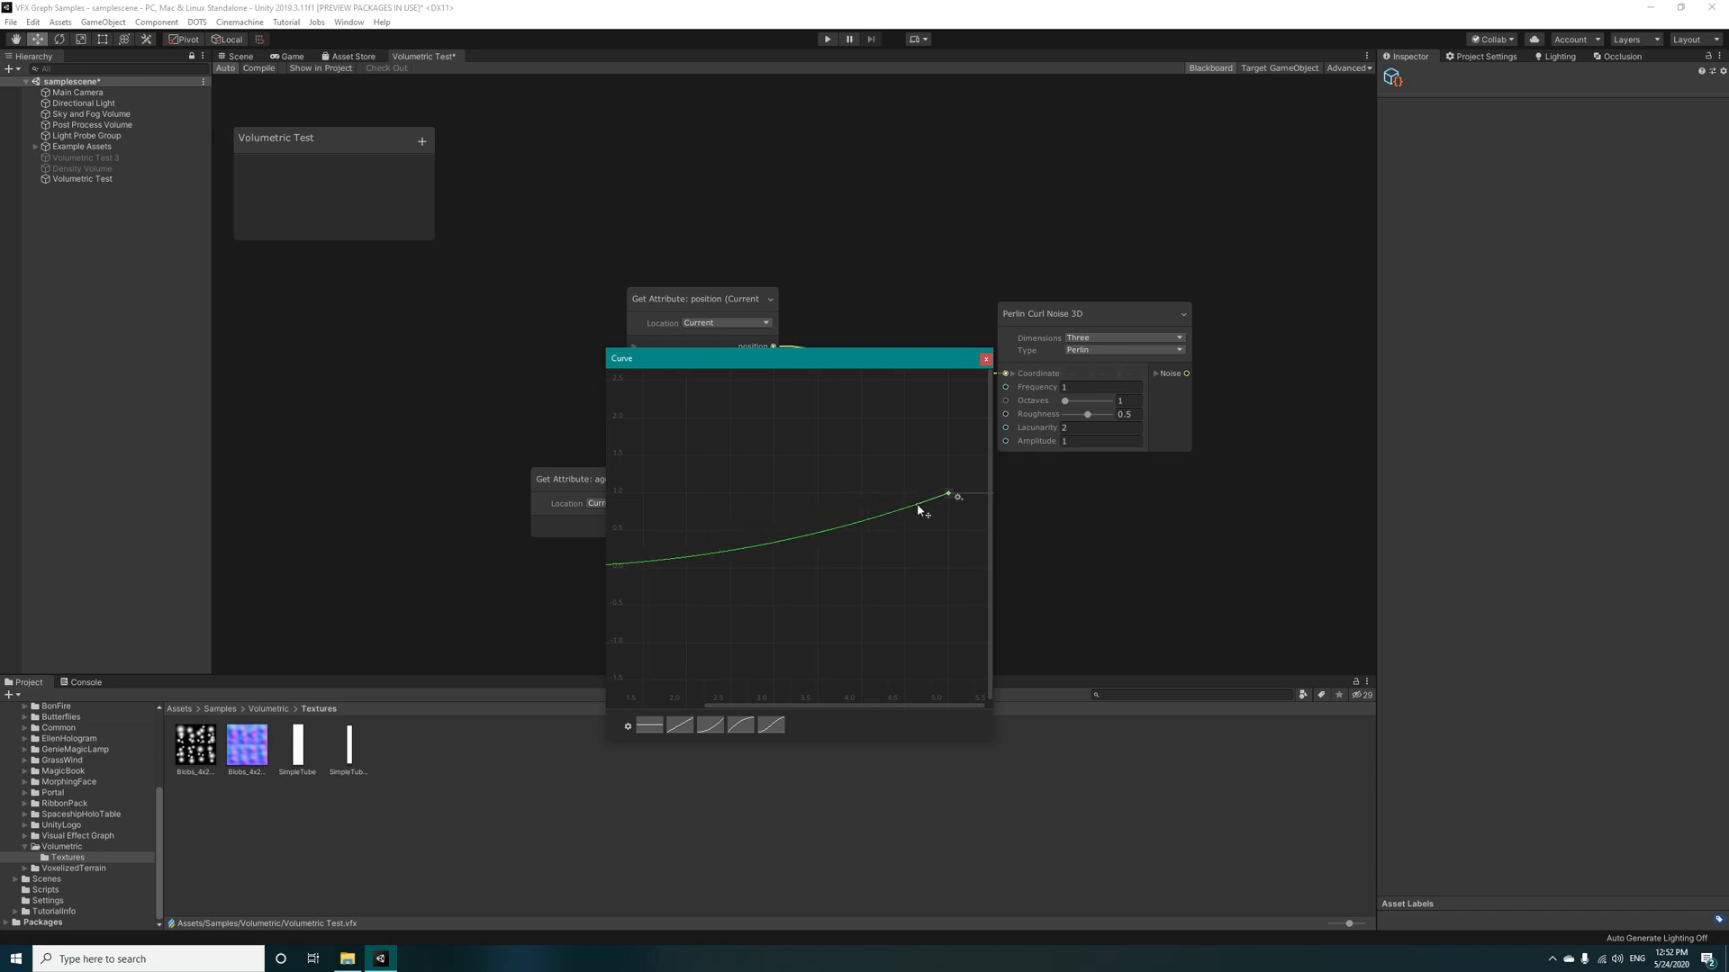
{"action": "mouse_move", "coordinate": [867, 460]}
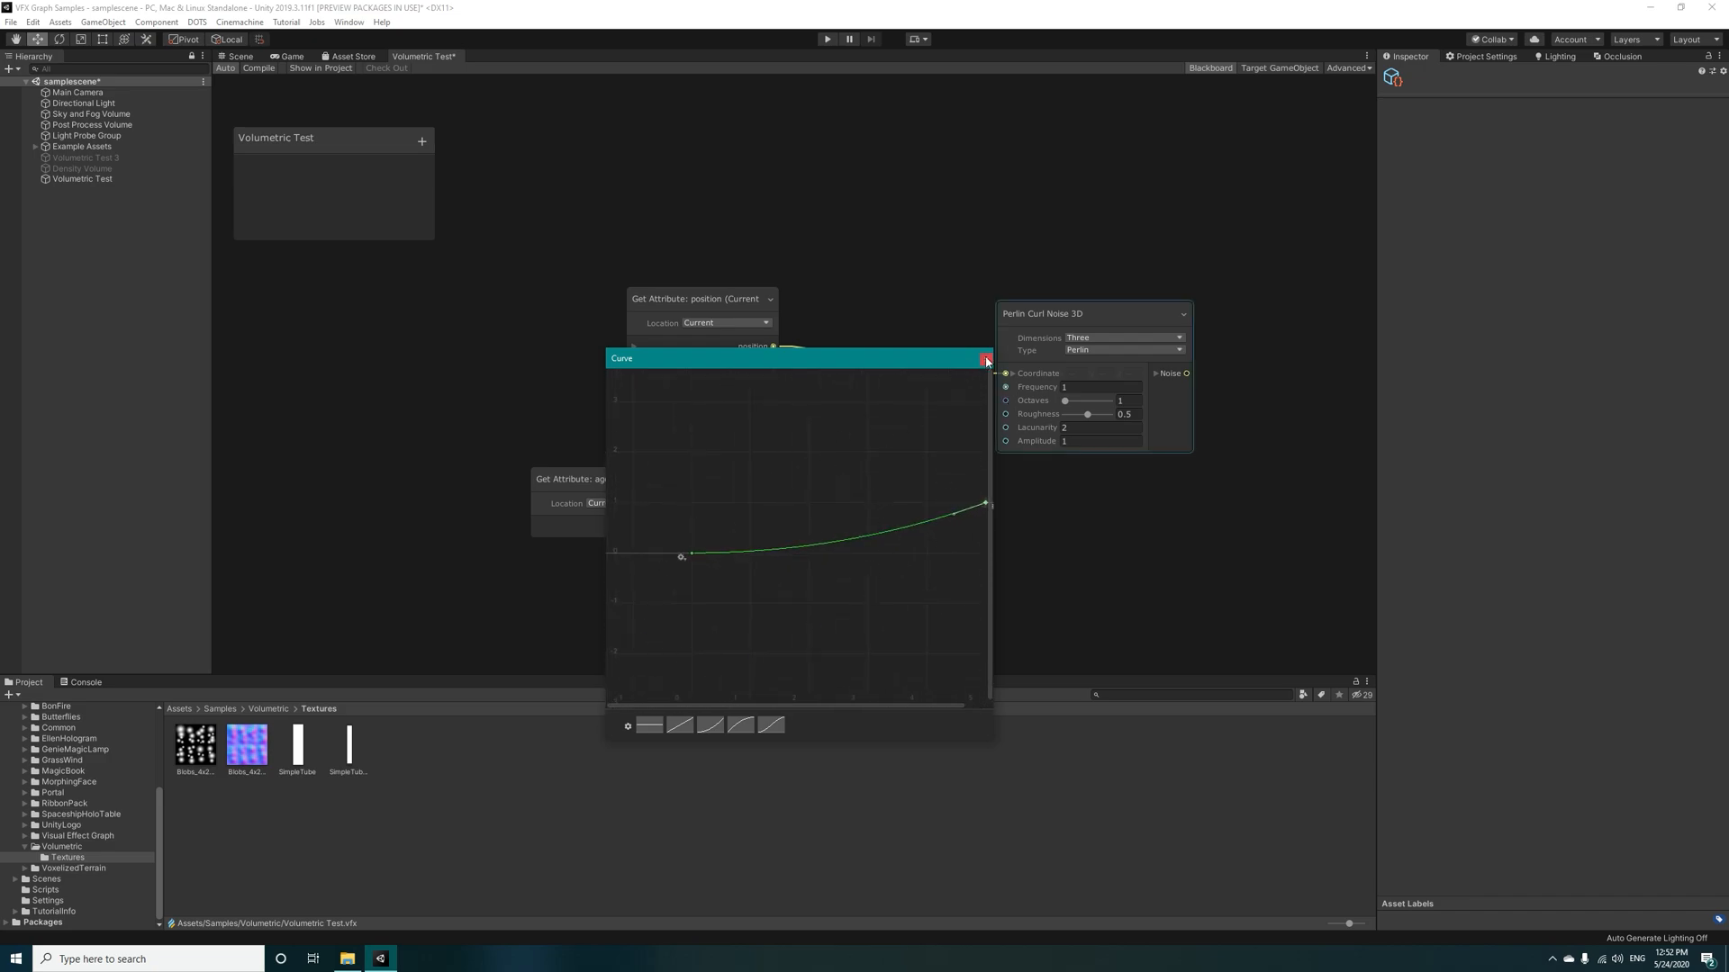
{"action": "left_click", "coordinate": [985, 360]}
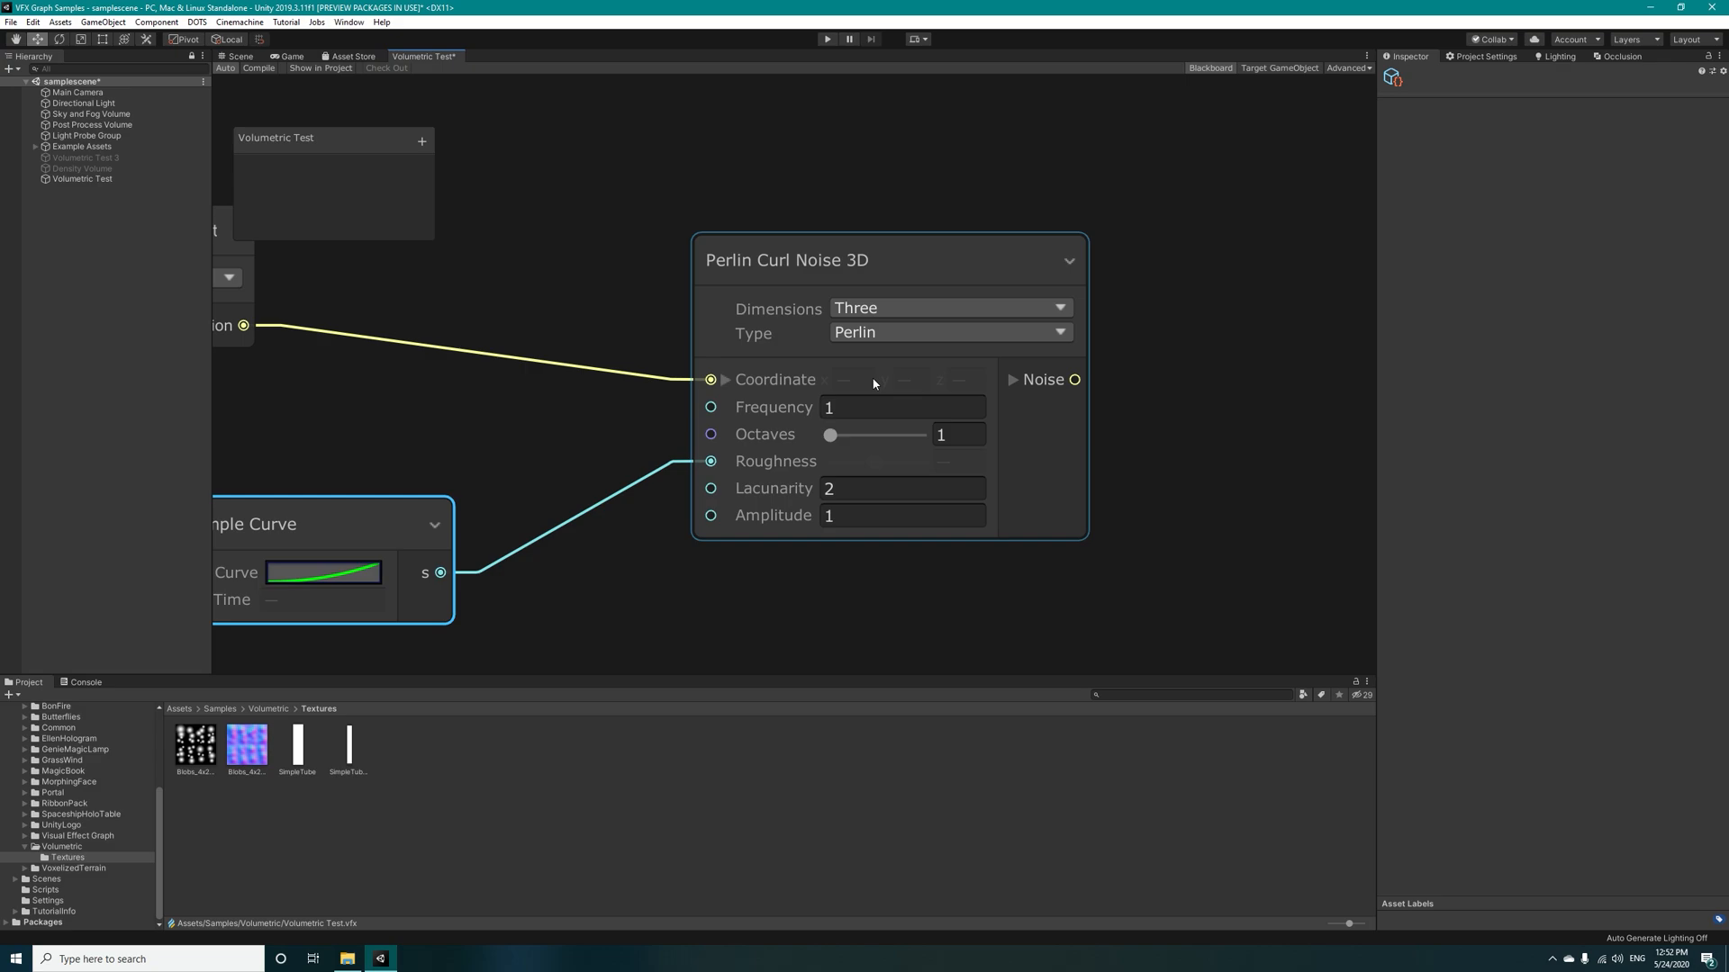
Step: Set the curl noise Frequency to 0.5 and raise Octaves to 2
{"action": "left_click", "coordinate": [902, 407]}
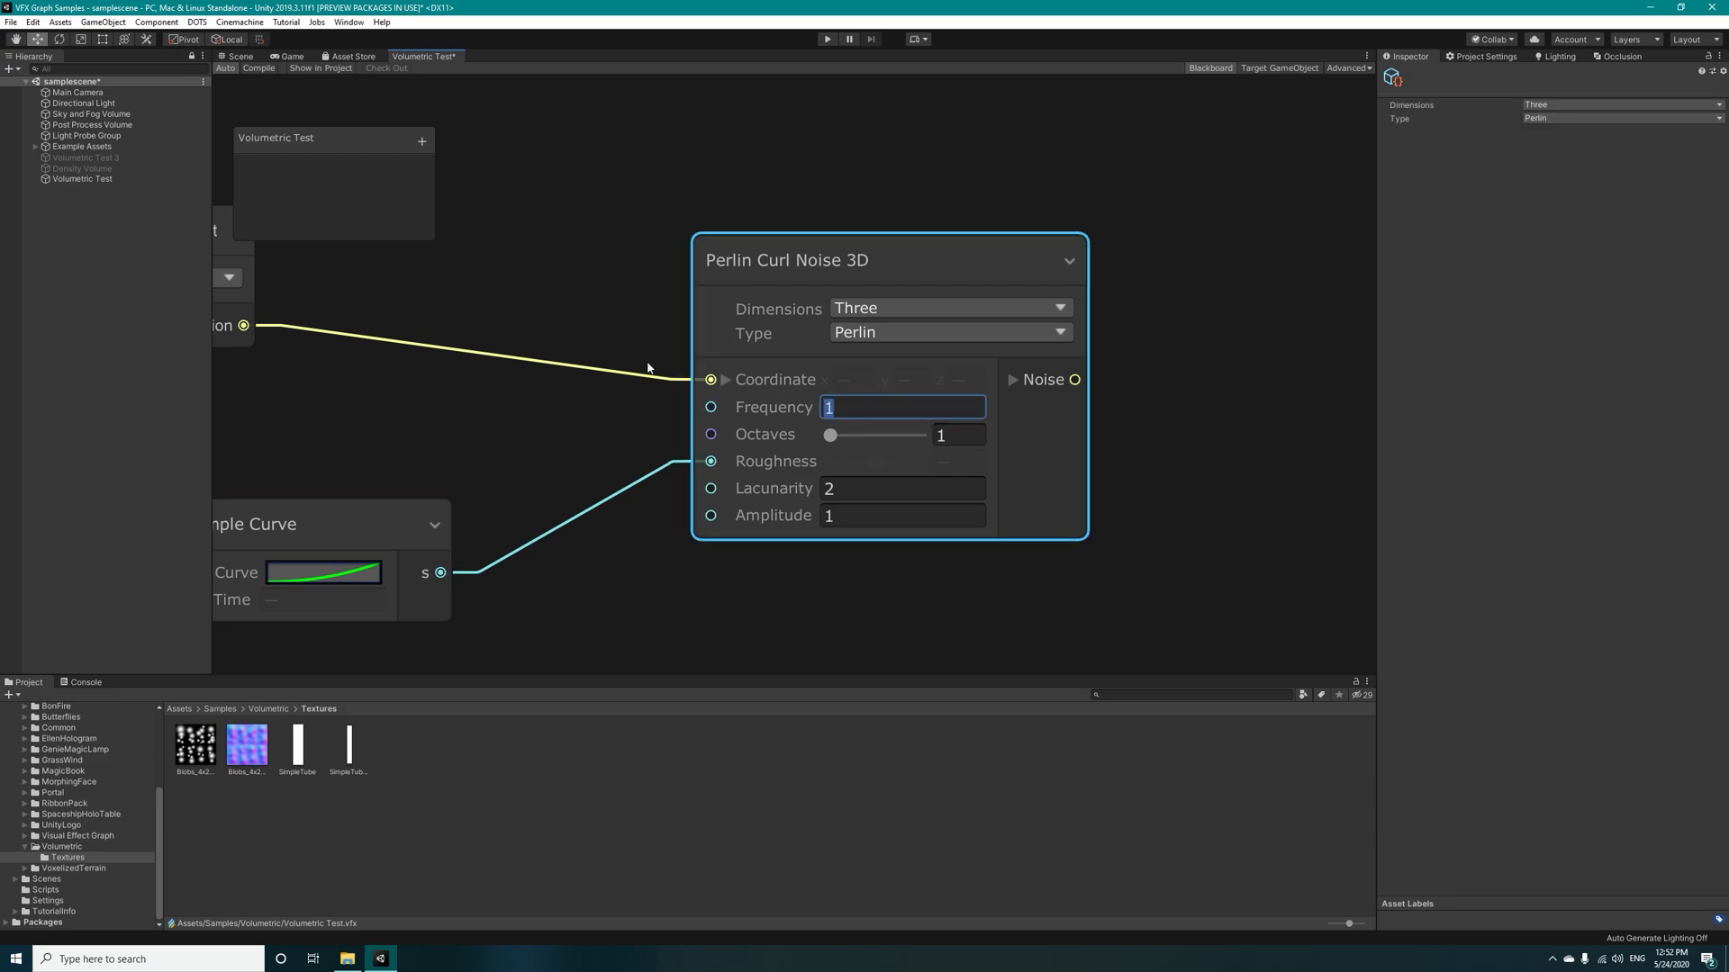
{"action": "type", "text": "0.5"}
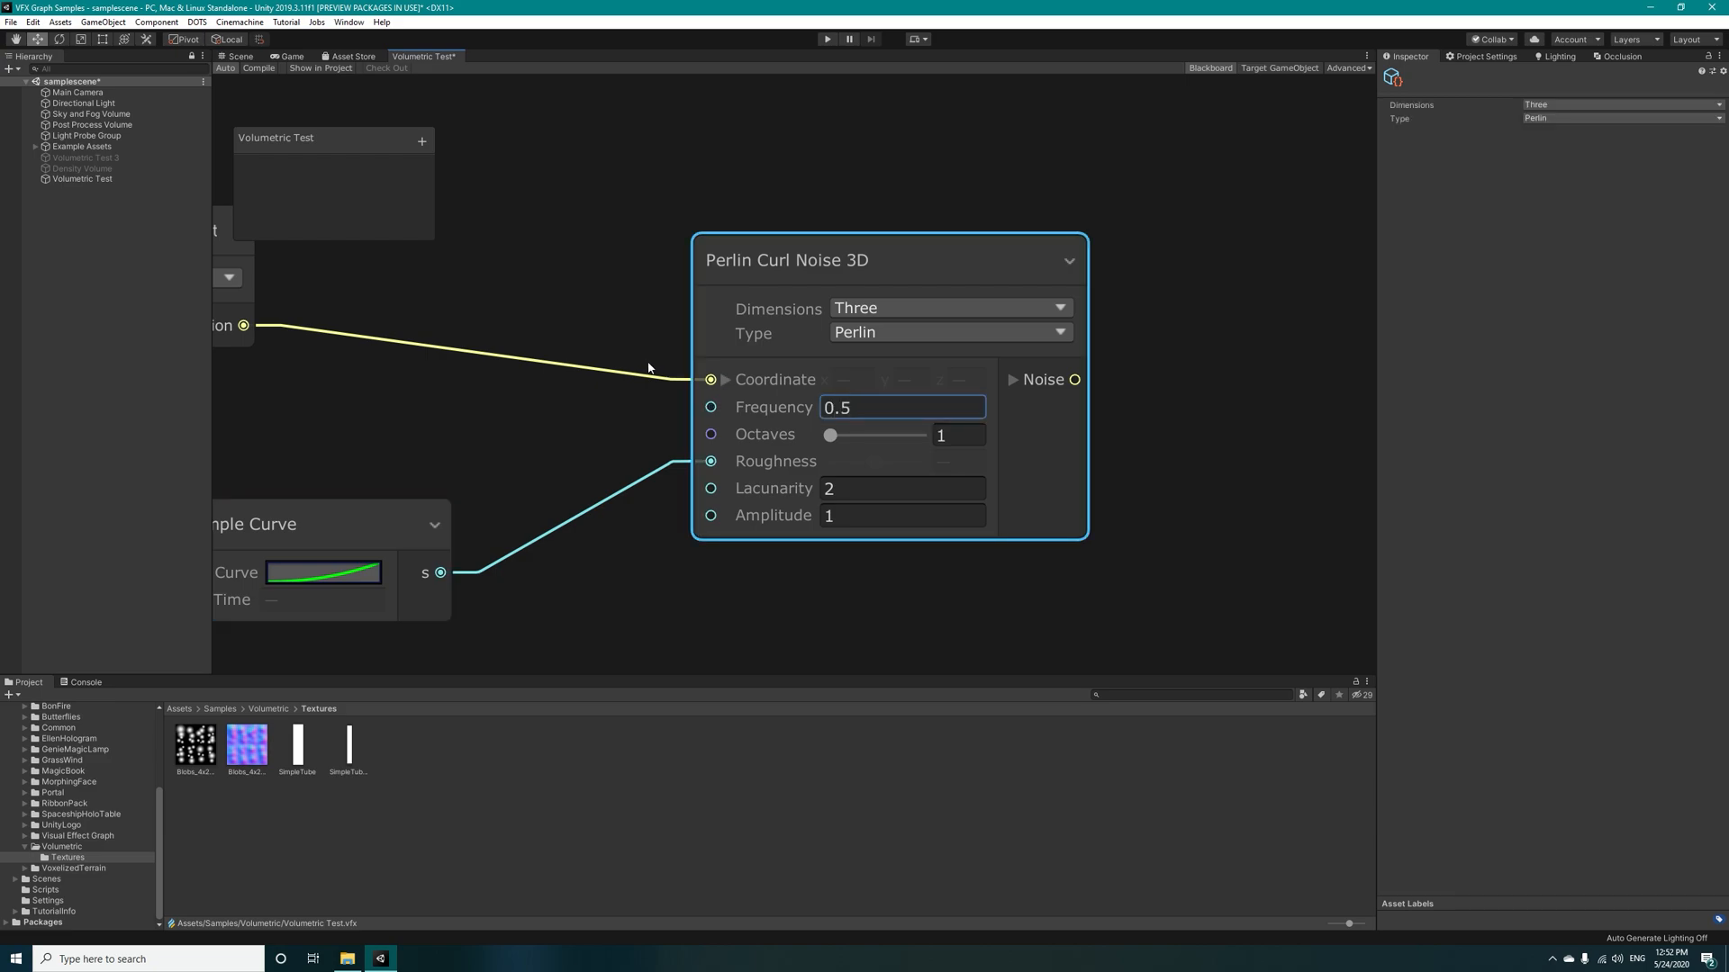
{"action": "left_click_drag", "start_coordinate": [828, 434], "coordinate": [844, 434]}
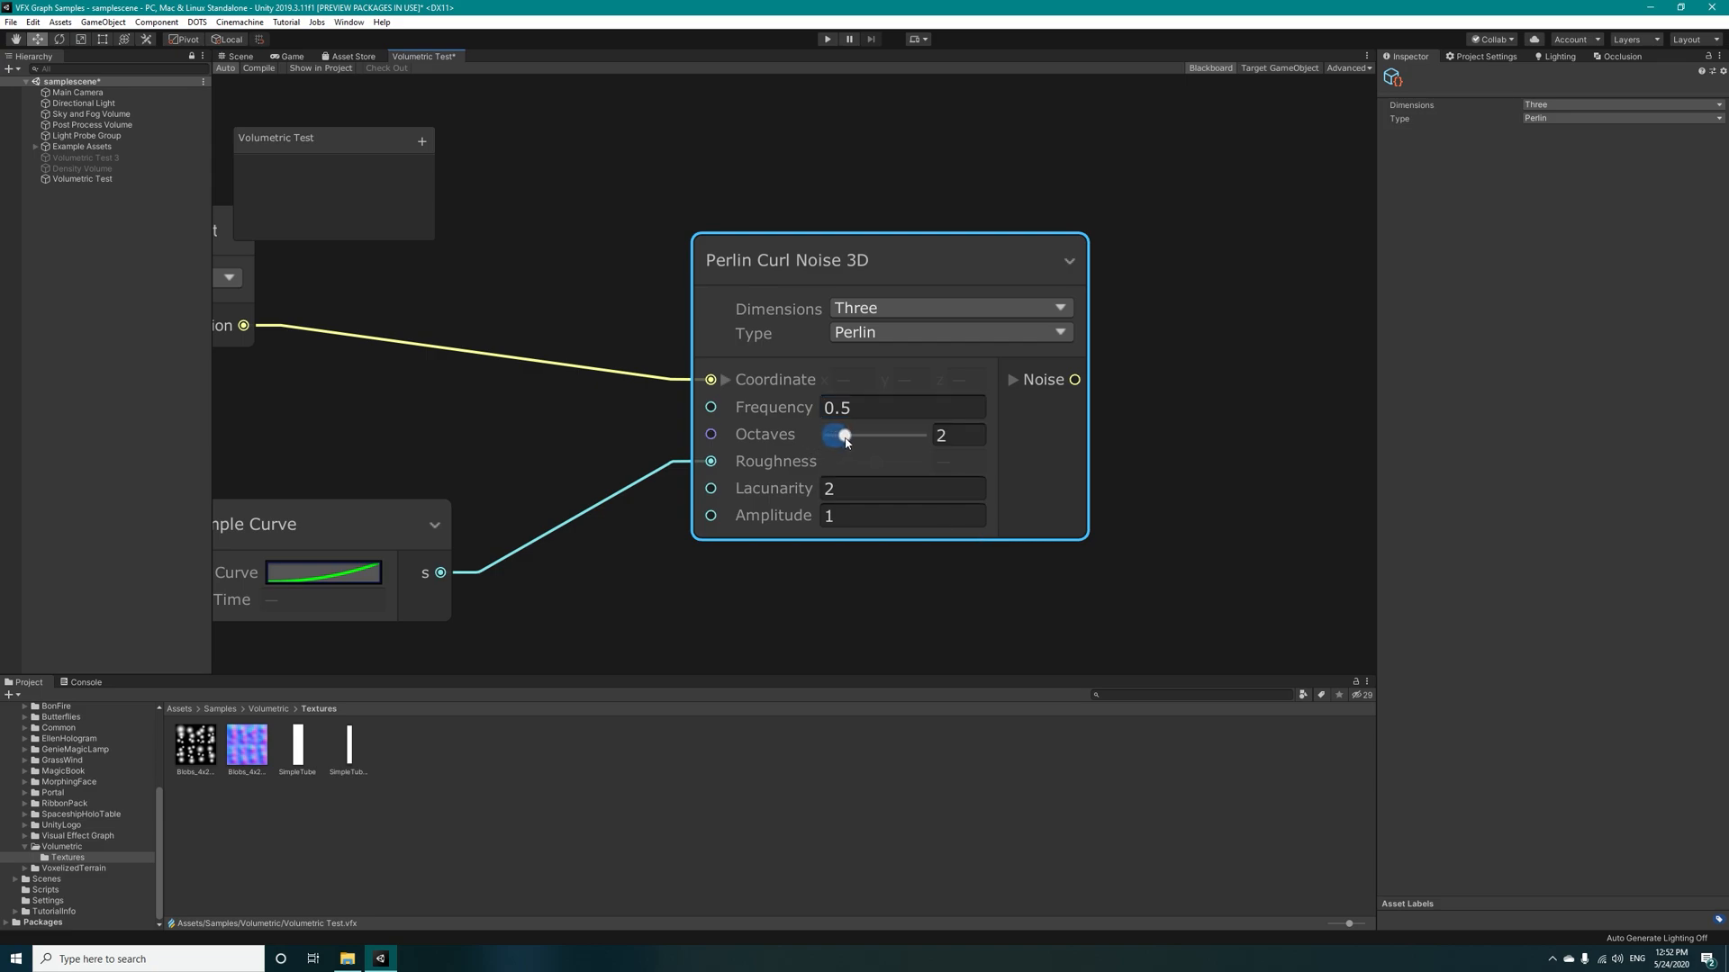
{"action": "left_click_drag", "start_coordinate": [844, 434], "coordinate": [863, 434]}
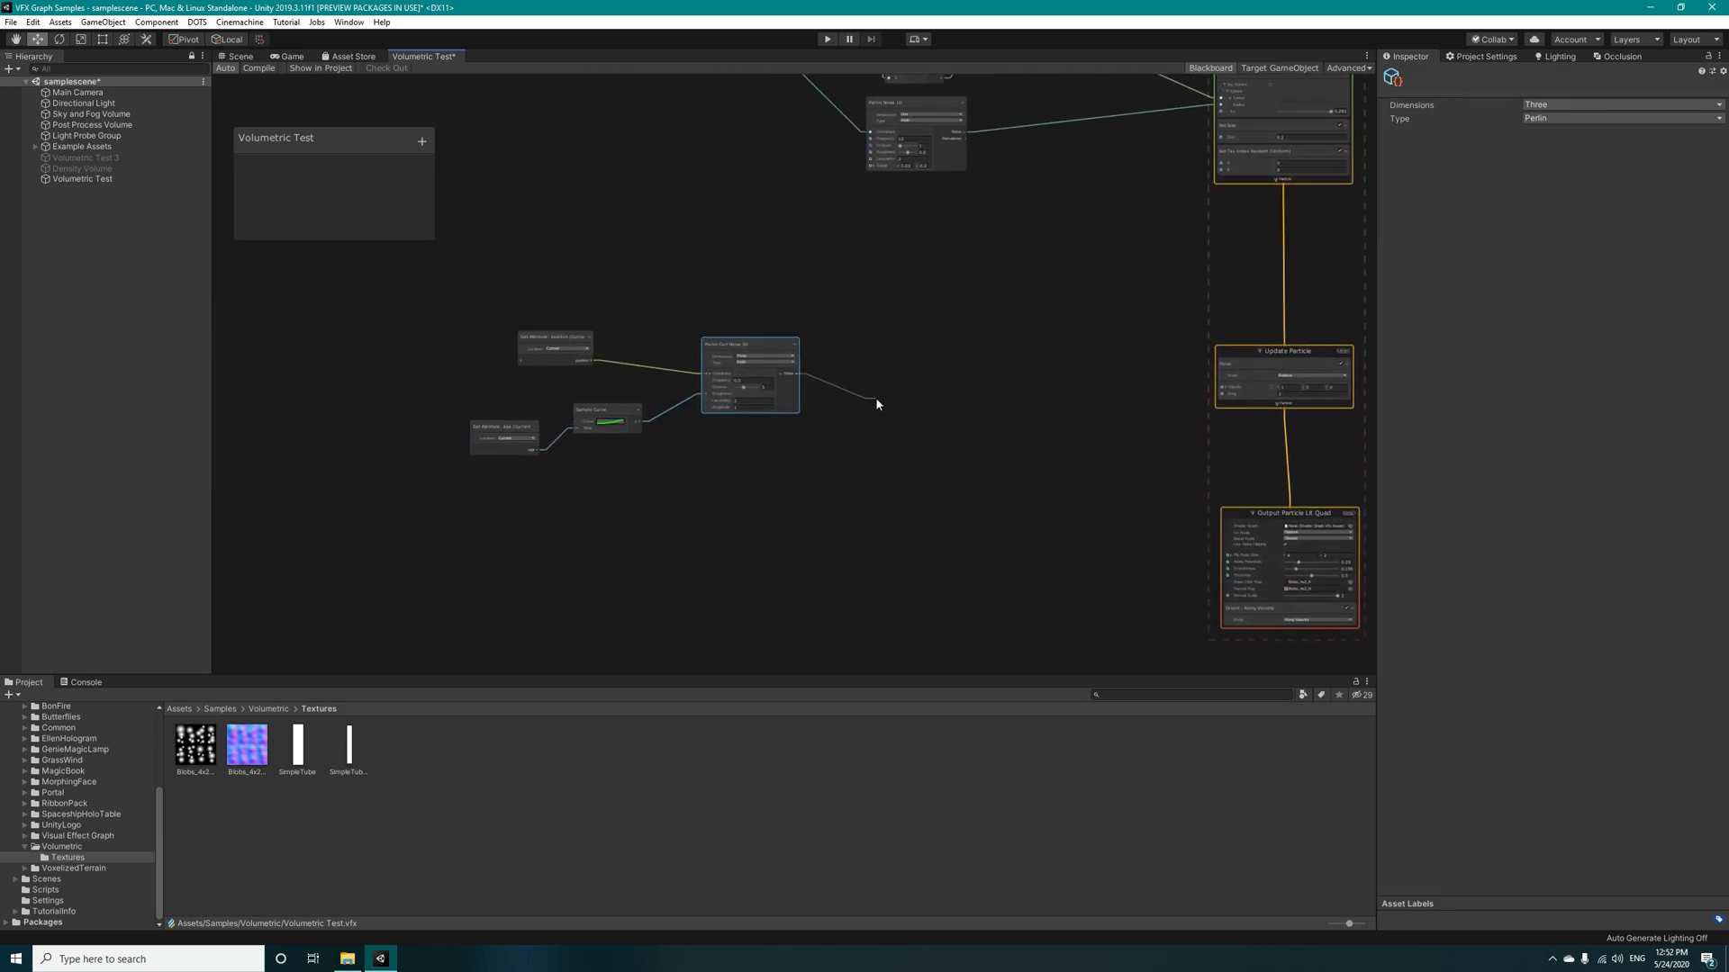
Step: Feed the noise into a Multiply node and add a second age-driven Sample Curve
{"action": "type", "text": "mu"}
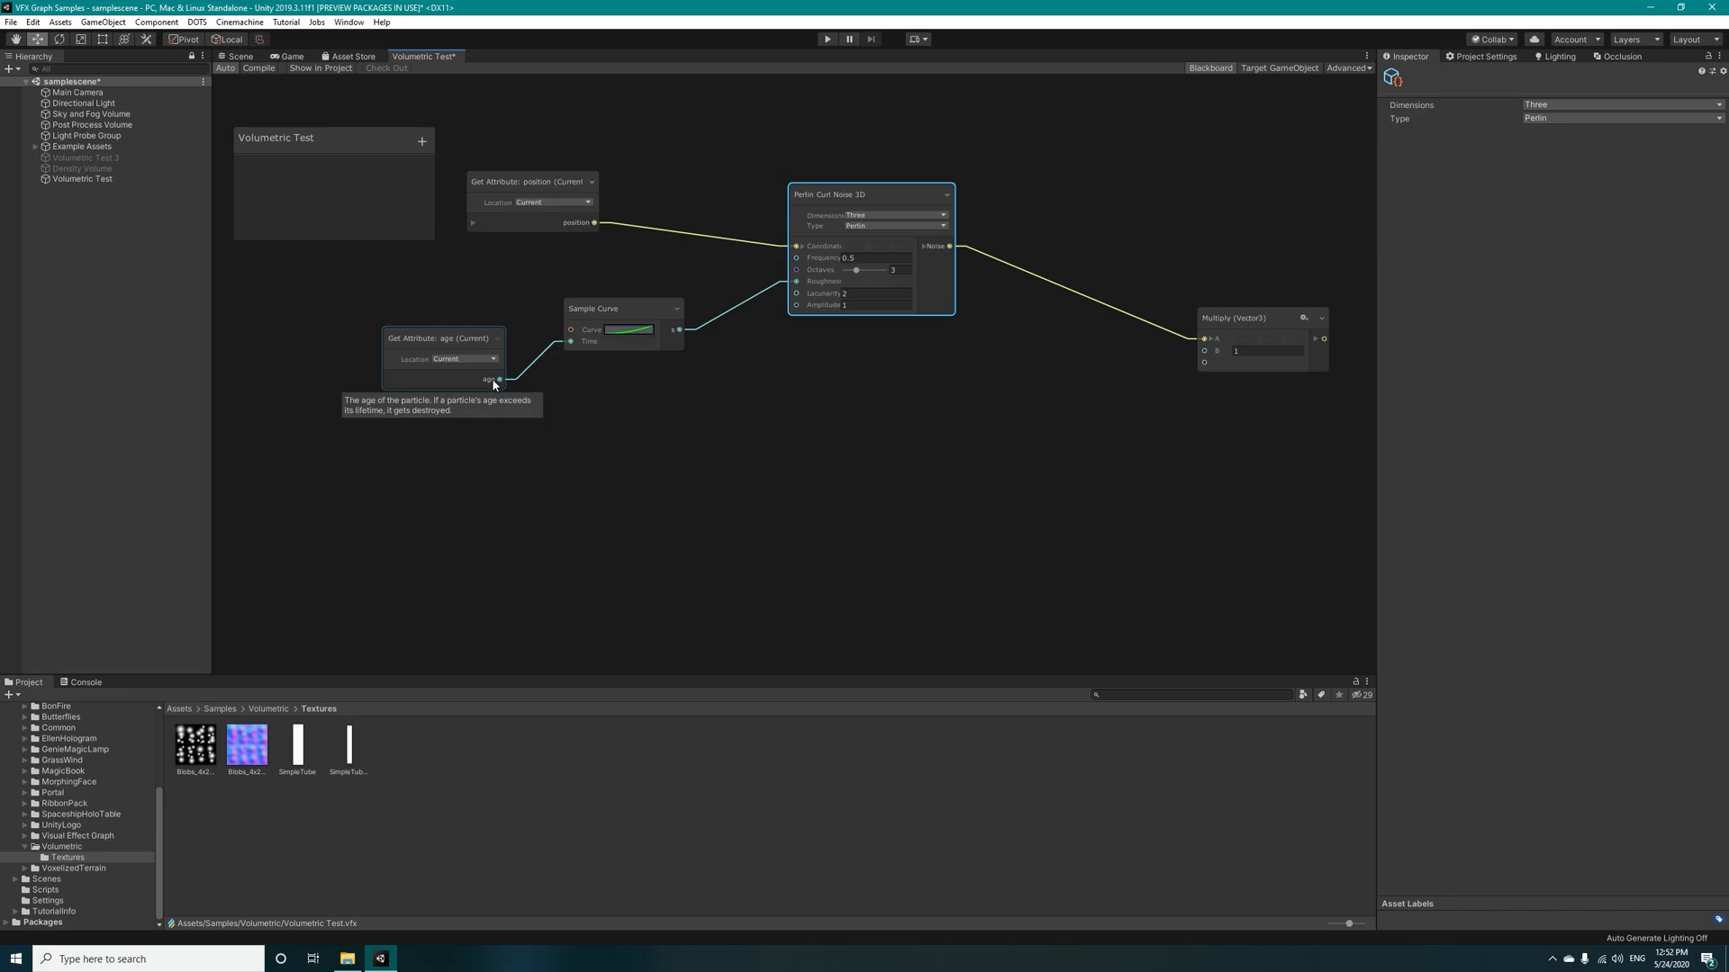
{"action": "type", "text": "sample"}
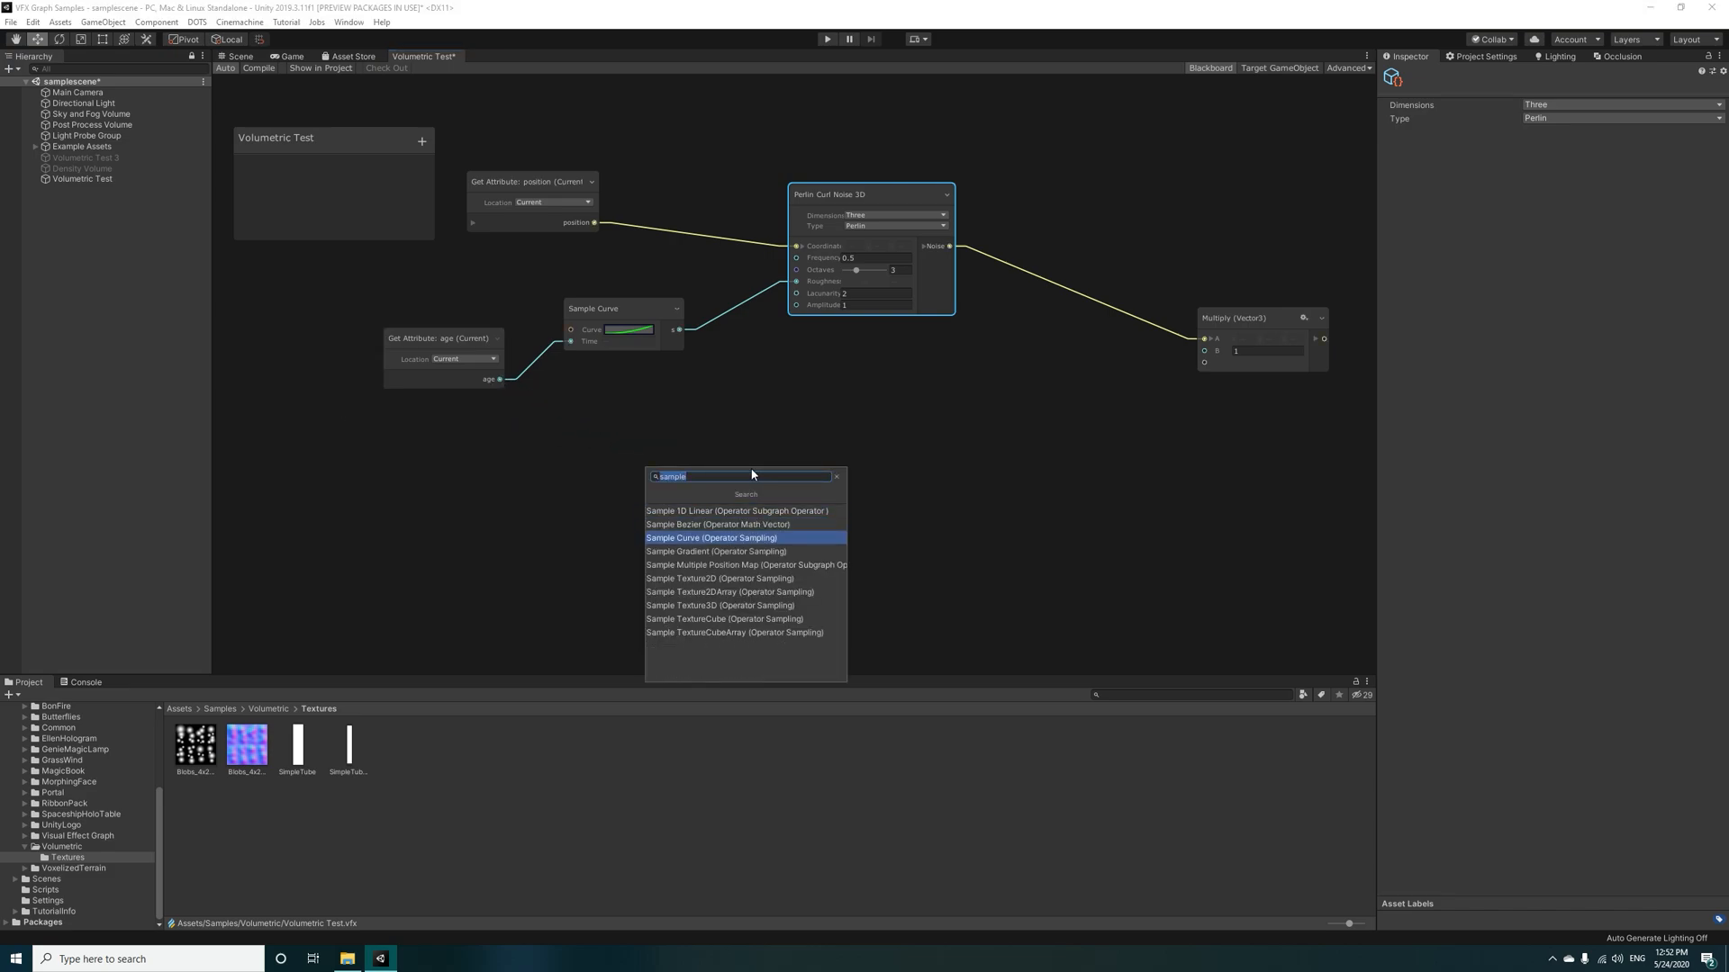
{"action": "left_click", "coordinate": [711, 538]}
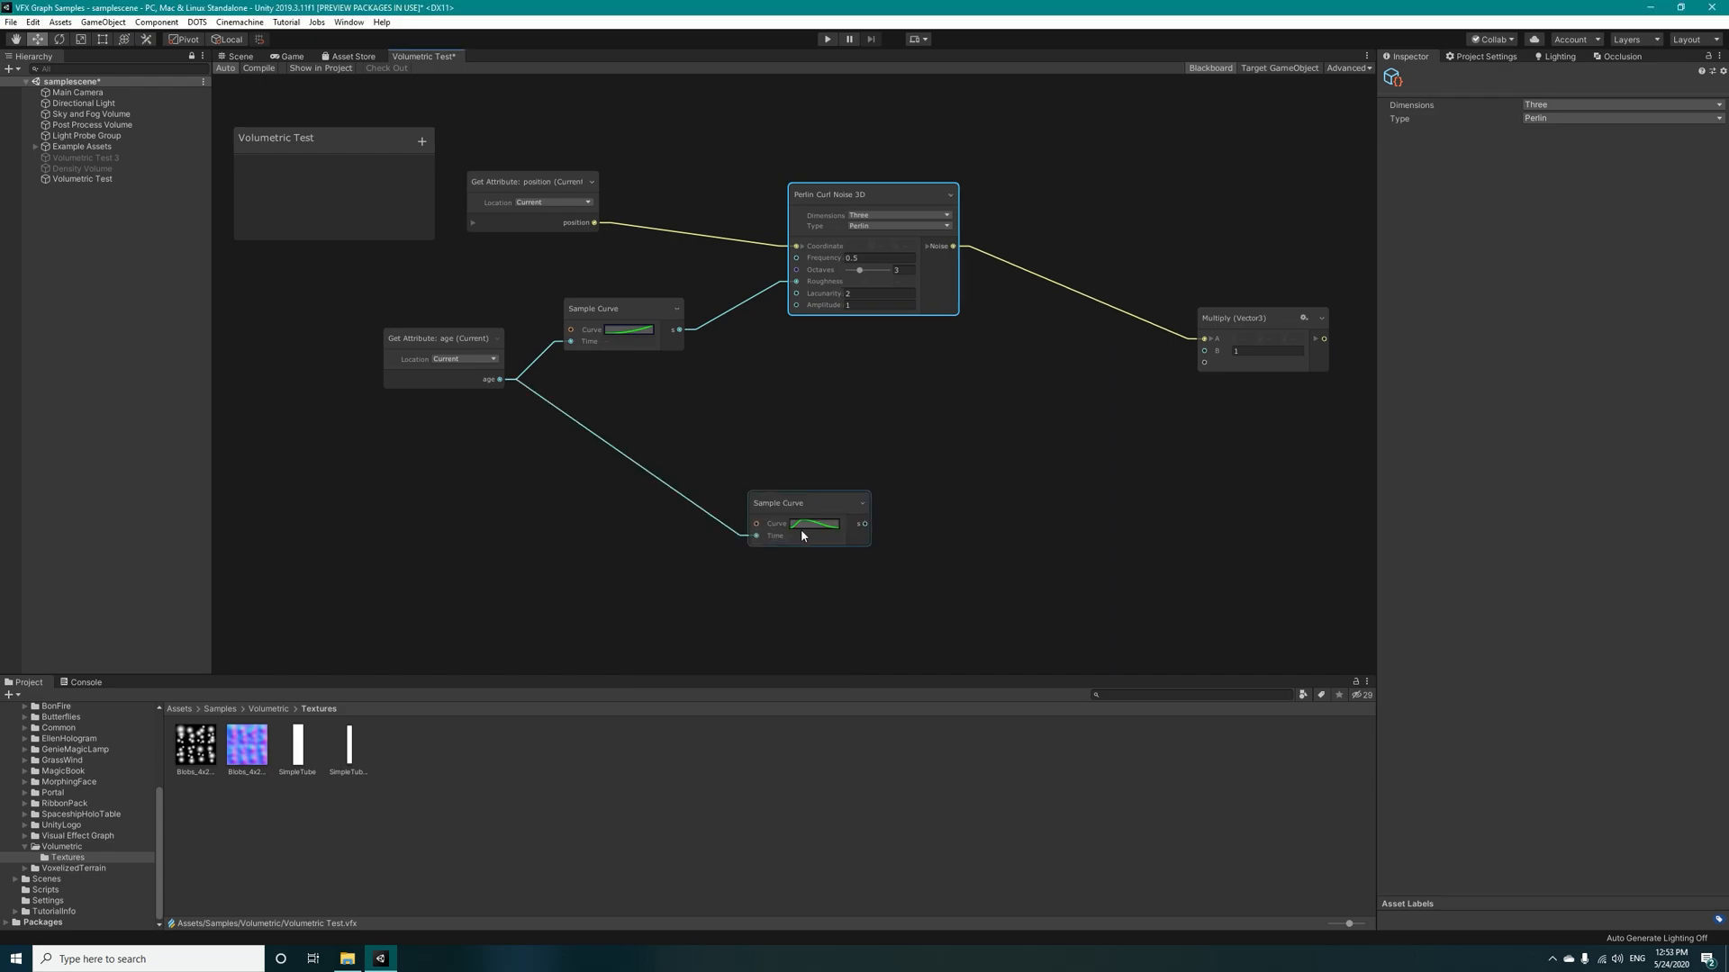
{"action": "left_click", "coordinate": [812, 523]}
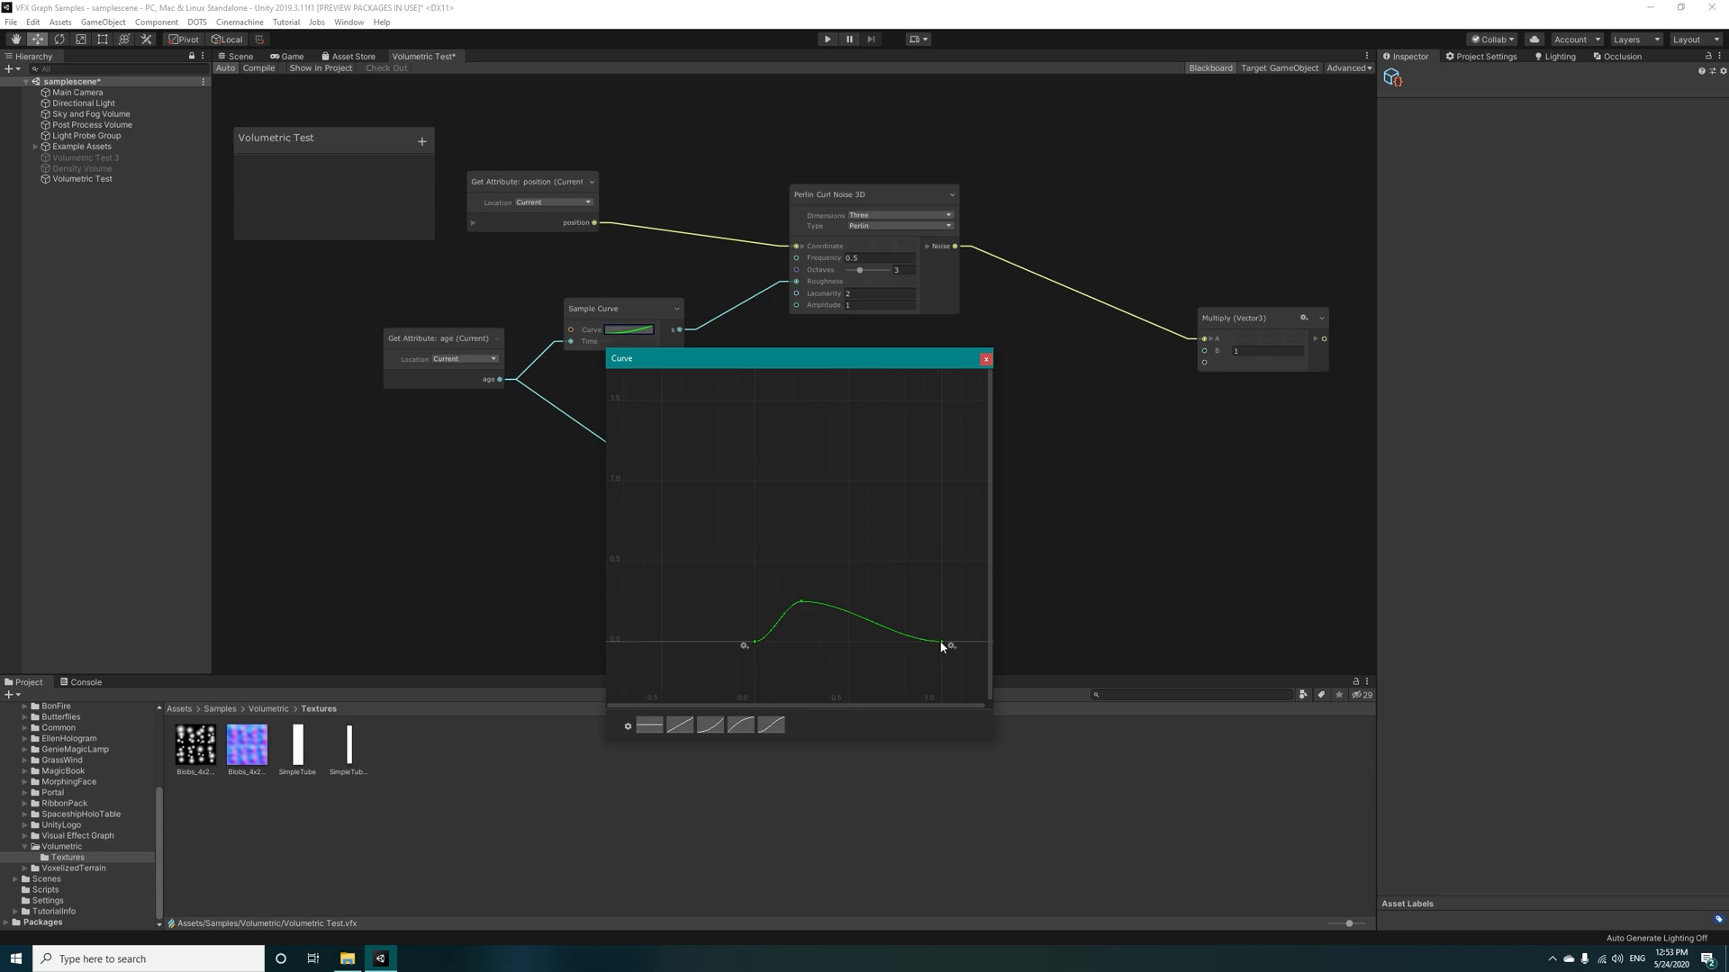
Step: Set the second curve's last key to 0.97 and lift a key into a soft hump
{"action": "left_click", "coordinate": [945, 646]}
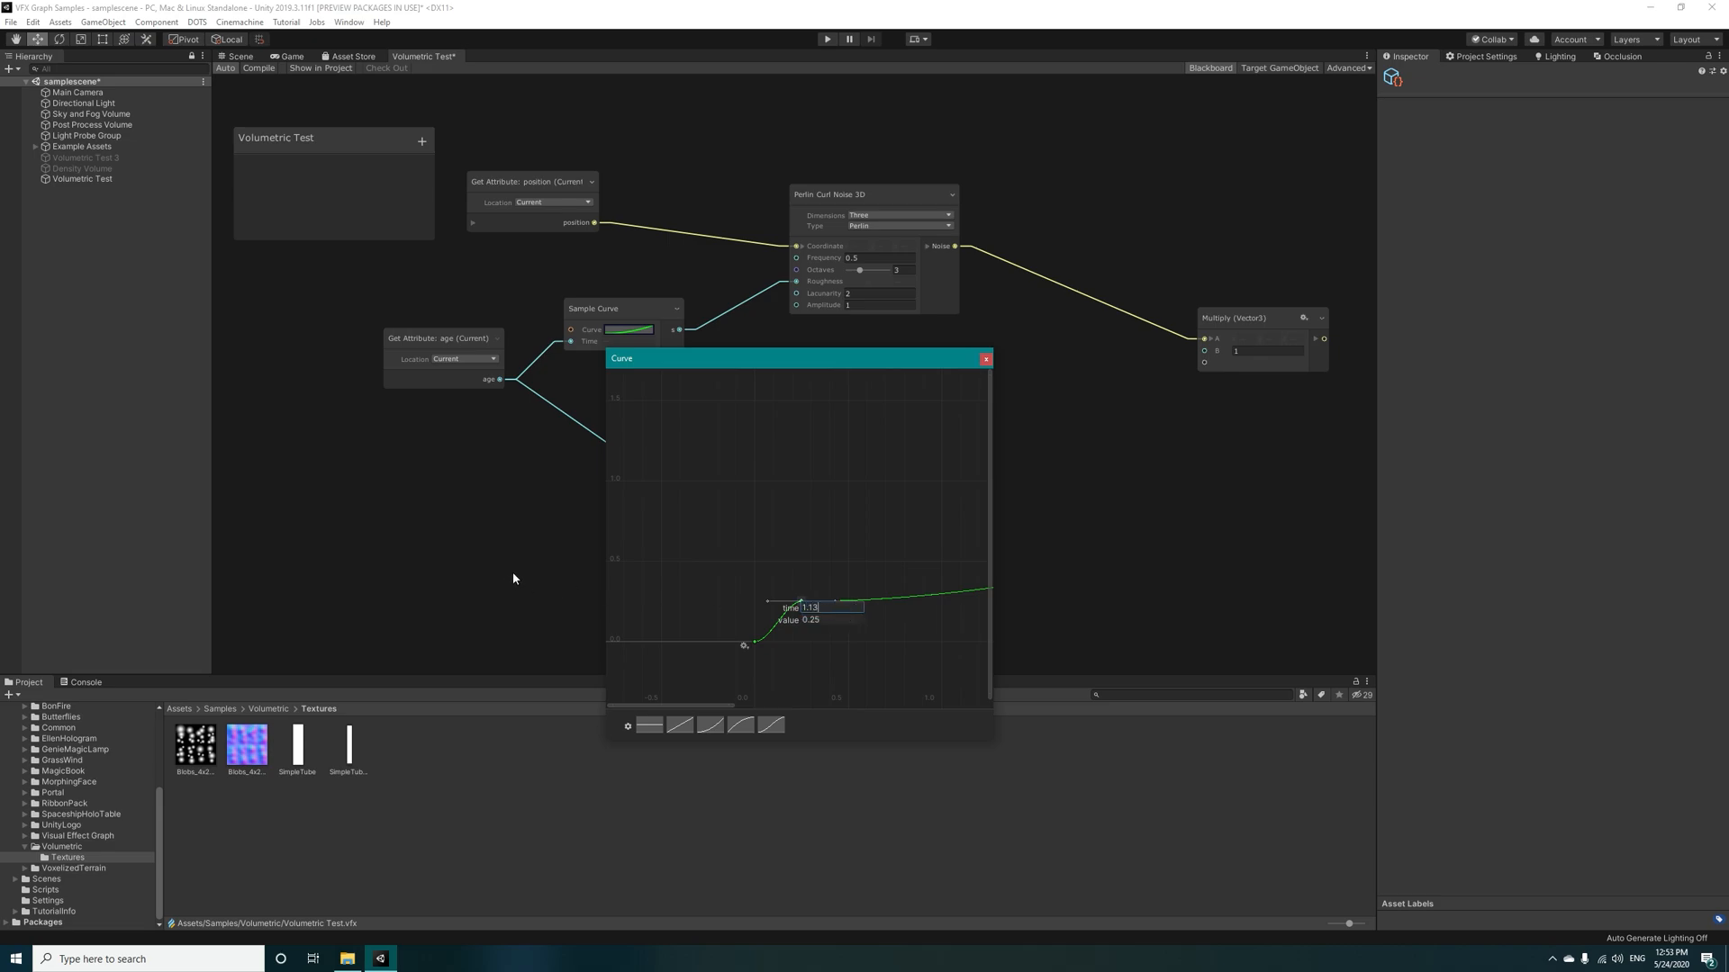
{"action": "left_click", "coordinate": [827, 620]}
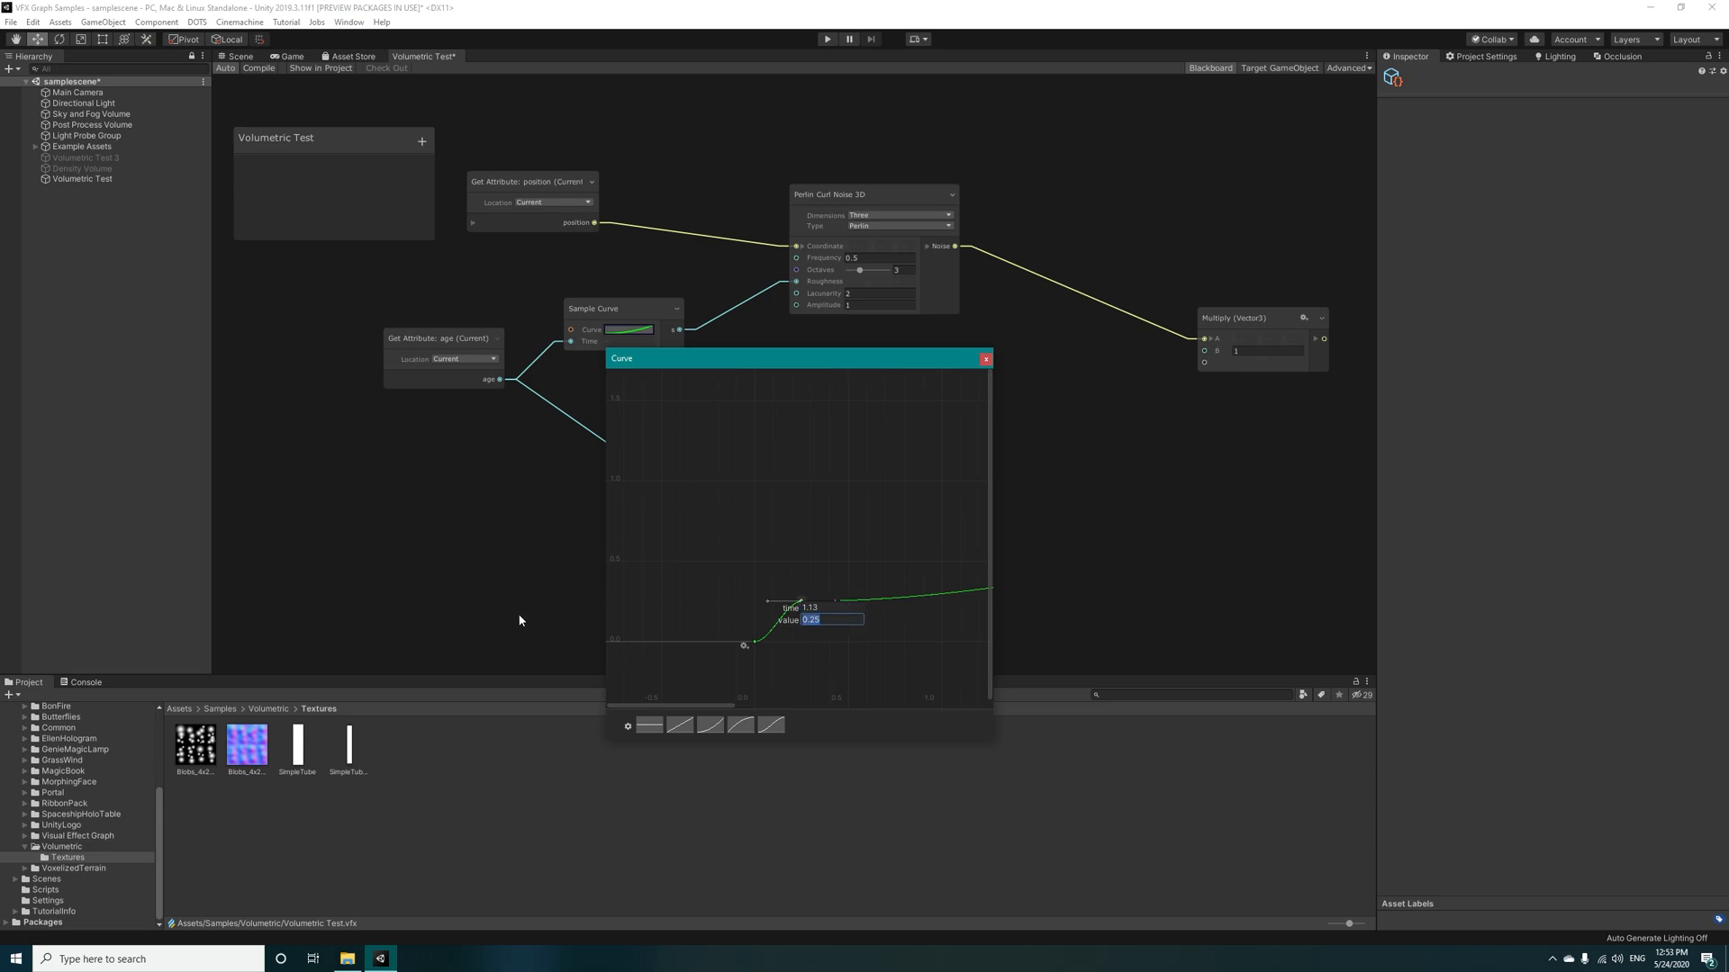
{"action": "type", "text": "0.97"}
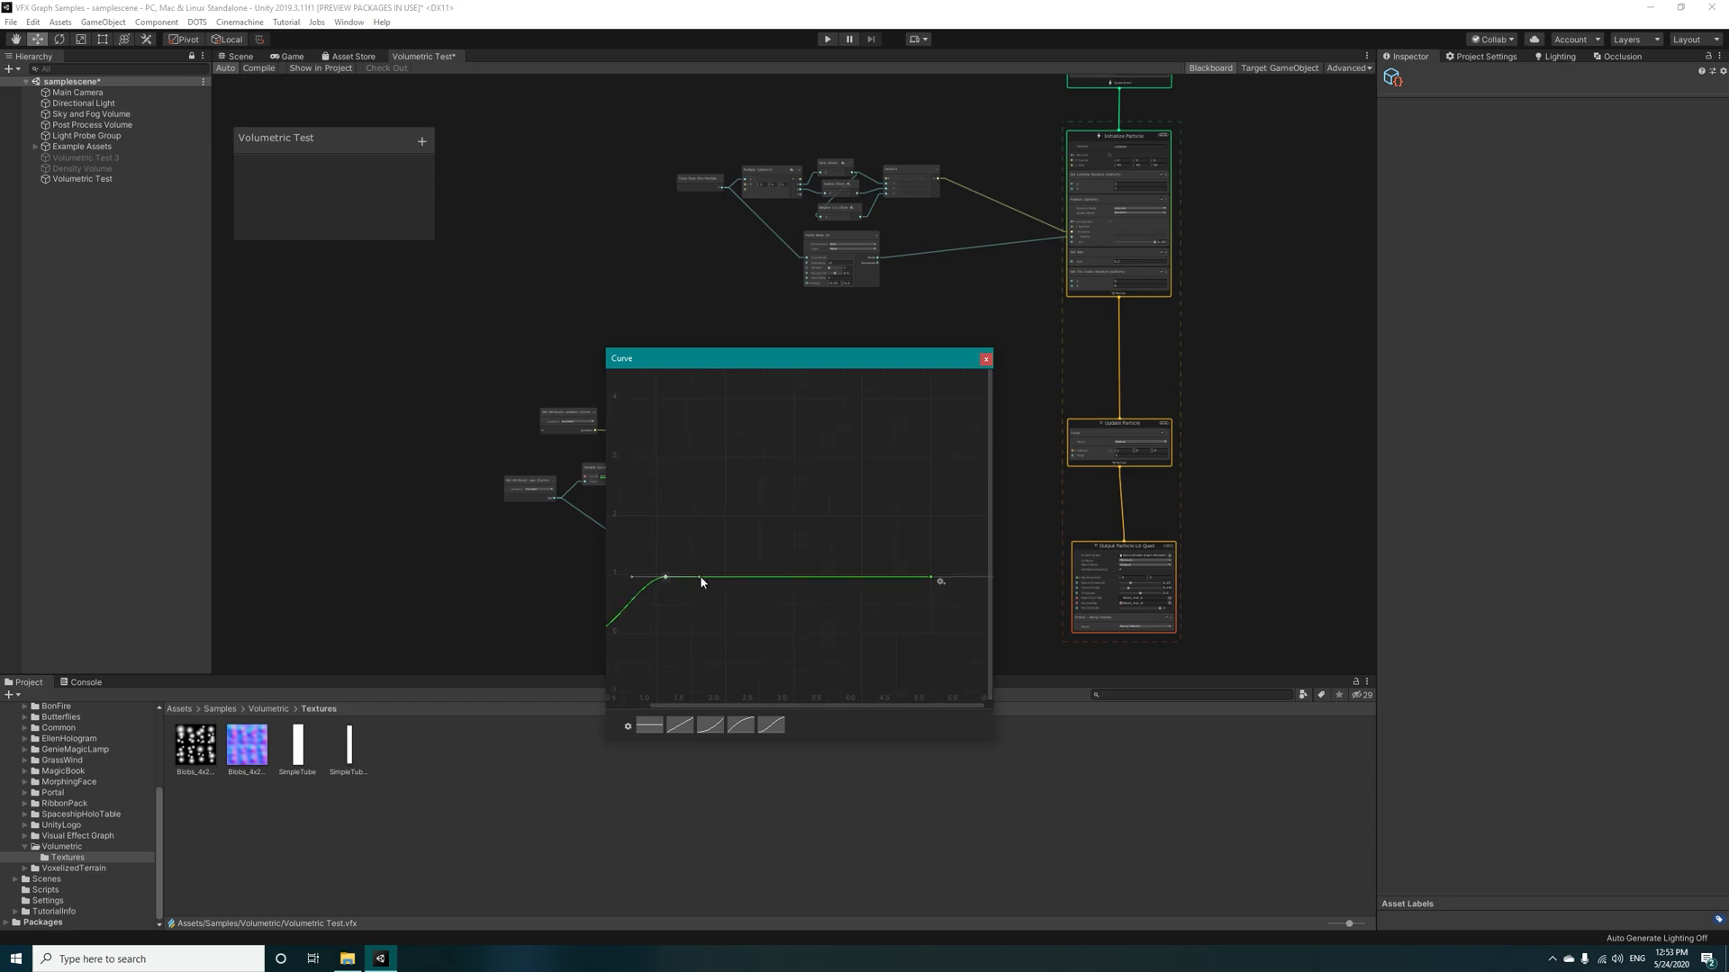
{"action": "left_click_drag", "start_coordinate": [701, 578], "coordinate": [706, 570]}
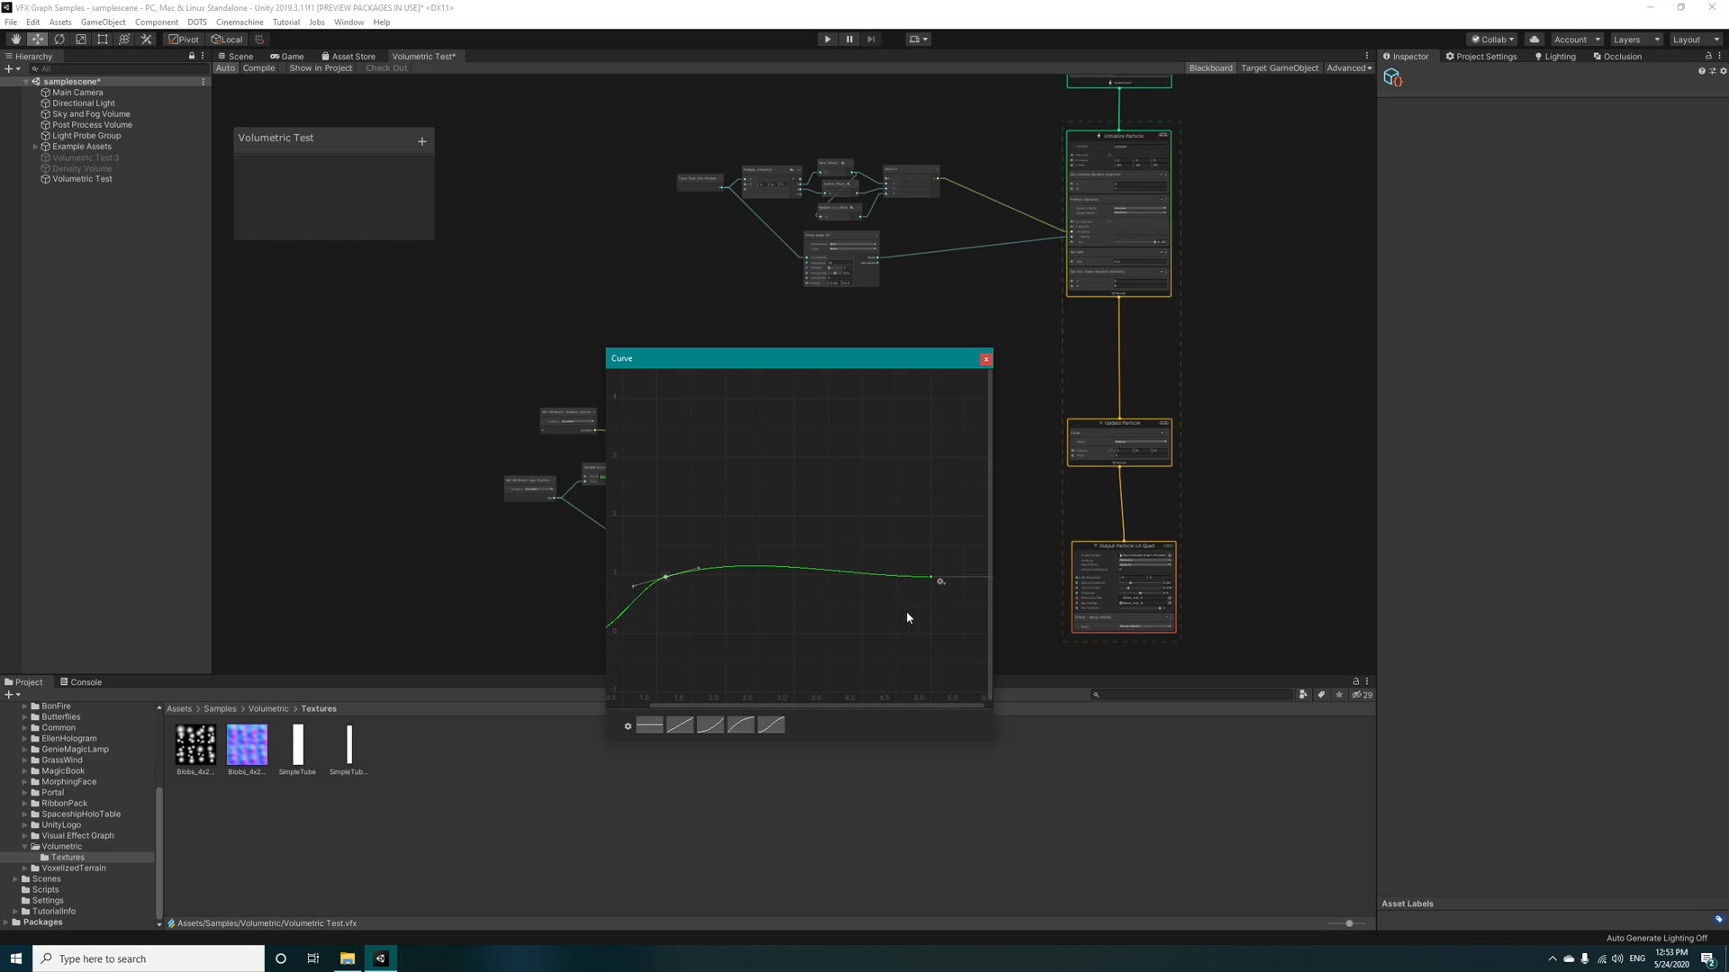
{"action": "left_click", "coordinate": [985, 358]}
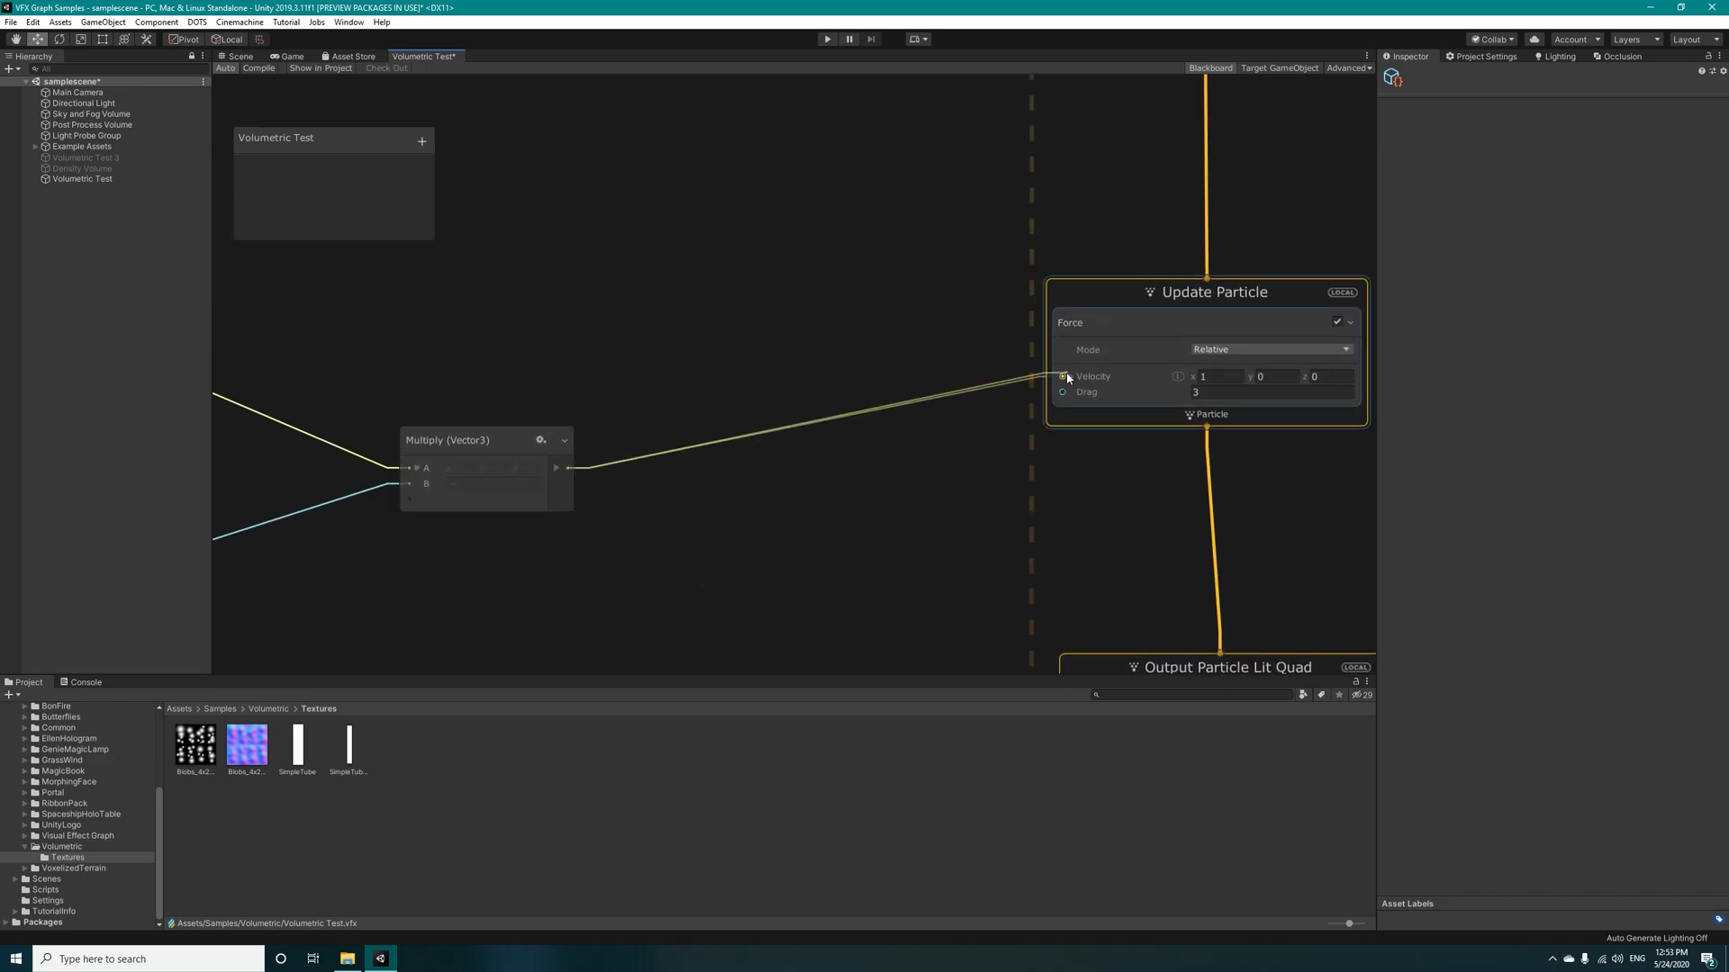
{"action": "scroll", "scroll_direction": "down", "scroll_amount": 3}
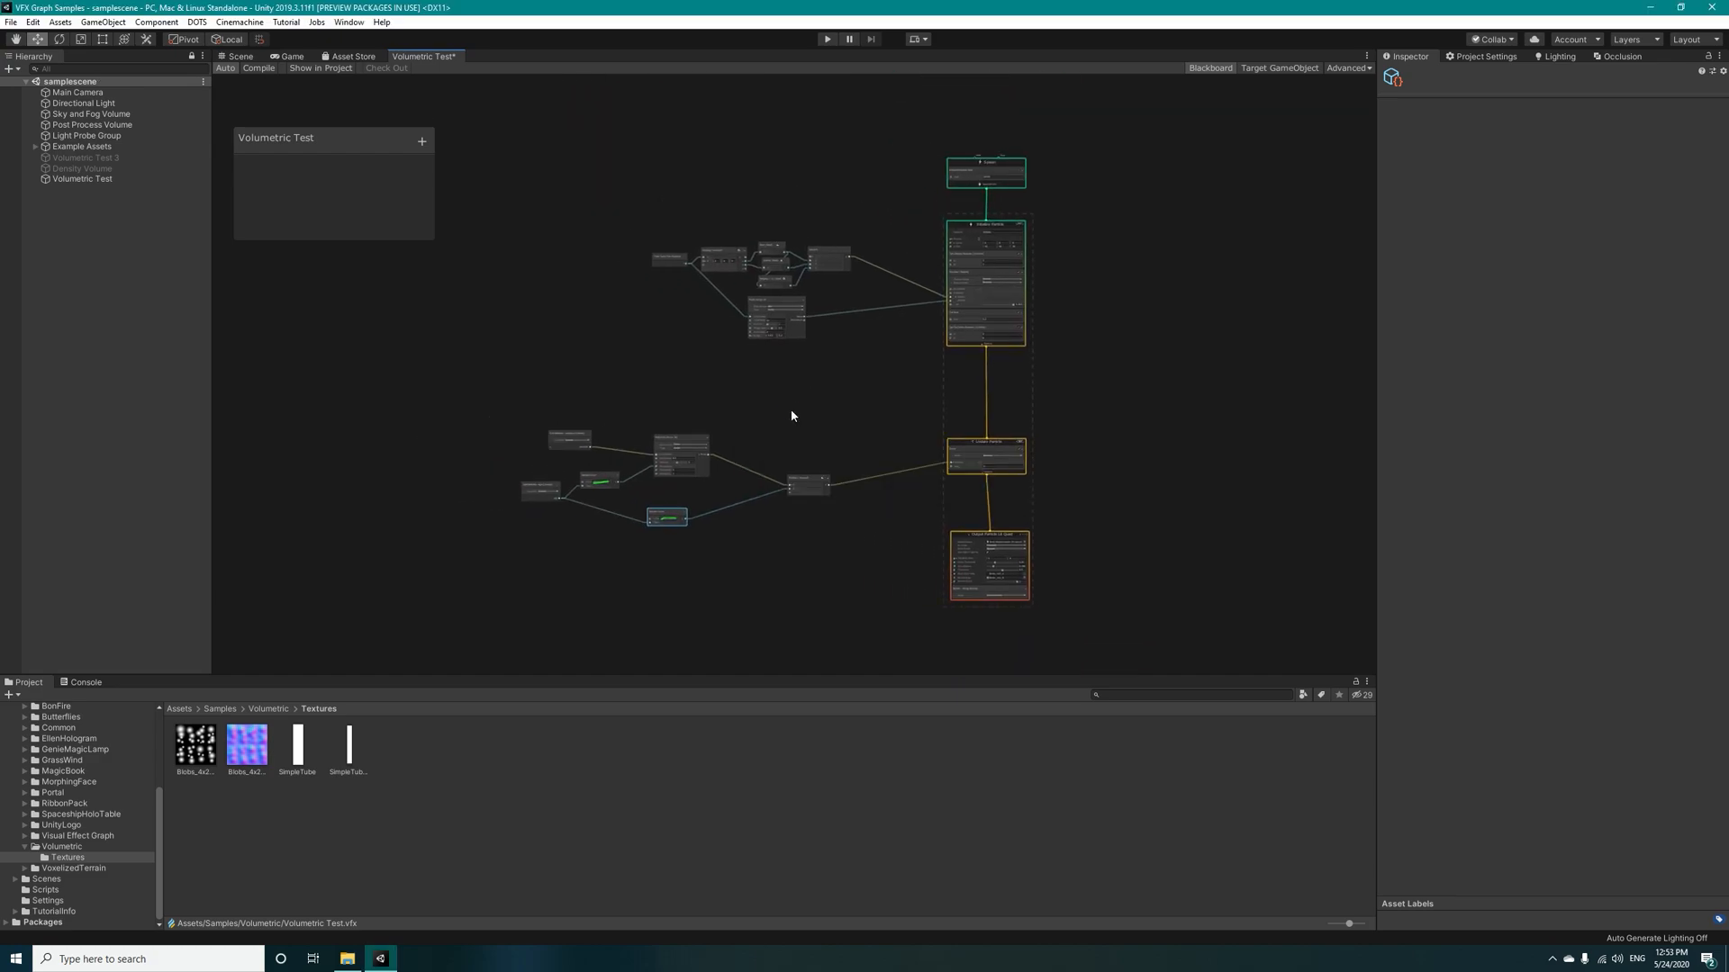
{"action": "left_click", "coordinate": [237, 56]}
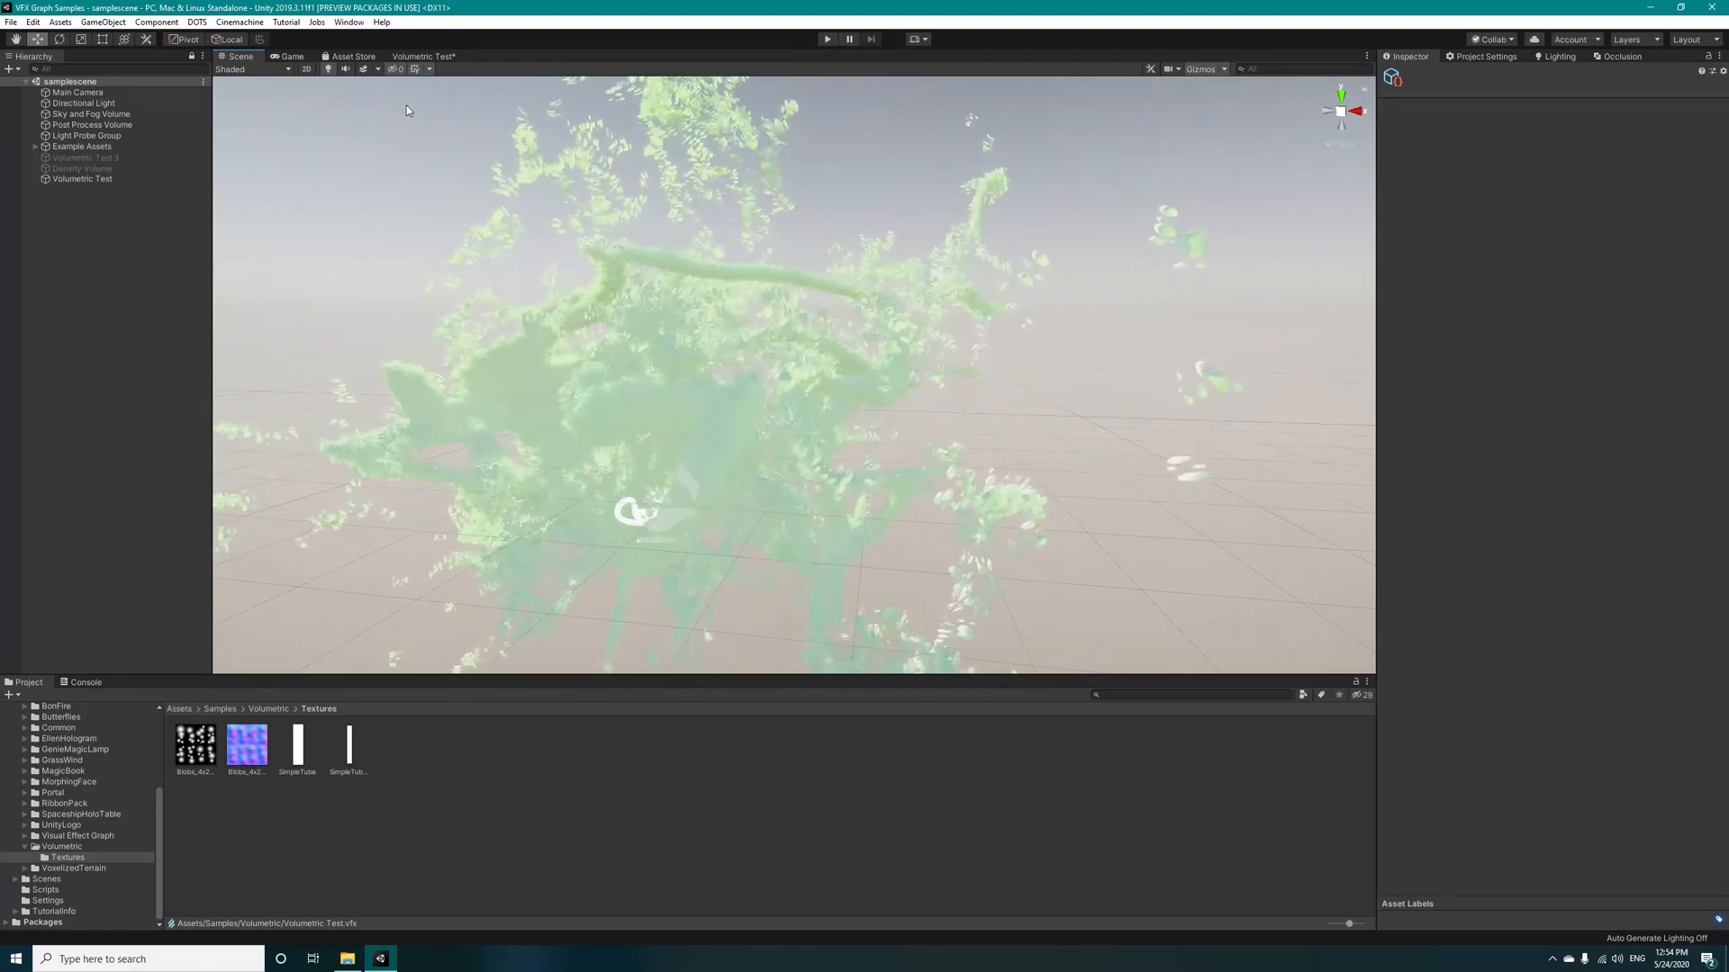
Step: Switch to the Scene tab to preview the swirling green volumetric effect
{"action": "left_click", "coordinate": [424, 56]}
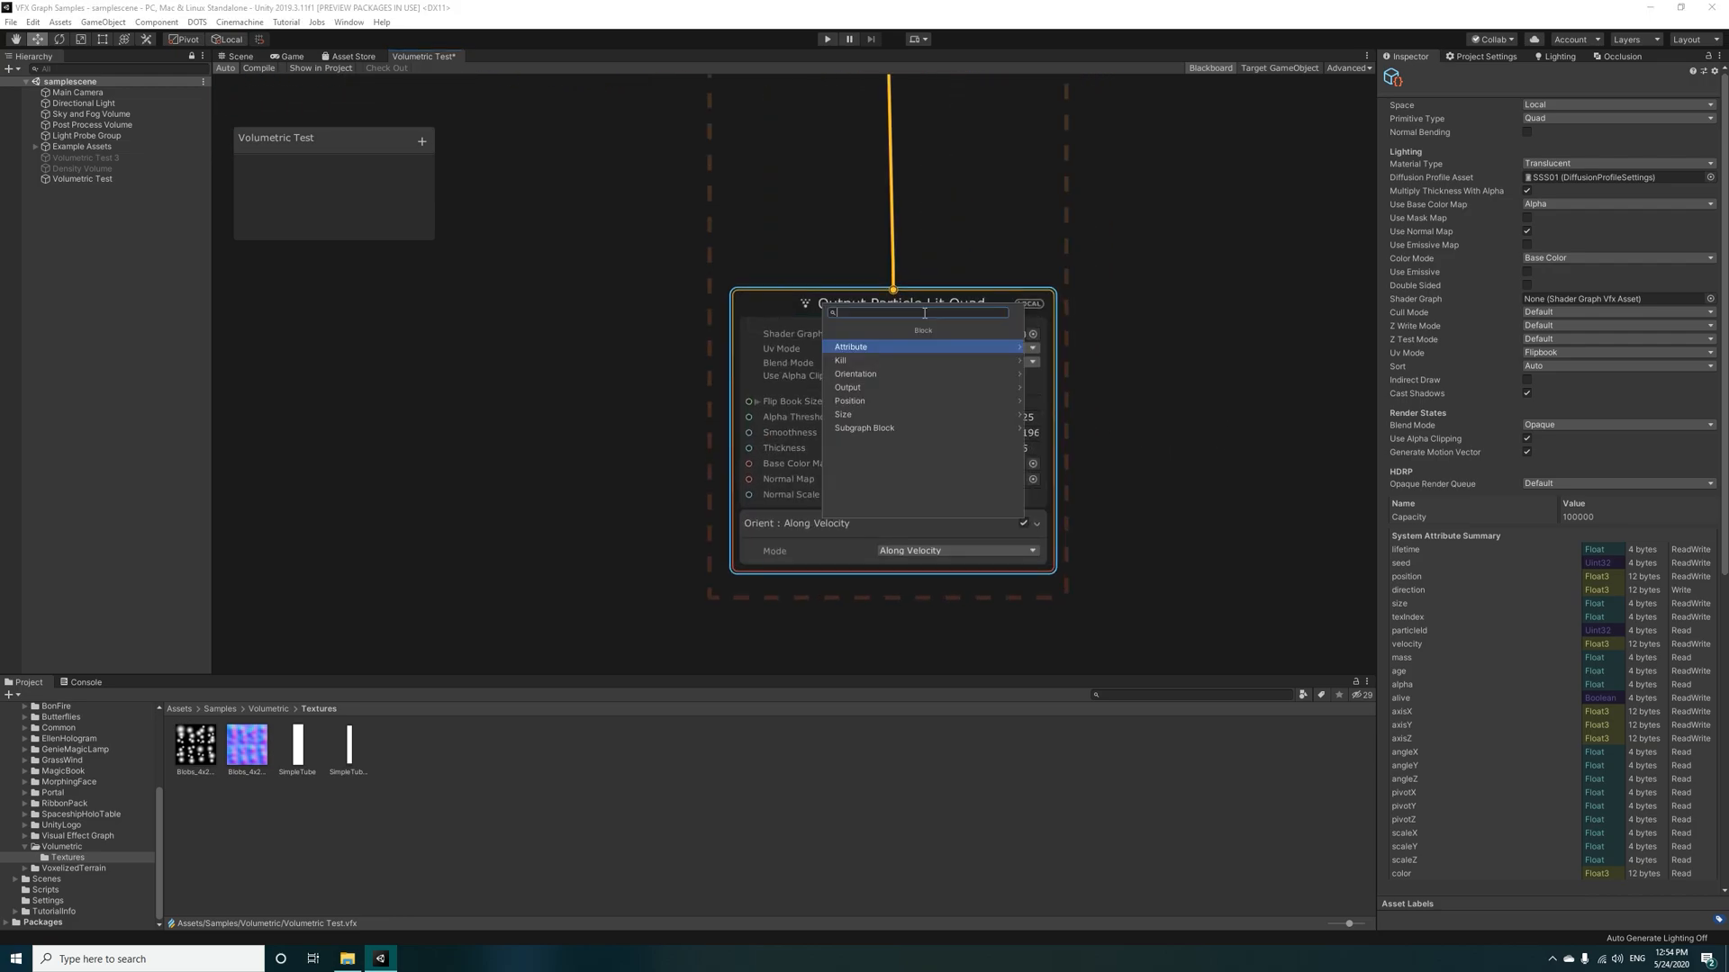
Step: Add a Set Color block to the Output Particle Lit Quad
{"action": "type", "text": "set color"}
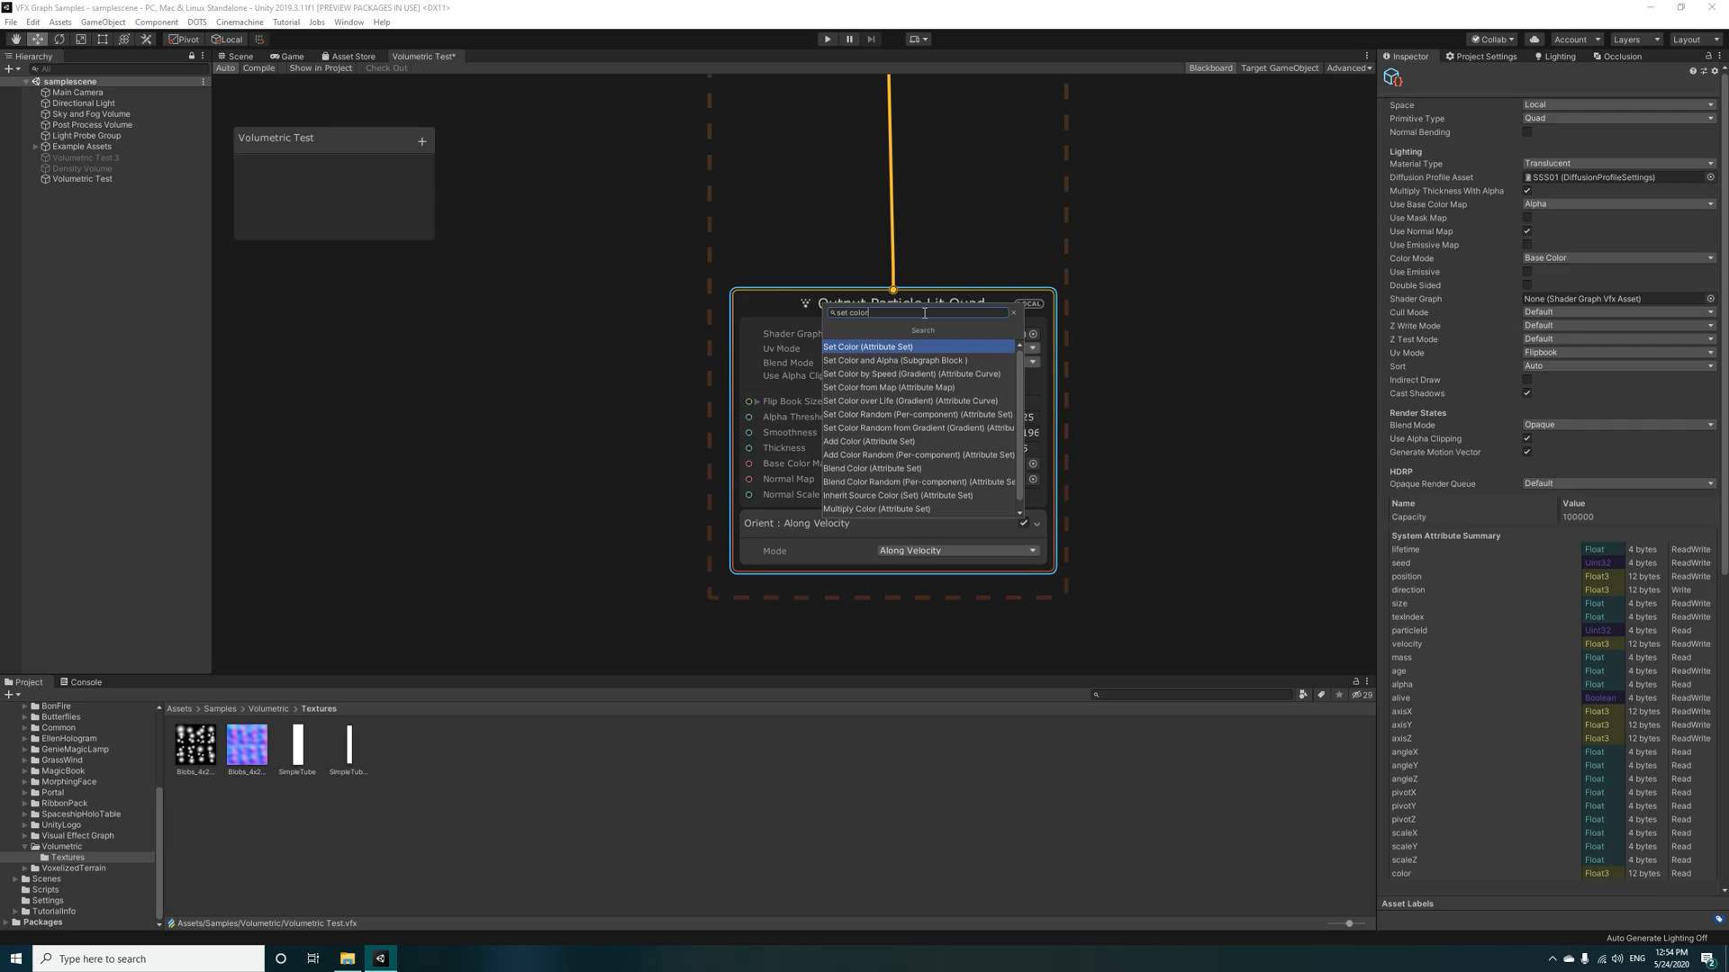
{"action": "left_click", "coordinate": [869, 347]}
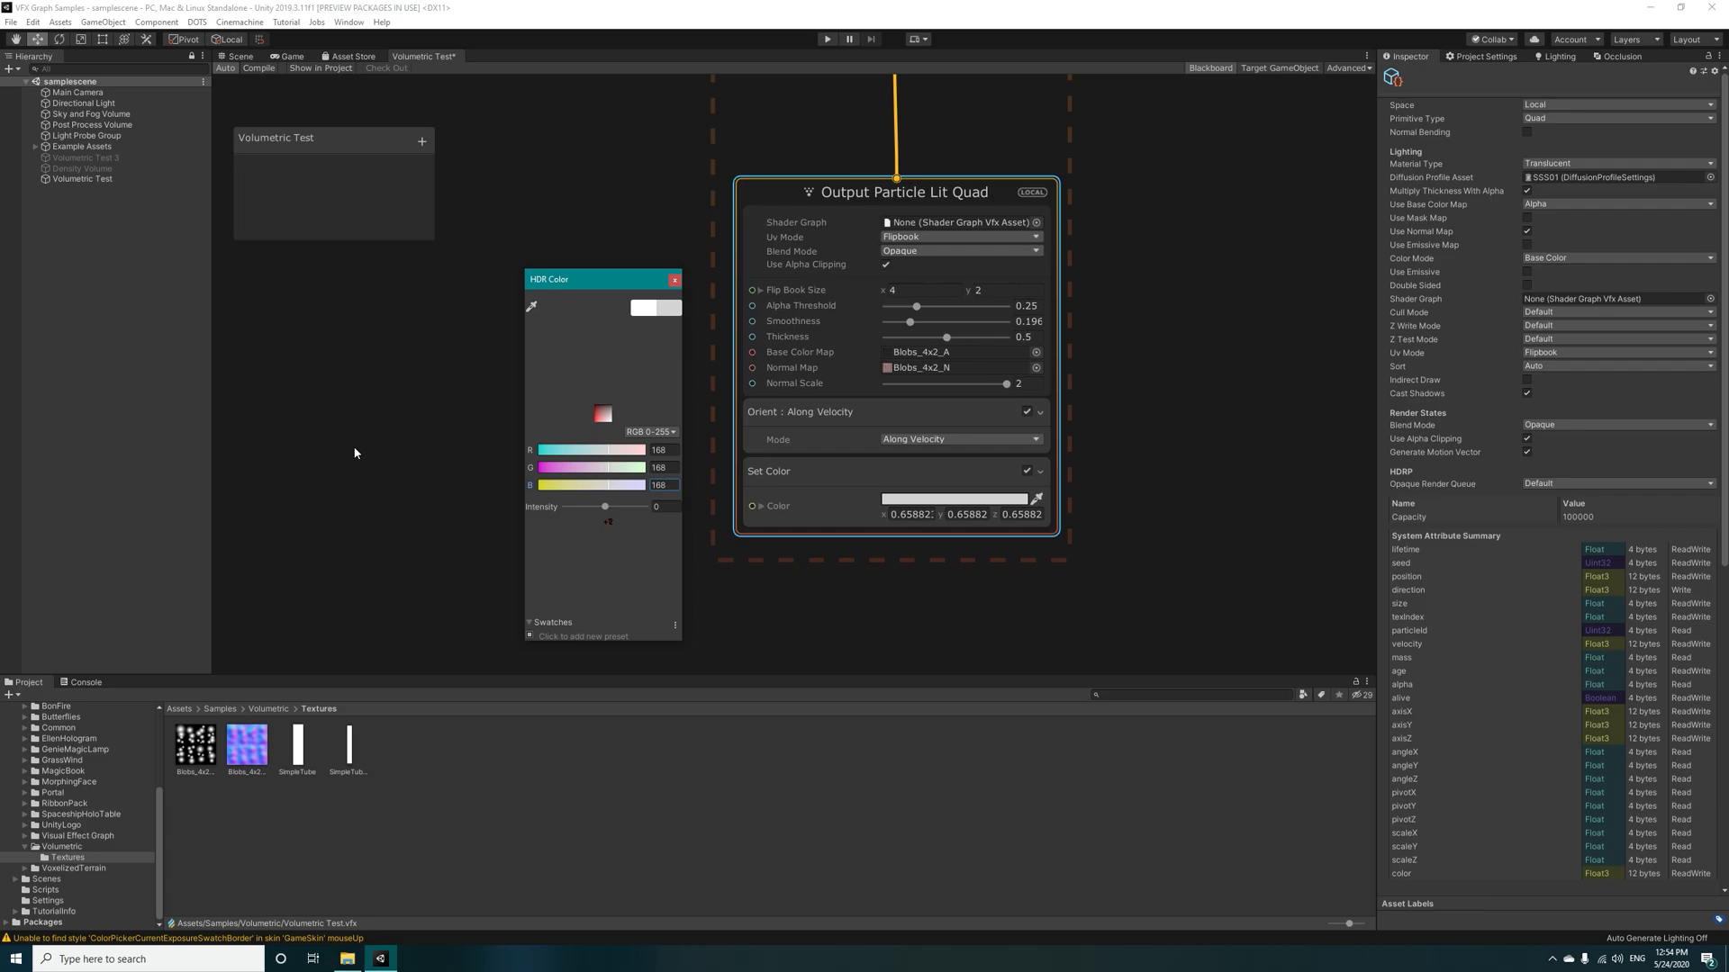
{"action": "left_click", "coordinate": [674, 279]}
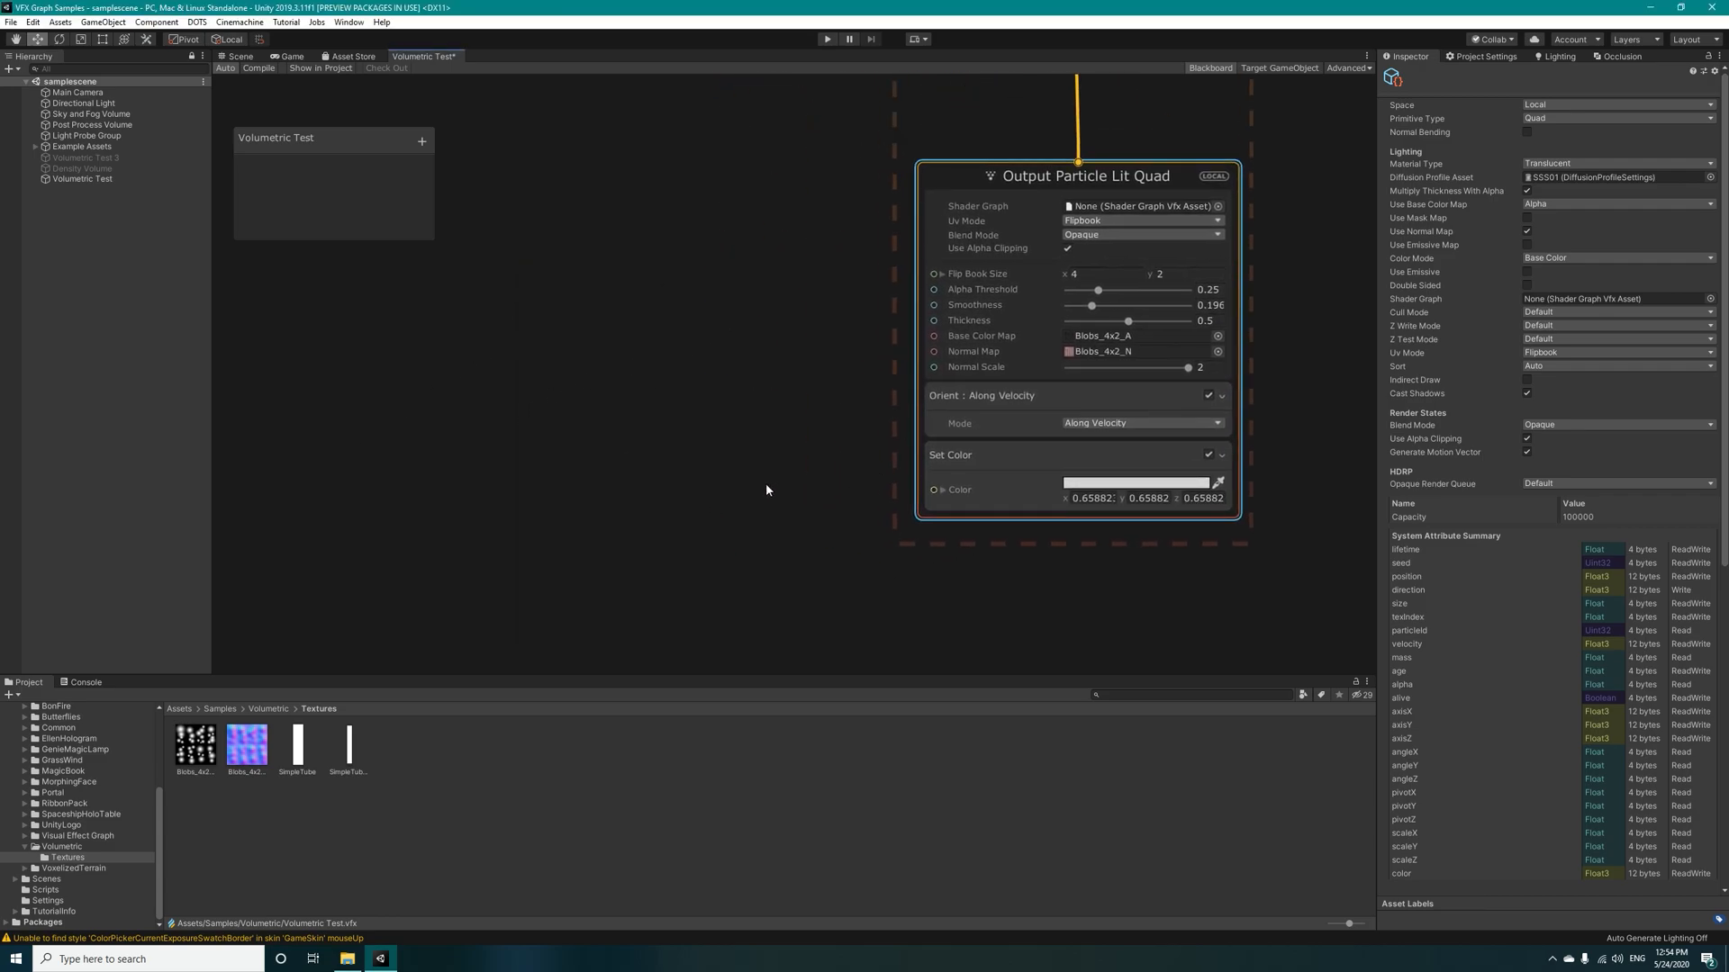
Step: Create a Color node and convert it into the New Color property
{"action": "type", "text": "color"}
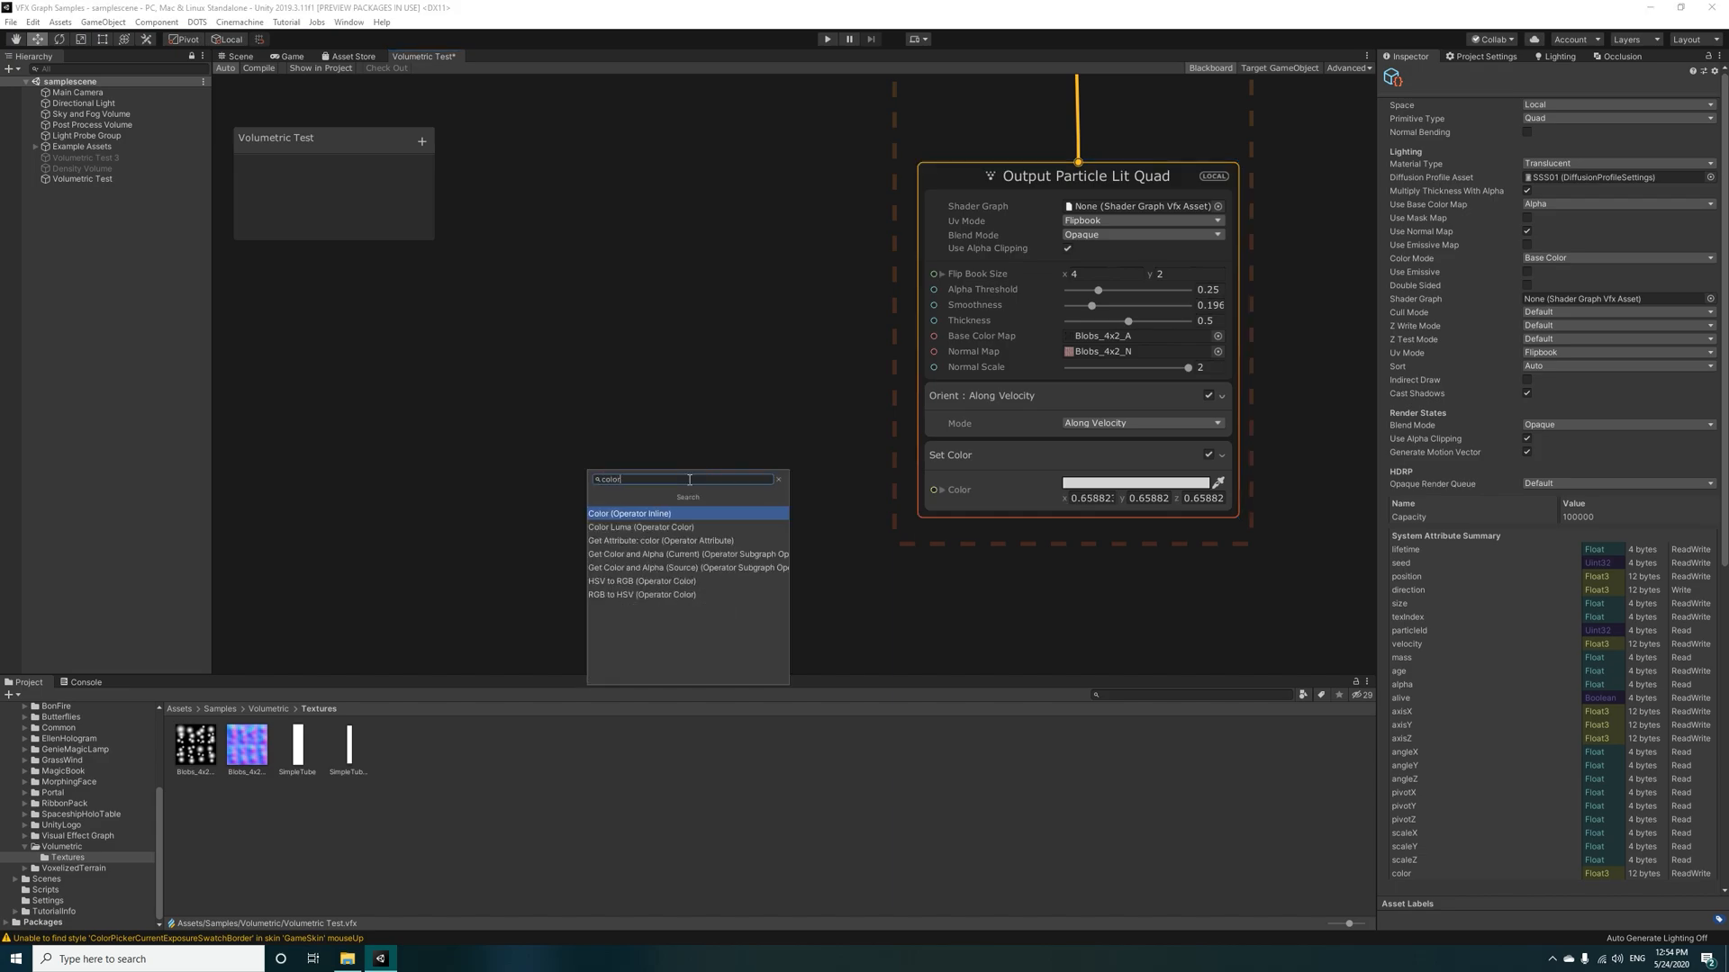
{"action": "left_click", "coordinate": [629, 514]}
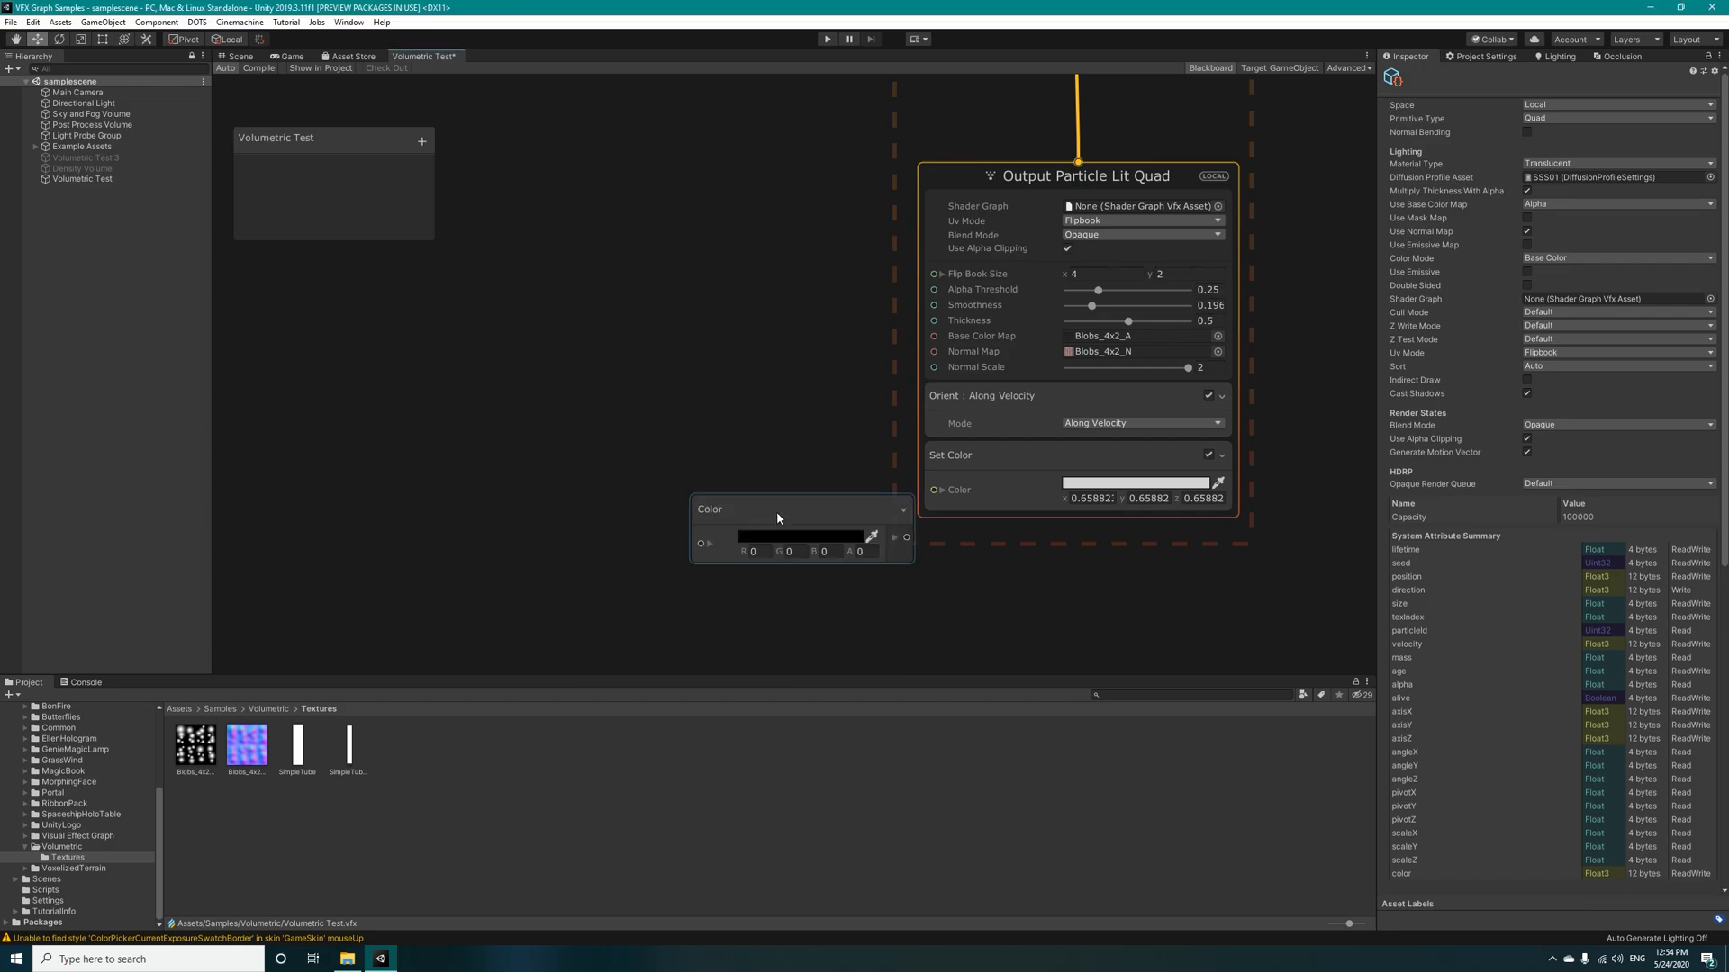
{"action": "right_click", "coordinate": [779, 515]}
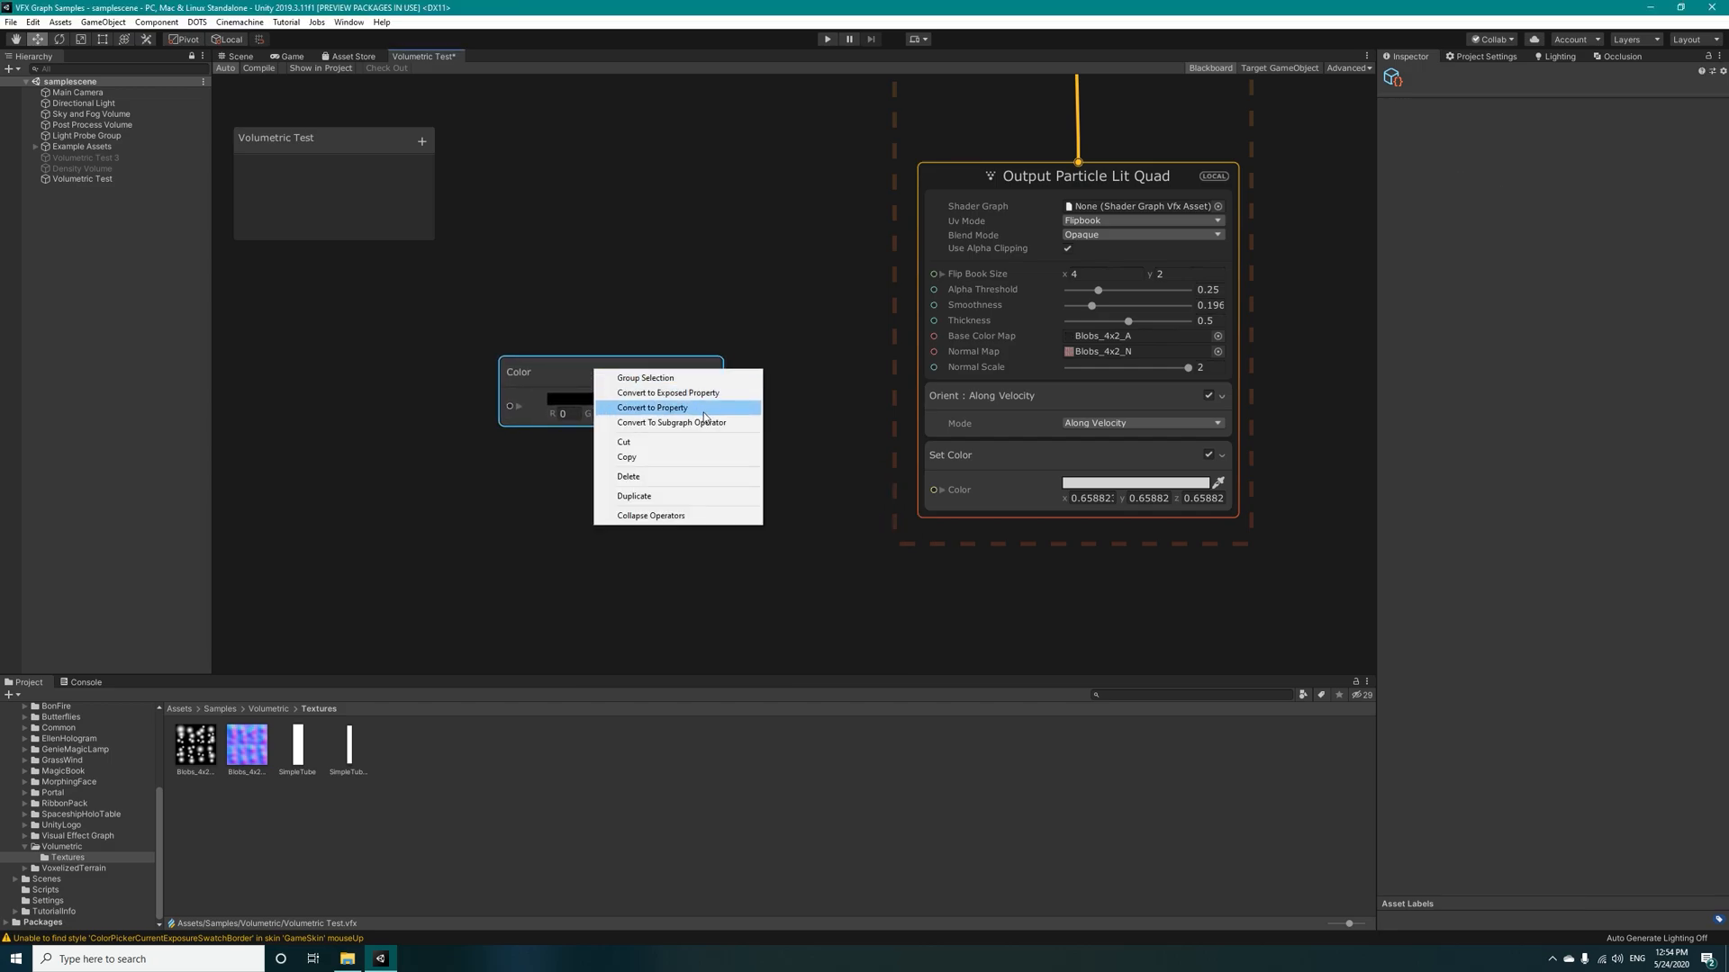
{"action": "left_click", "coordinate": [652, 408]}
{"action": "type", "text": "set sca"}
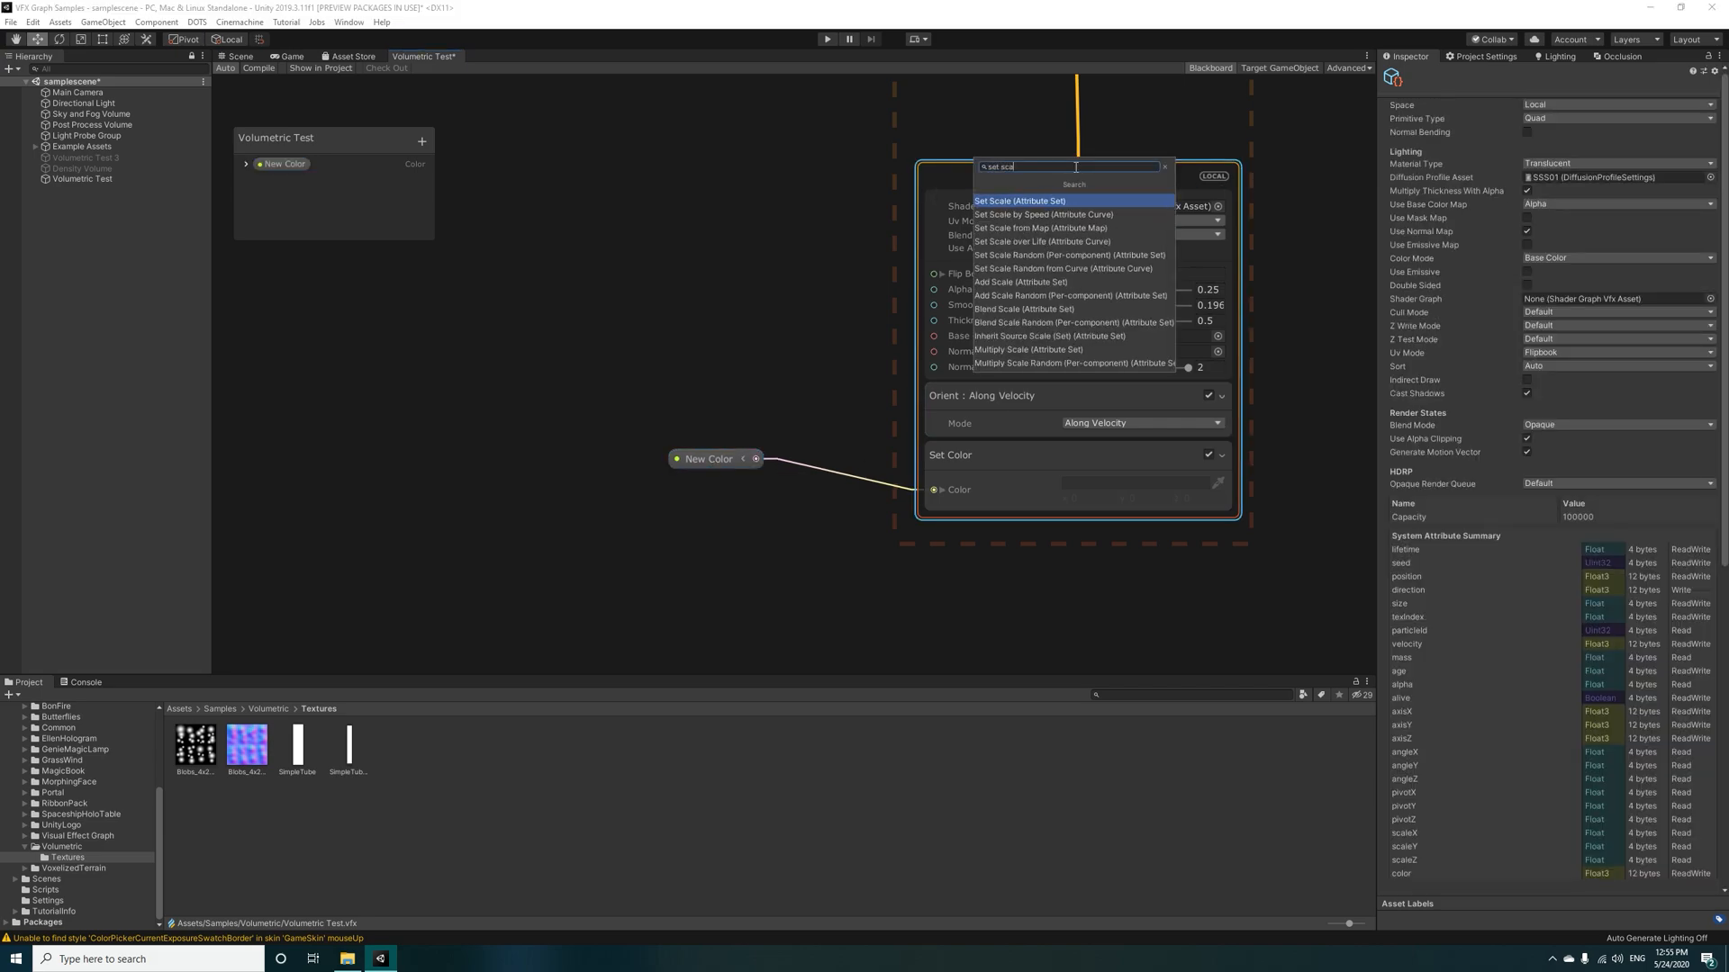
Step: Add a Set Scale block of 0.45, 1.2, 0.5 and a Set Size block to the output
{"action": "left_click", "coordinate": [1023, 200]}
{"action": "type", "text": "0.45"}
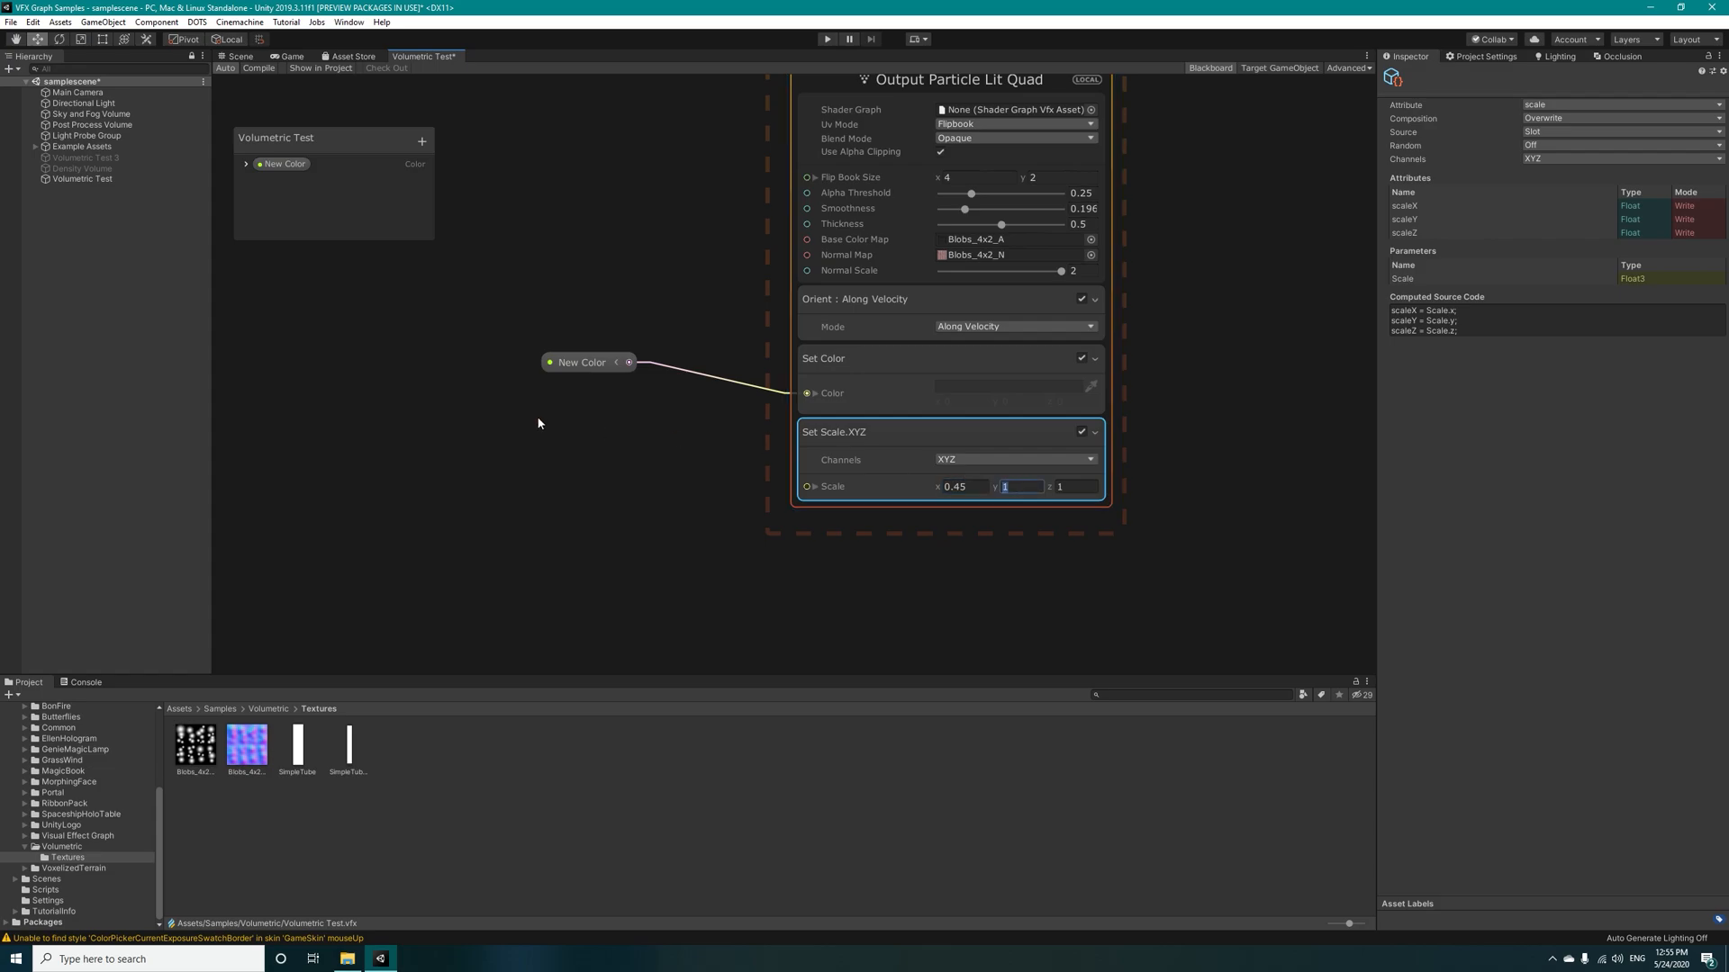
{"action": "type", "text": "1.2"}
{"action": "left_click", "coordinate": [1077, 486]}
{"action": "type", "text": "0.5"}
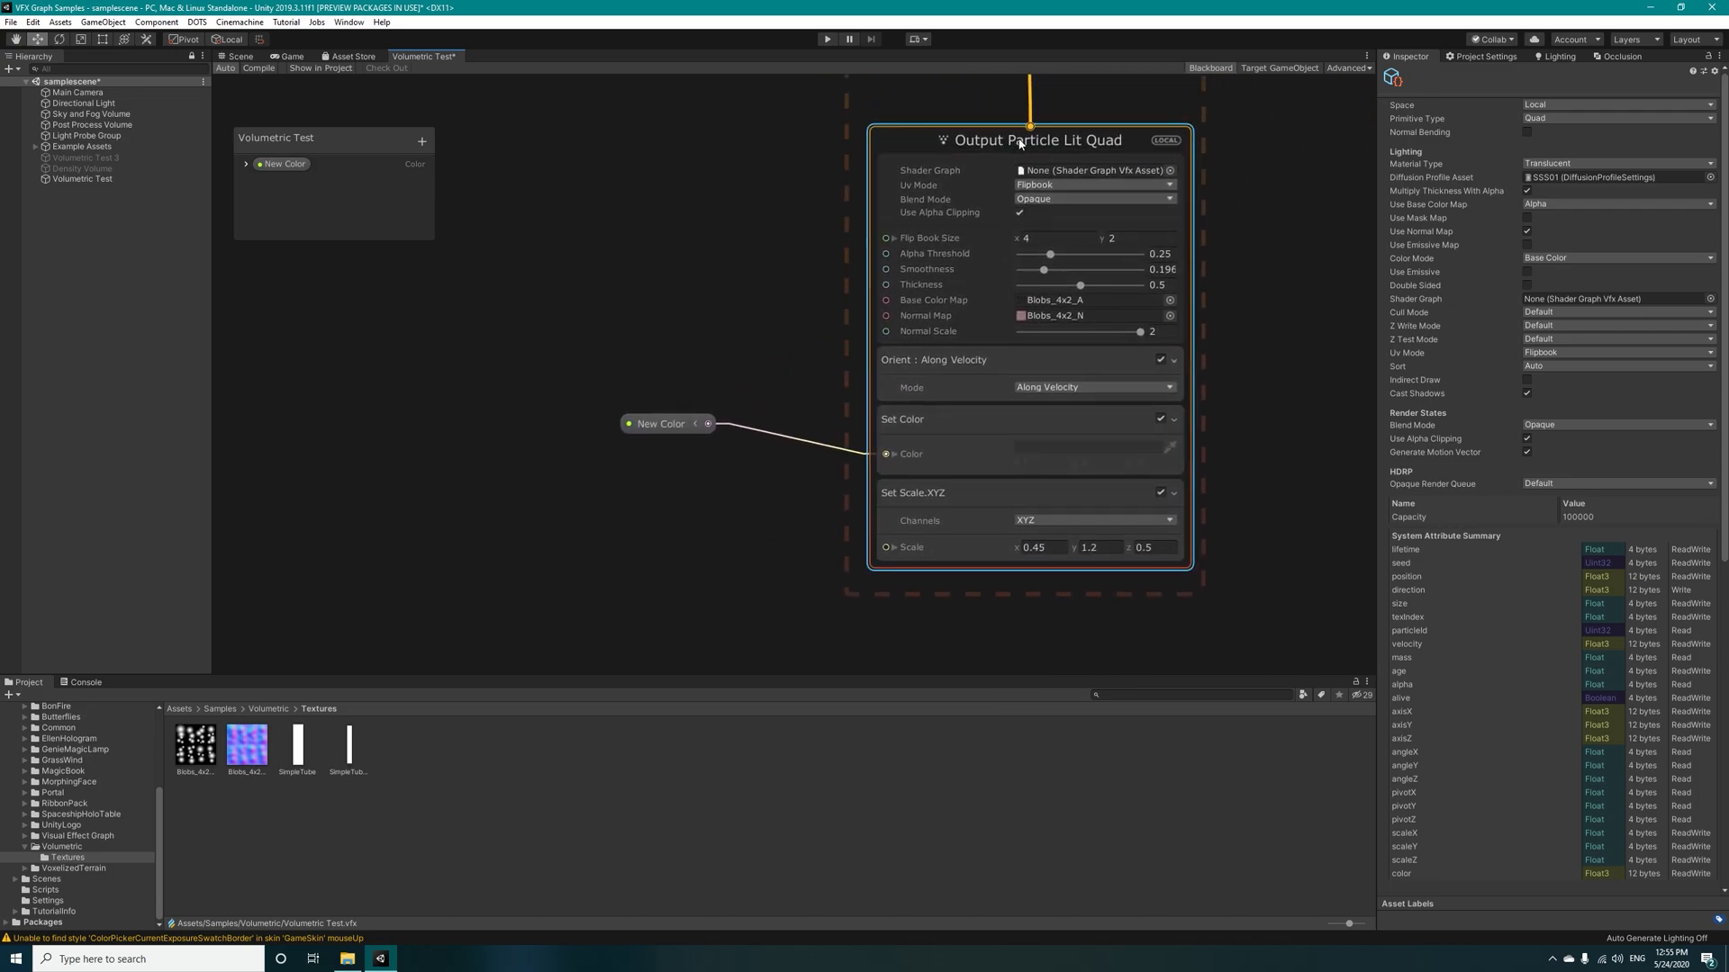
{"action": "left_click", "coordinate": [1019, 140]}
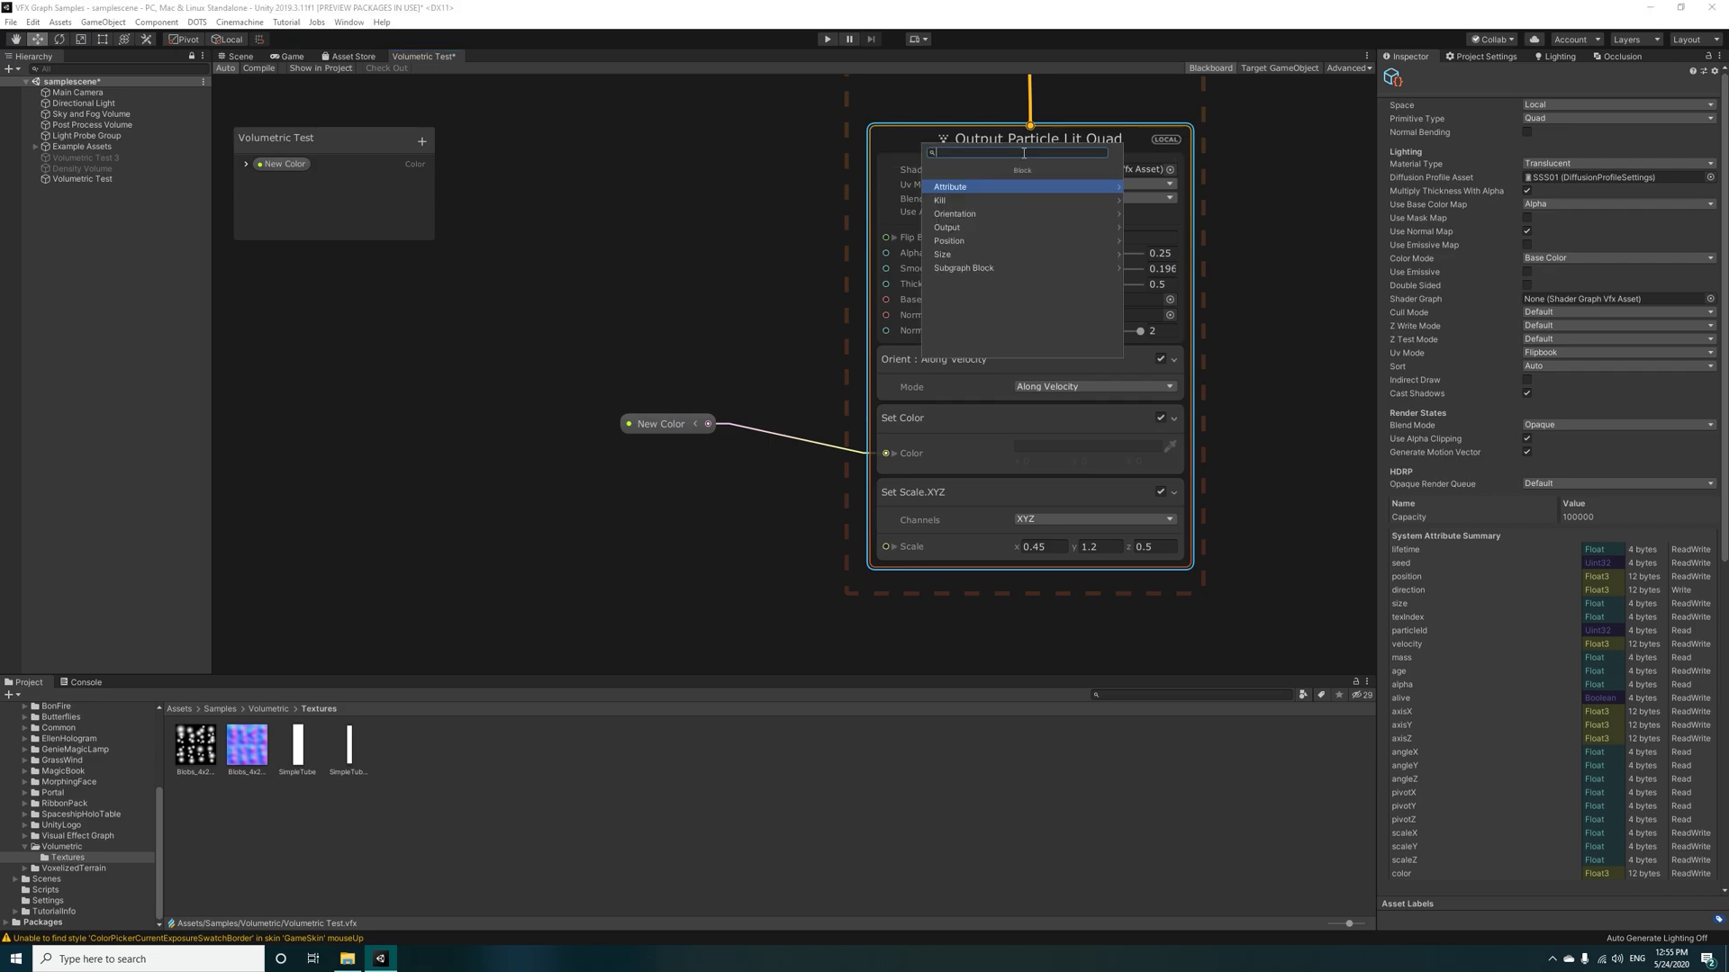
{"action": "type", "text": "set size"}
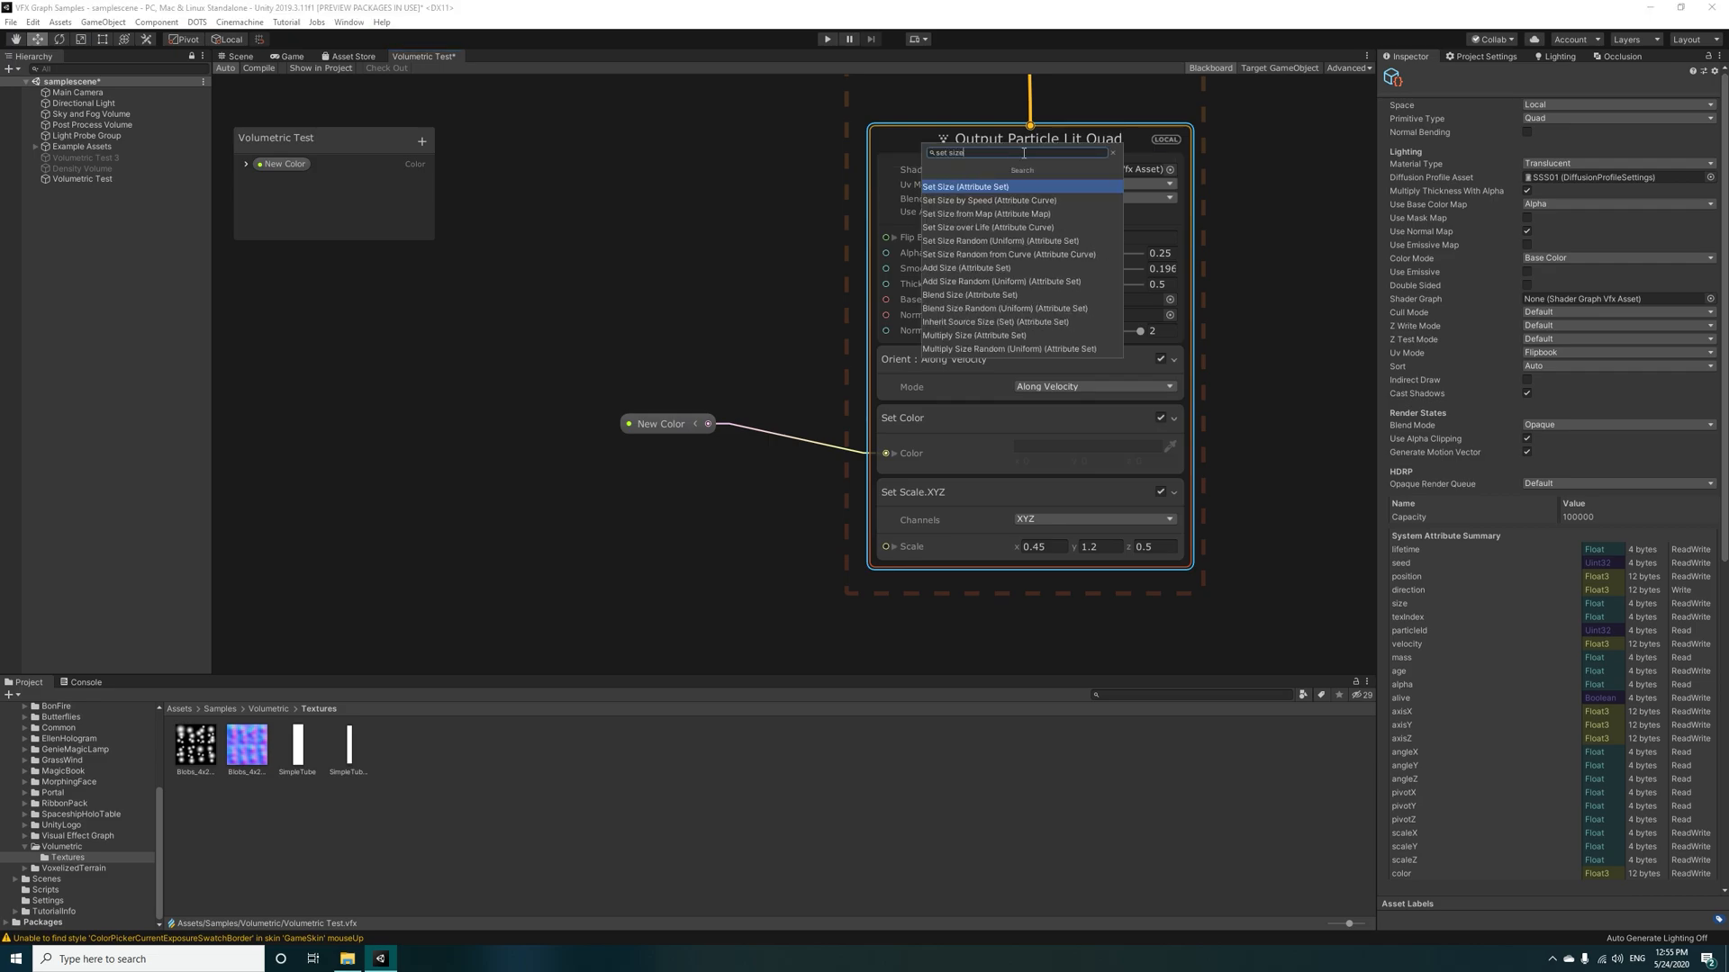
{"action": "left_click", "coordinate": [971, 187]}
{"action": "type", "text": "an"}
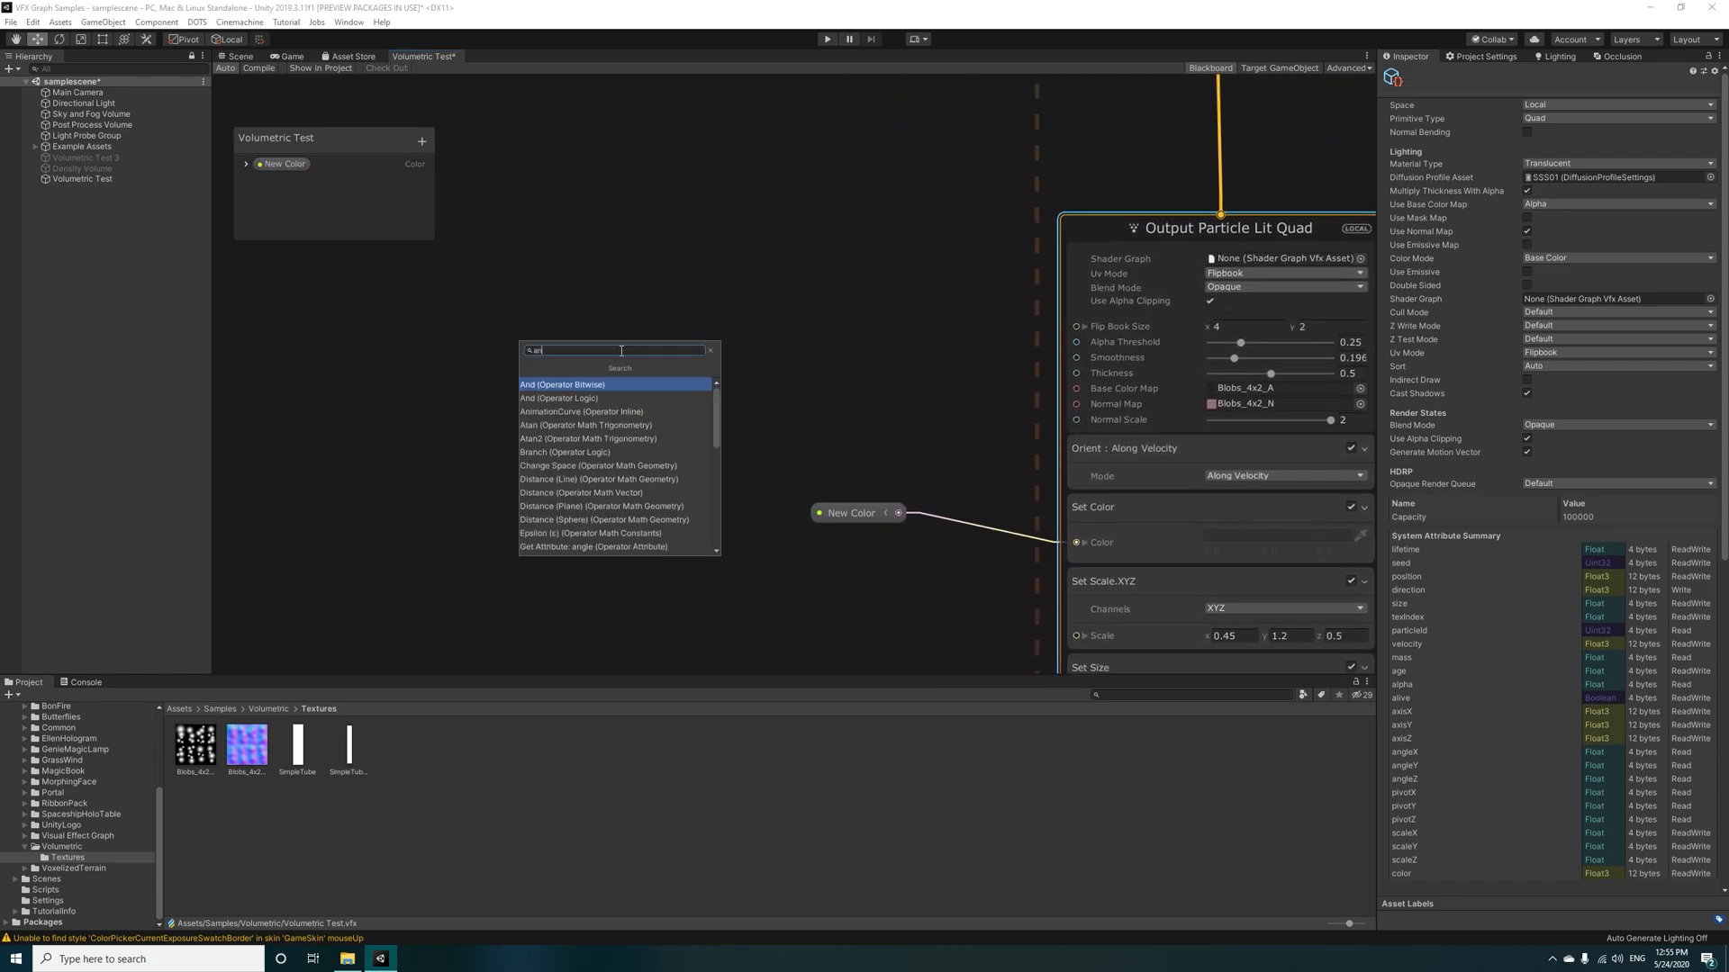
Step: Add an AnimationCurve node feeding a Sample Curve, with Age Over Lifetime driving its Time
{"action": "left_click", "coordinate": [581, 412]}
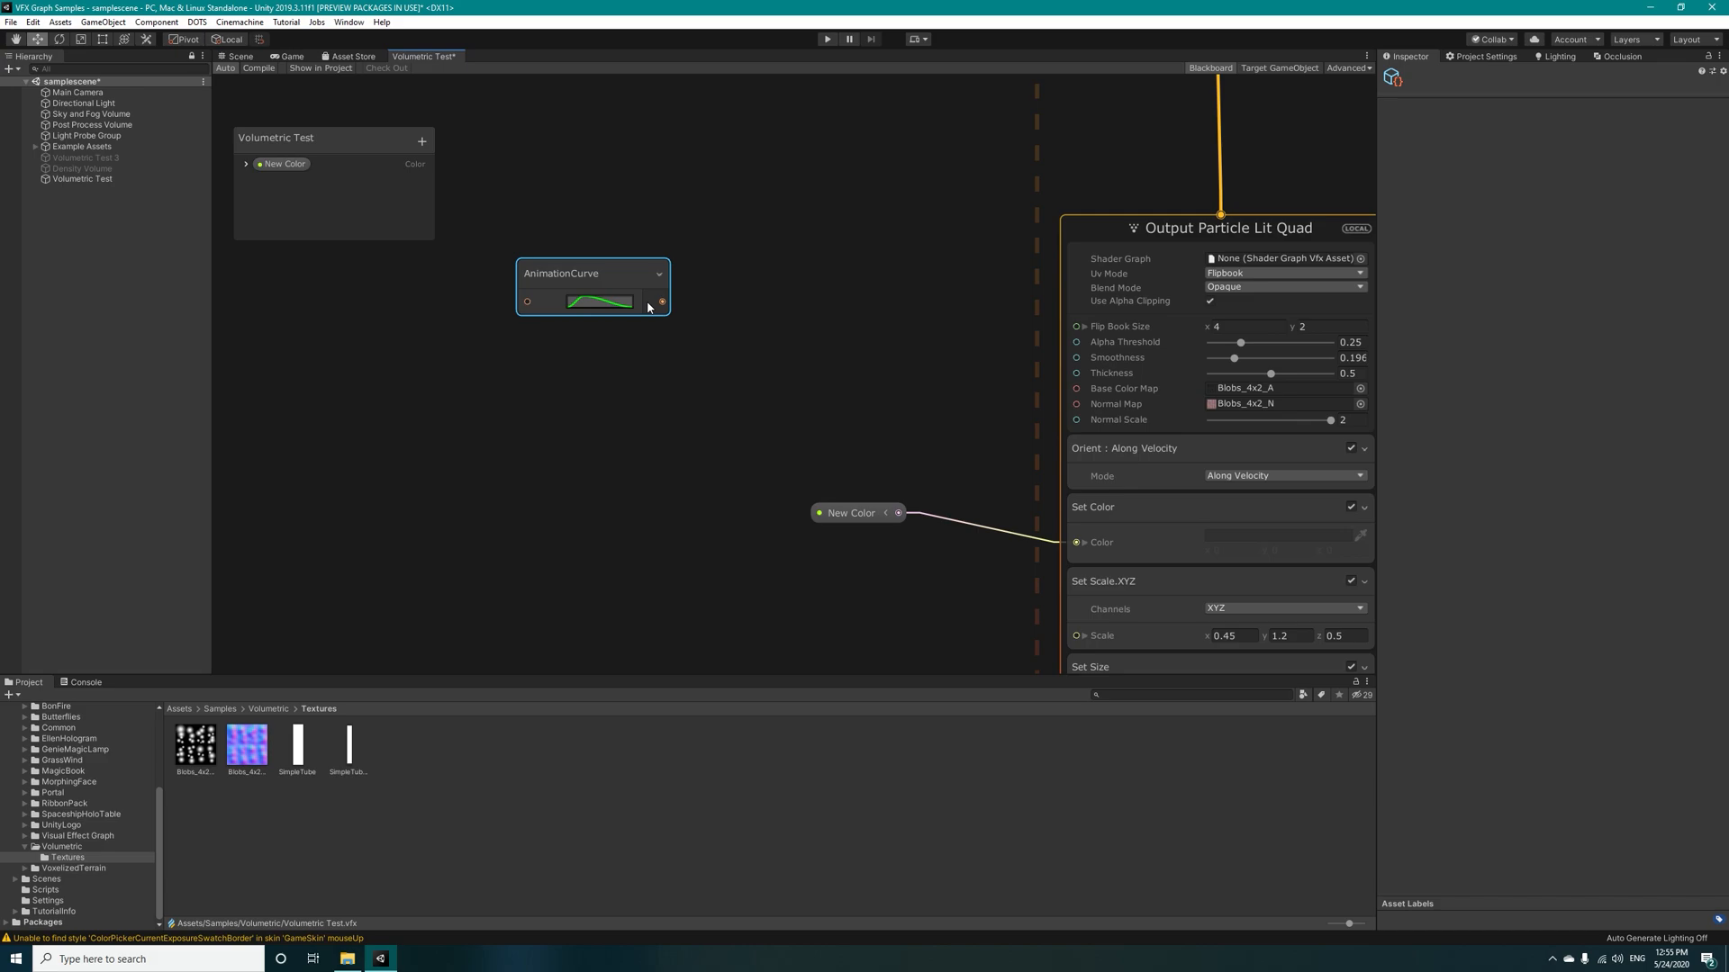
{"action": "mouse_move", "coordinate": [664, 312]}
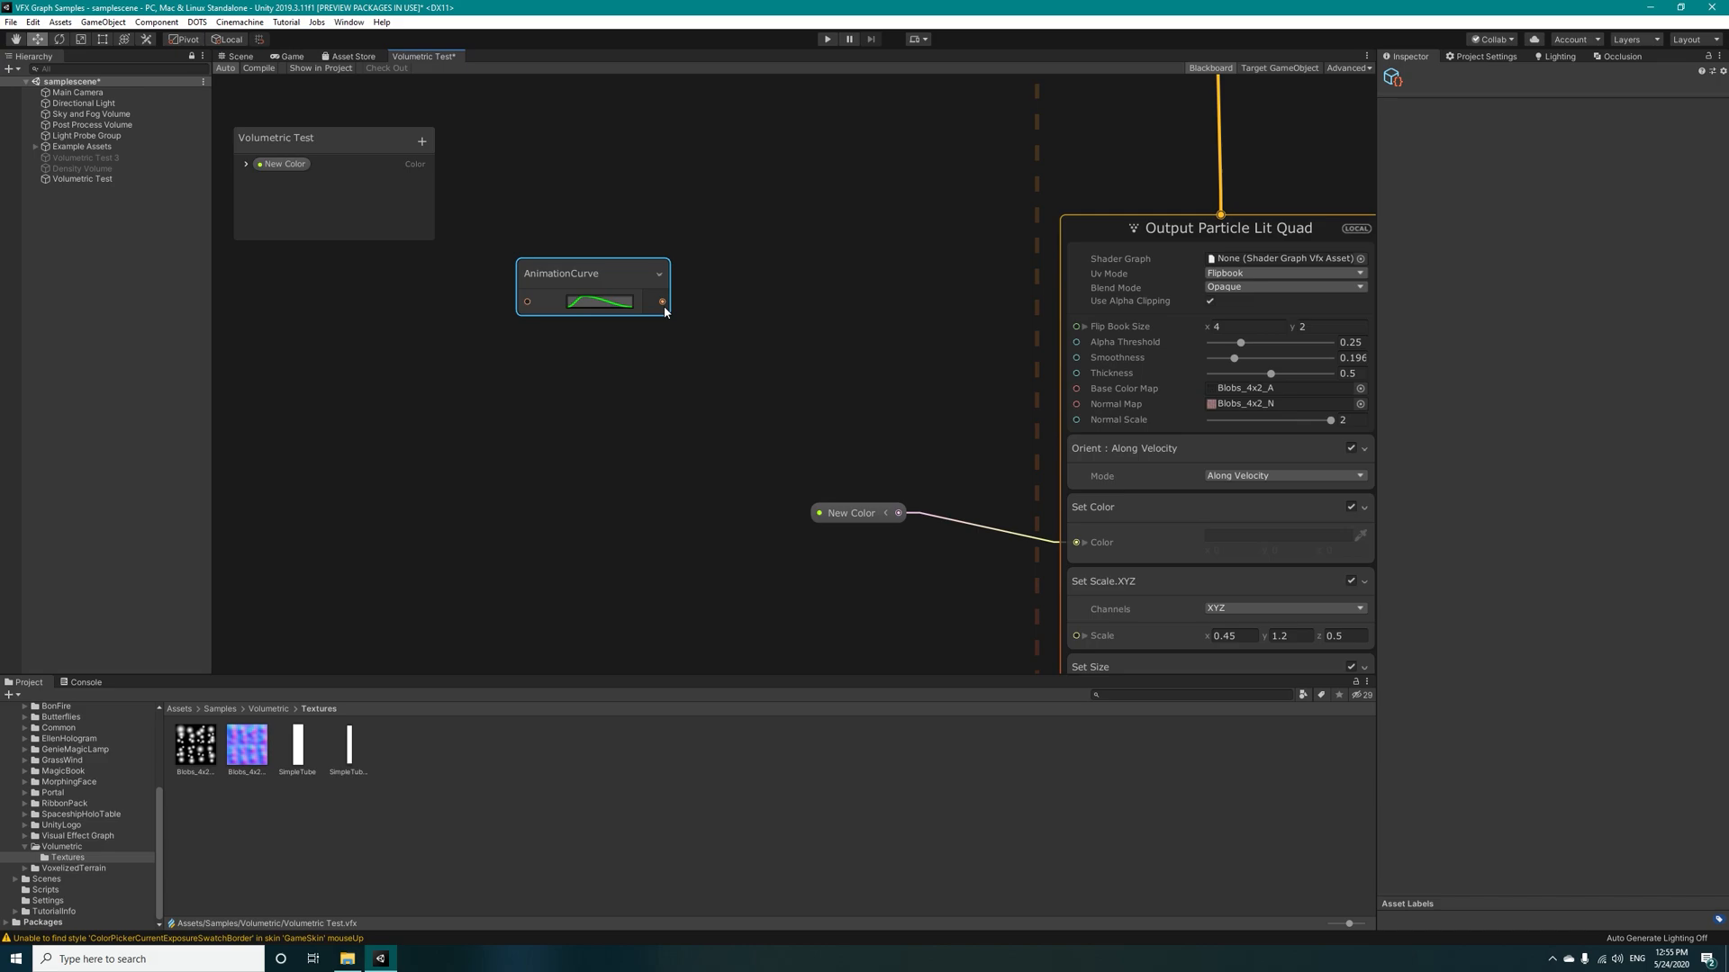
{"action": "type", "text": "samp"}
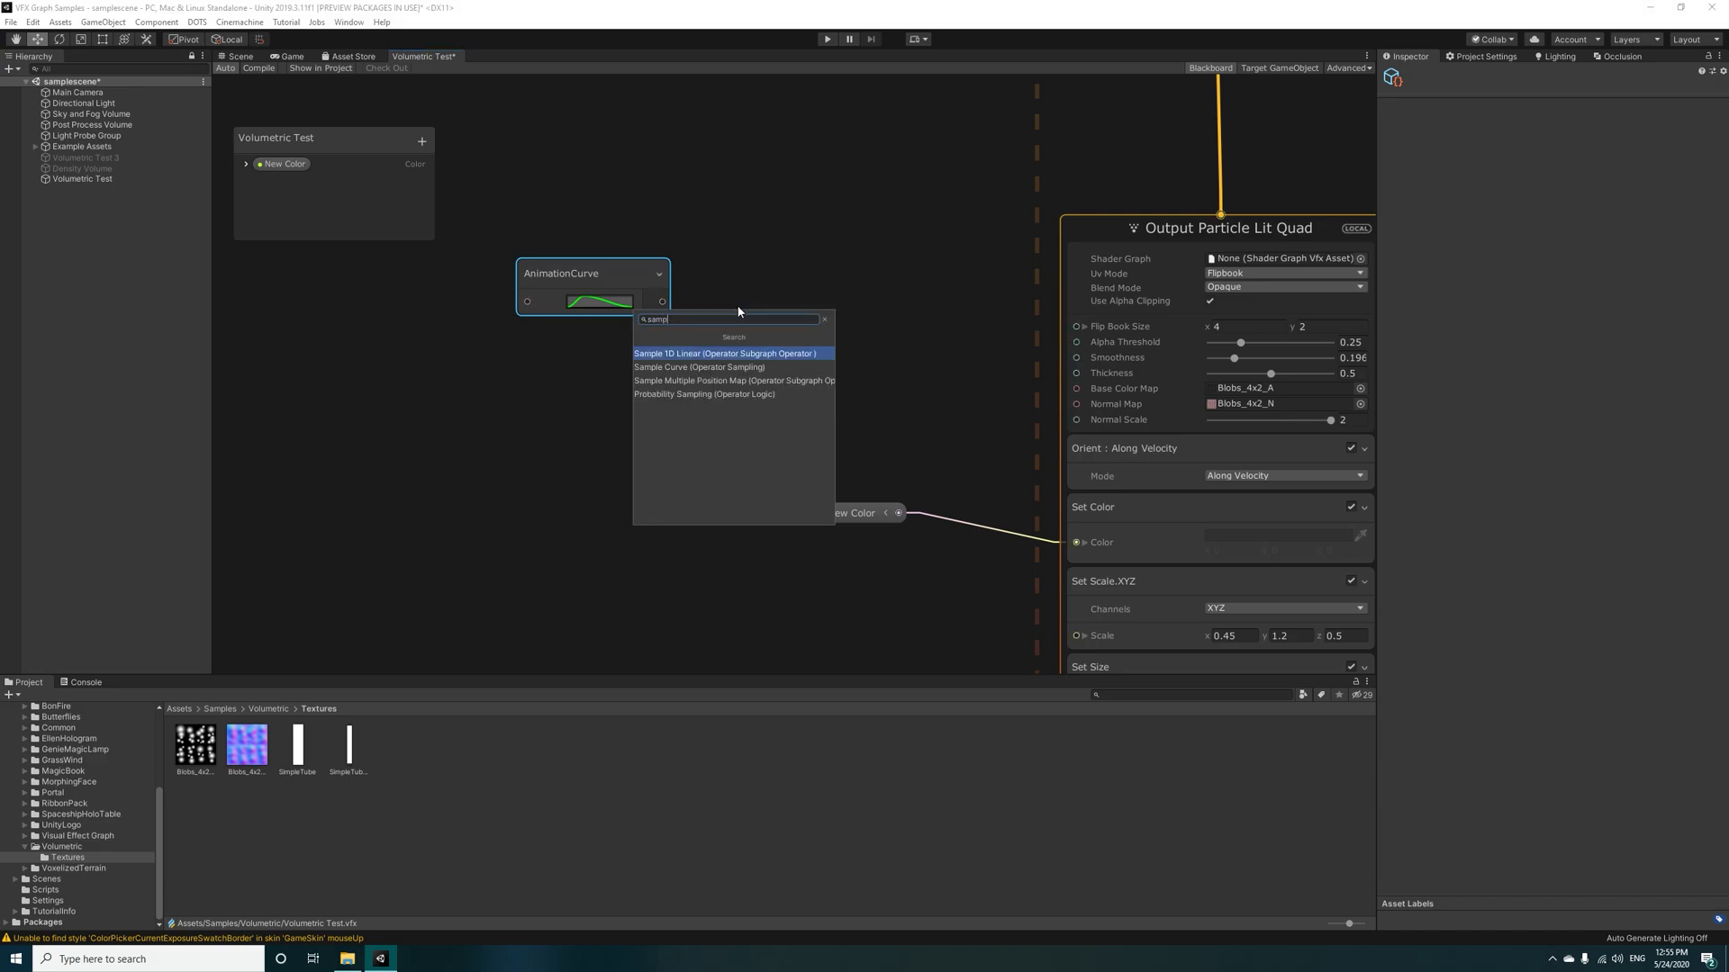
{"action": "left_click", "coordinate": [699, 367]}
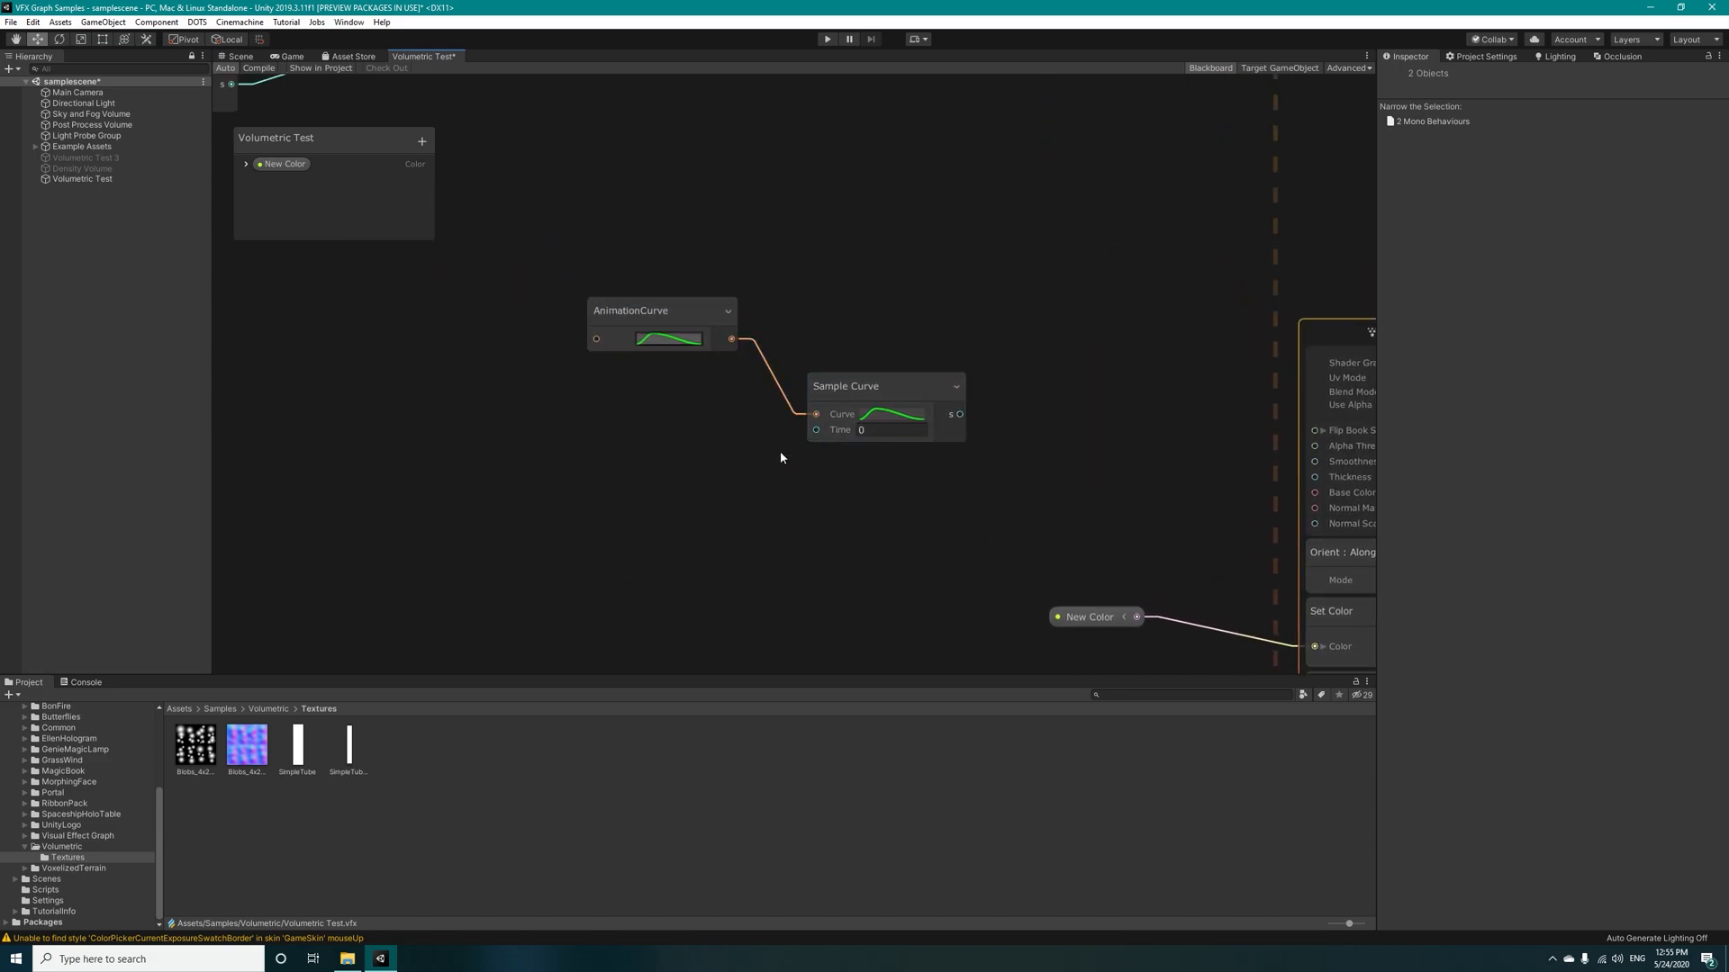
{"action": "type", "text": "get"}
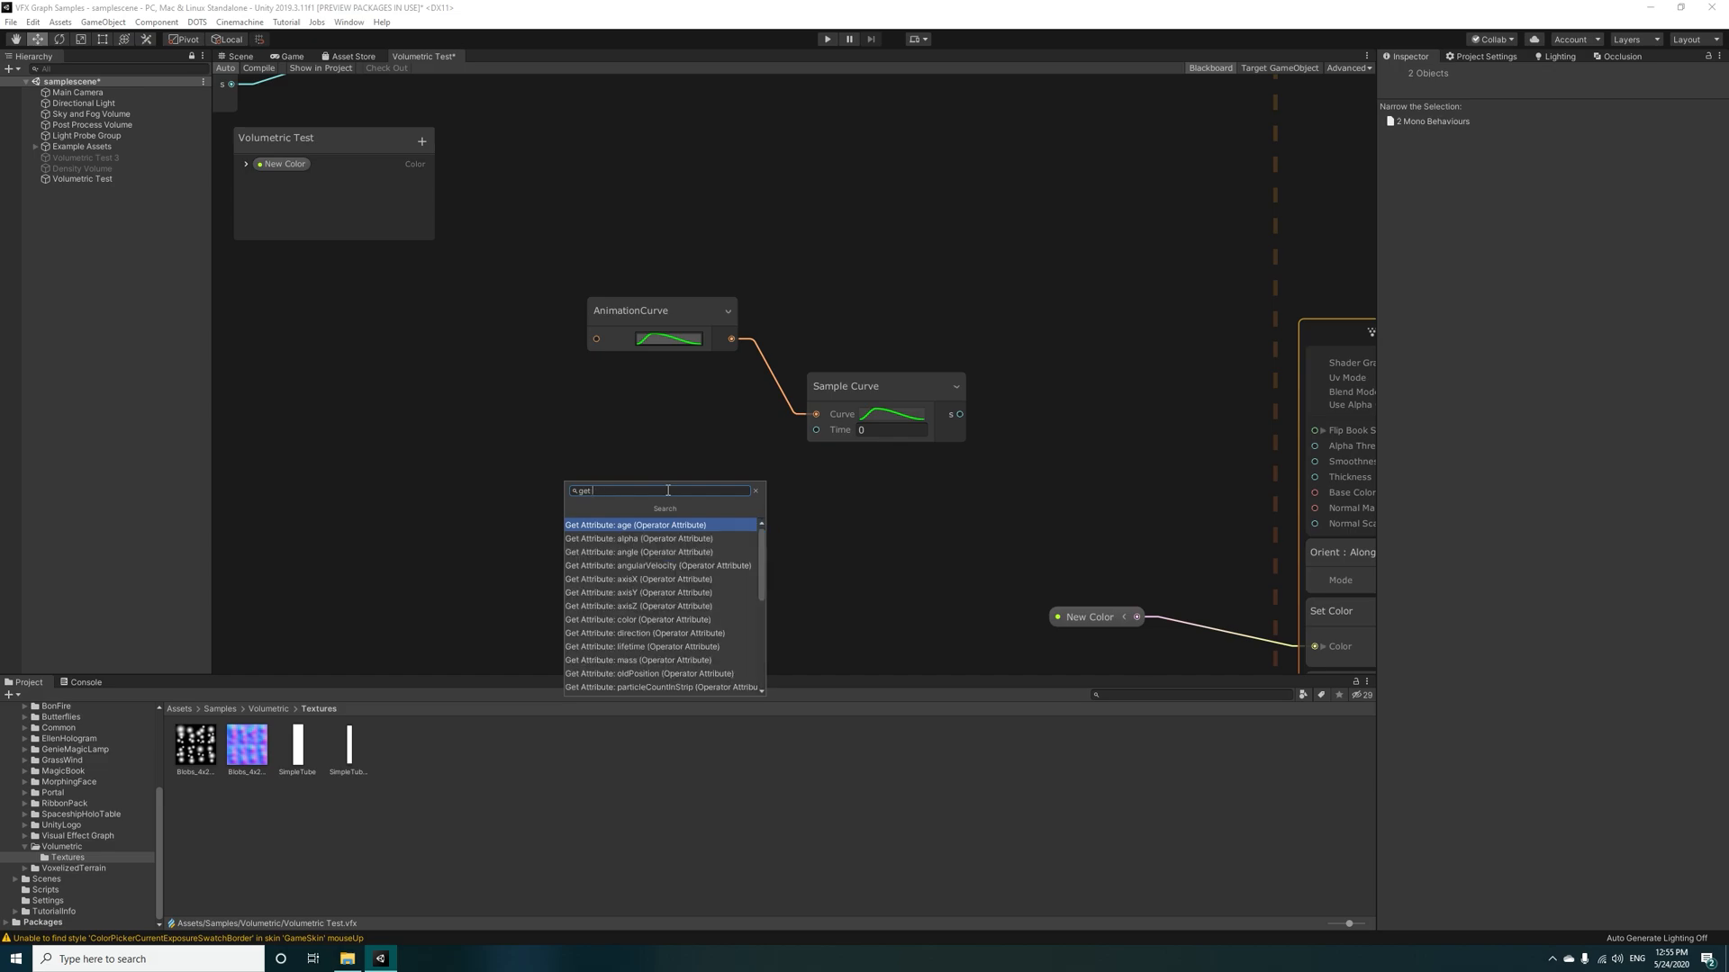
{"action": "type", "text": "age"}
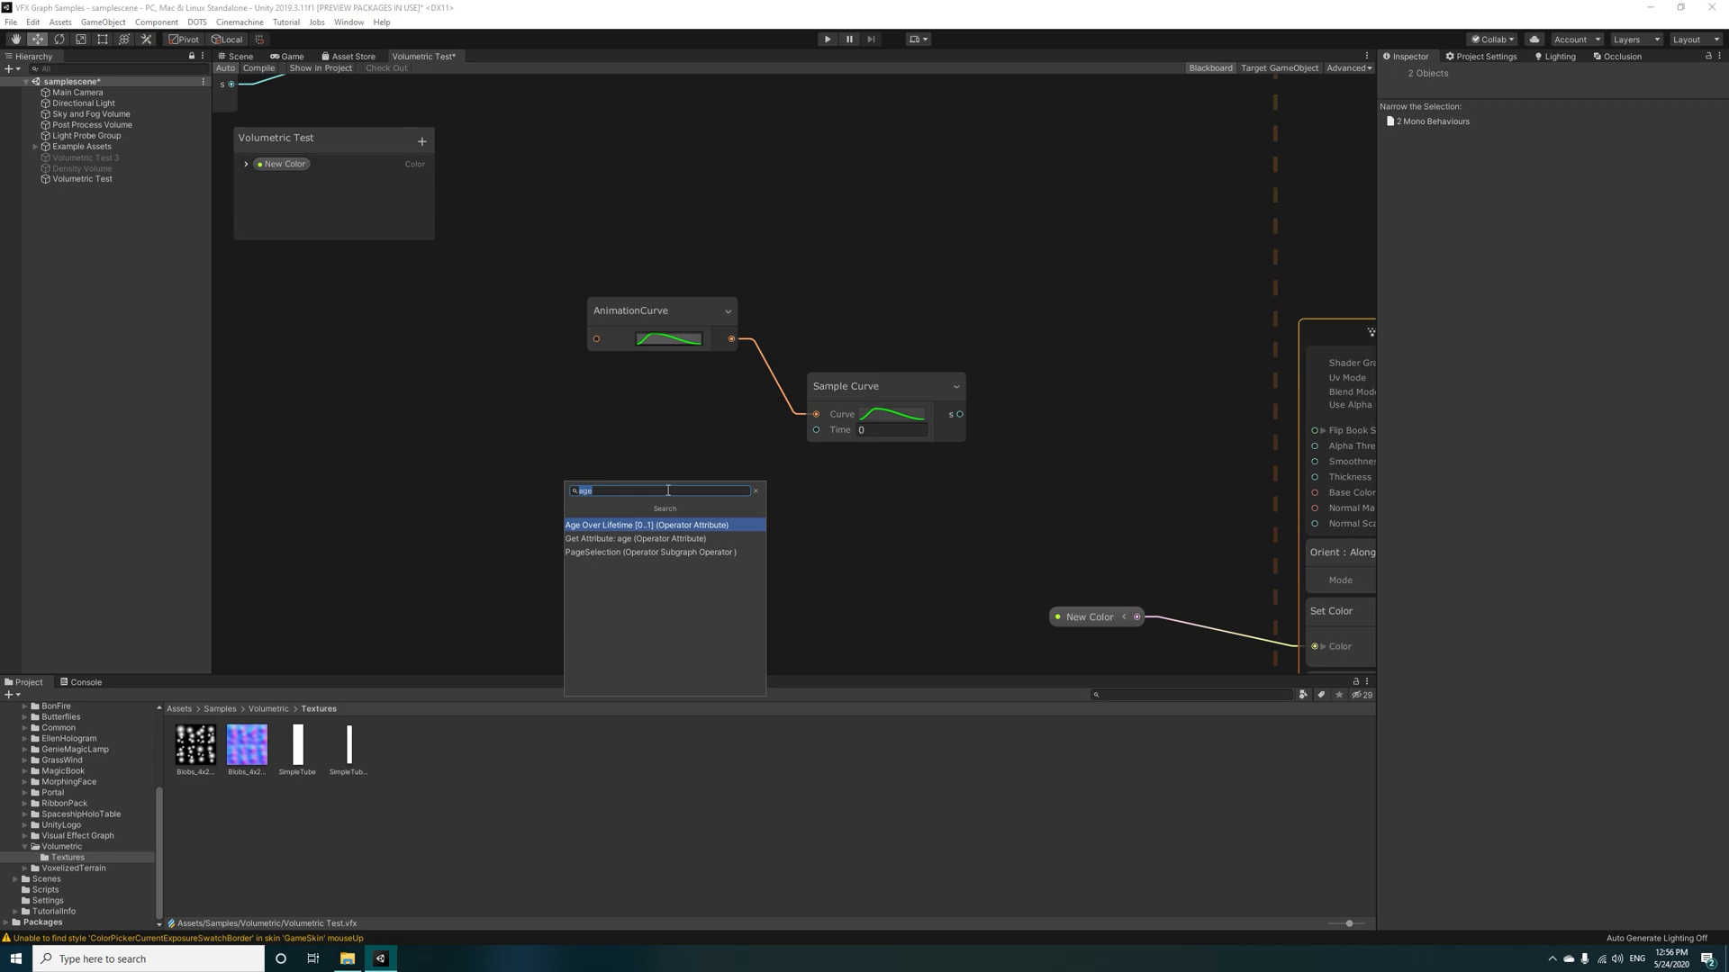
{"action": "left_click", "coordinate": [666, 524]}
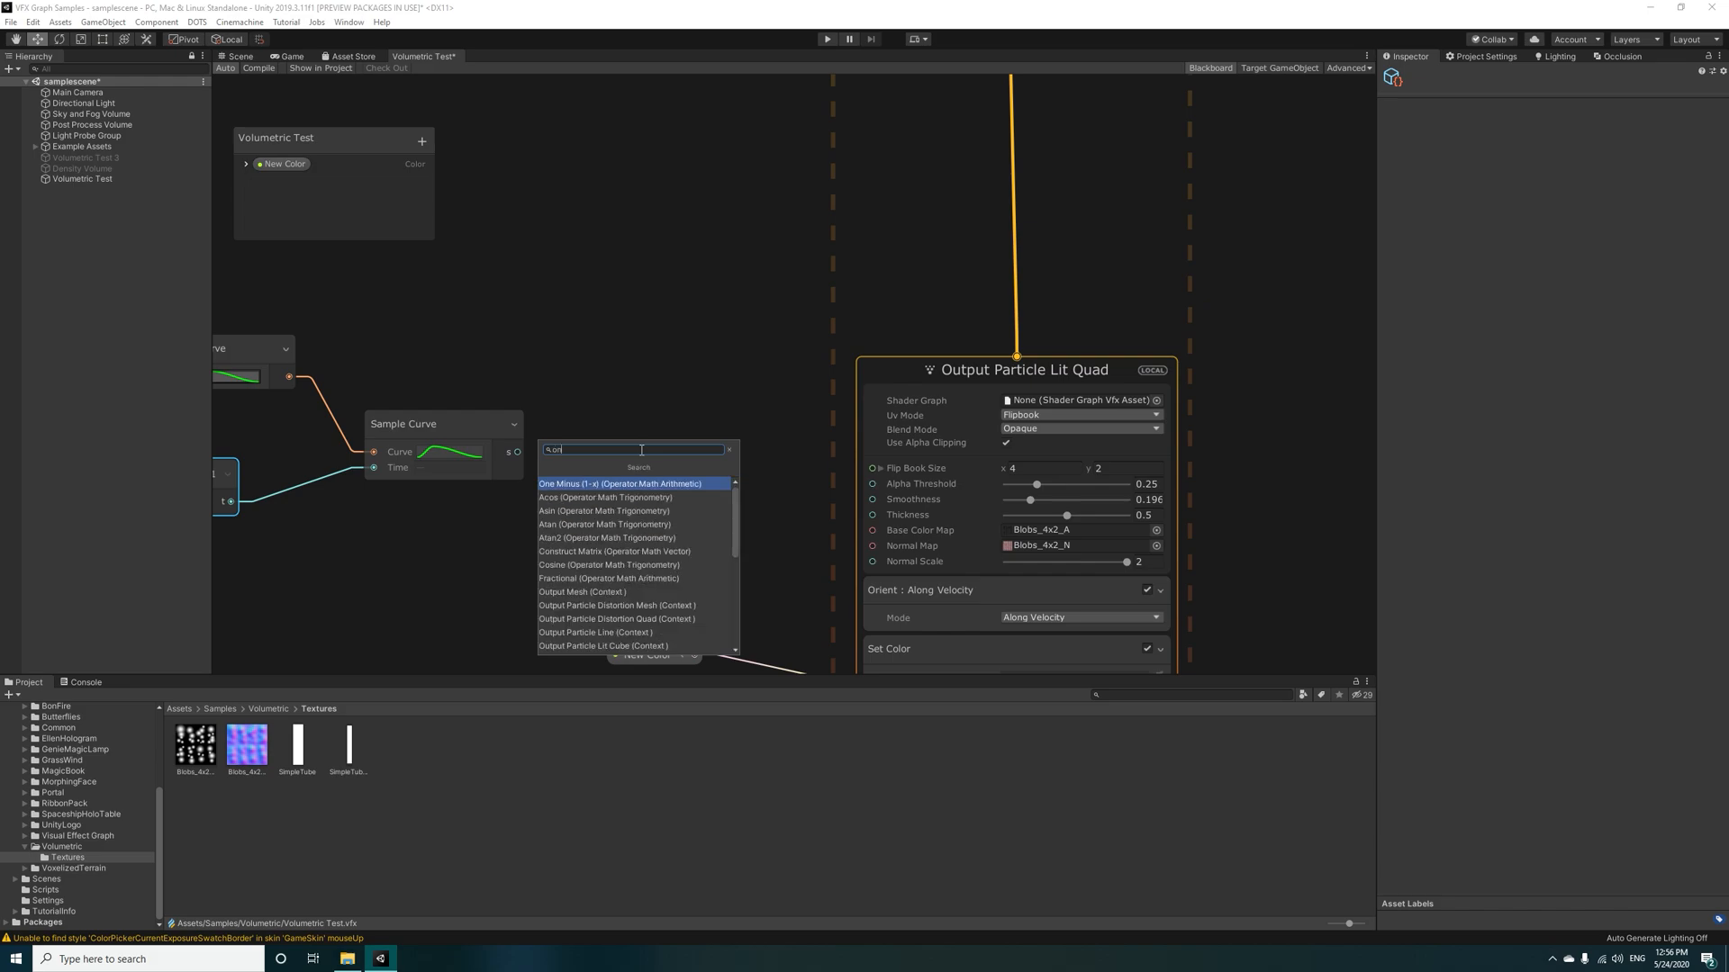
Step: Add One Minus after Sample Curve and a Multiply node with B set to 0.4
{"action": "left_click", "coordinate": [613, 484]}
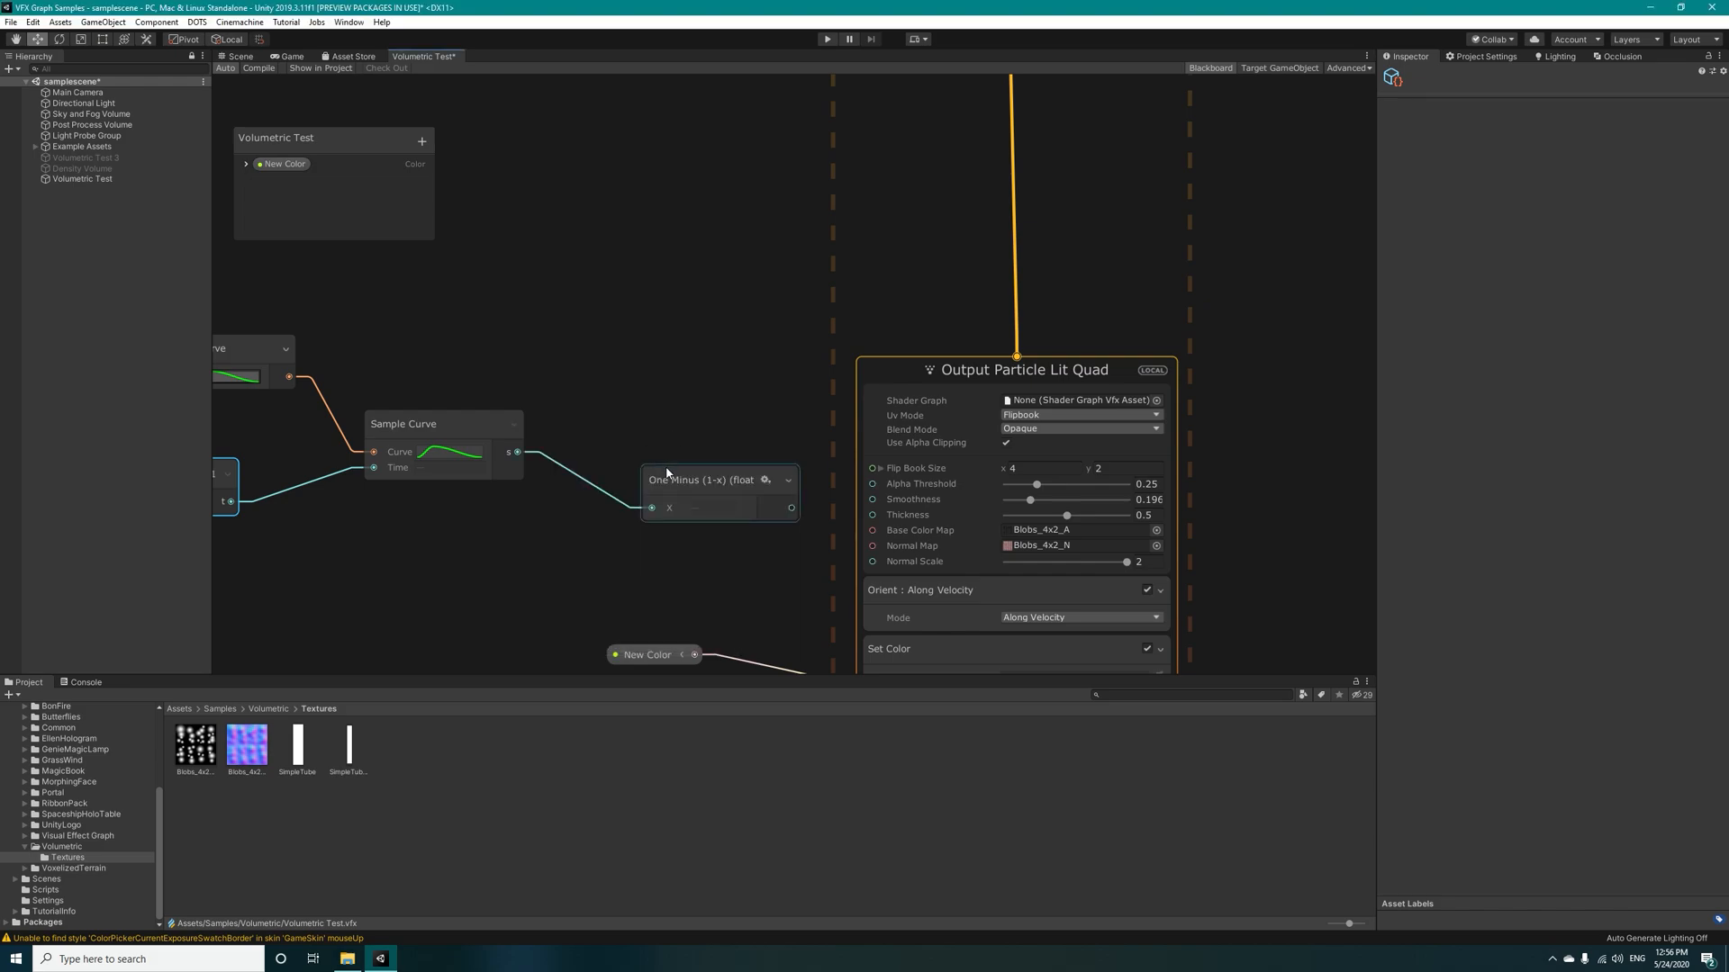
{"action": "left_click_drag", "start_coordinate": [718, 478], "coordinate": [677, 424]}
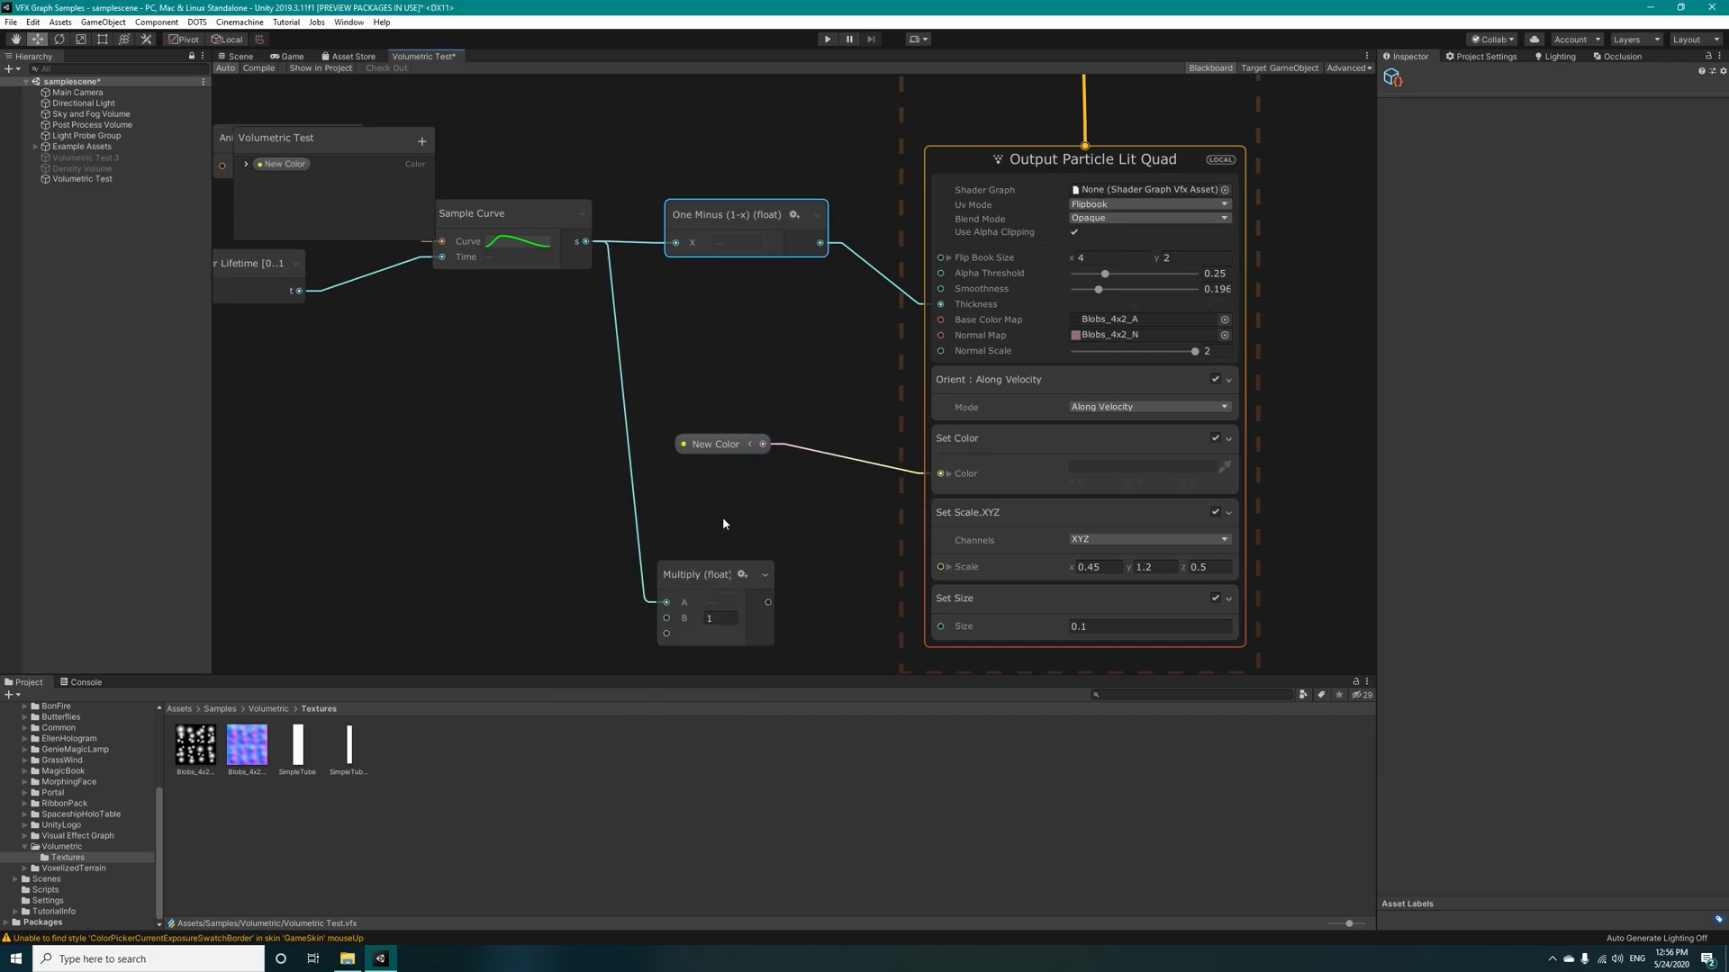
{"action": "left_click_drag", "start_coordinate": [698, 574], "coordinate": [689, 520]}
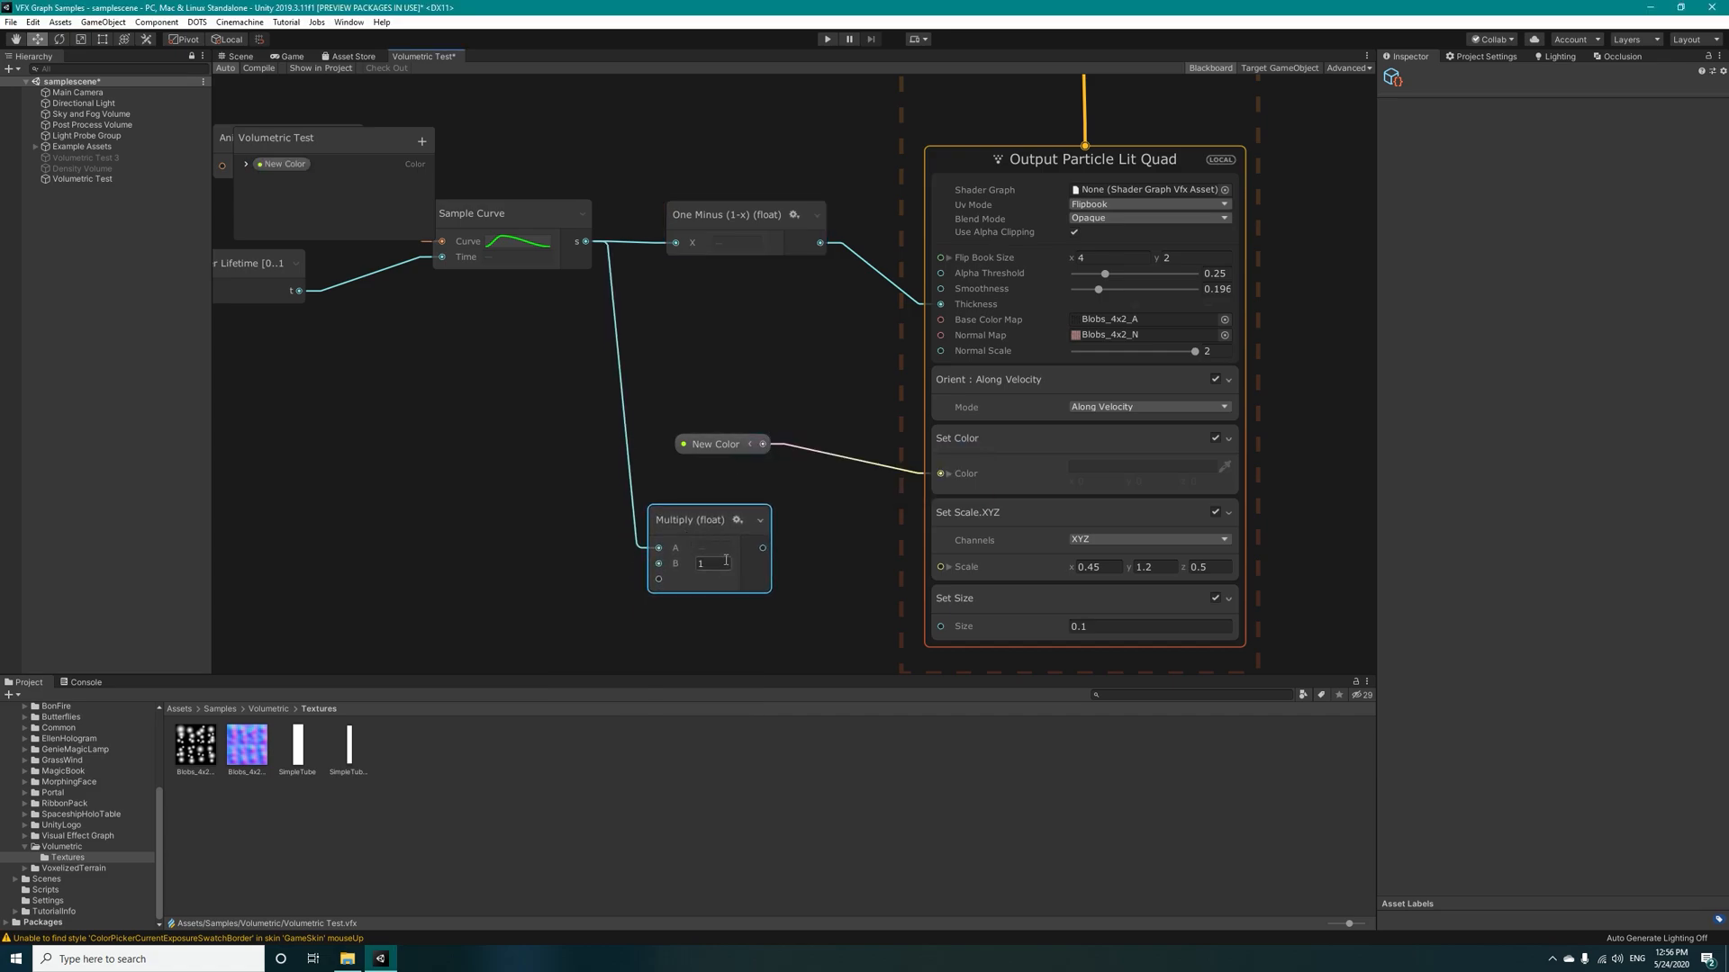
{"action": "type", "text": "0.4"}
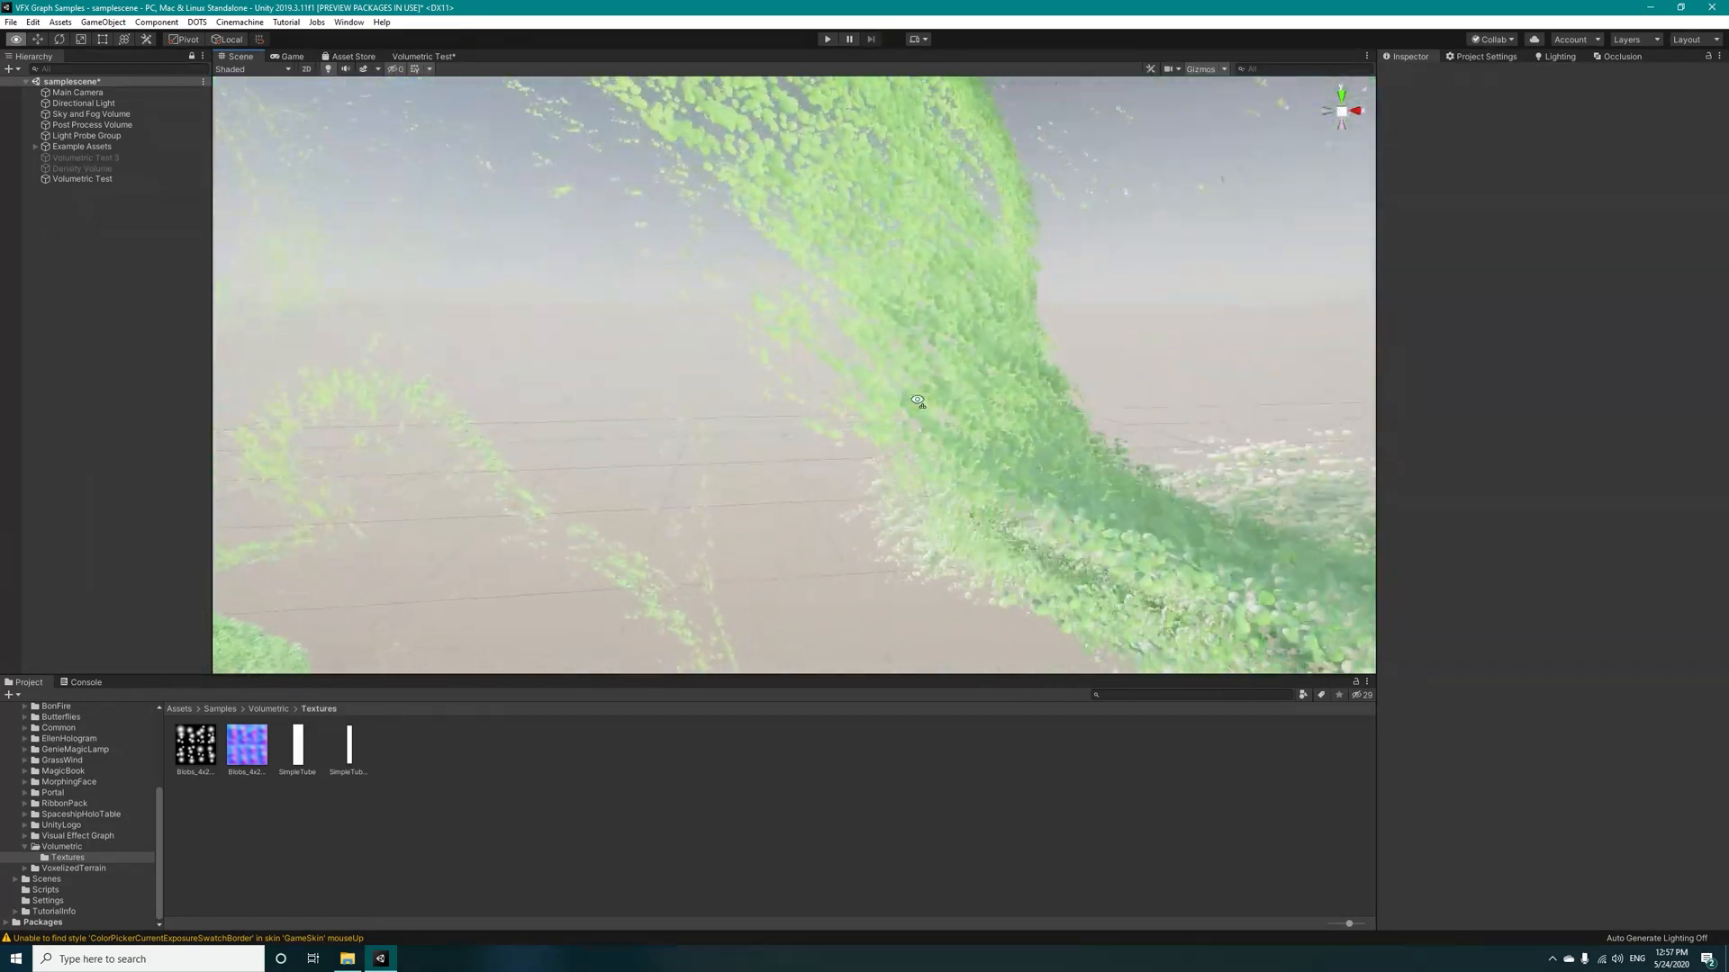
Step: Orbit around the green particle plume in the Scene view, then return to the Volumetric Test graph
{"action": "left_click_drag", "start_coordinate": [917, 400], "coordinate": [809, 343]}
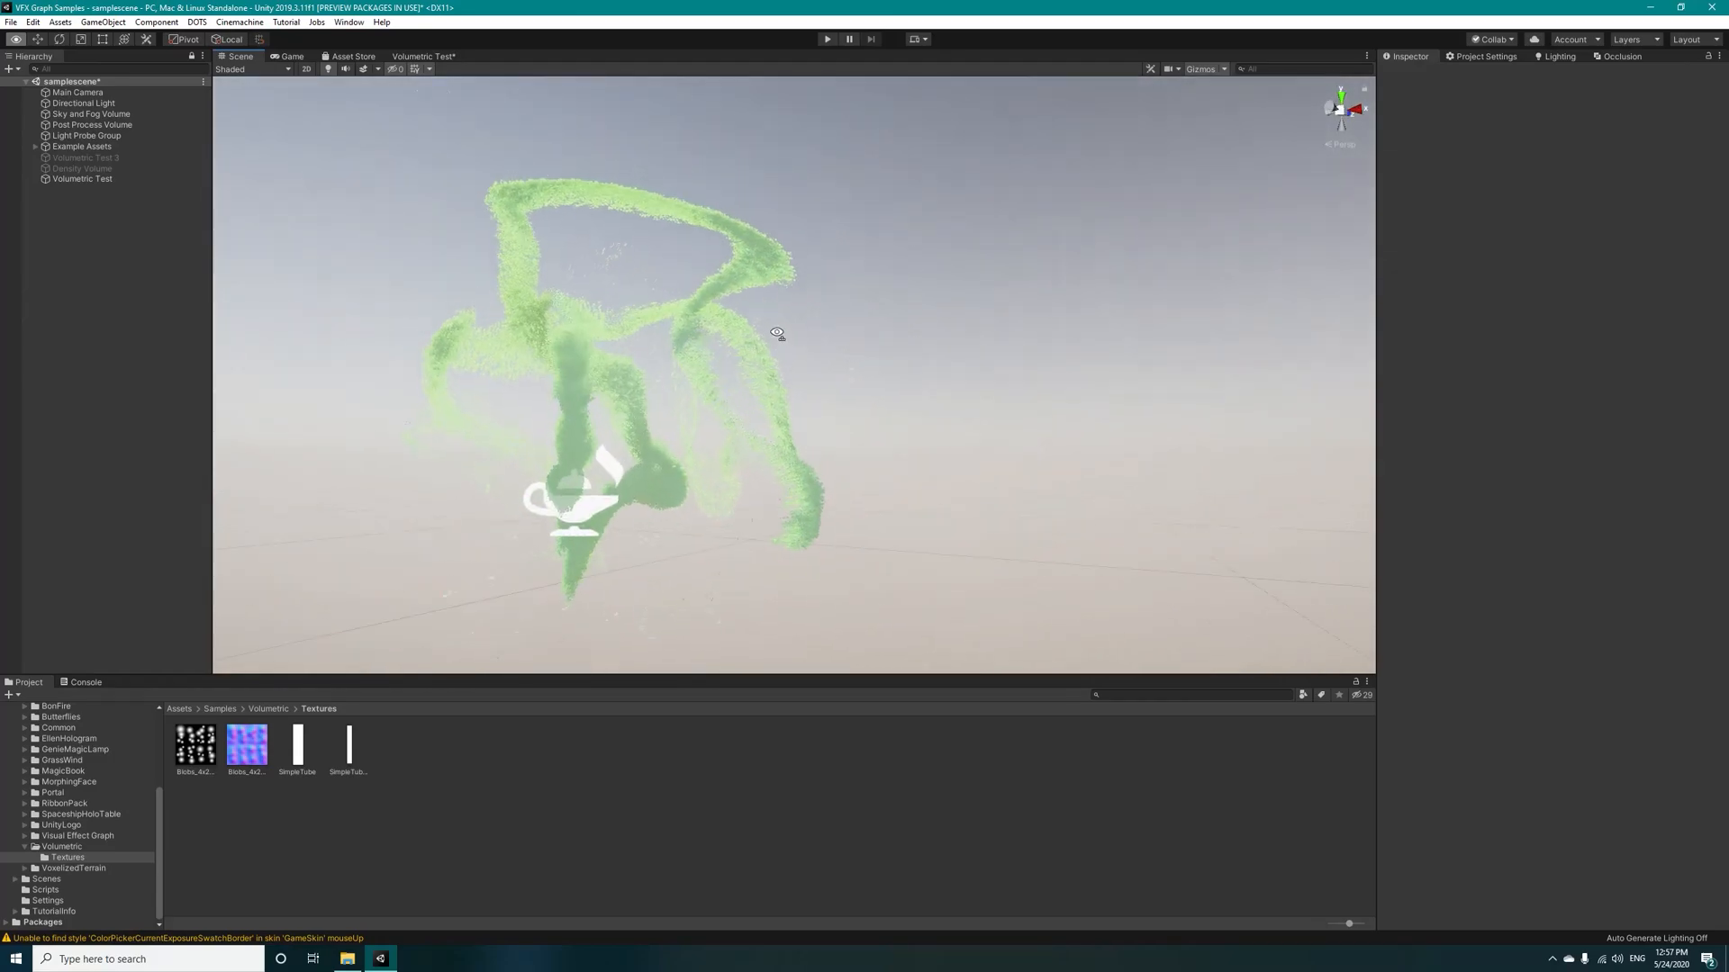
{"action": "left_click", "coordinate": [82, 179]}
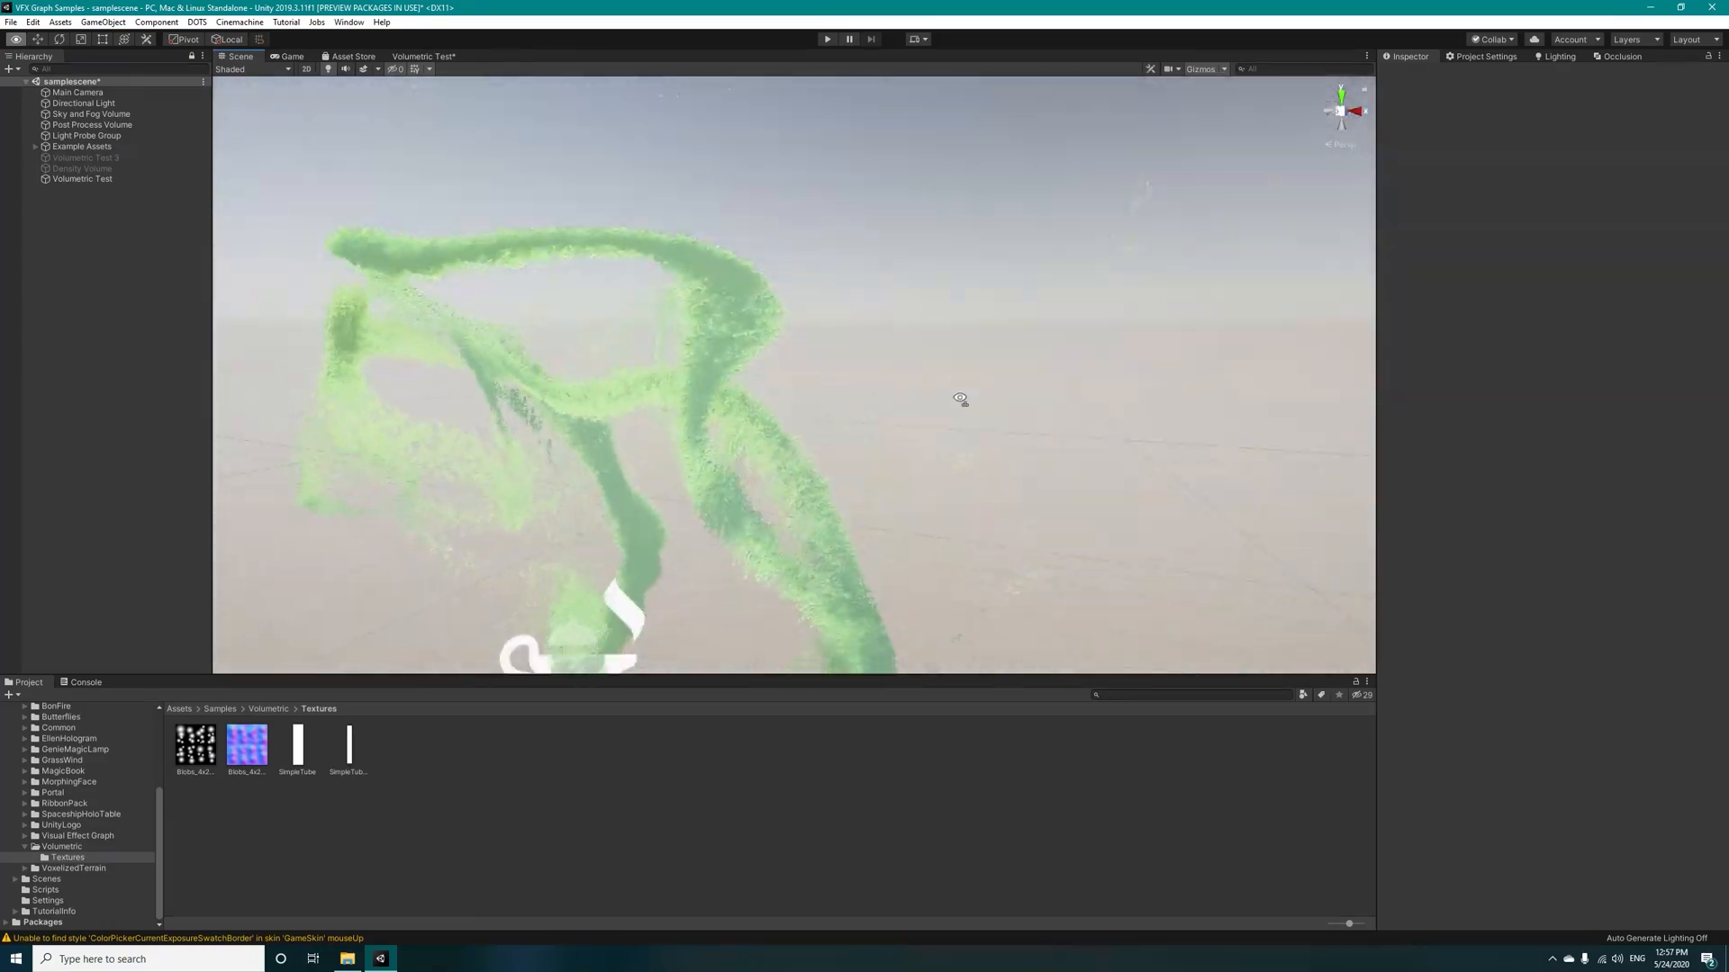
{"action": "left_click_drag", "start_coordinate": [960, 398], "coordinate": [940, 532]}
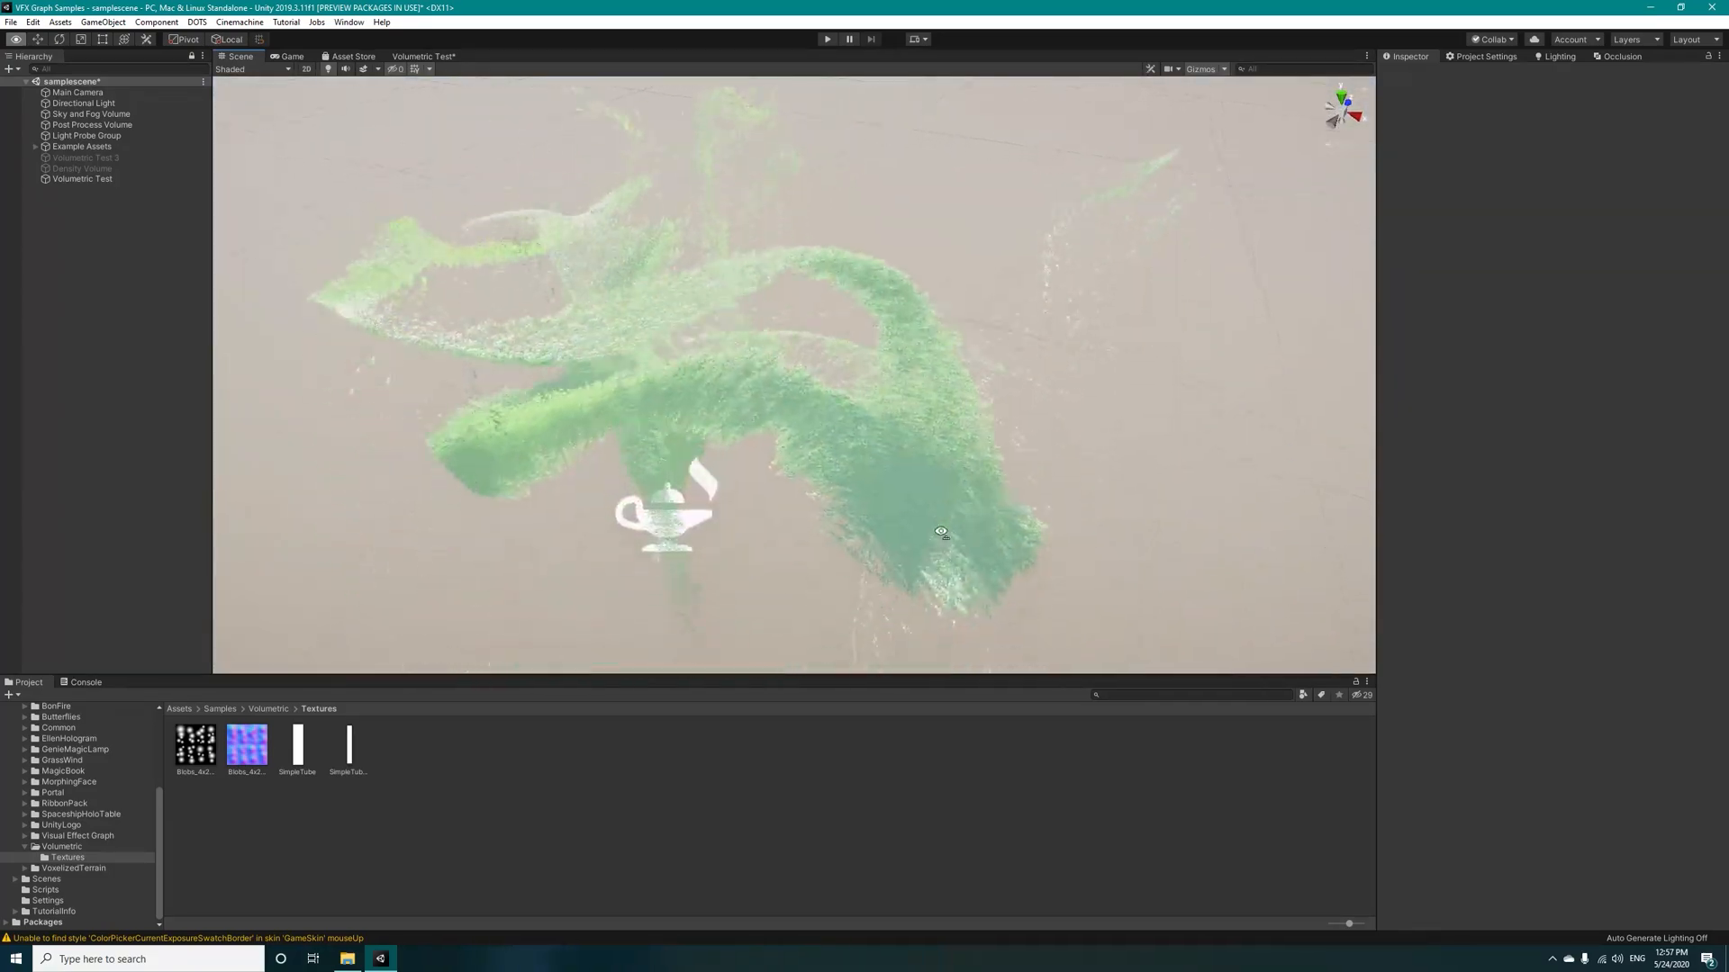
{"action": "left_click_drag", "start_coordinate": [940, 531], "coordinate": [1190, 659]}
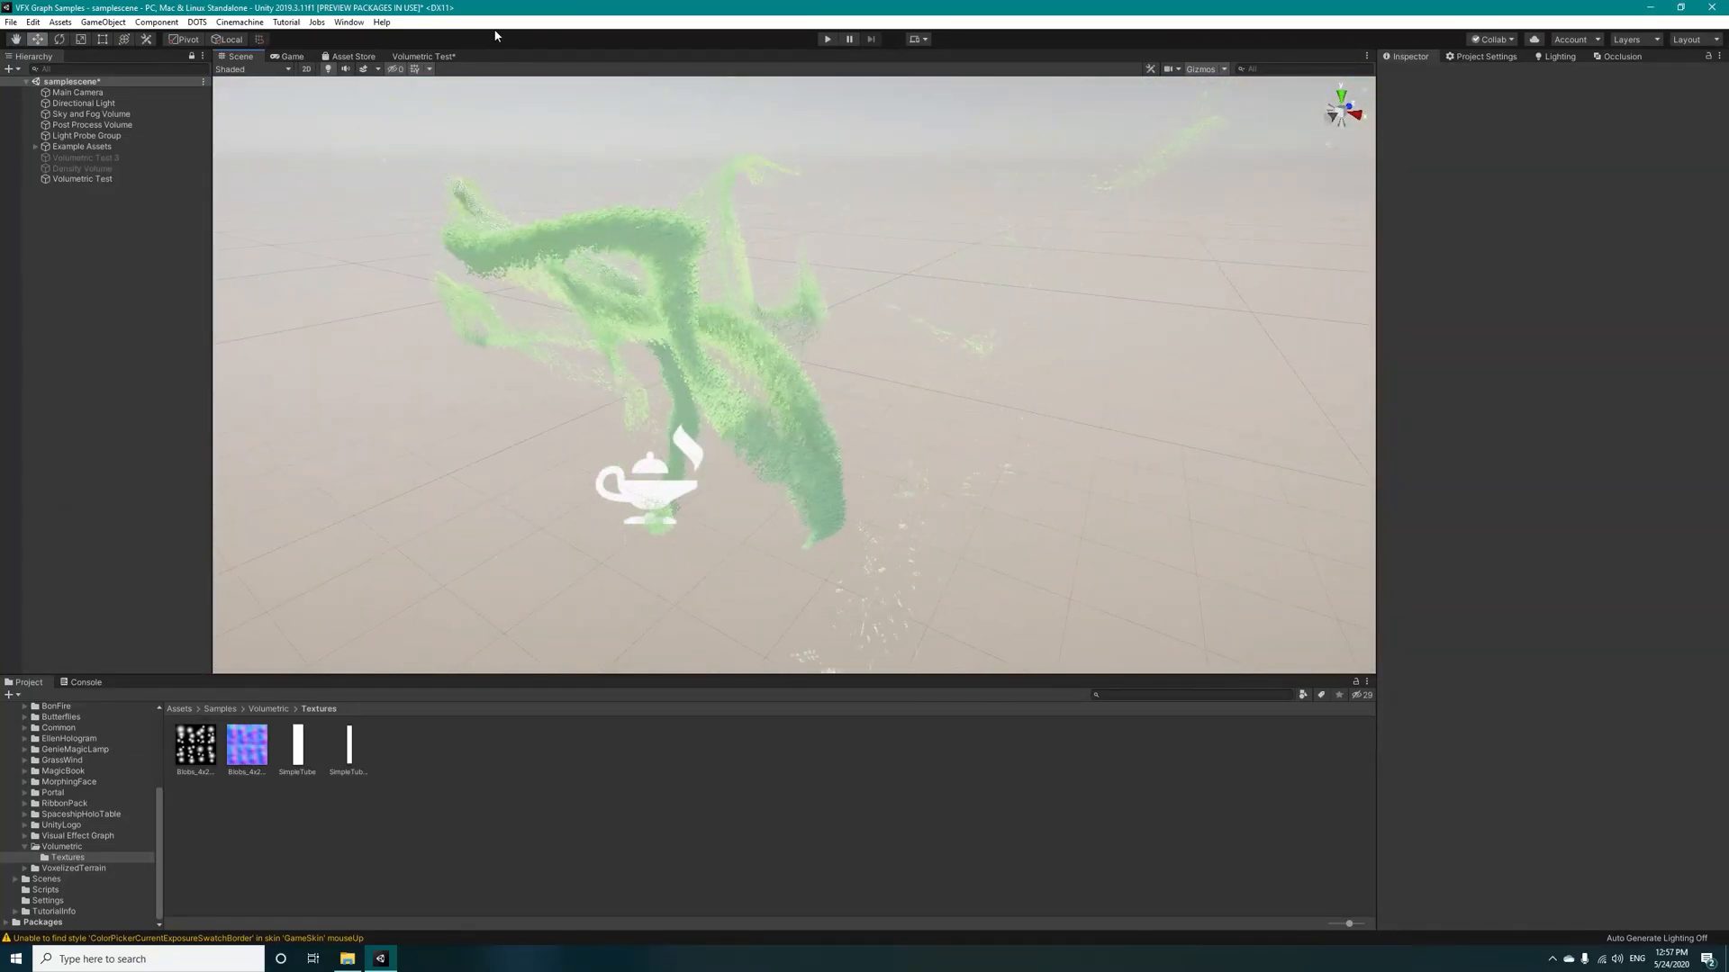
{"action": "left_click", "coordinate": [424, 56]}
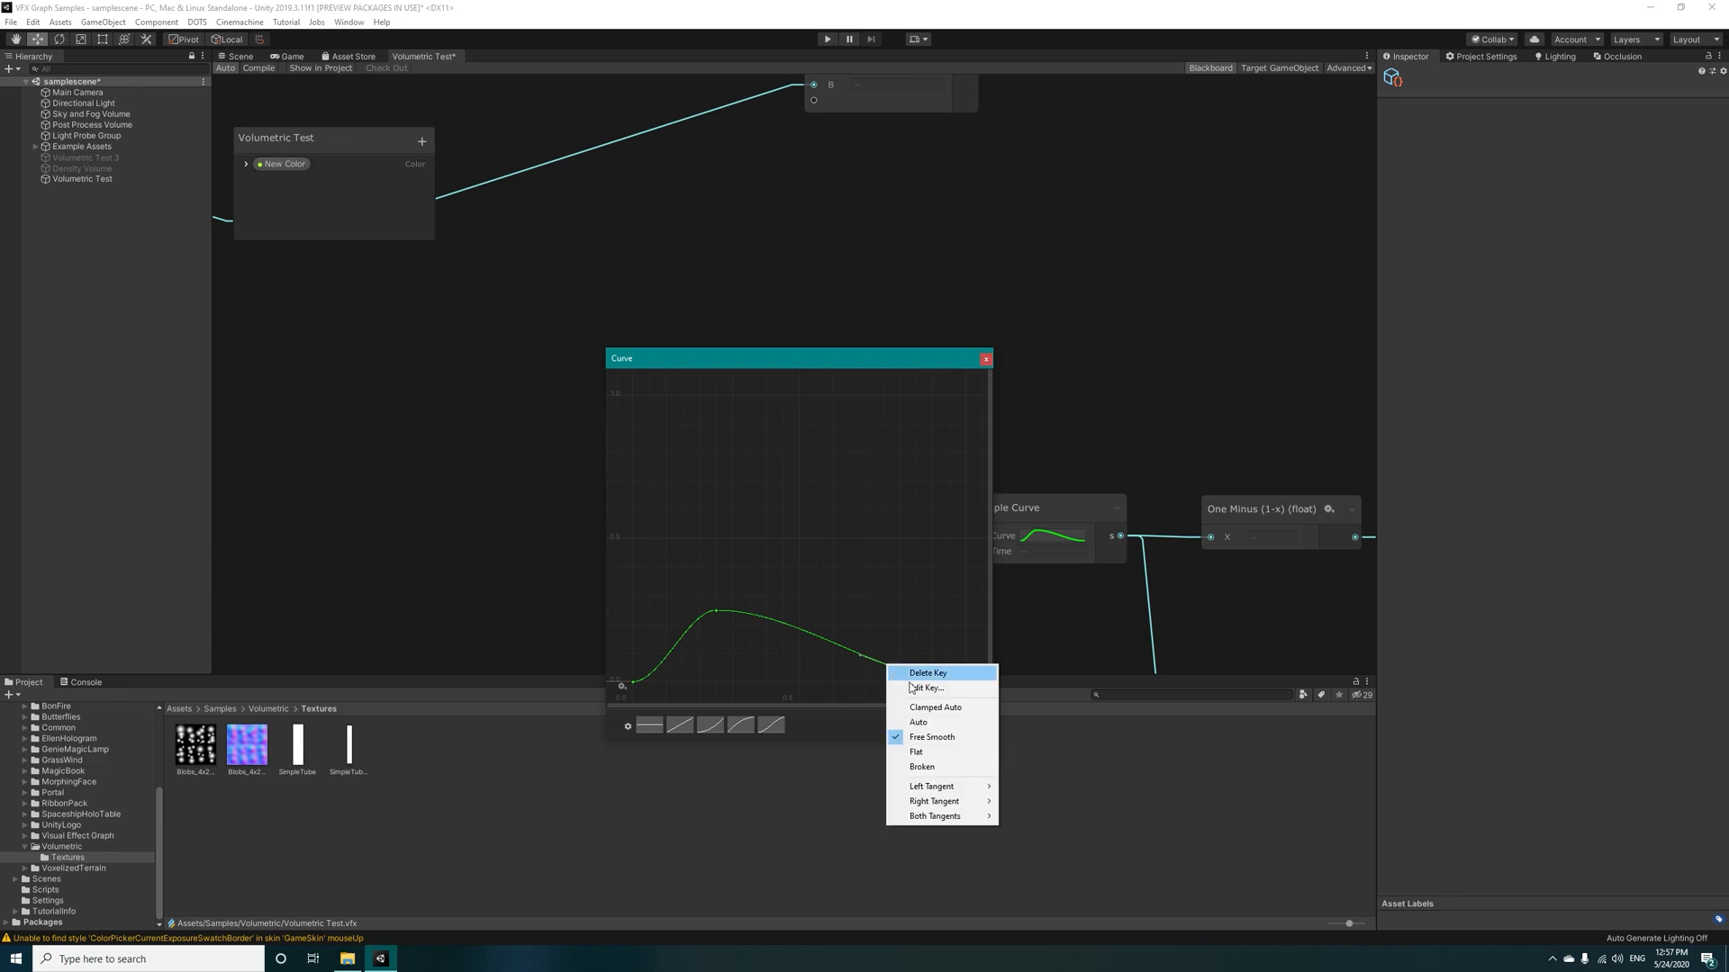
{"action": "mouse_move", "coordinate": [941, 816]}
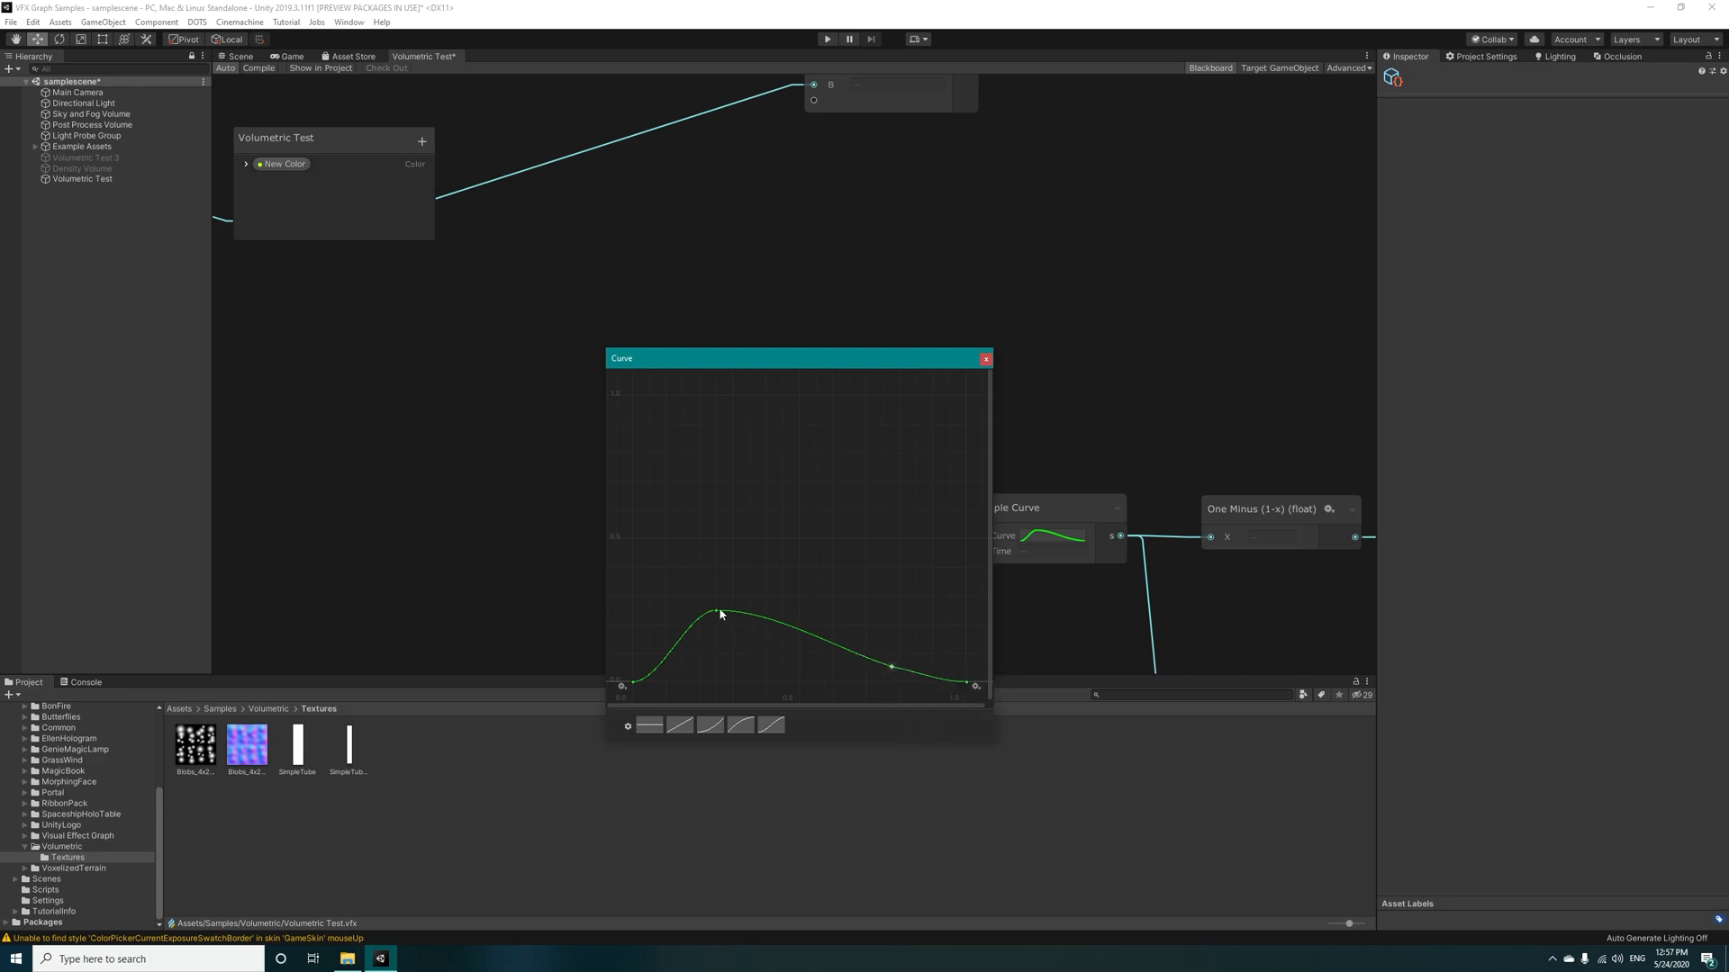
Step: Make the curve's peak key linear, remove it for a flat plateau, and close the curve editor
{"action": "right_click", "coordinate": [716, 609]}
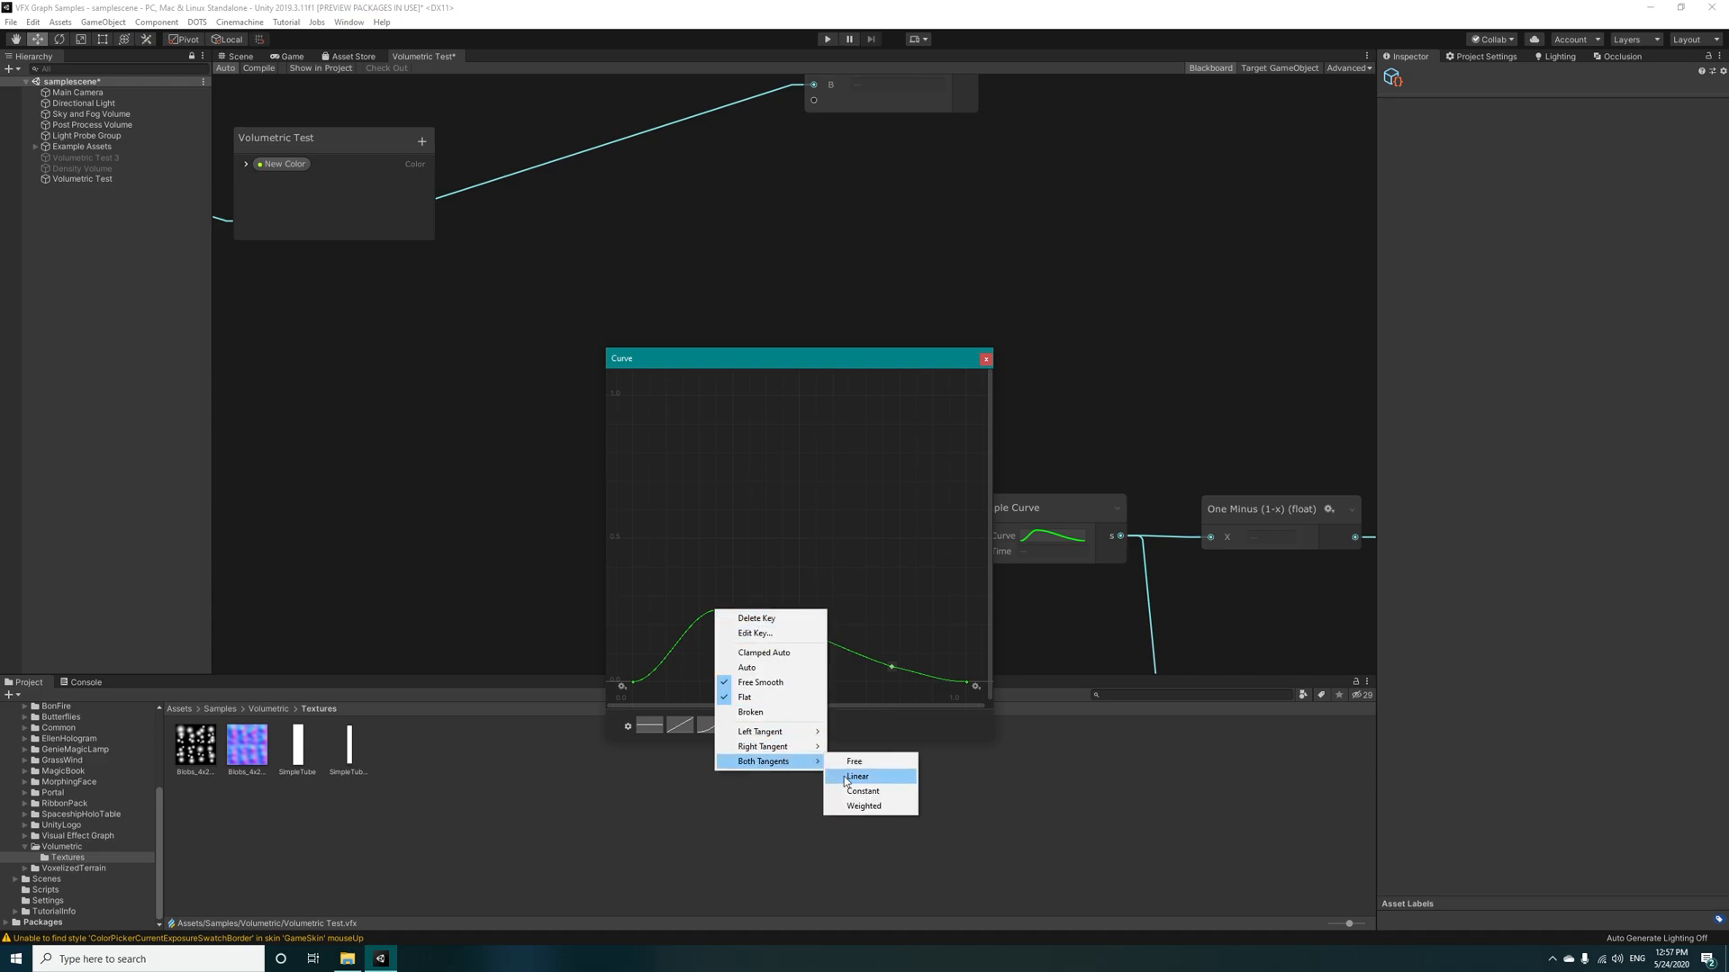
{"action": "left_click", "coordinate": [858, 776]}
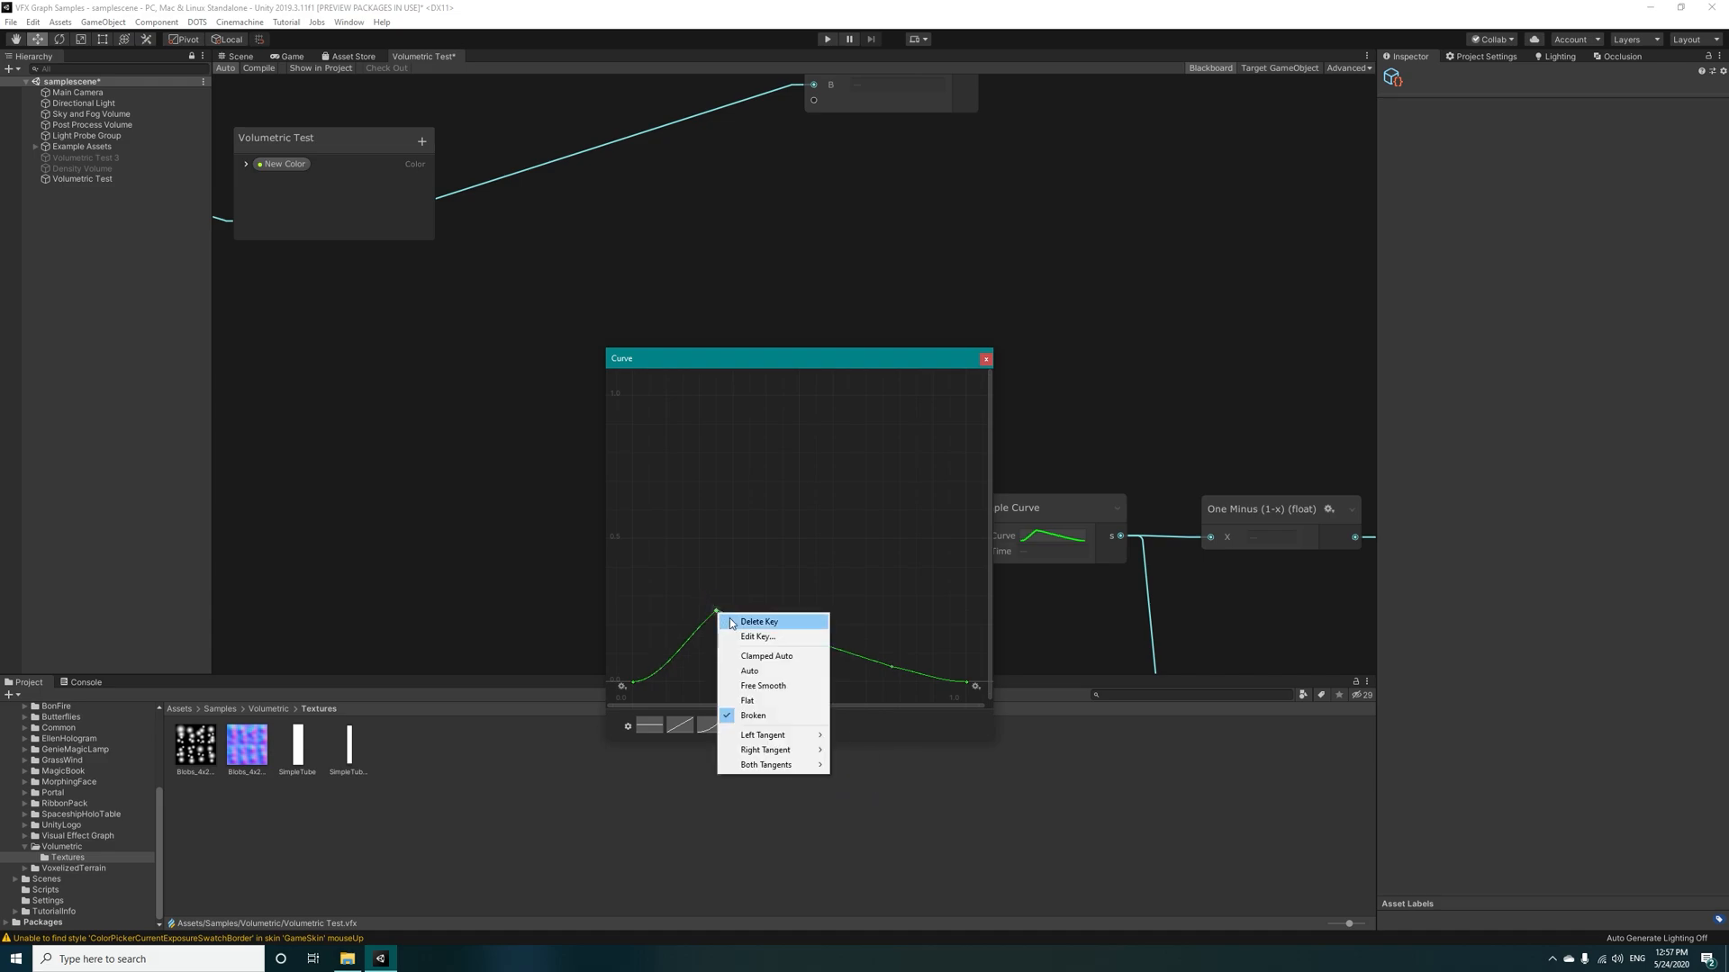
{"action": "left_click", "coordinate": [758, 636]}
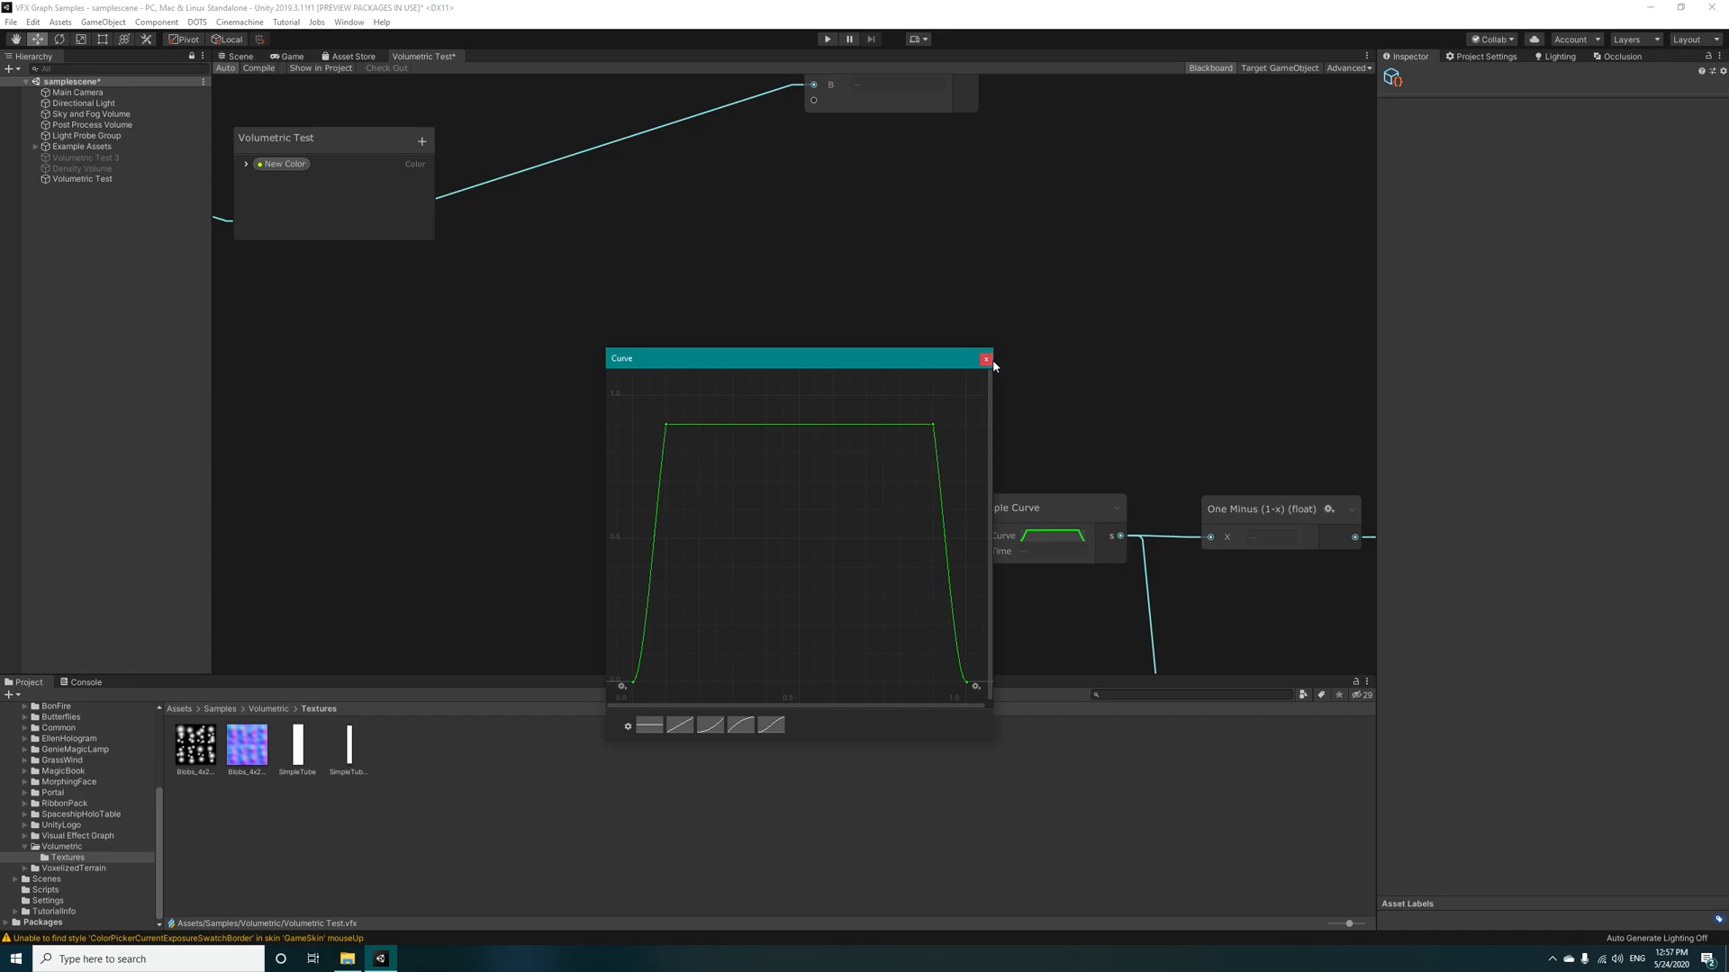
{"action": "left_click", "coordinate": [985, 359]}
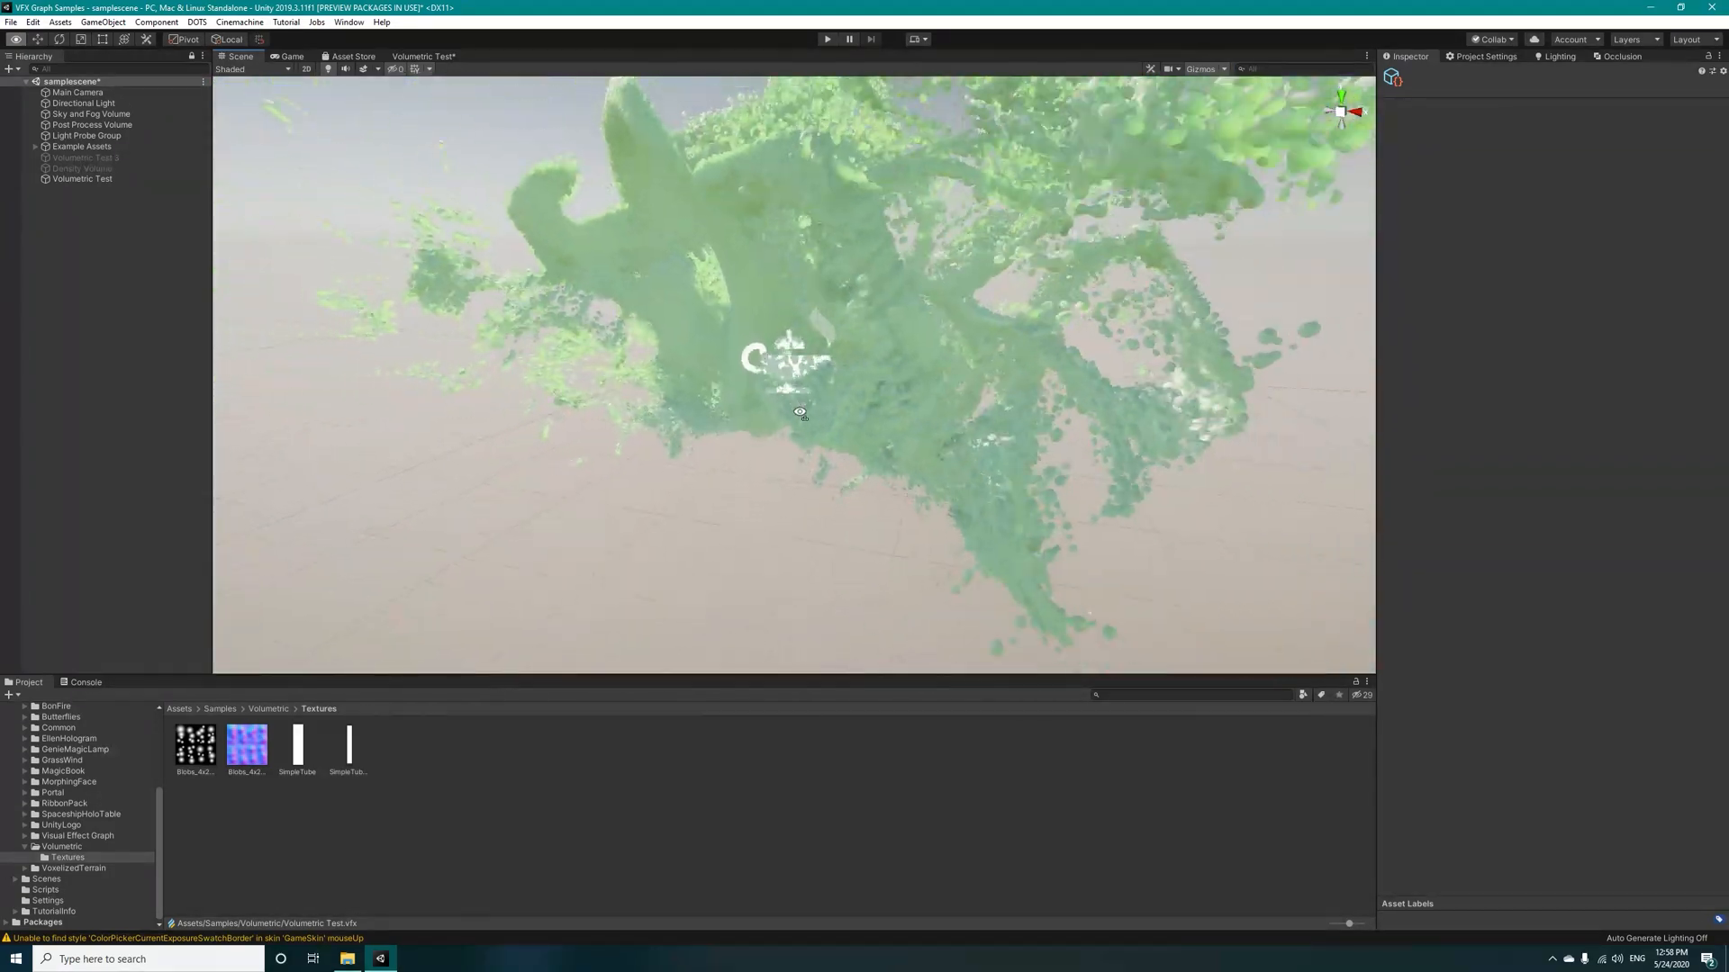
Step: Orbit the green particle cloud in the Scene view, then return to the Volumetric Test graph
{"action": "left_click_drag", "start_coordinate": [800, 413], "coordinate": [595, 463]}
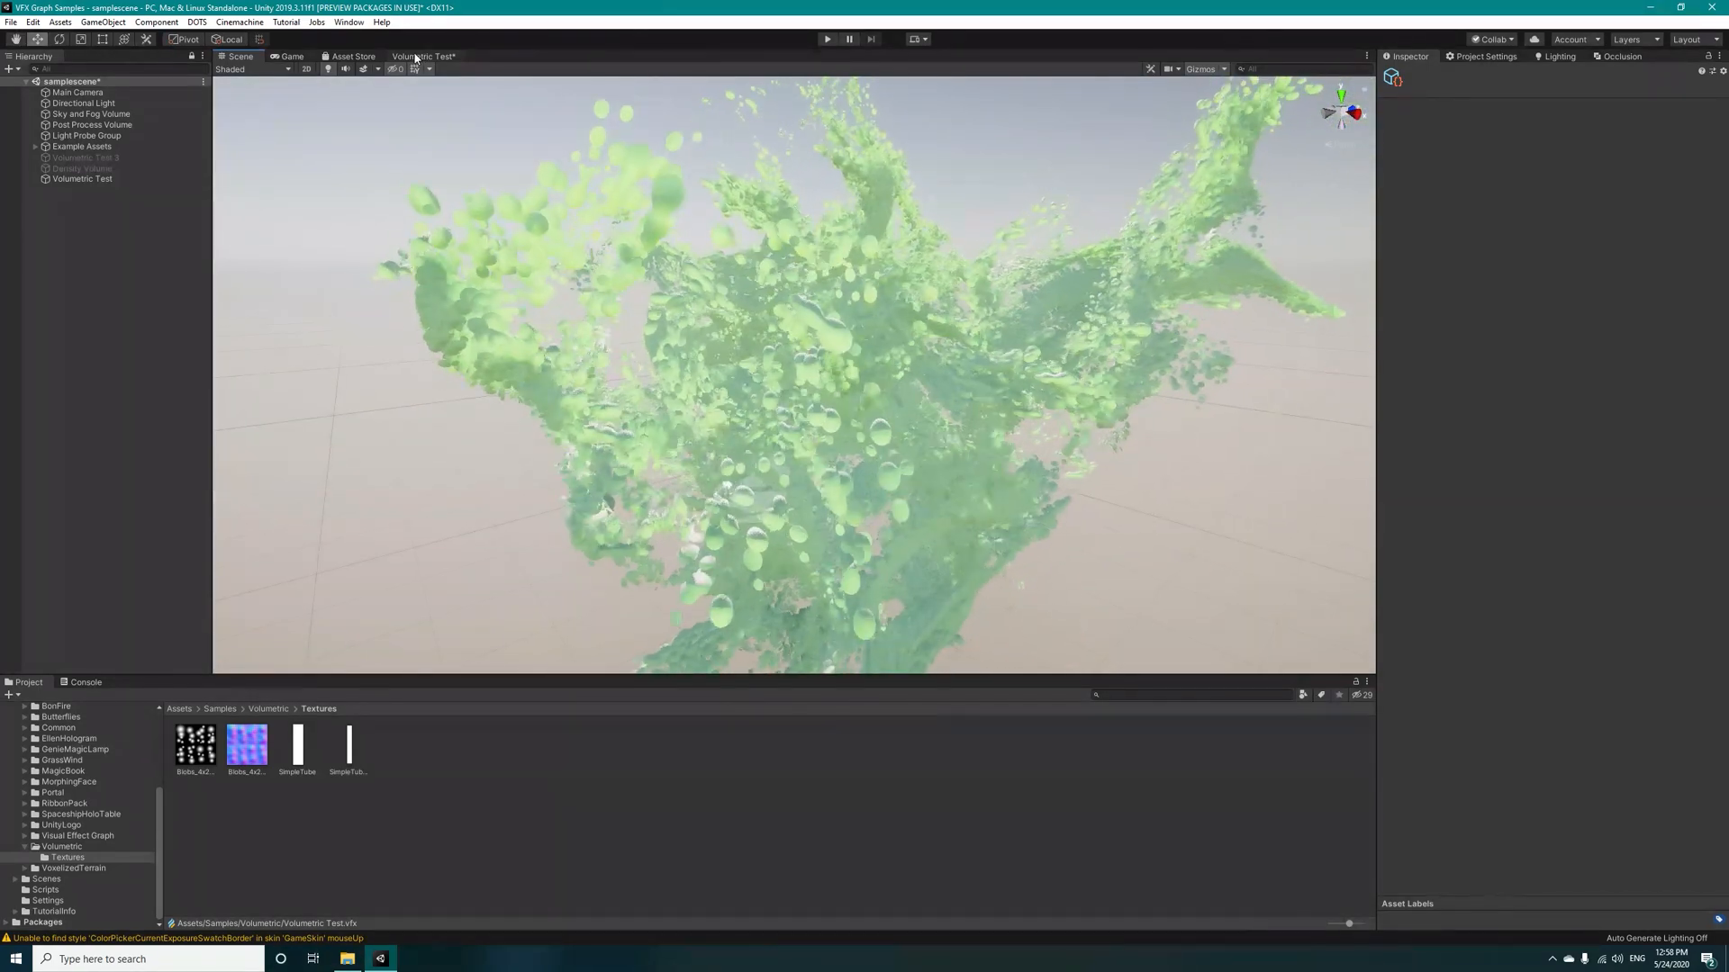
{"action": "left_click", "coordinate": [421, 56]}
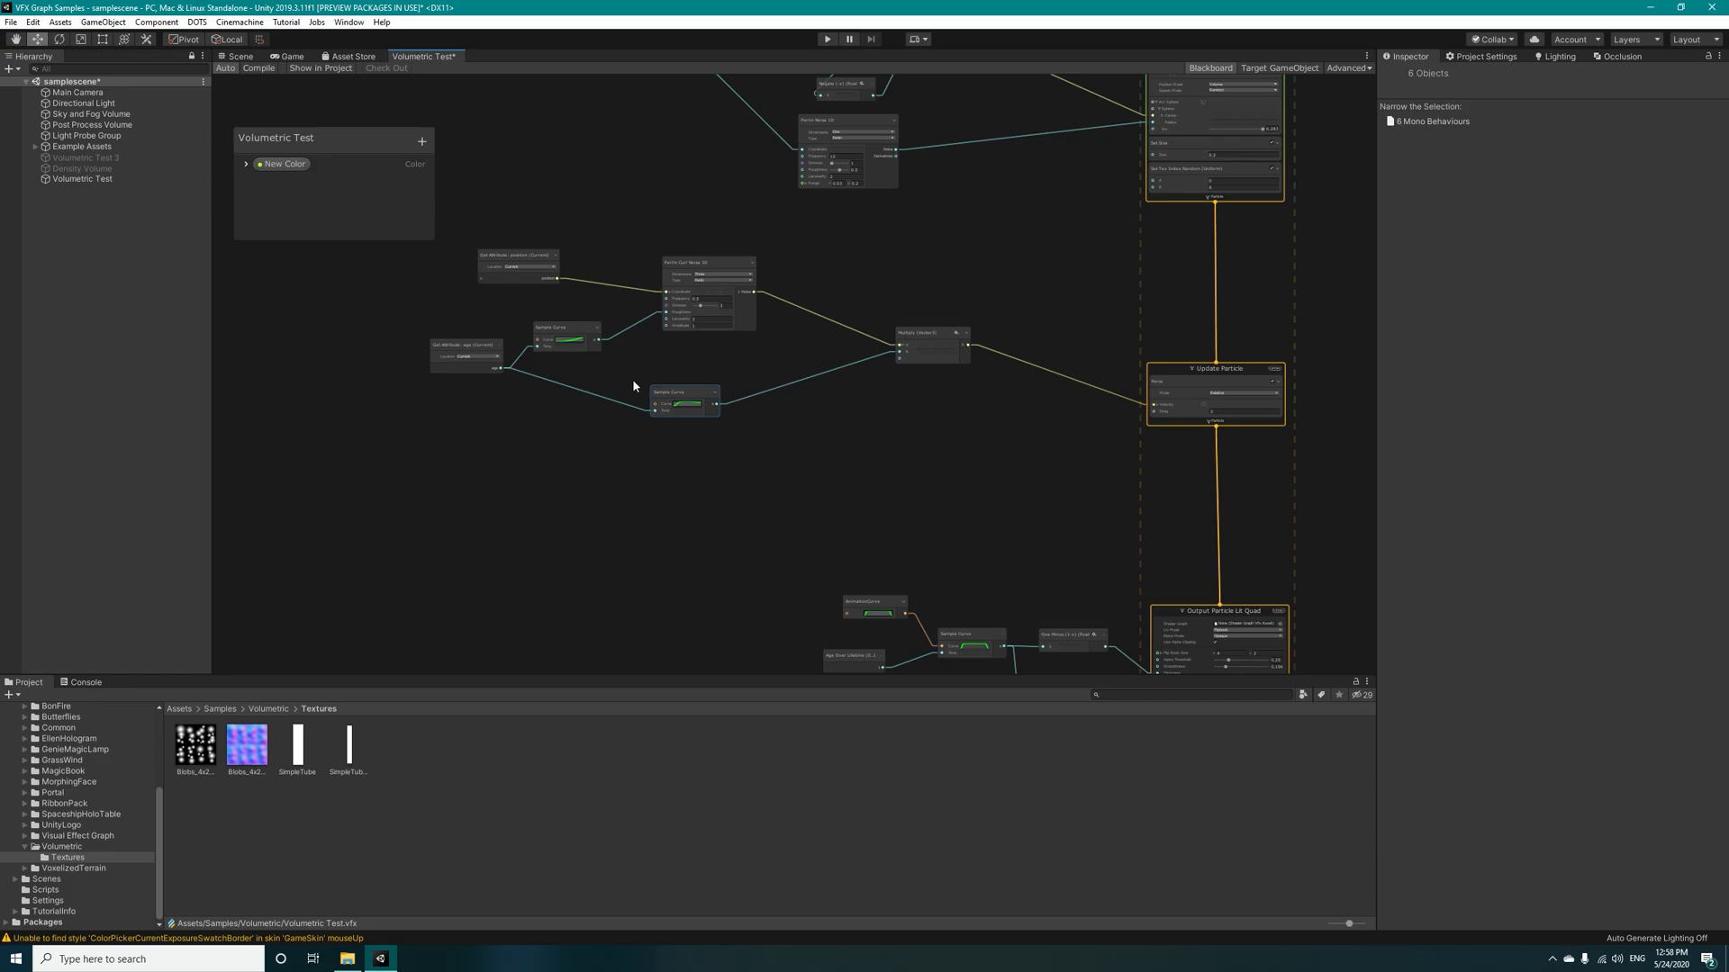
Step: View the cloud beside the props in the Scene, then search graph nodes starting with 'p'
{"action": "left_click", "coordinate": [240, 56]}
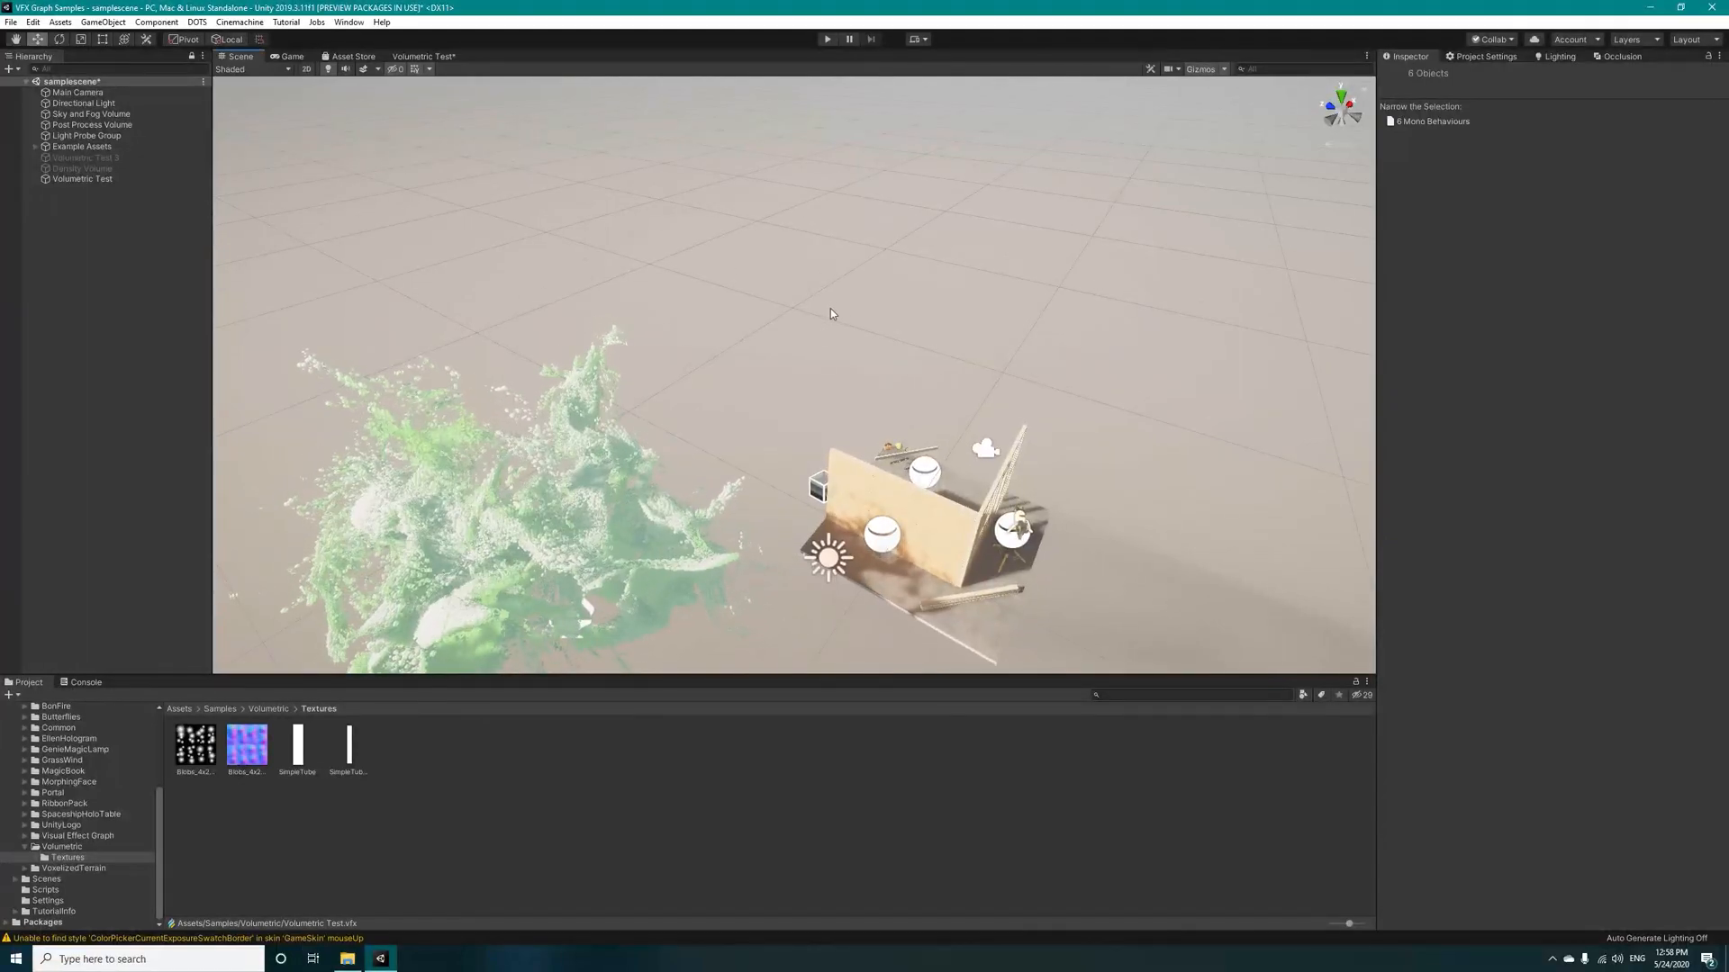
{"action": "left_click_drag", "start_coordinate": [832, 315], "coordinate": [768, 353]}
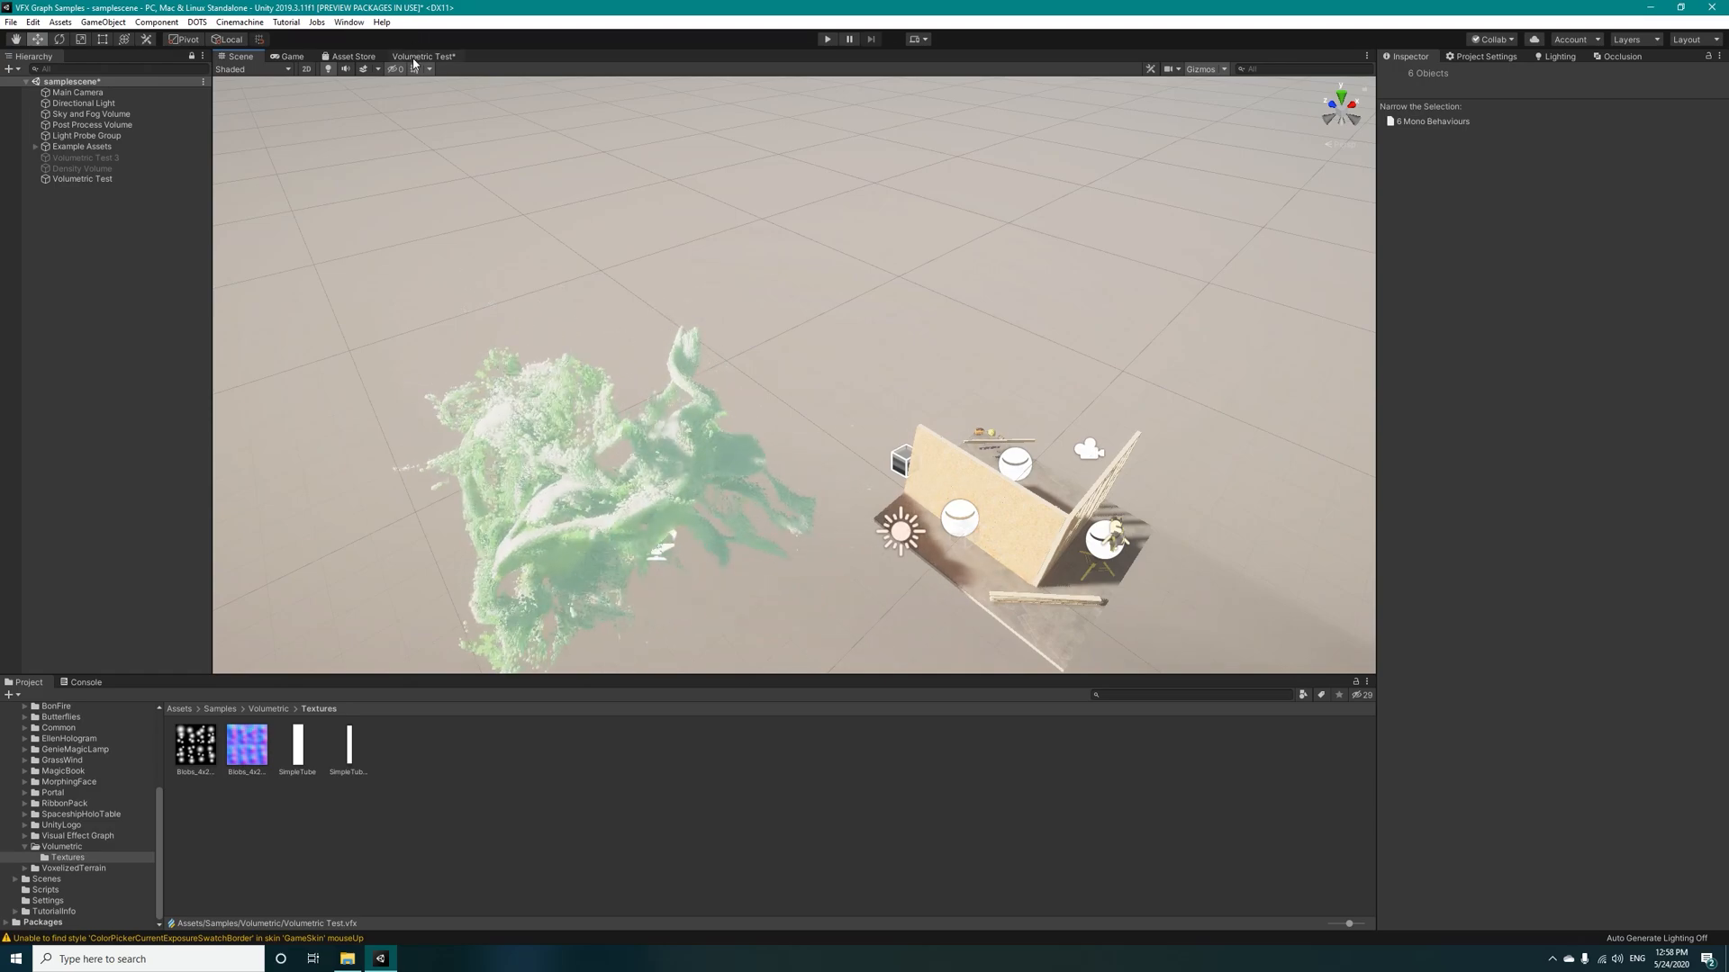
{"action": "left_click", "coordinate": [432, 56]}
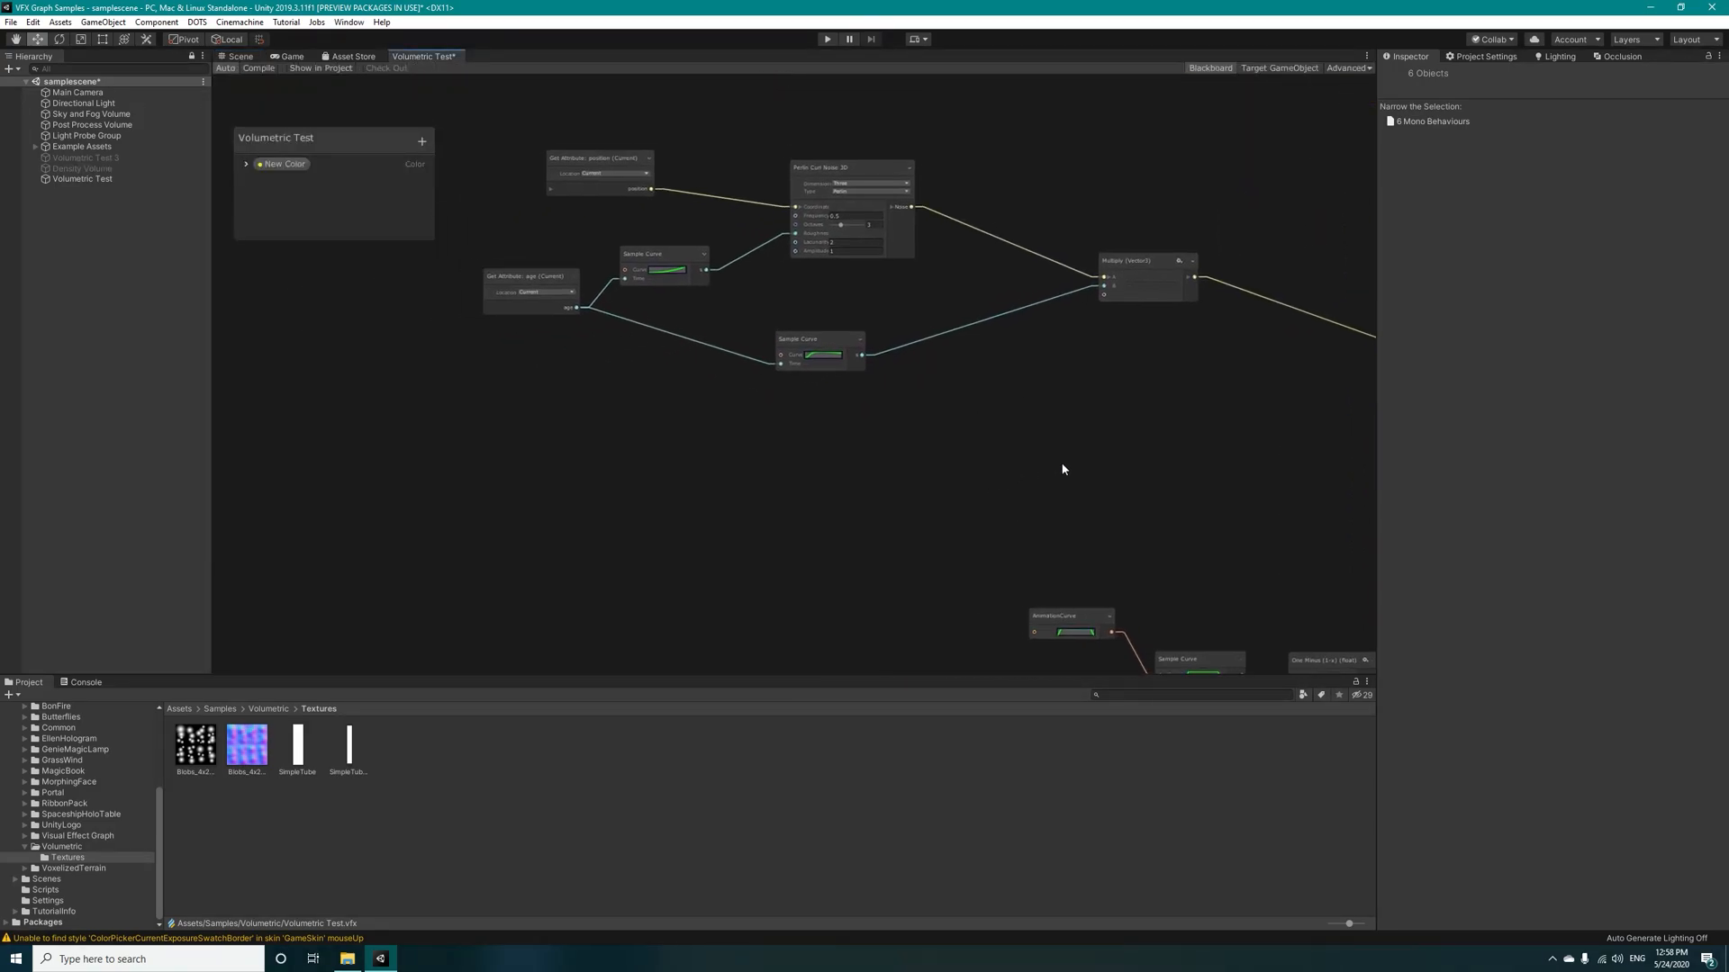
{"action": "type", "text": "p"}
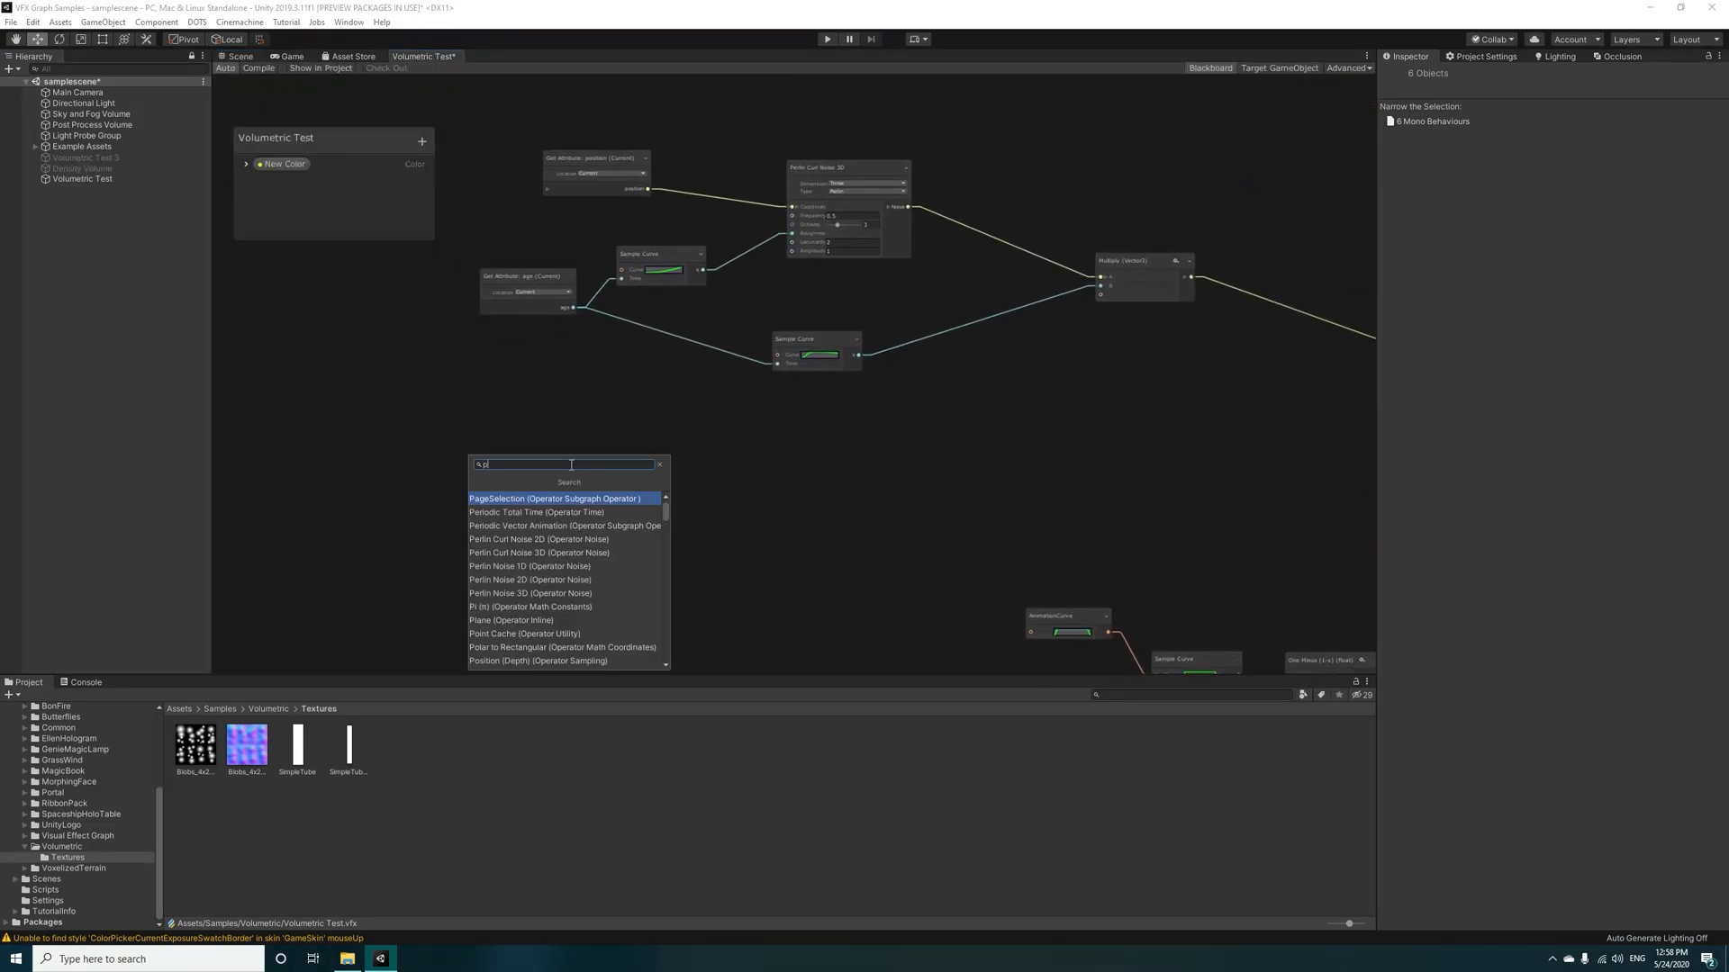
Step: Add a Position node, expose it as the New Position property, and feed it into Change Space
{"action": "left_click", "coordinate": [561, 660]}
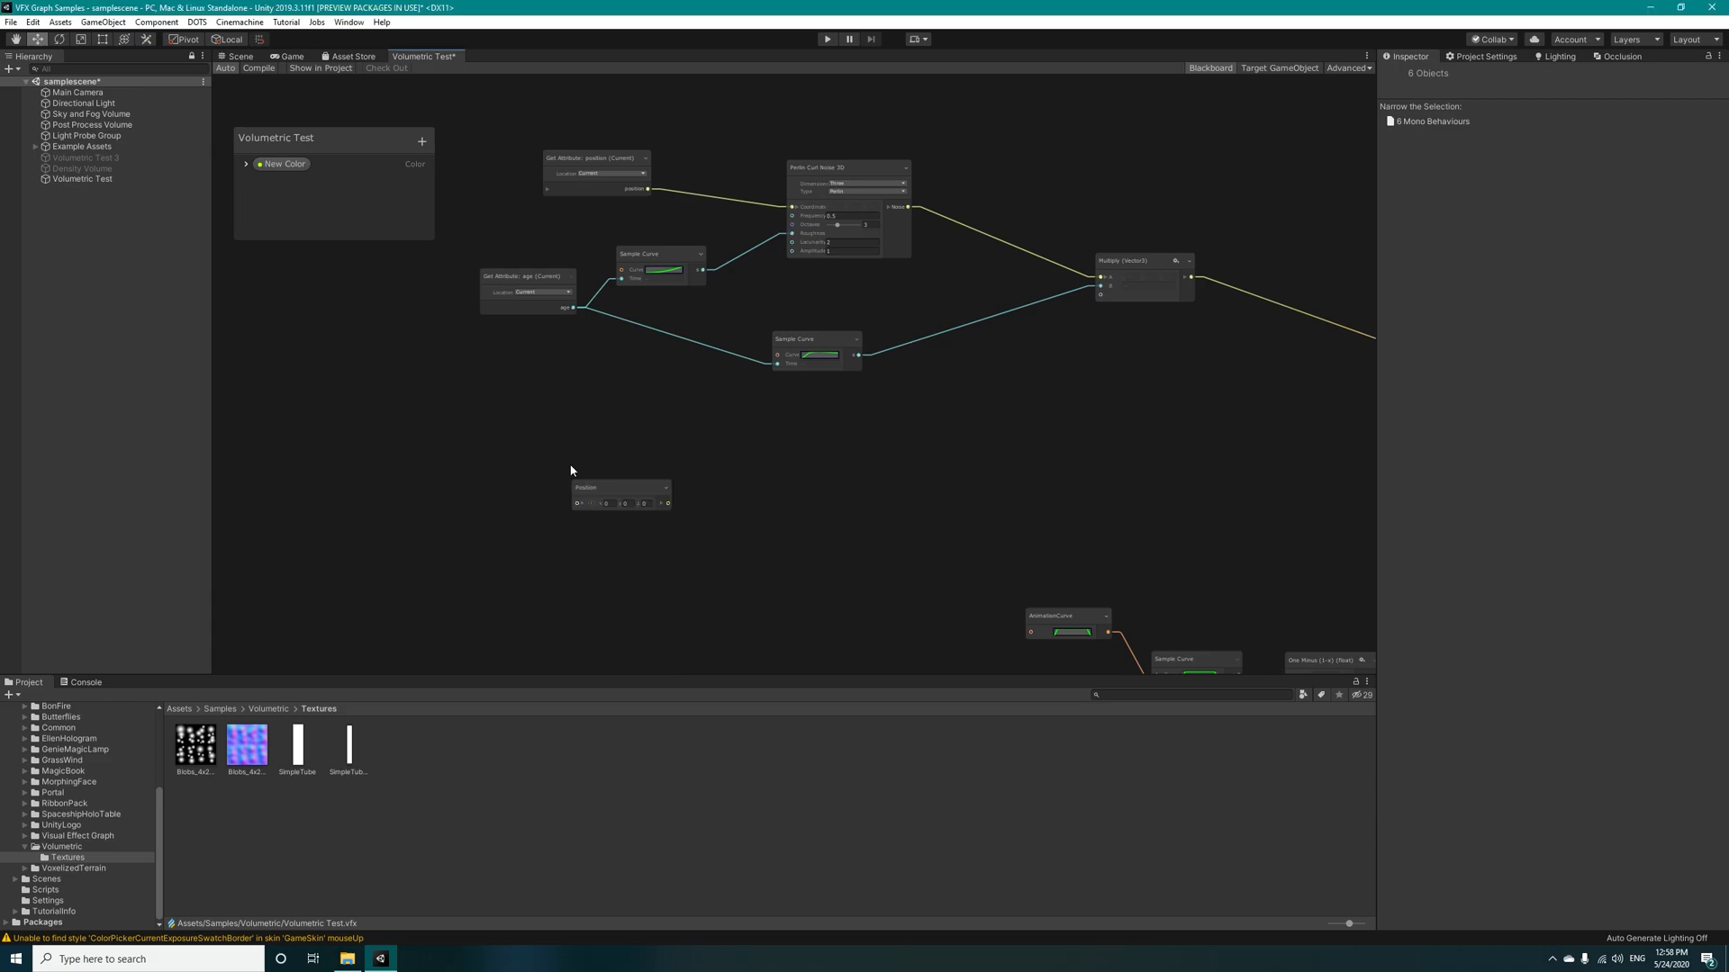
{"action": "right_click", "coordinate": [619, 488]}
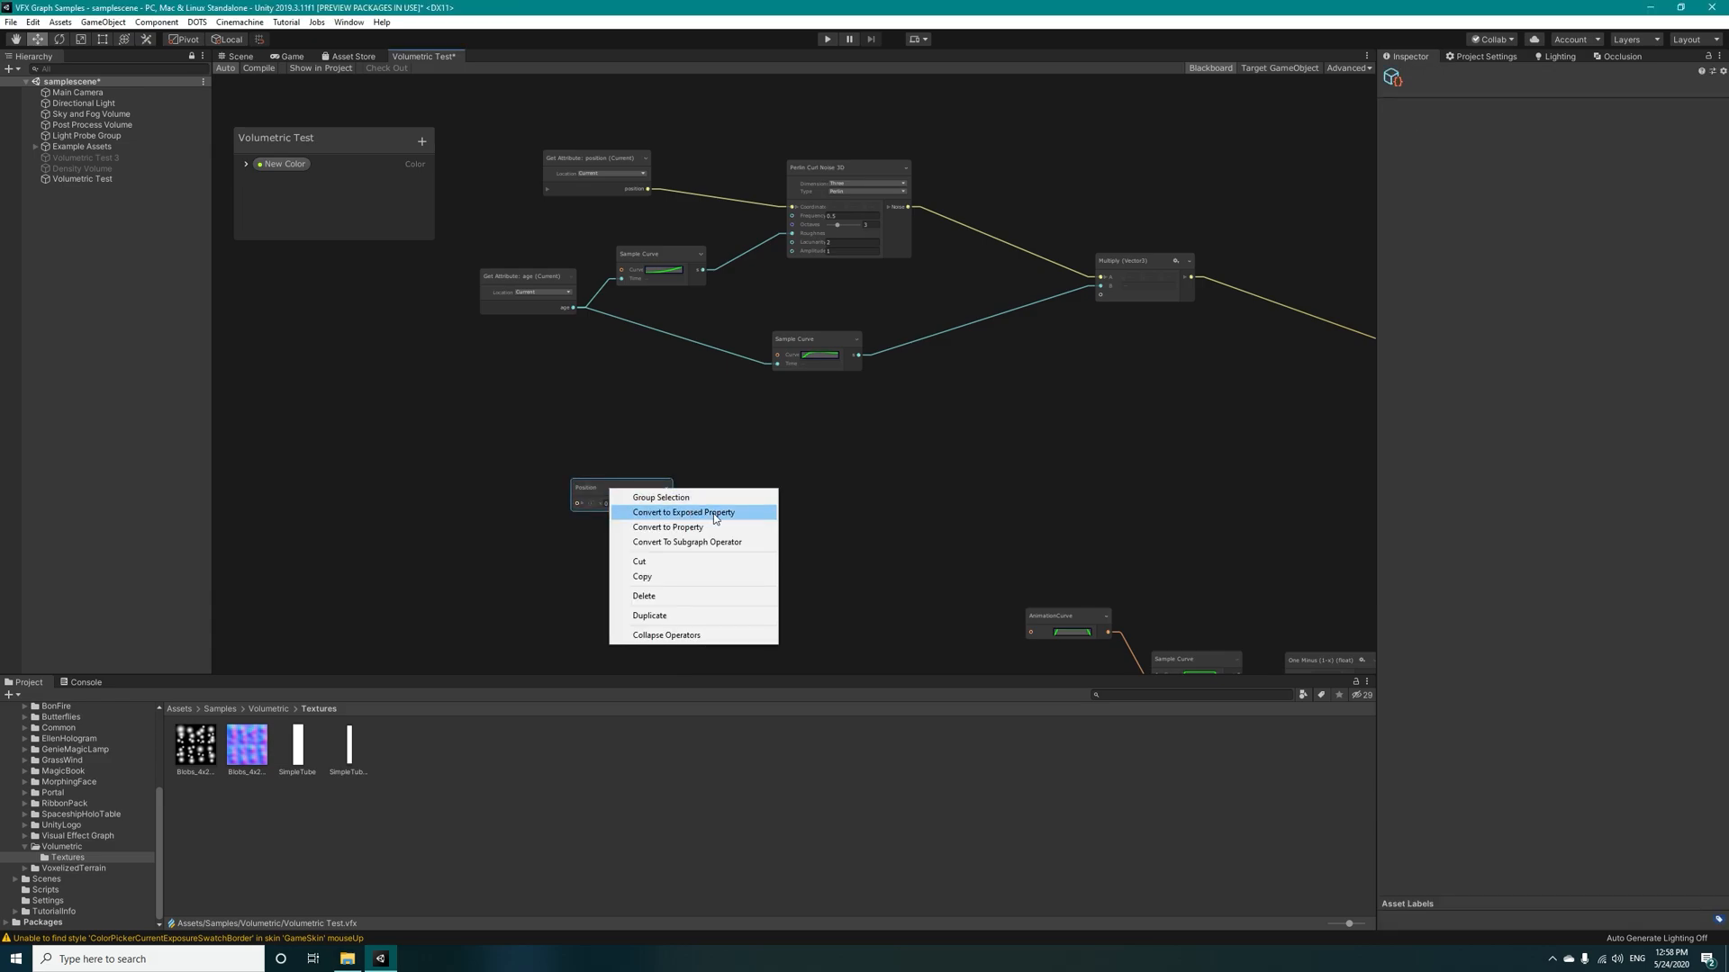
{"action": "left_click", "coordinate": [682, 513]}
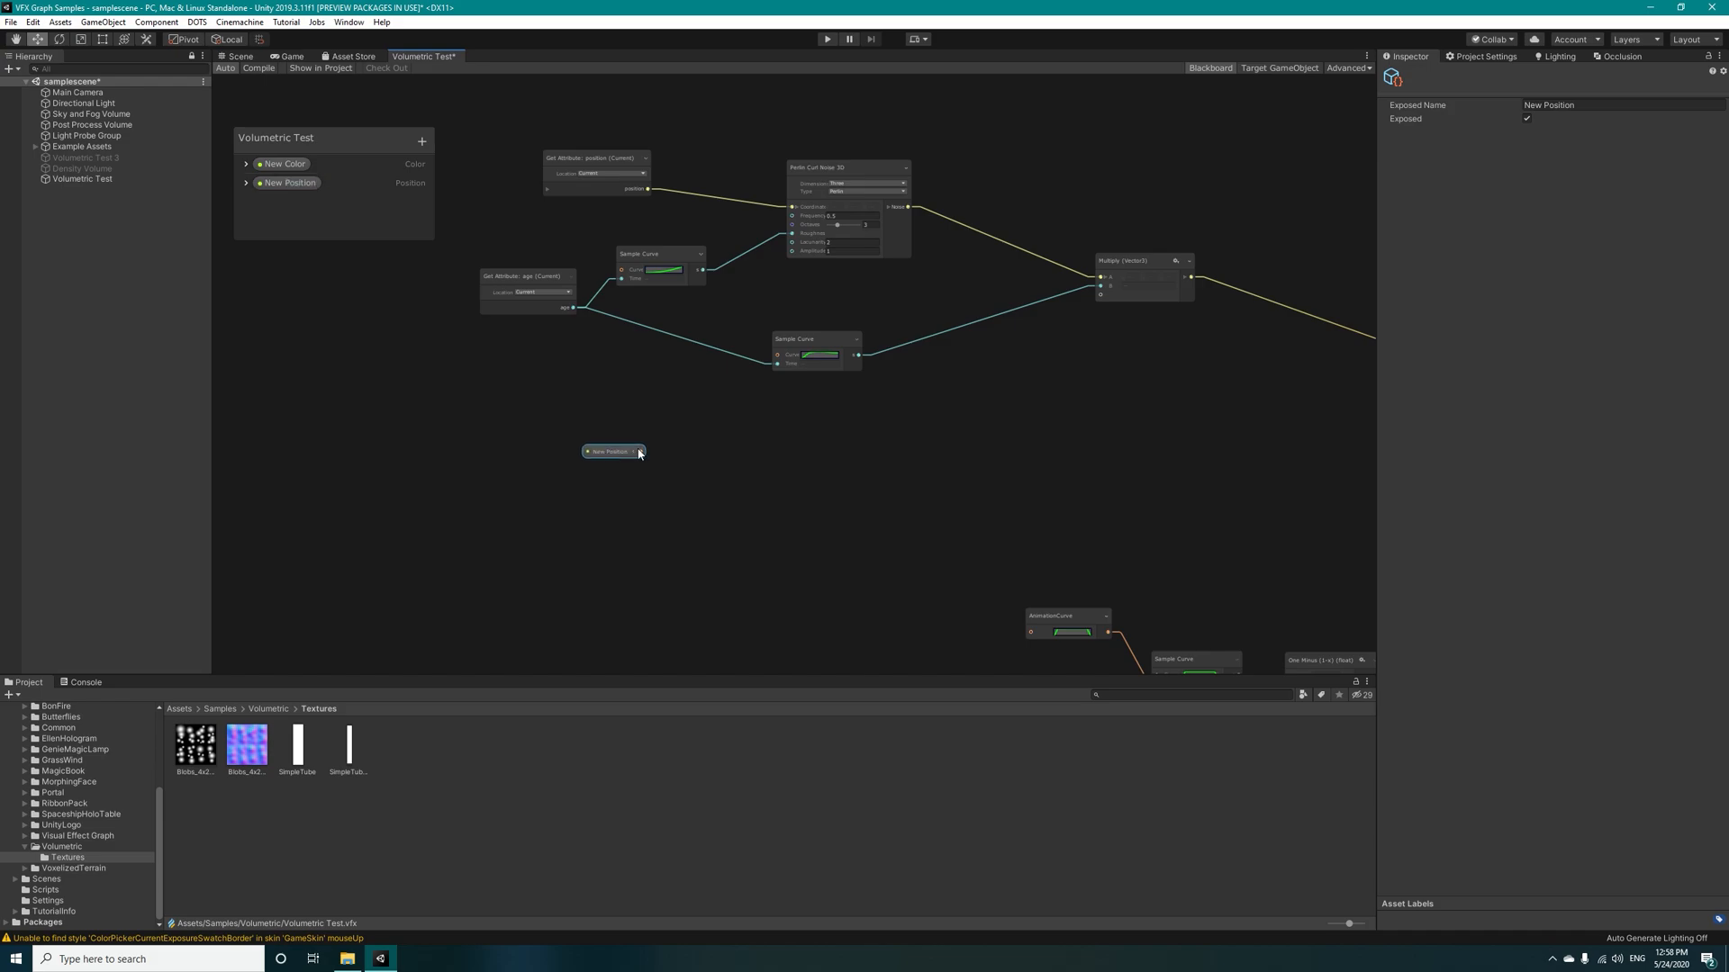
{"action": "left_click", "coordinate": [639, 452]}
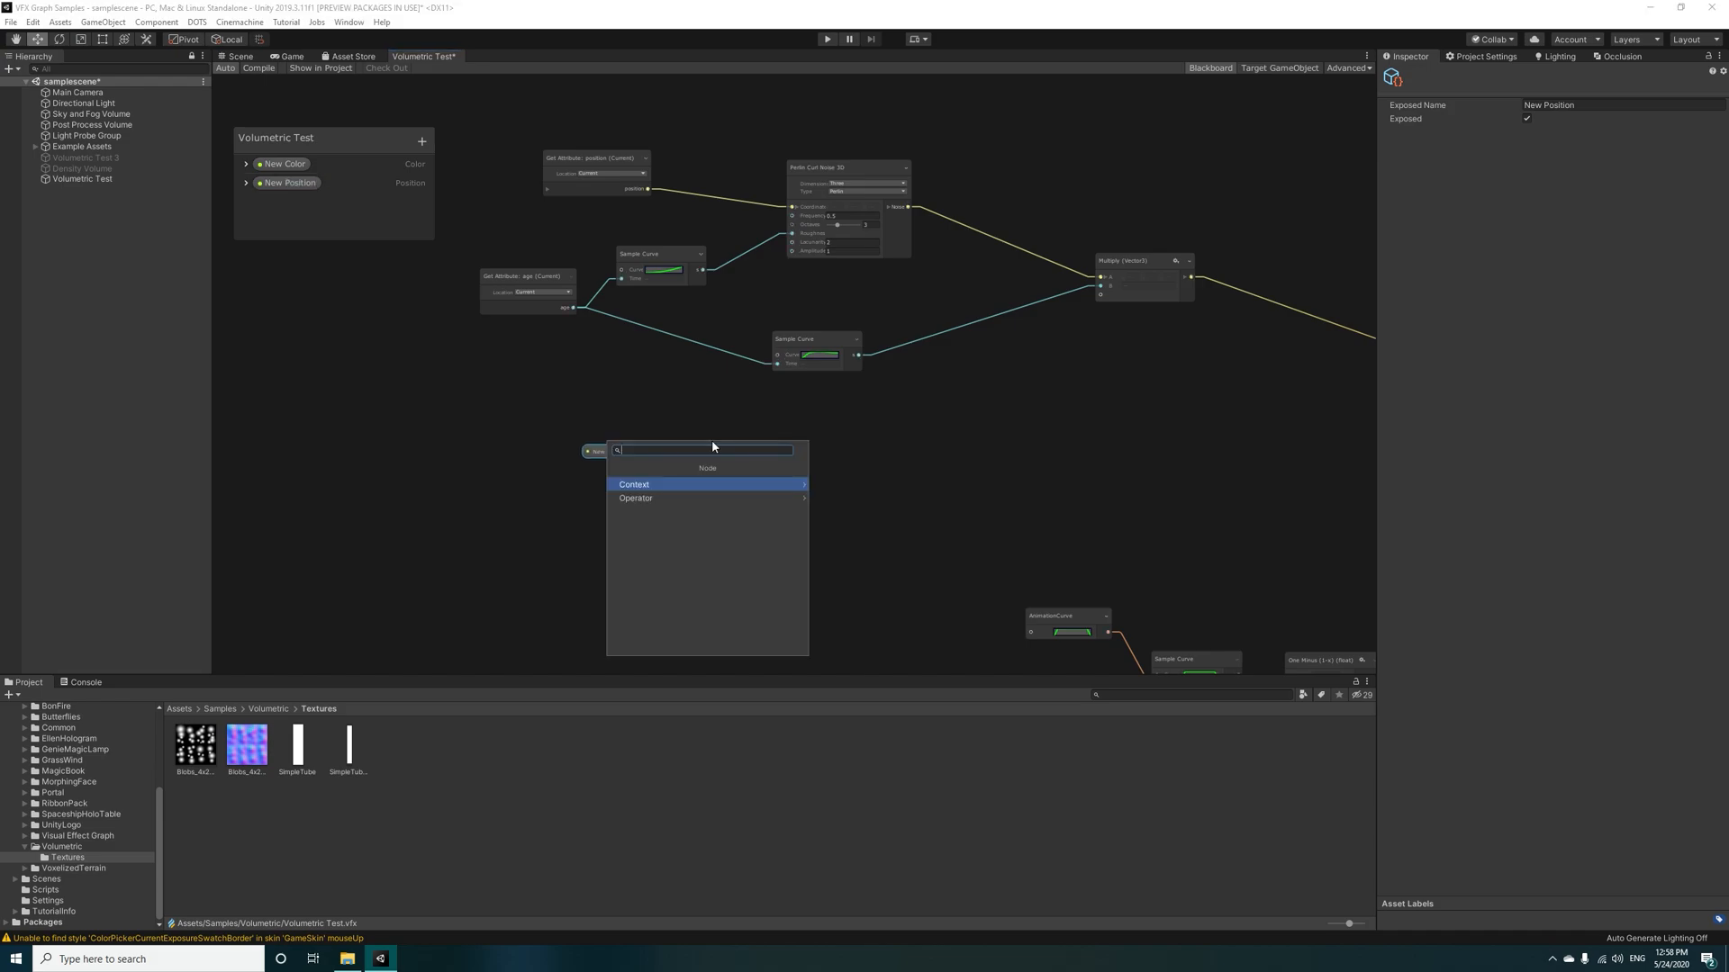
{"action": "type", "text": "change"}
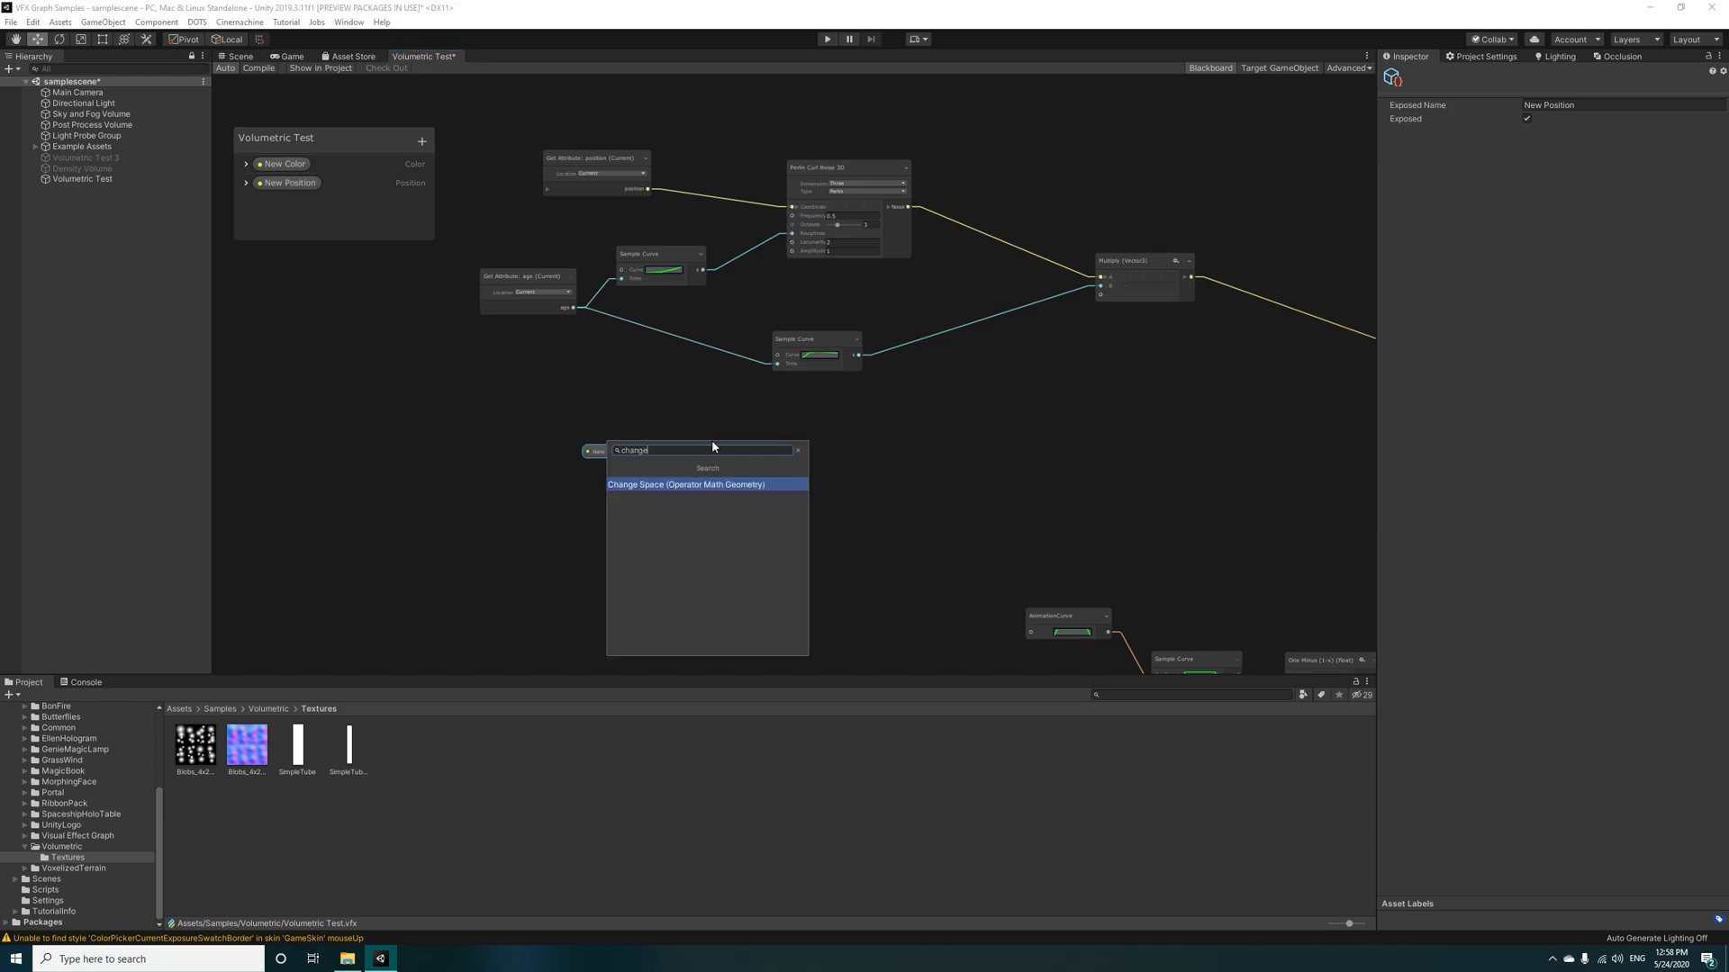
{"action": "left_click", "coordinate": [685, 484]}
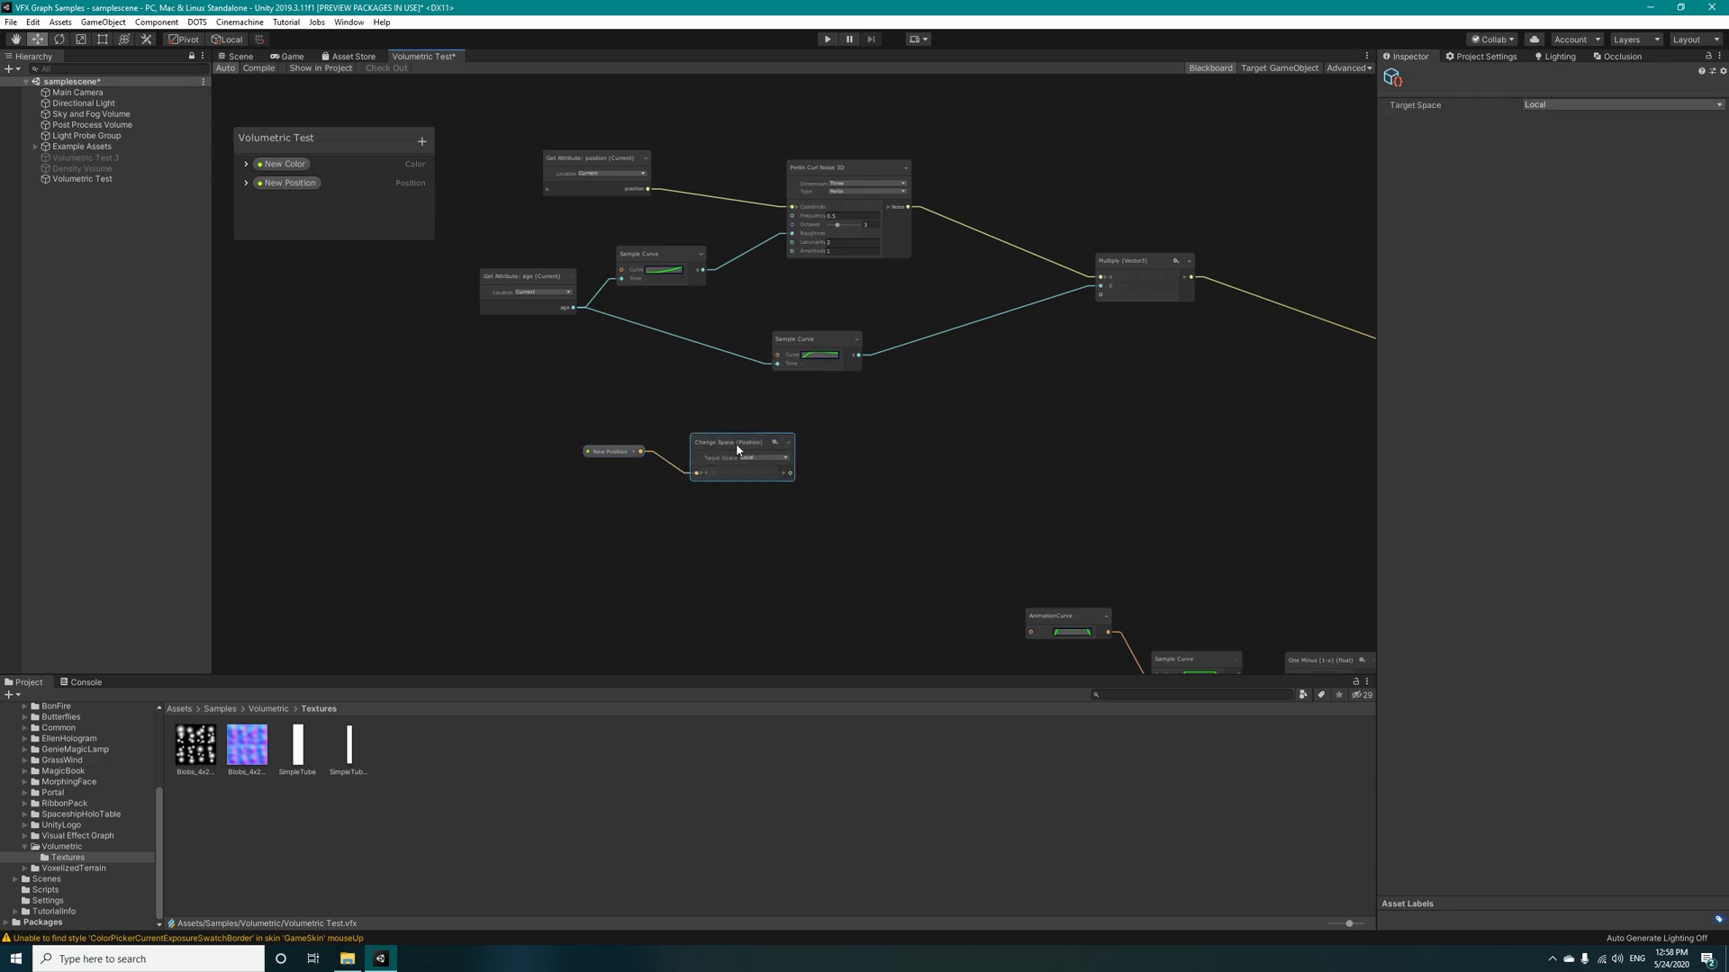
Step: Subtract the particle position (Get Attribute: position) from the transformed New Position, then preview the scene
{"action": "left_click", "coordinate": [733, 442]}
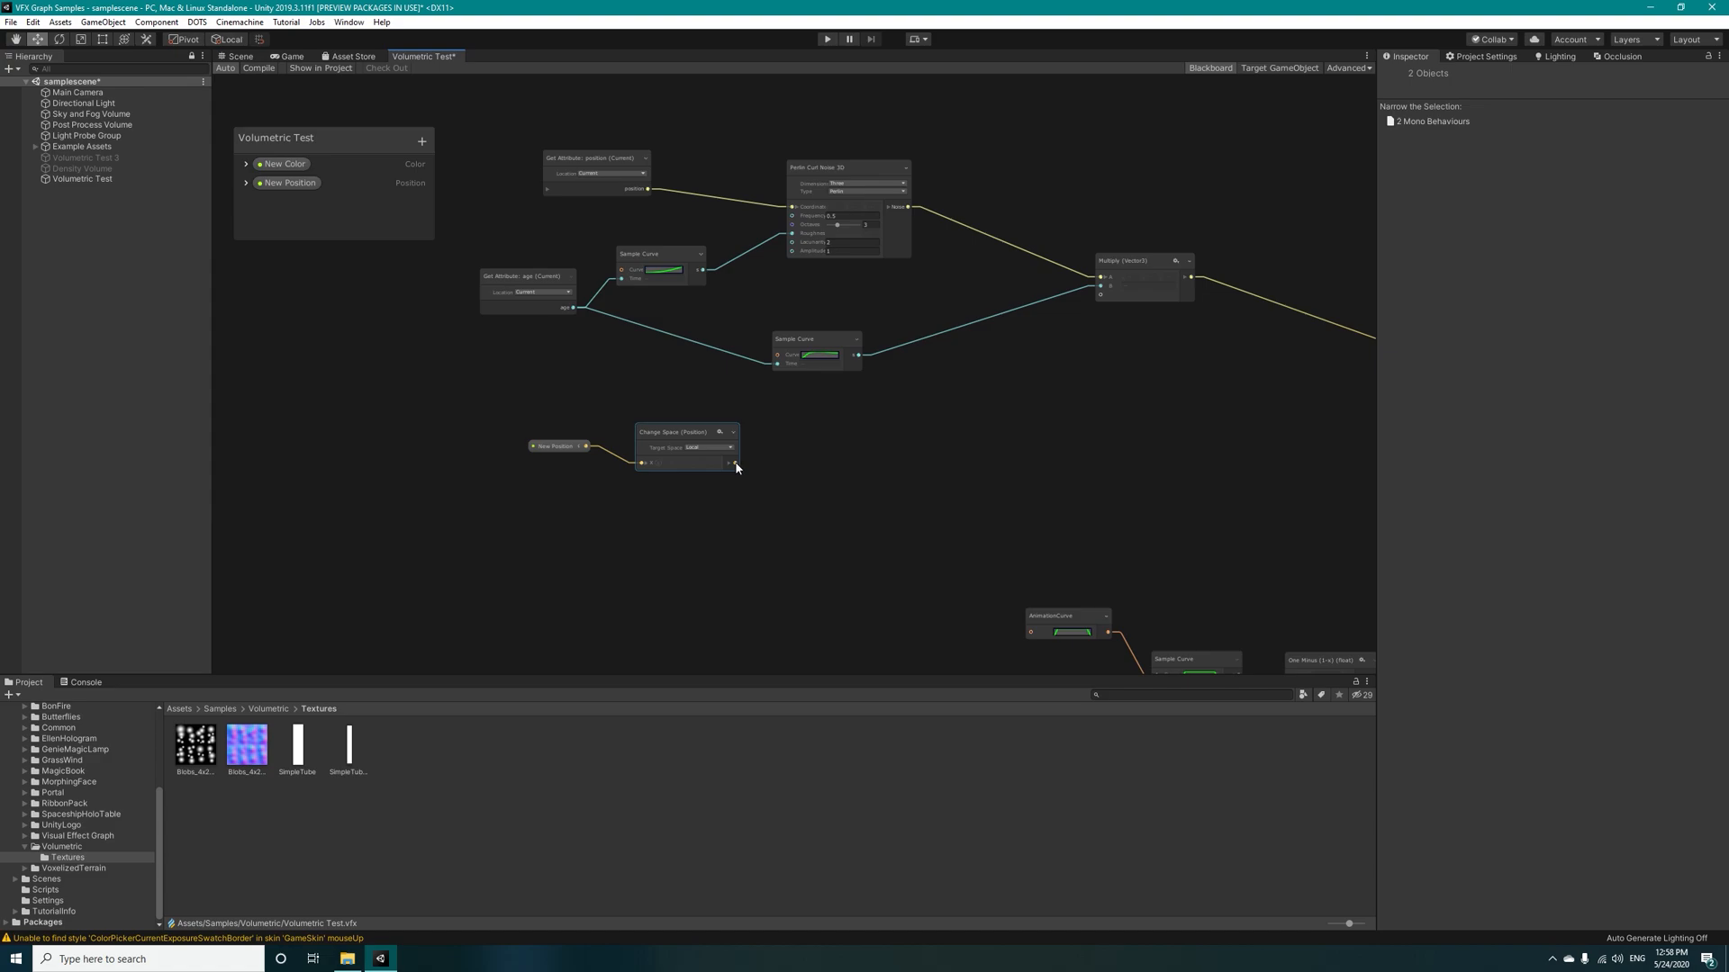
{"action": "type", "text": "subt"}
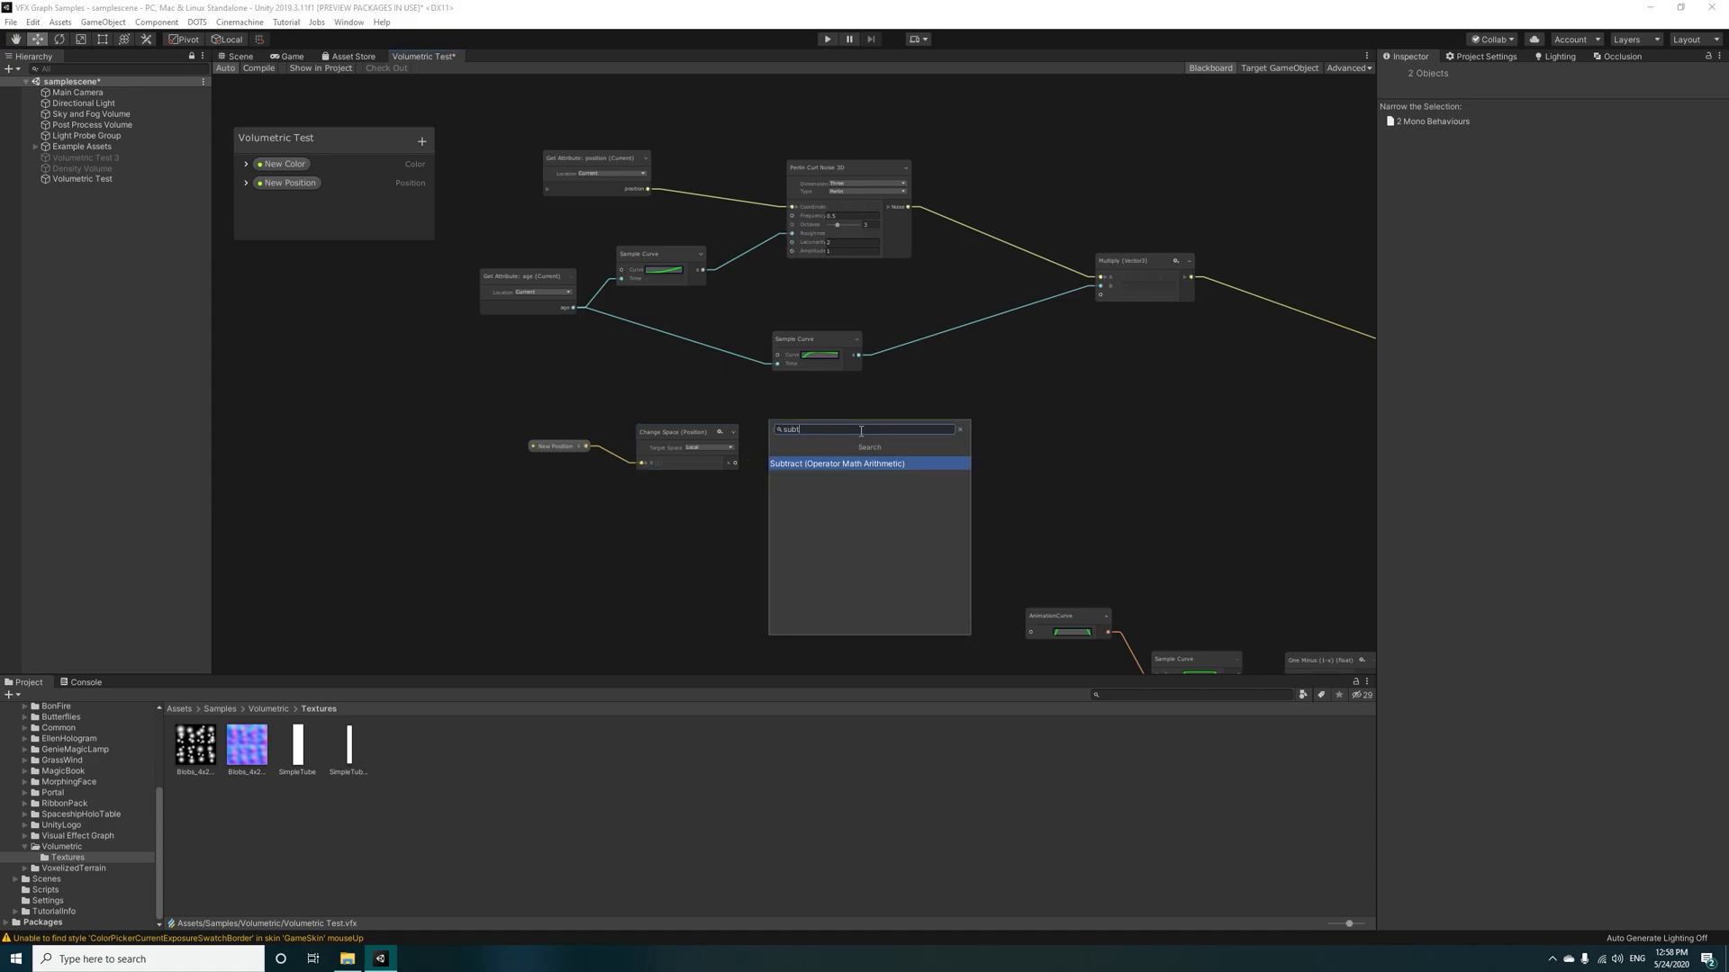
{"action": "left_click", "coordinate": [836, 464]}
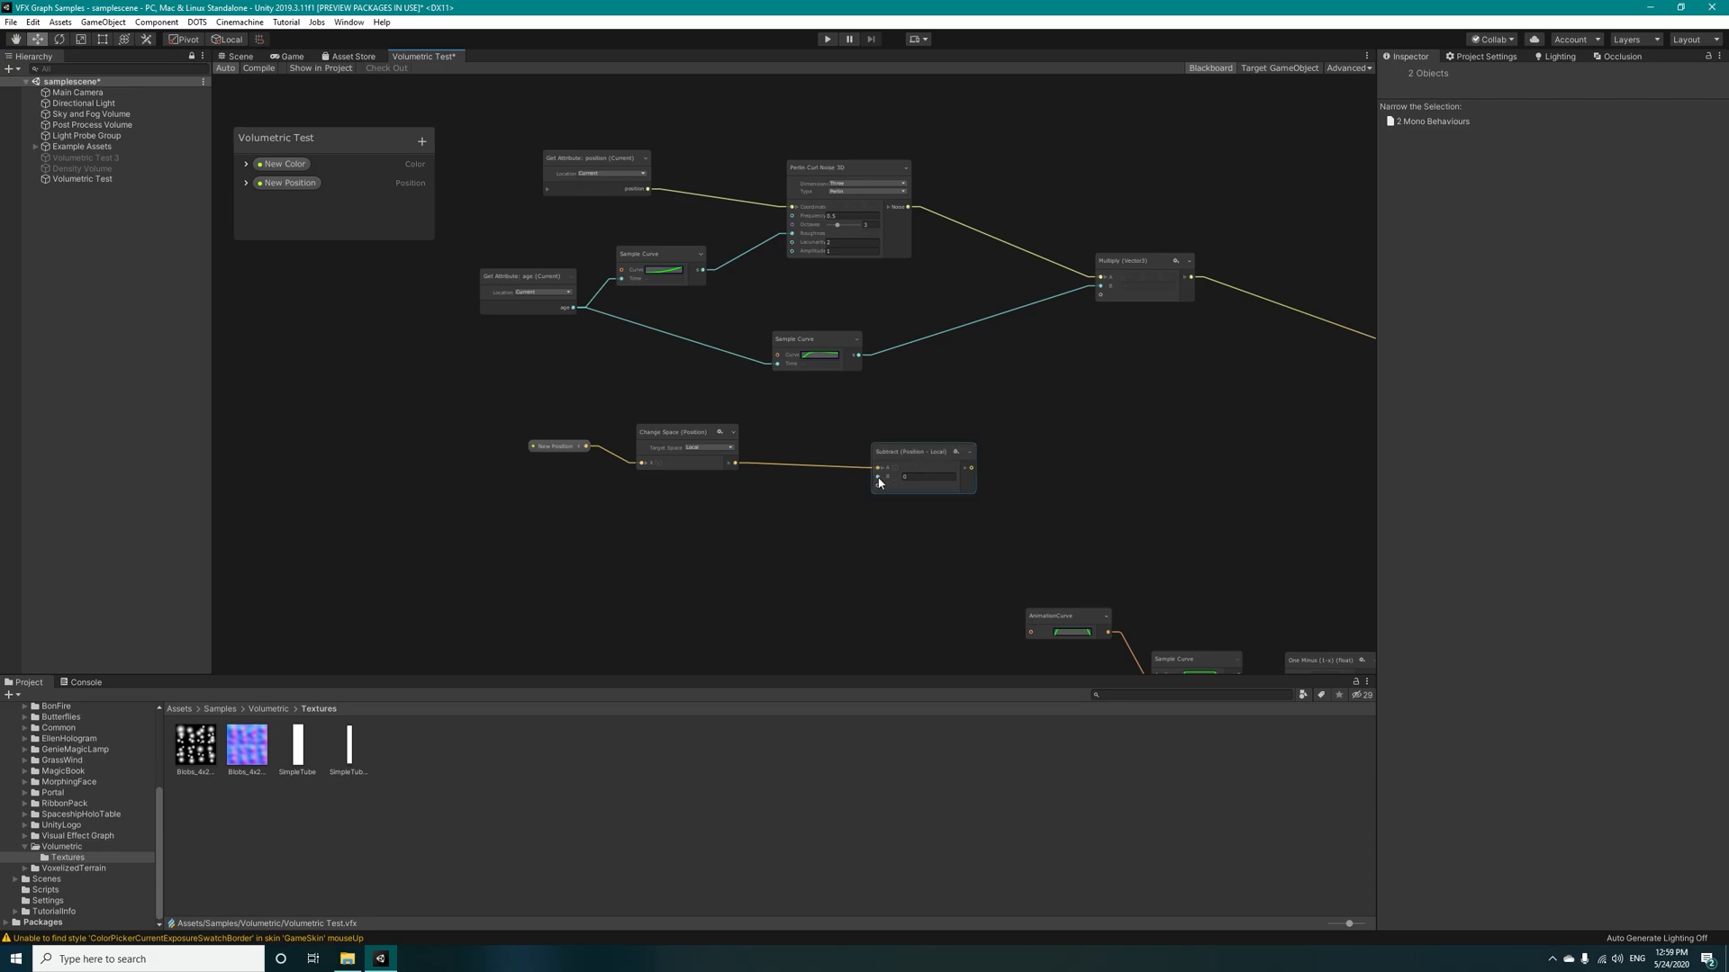
{"action": "type", "text": "pa"}
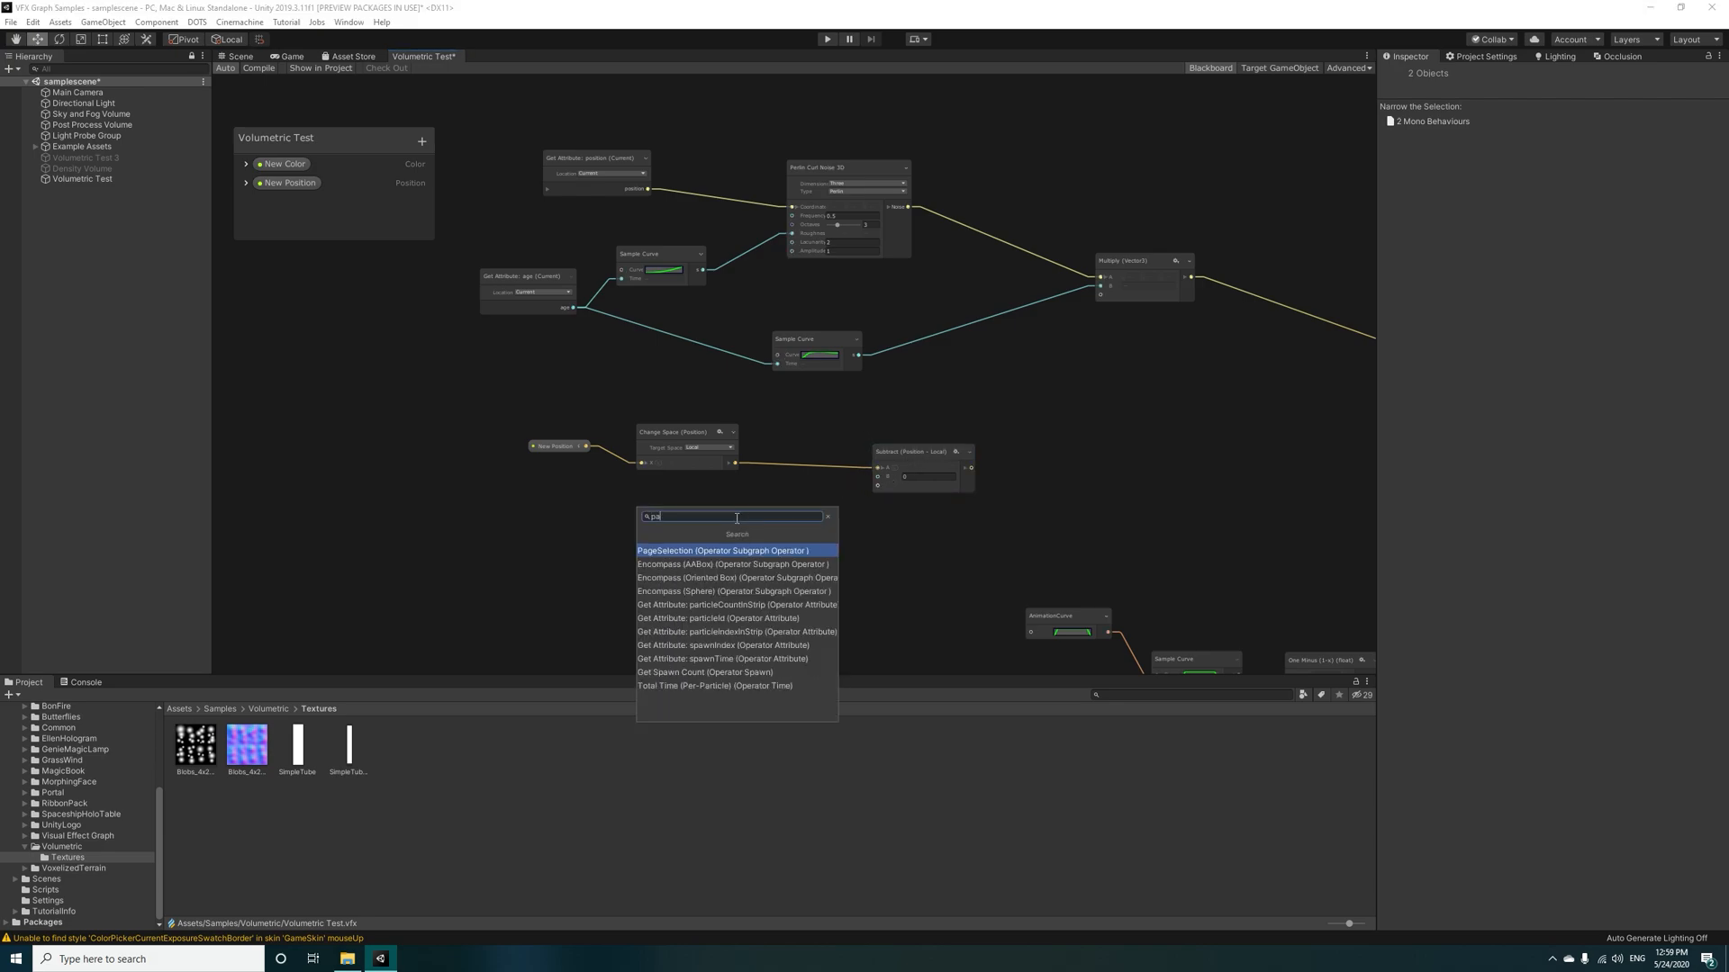
{"action": "type", "text": "get pos"}
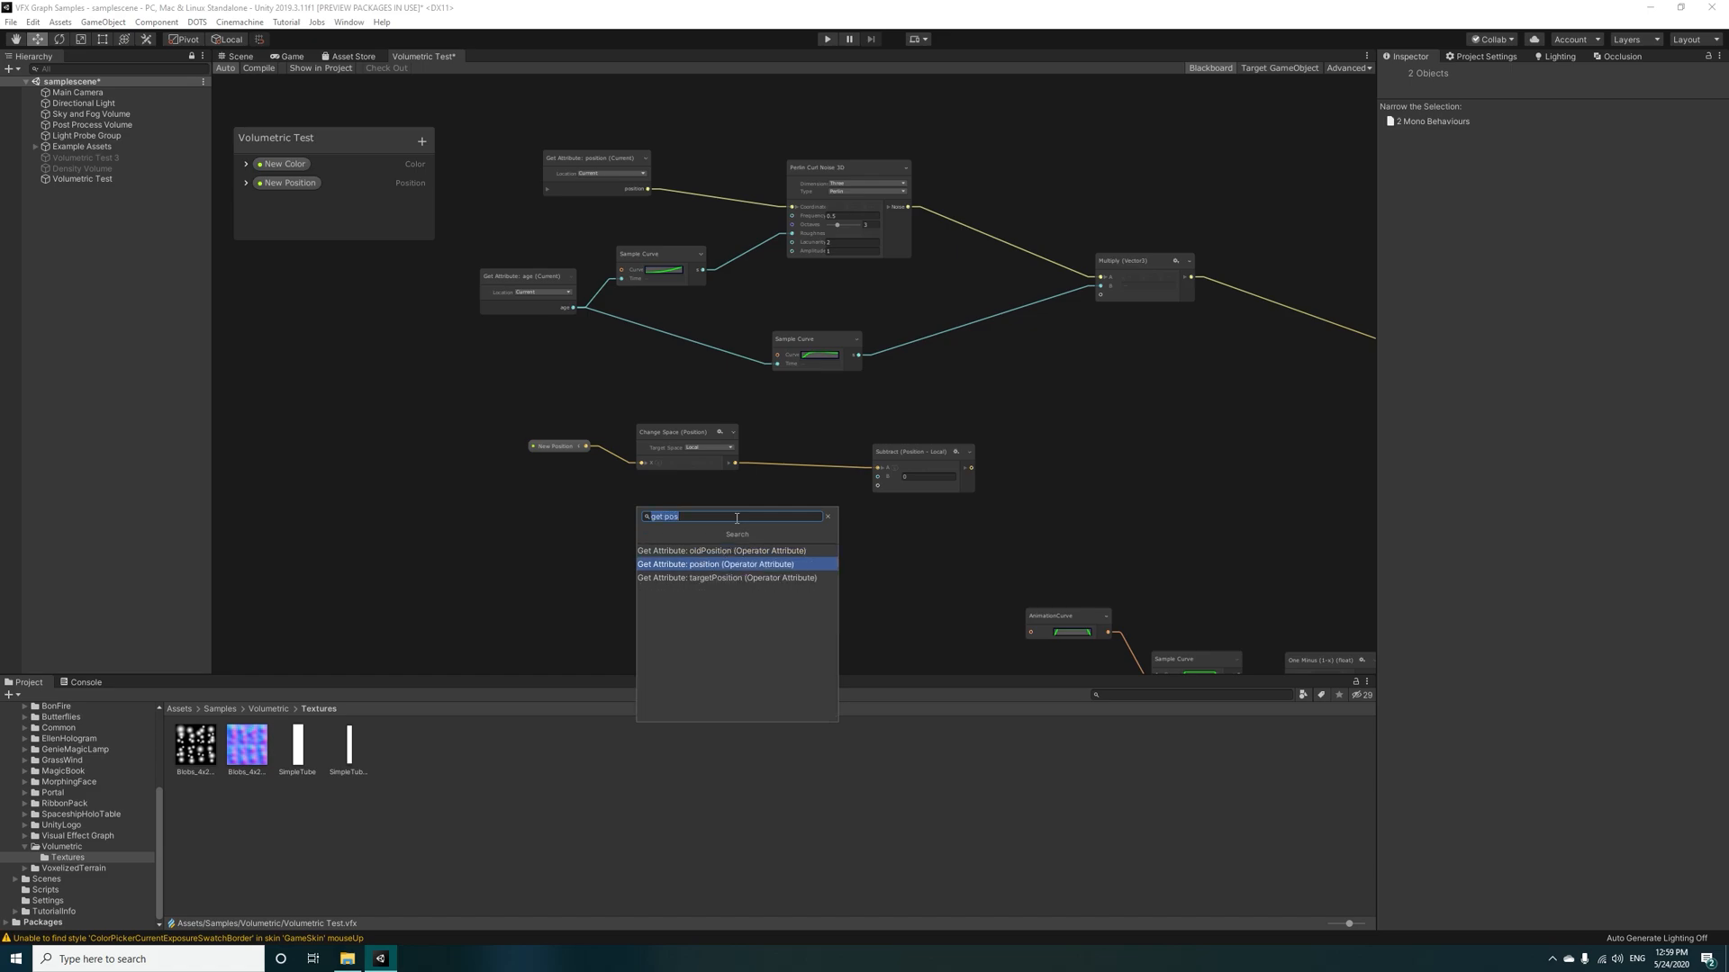
{"action": "mouse_move", "coordinate": [711, 594]}
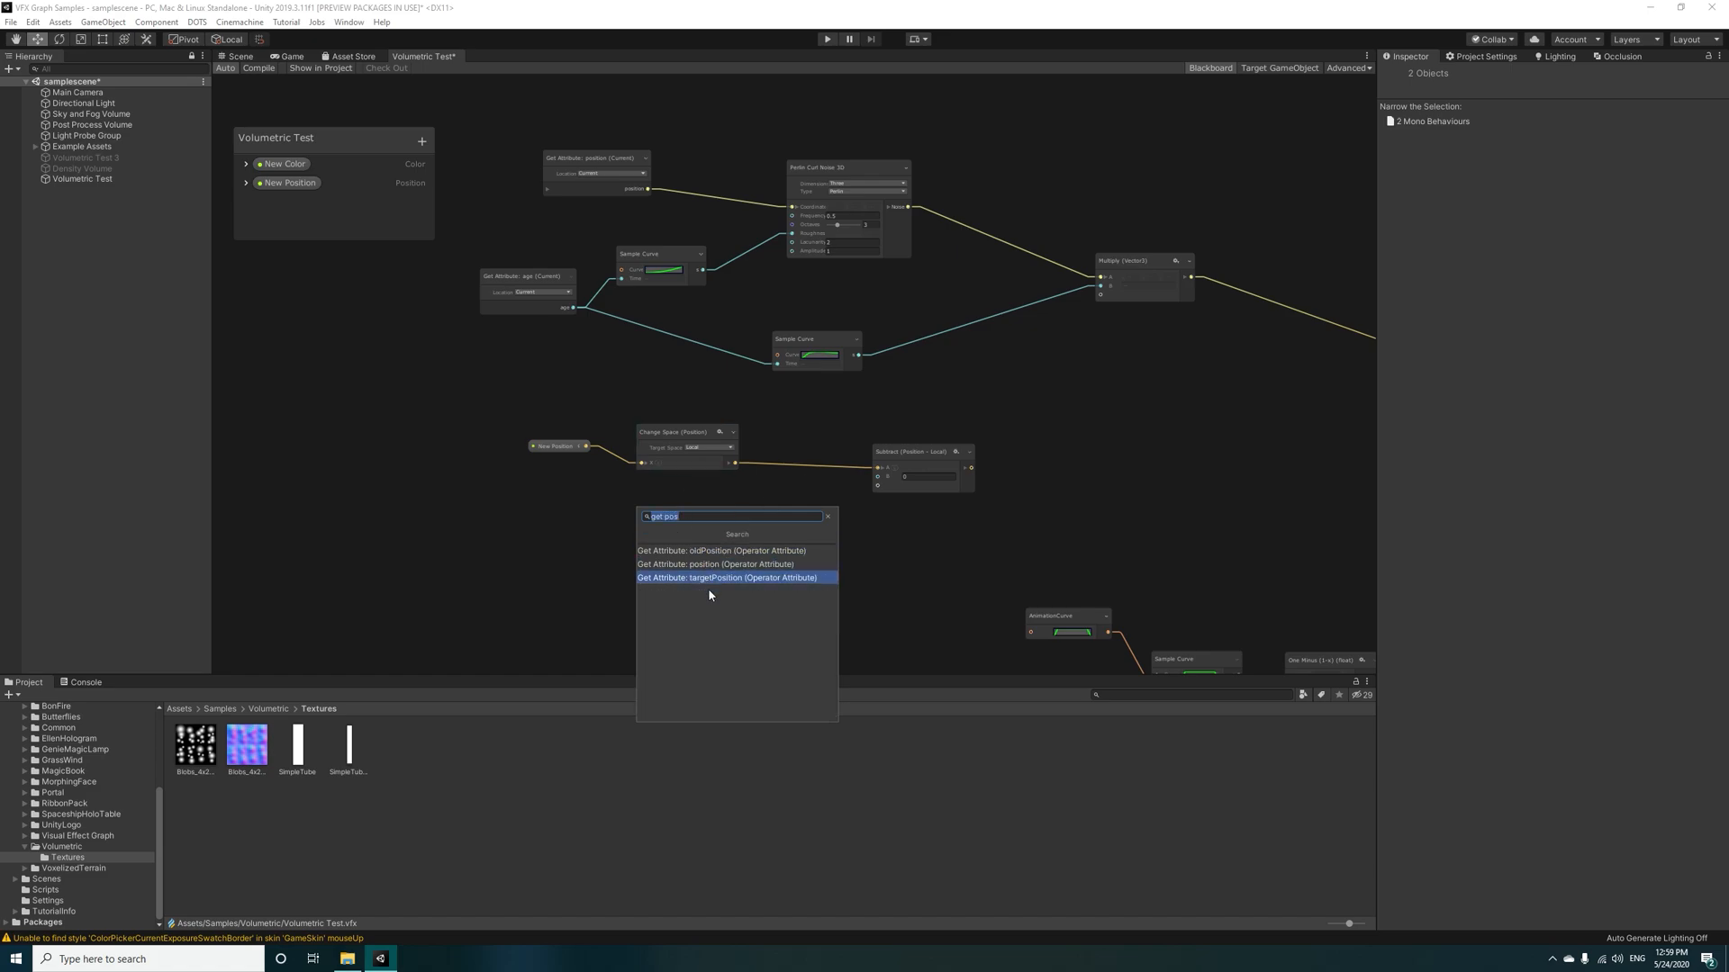
{"action": "left_click", "coordinate": [728, 577]}
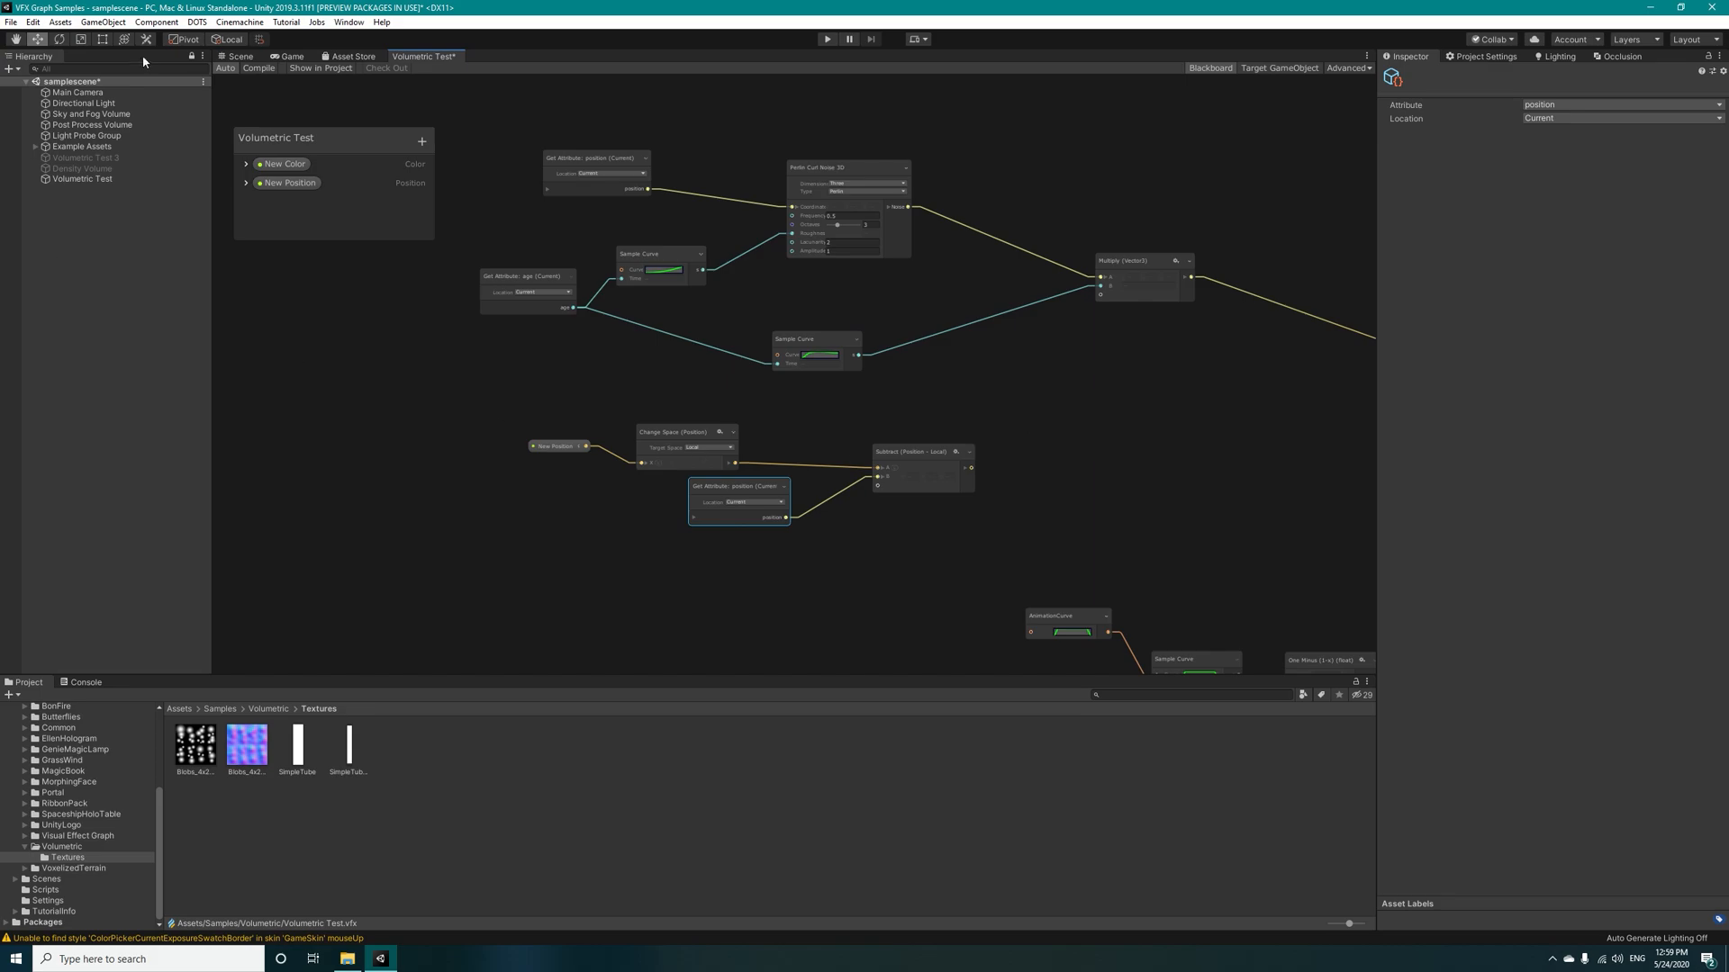
{"action": "left_click", "coordinate": [238, 56]}
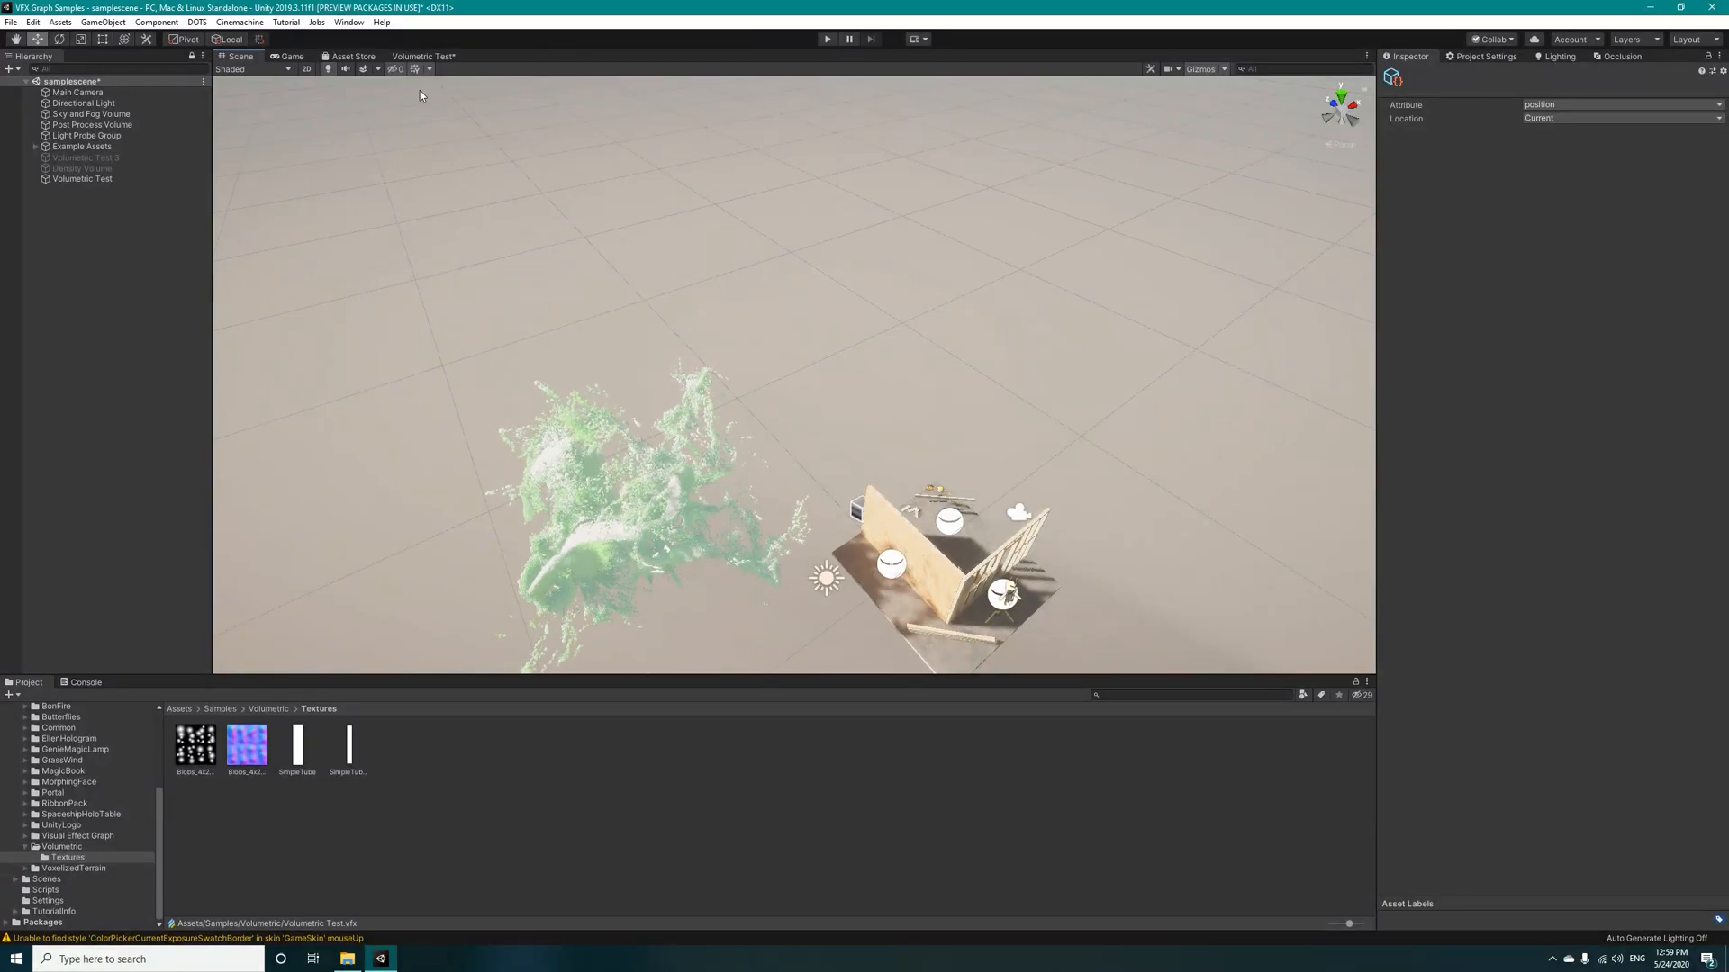
Step: Return from the Scene preview to the Volumetric Test effect graph
{"action": "left_click", "coordinate": [425, 56]}
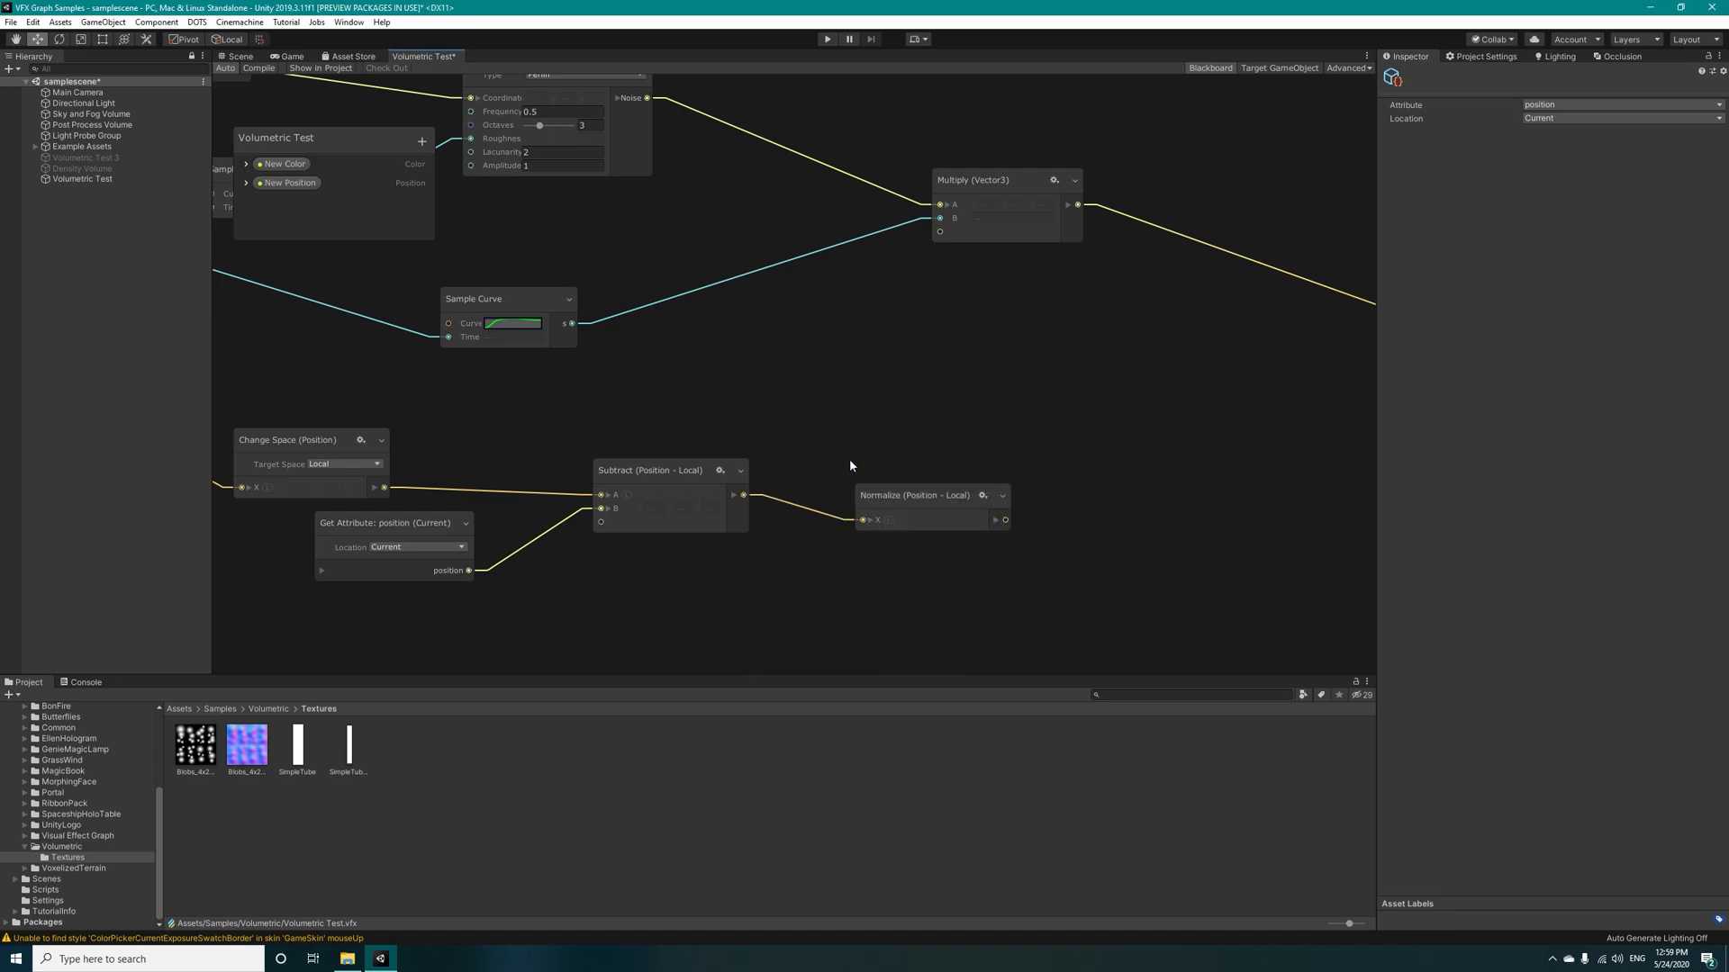
Step: Add a Multiply operator near the Update Particle force block, then preview the Scene view
{"action": "left_click_drag", "start_coordinate": [913, 494], "coordinate": [894, 437]}
{"action": "type", "text": "mul"}
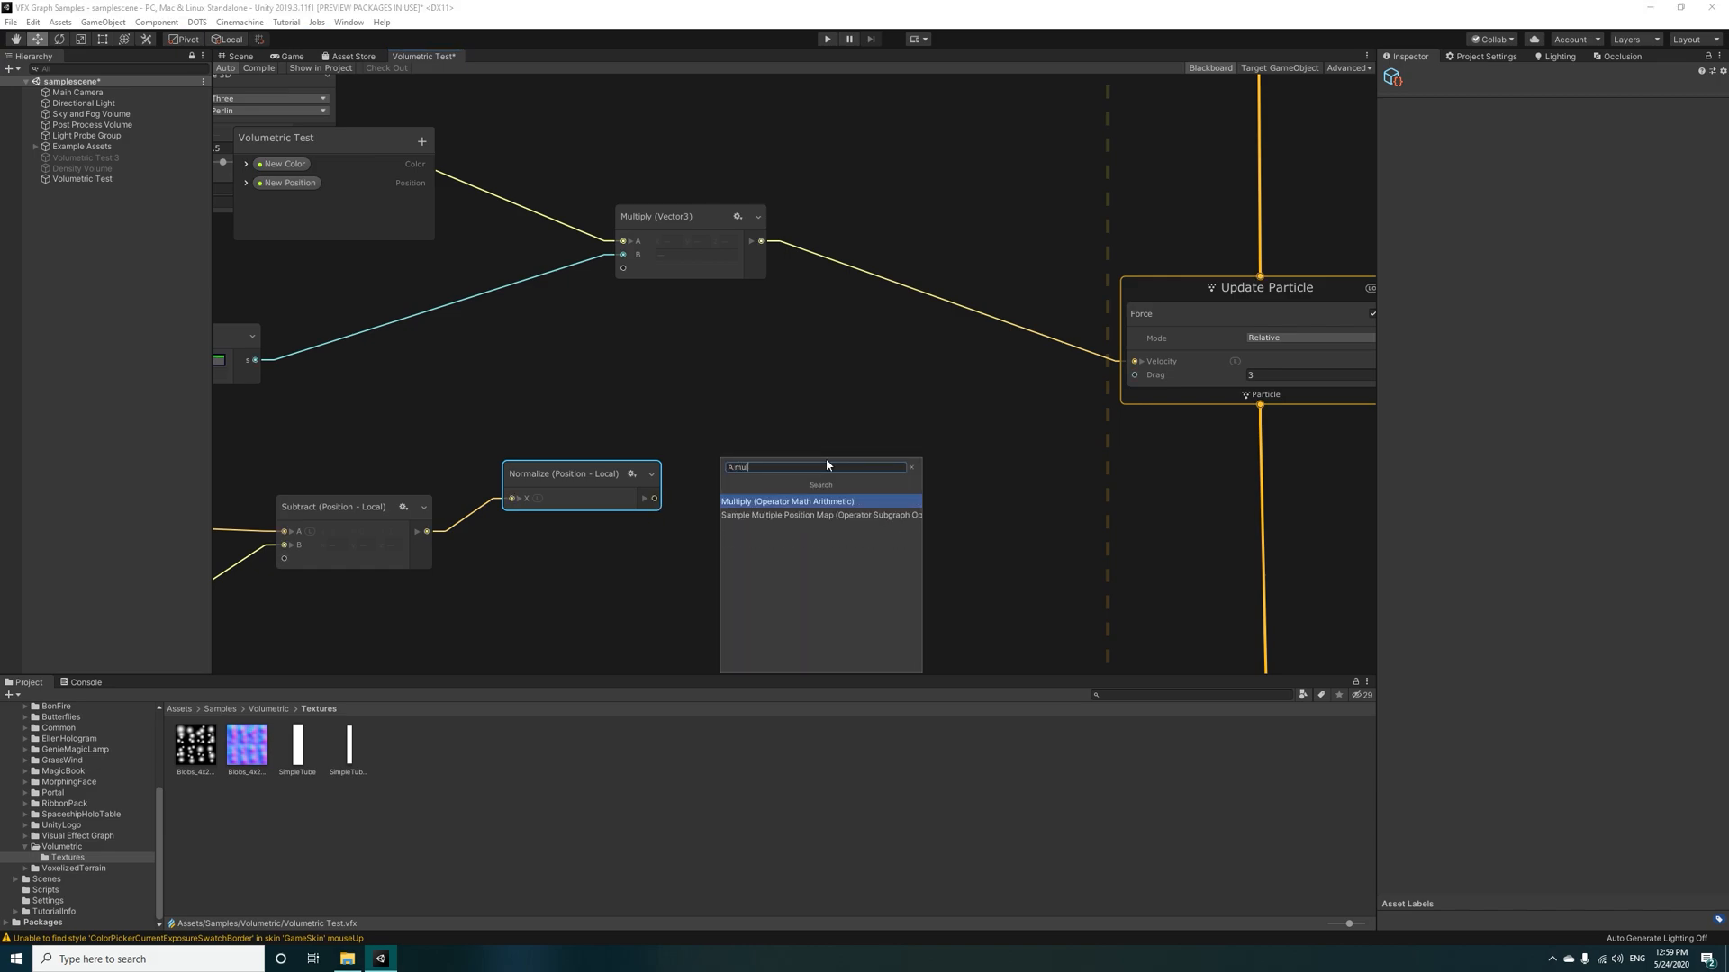
{"action": "left_click", "coordinate": [792, 501]}
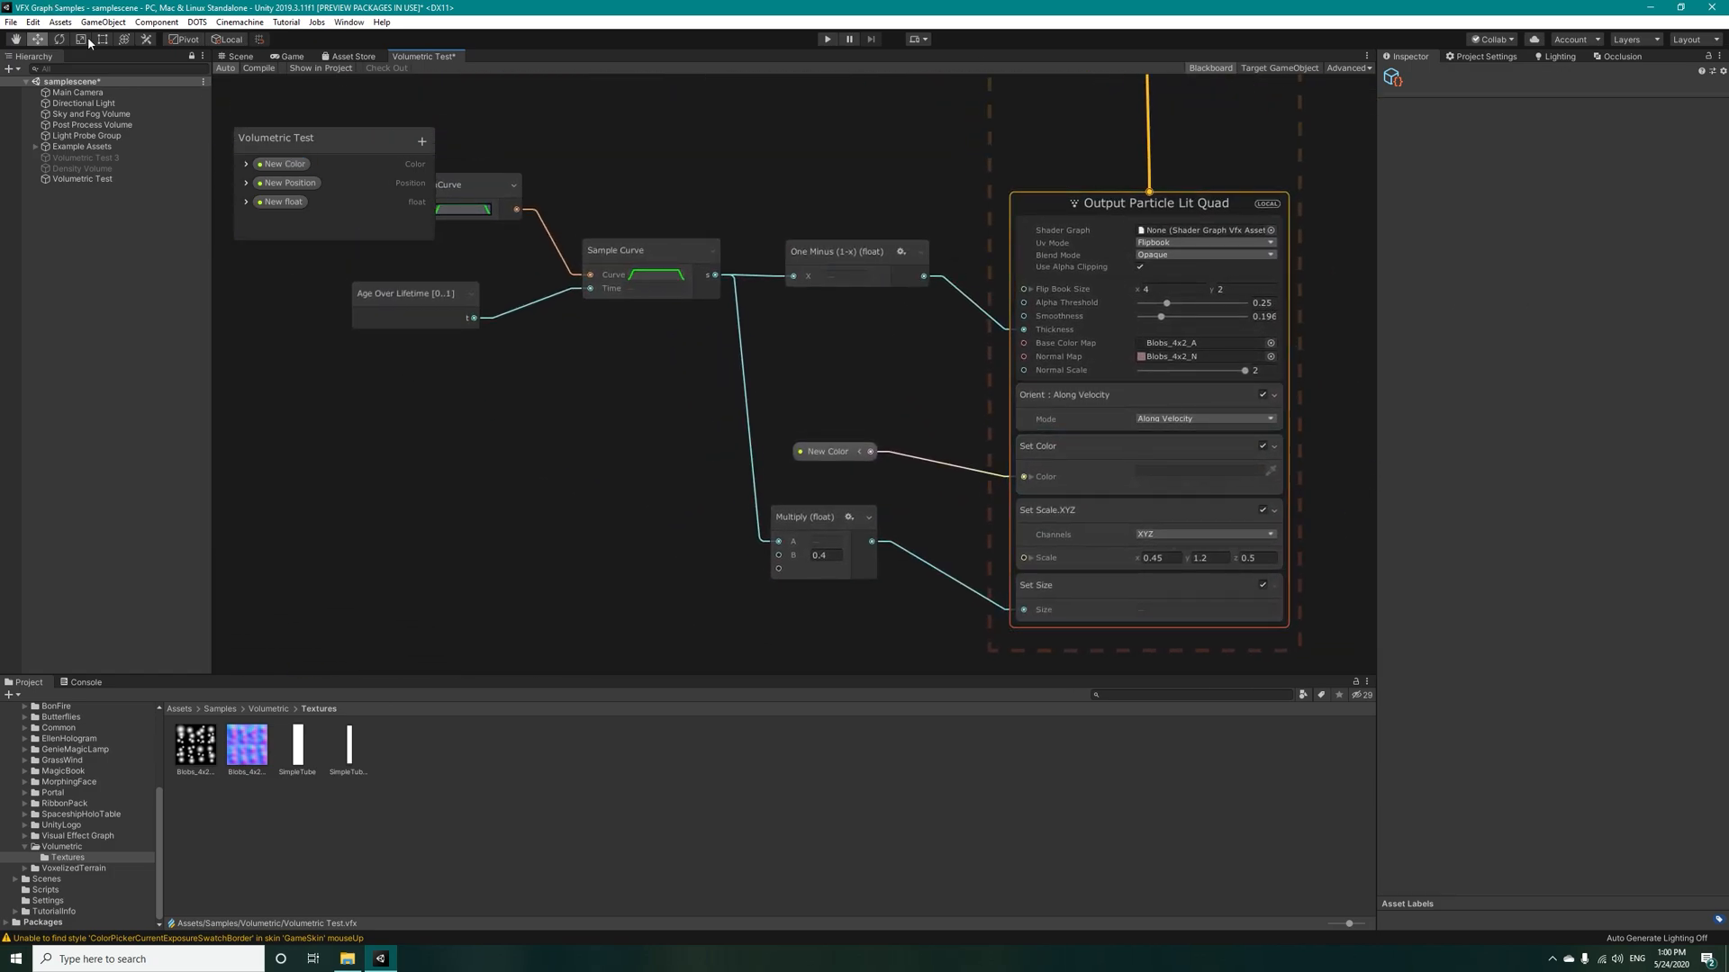
{"action": "left_click", "coordinate": [240, 56]}
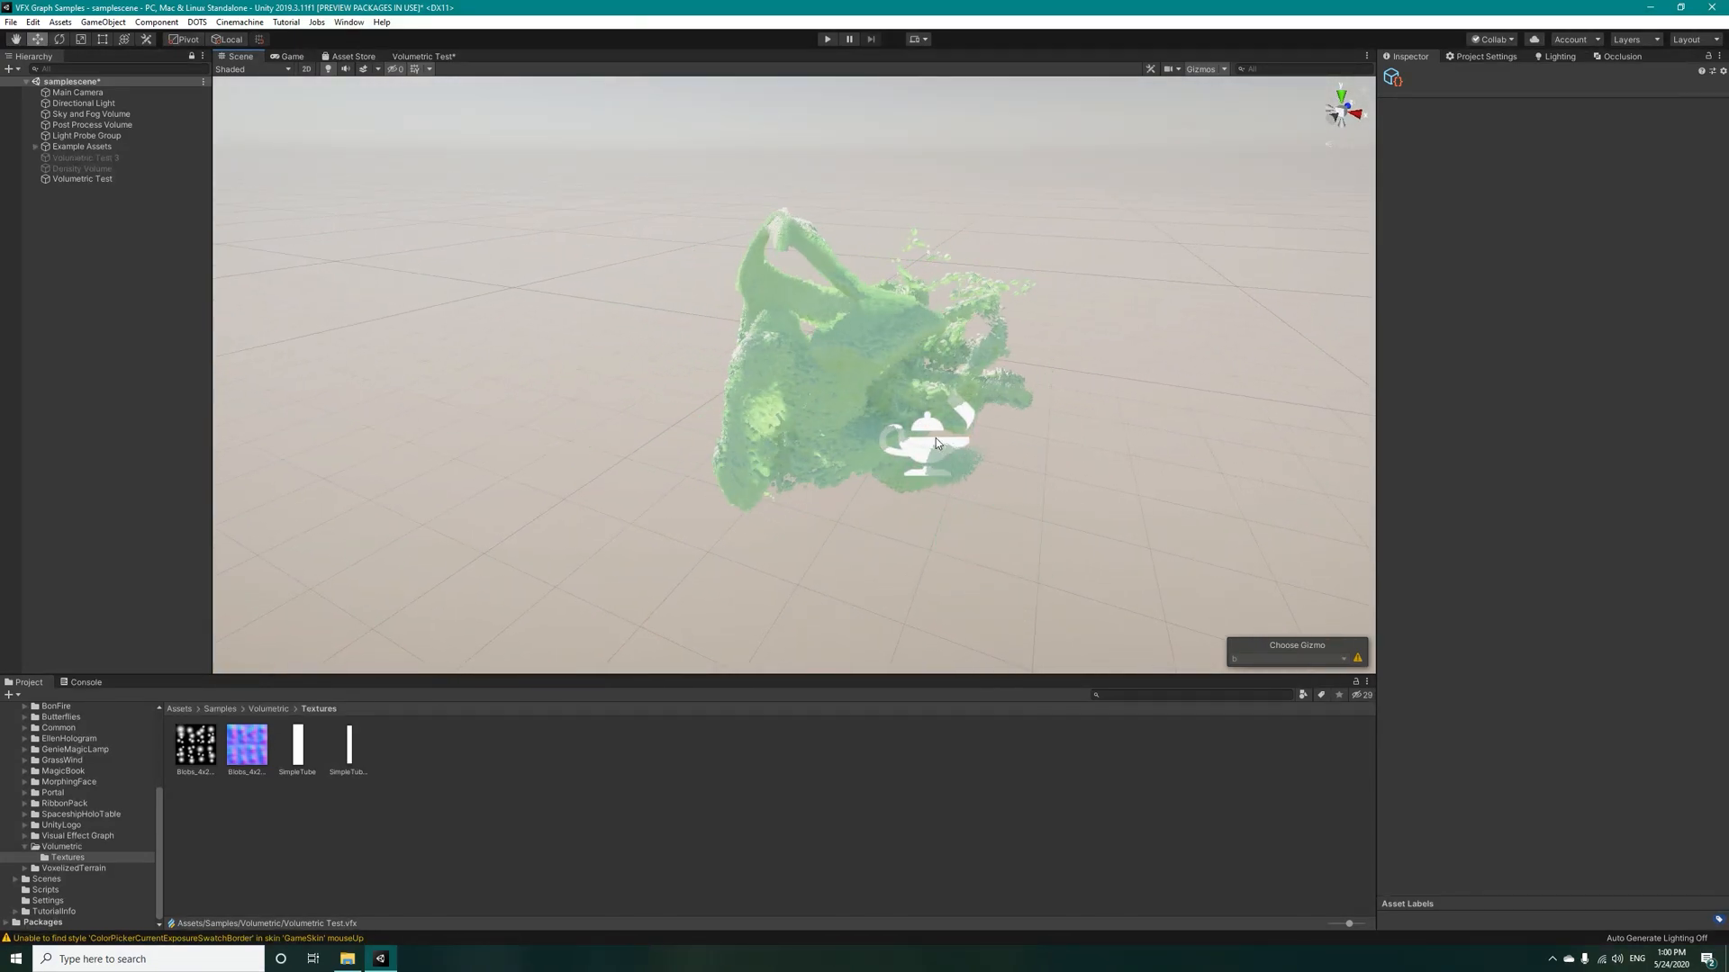
Step: Select the Volumetric Test object in the scene, then go back to its effect graph
{"action": "left_click", "coordinate": [80, 178]}
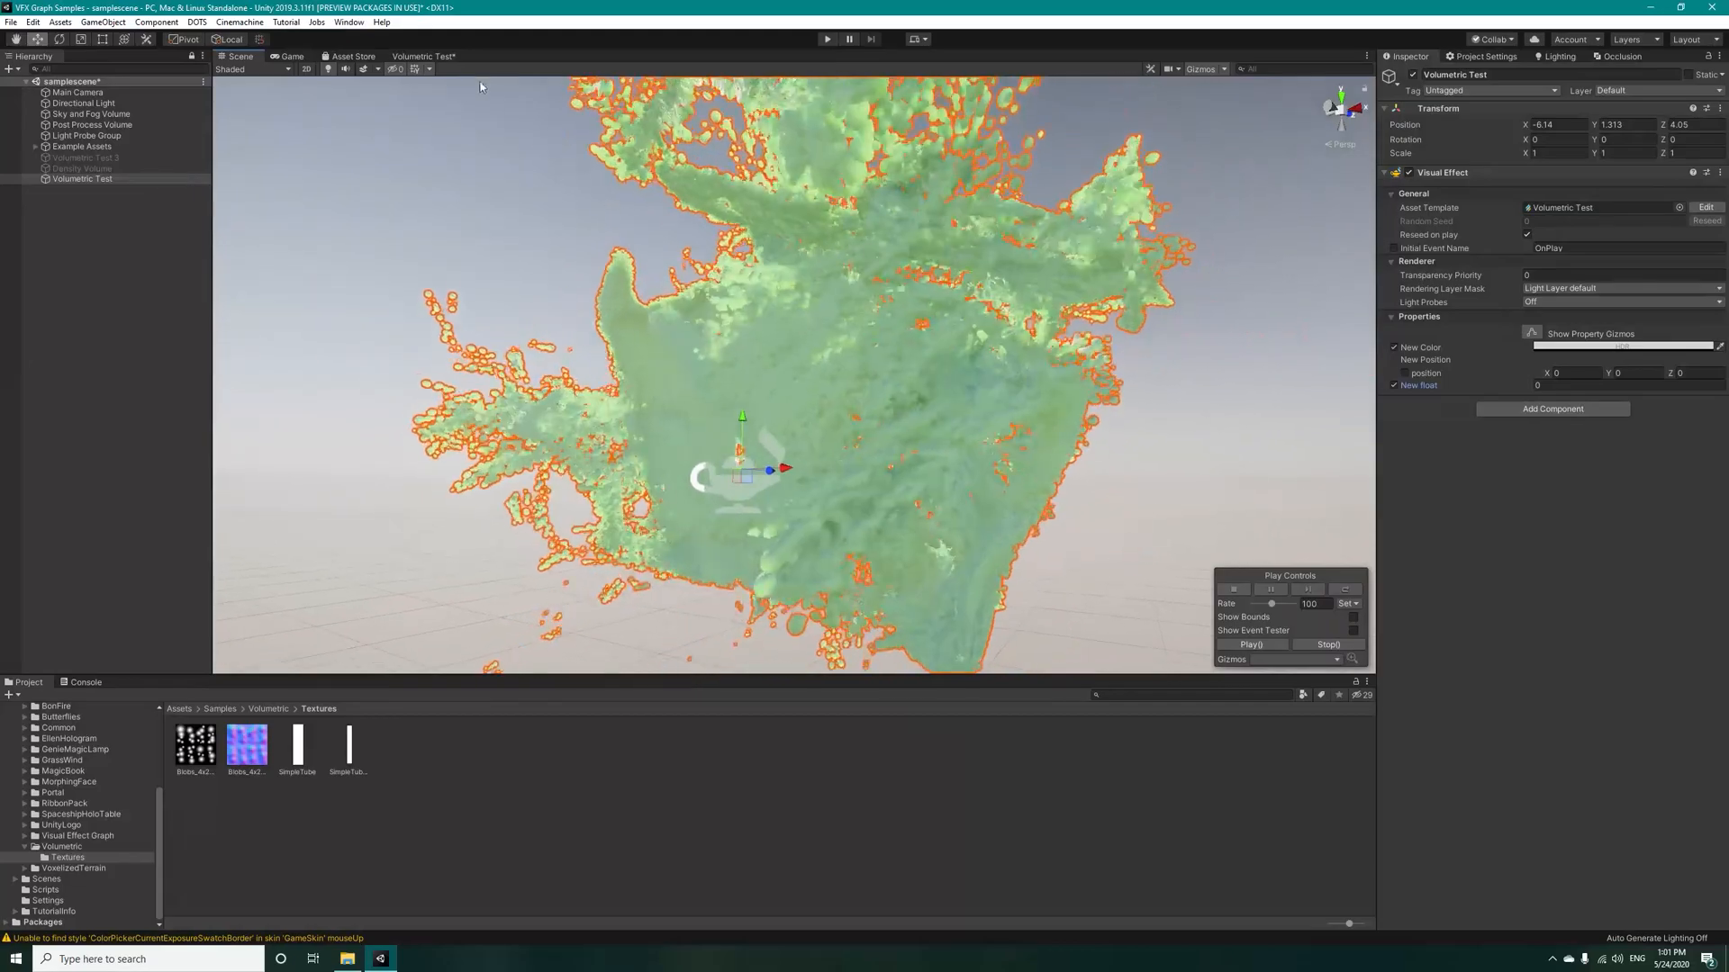
{"action": "left_click", "coordinate": [423, 56]}
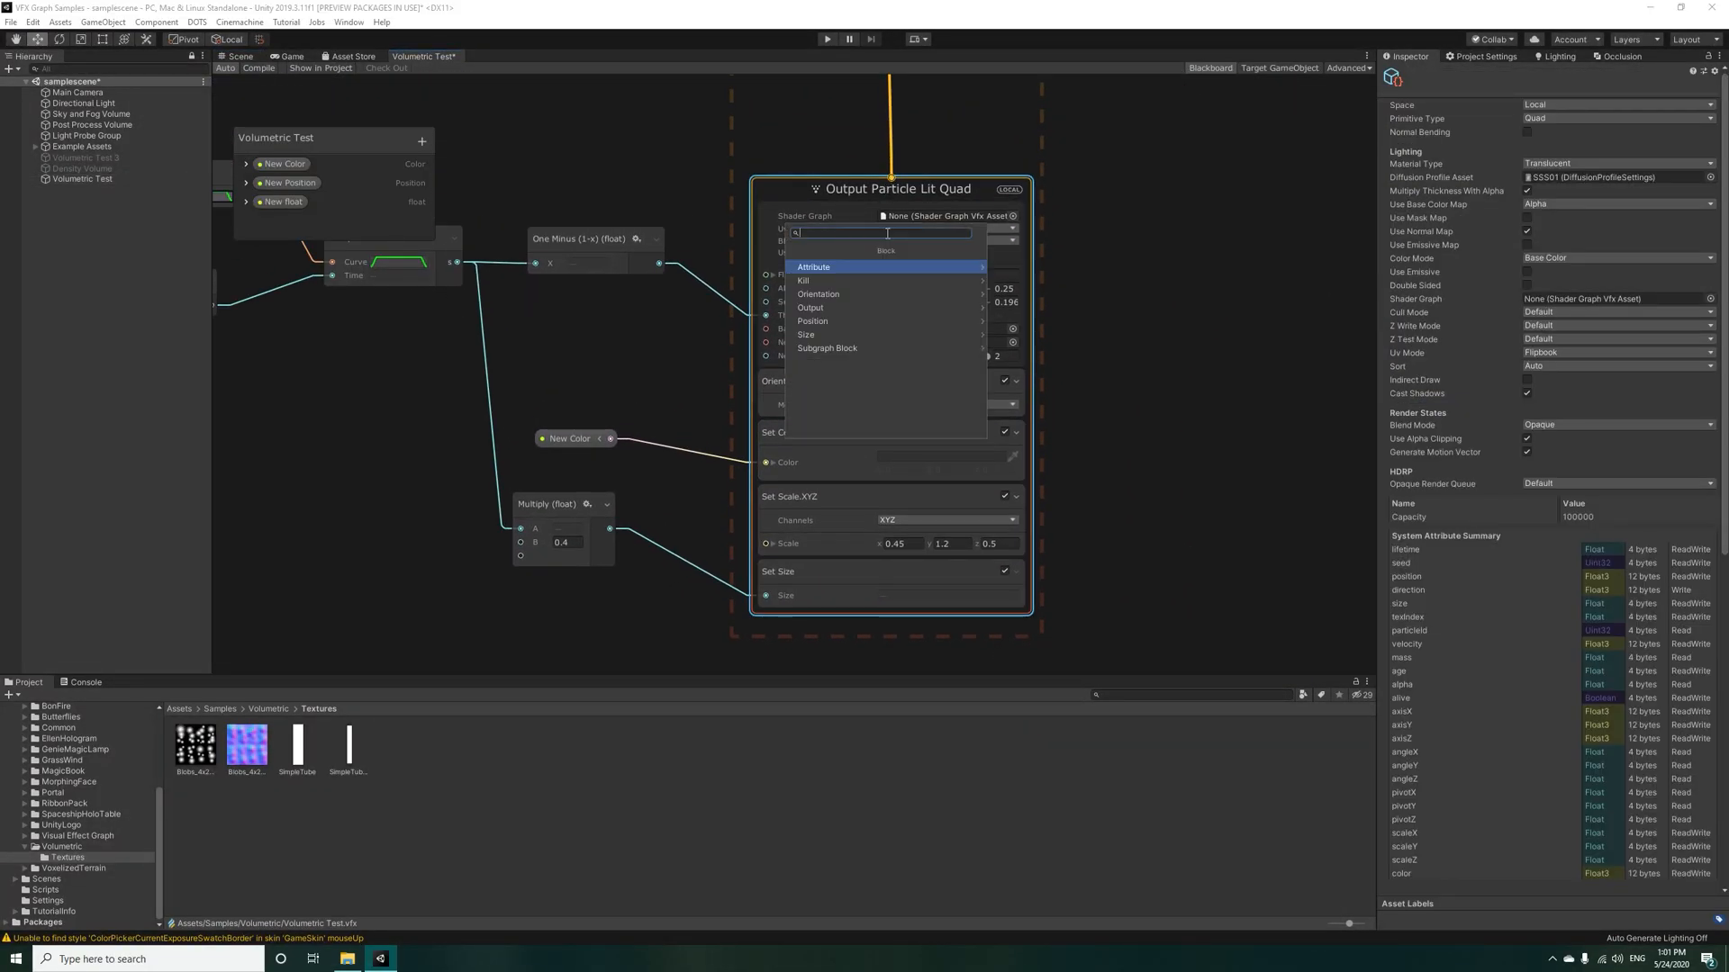
Step: Add a Camera Fade block to the Output Particle Lit Quad context
{"action": "type", "text": "camera fac"}
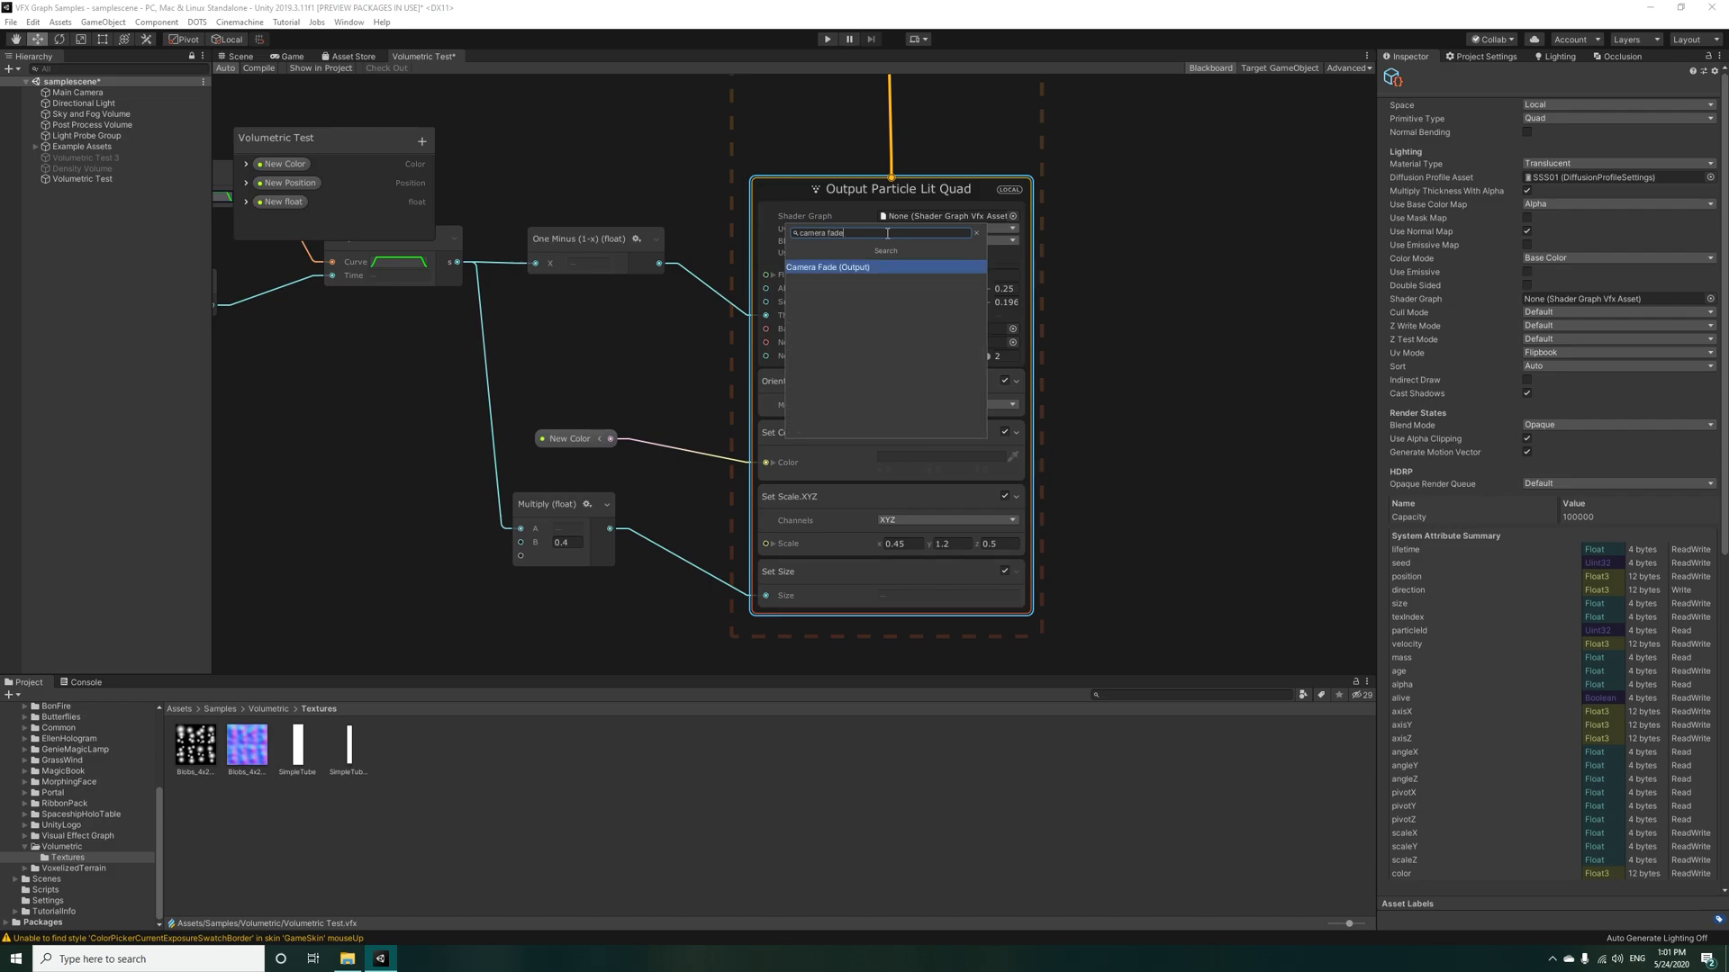
{"action": "left_click", "coordinate": [835, 267]}
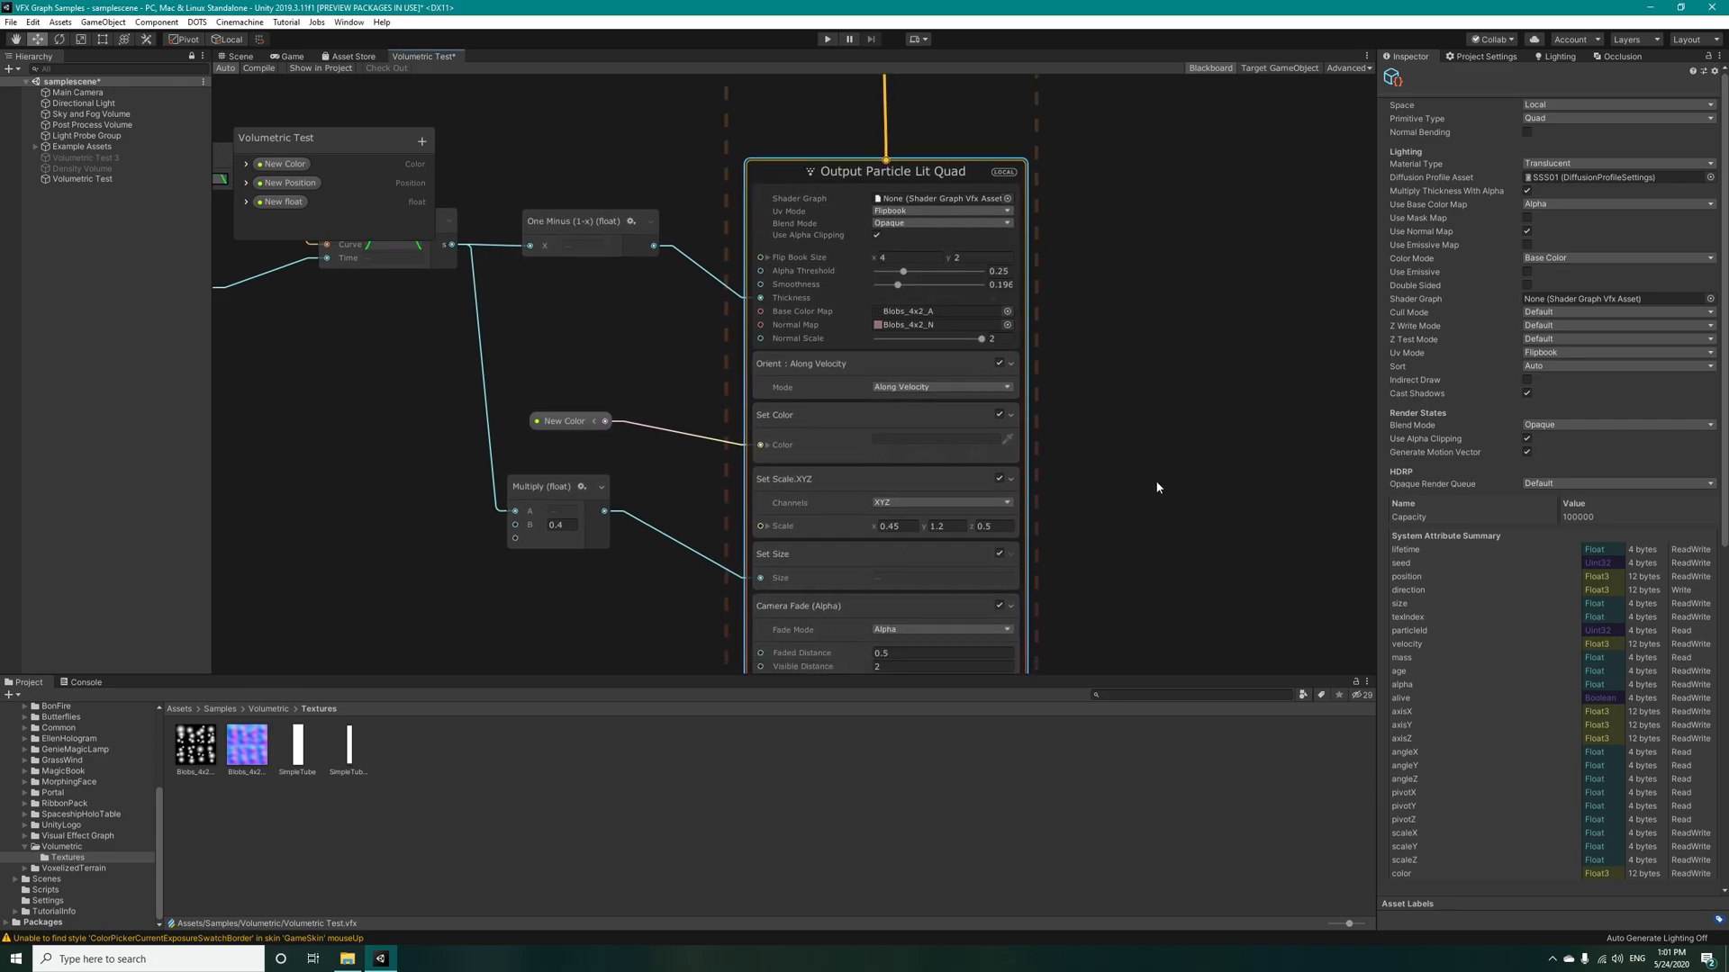
{"action": "left_click", "coordinate": [238, 56]}
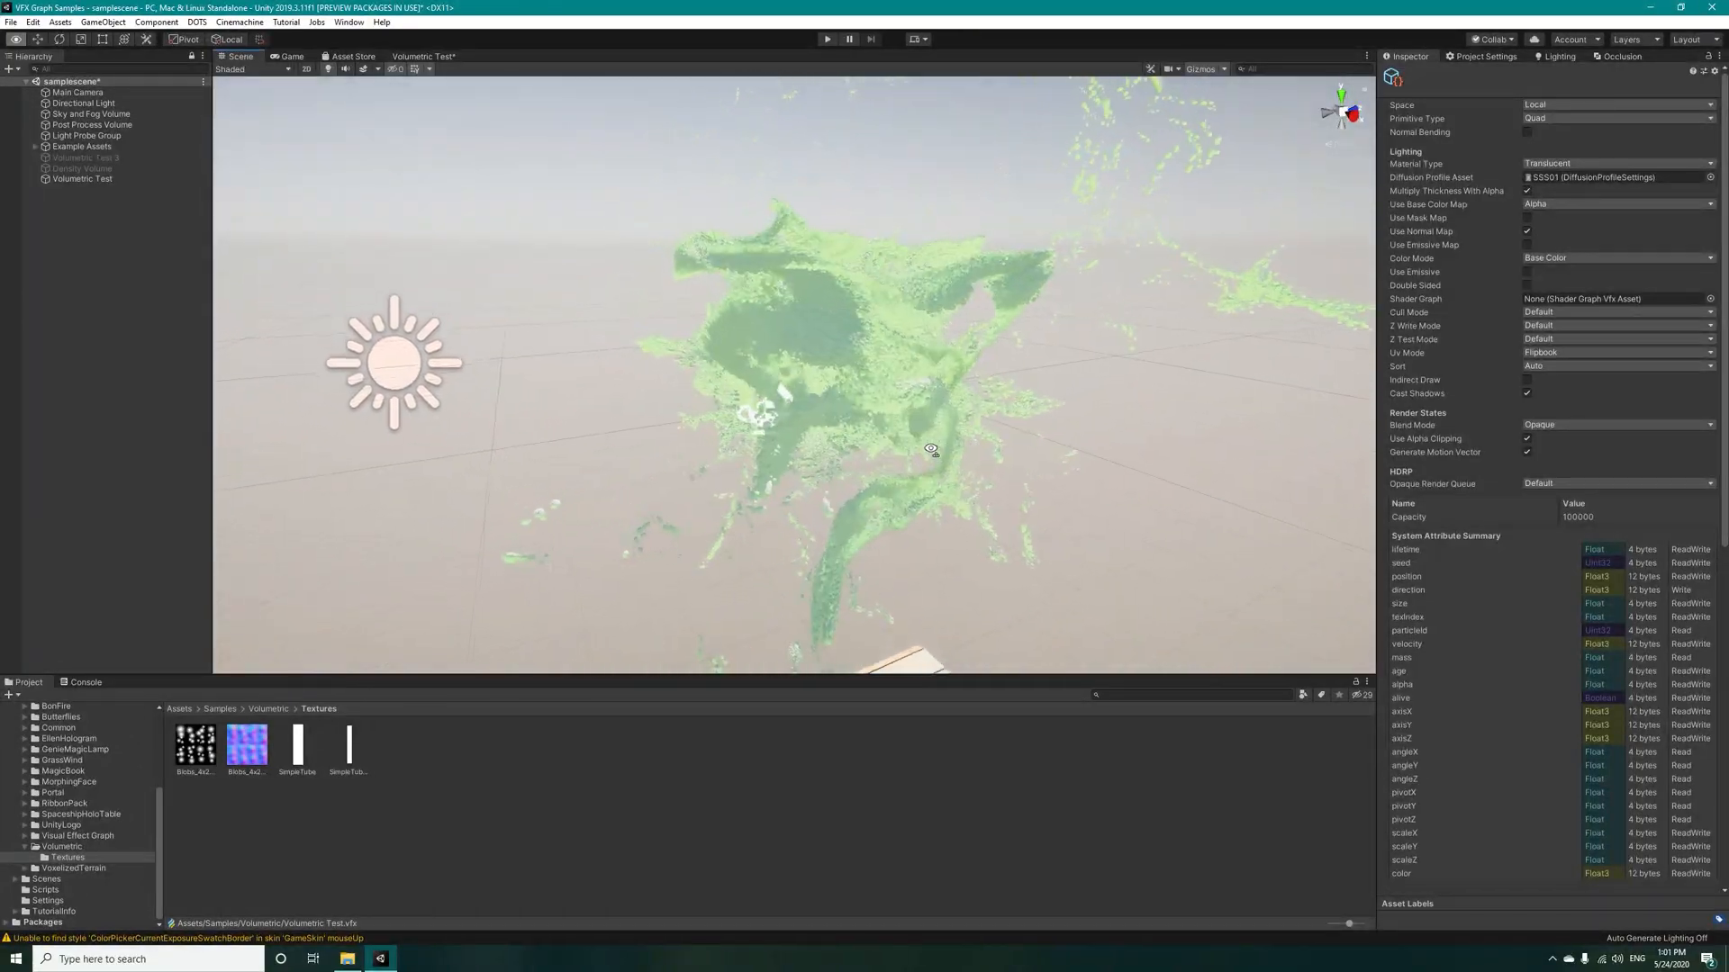
Step: Set Volumetric Test's exposed New Position to 4.78, 0, -5.01 and New float to 1
{"action": "left_click", "coordinate": [82, 178]}
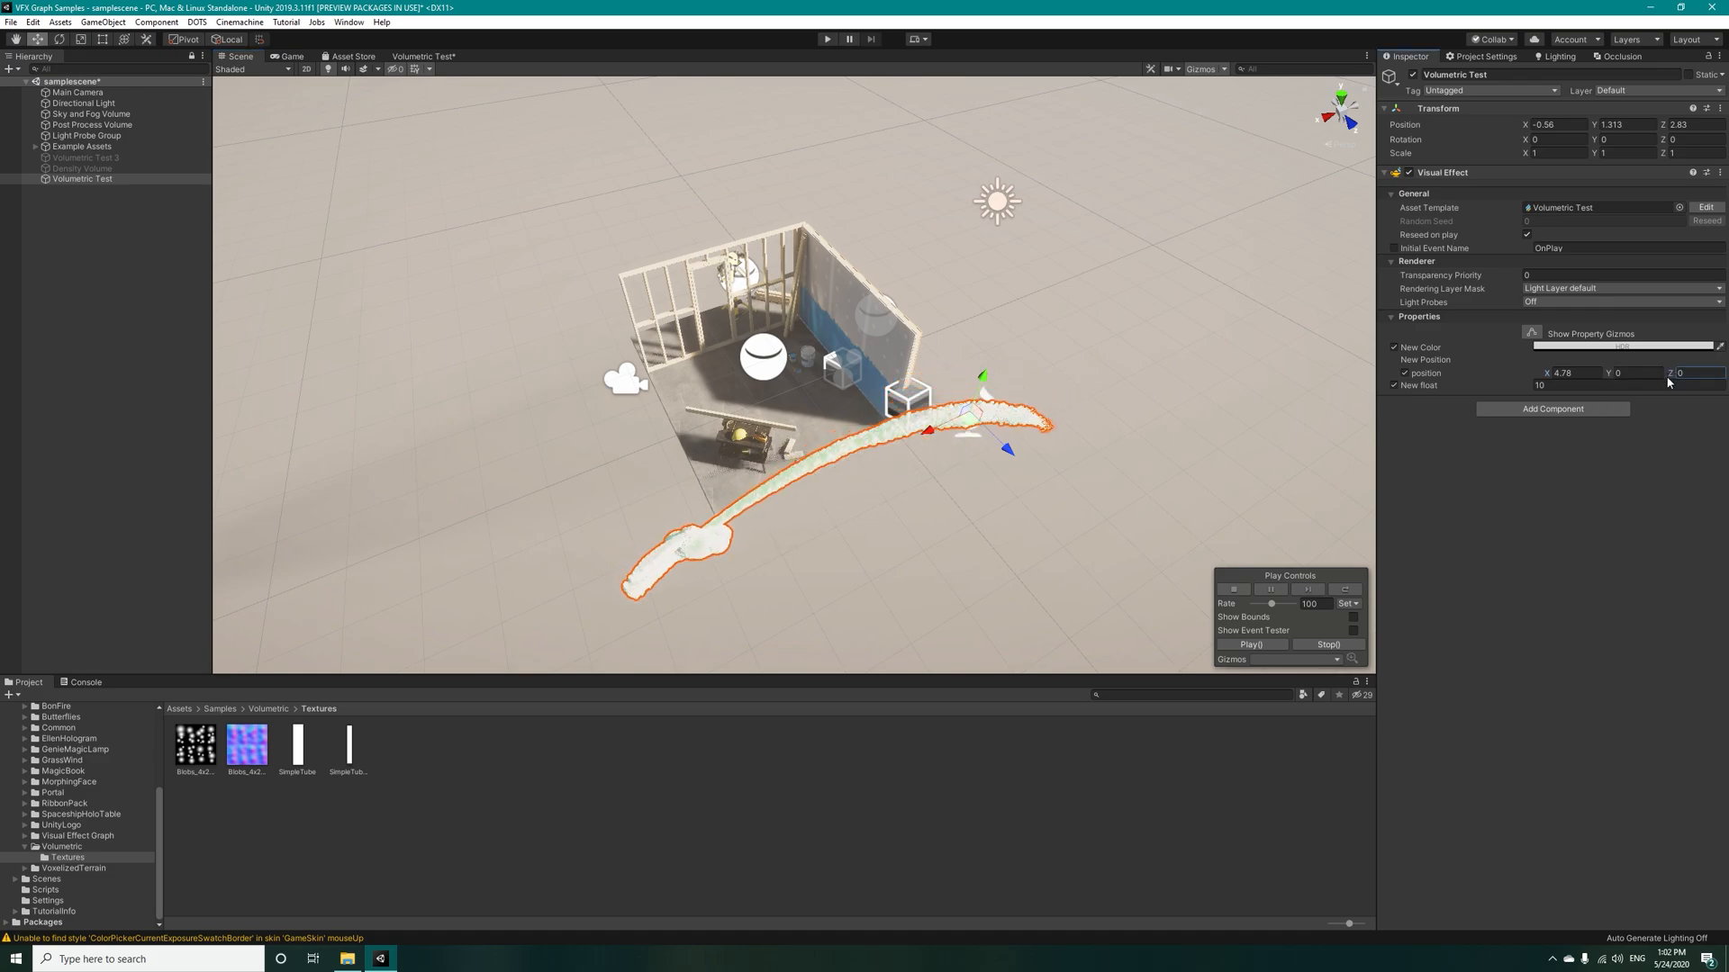
{"action": "type", "text": "-3.15"}
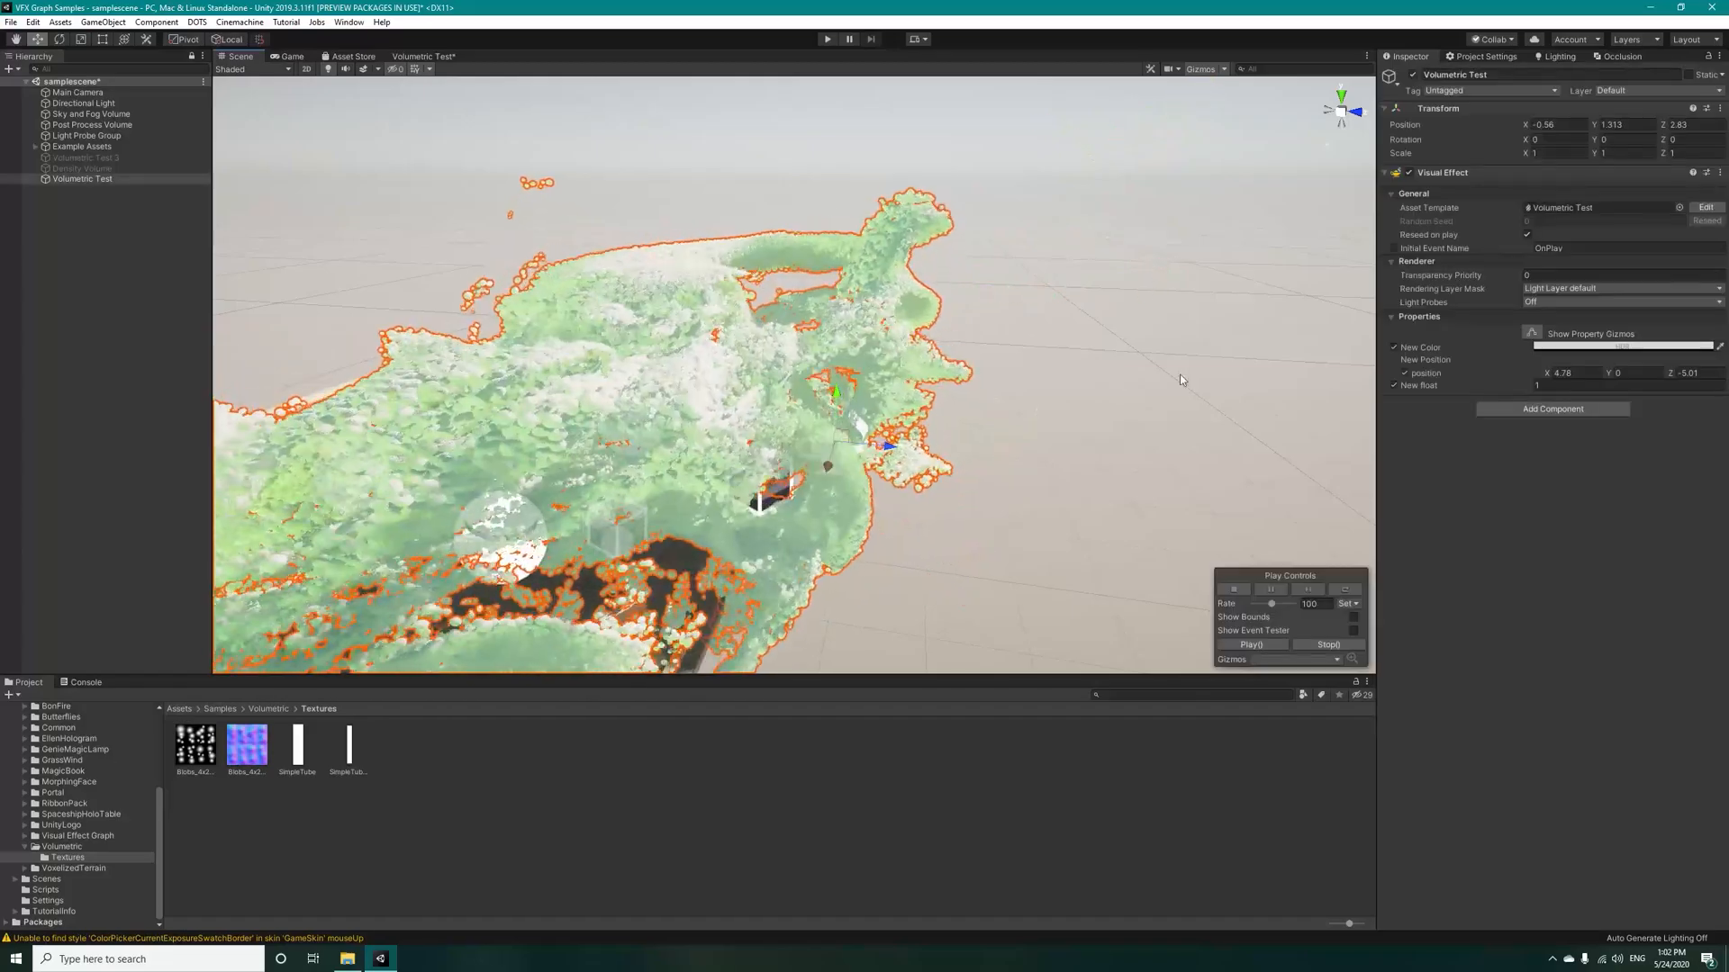
{"action": "left_click", "coordinate": [1626, 347]}
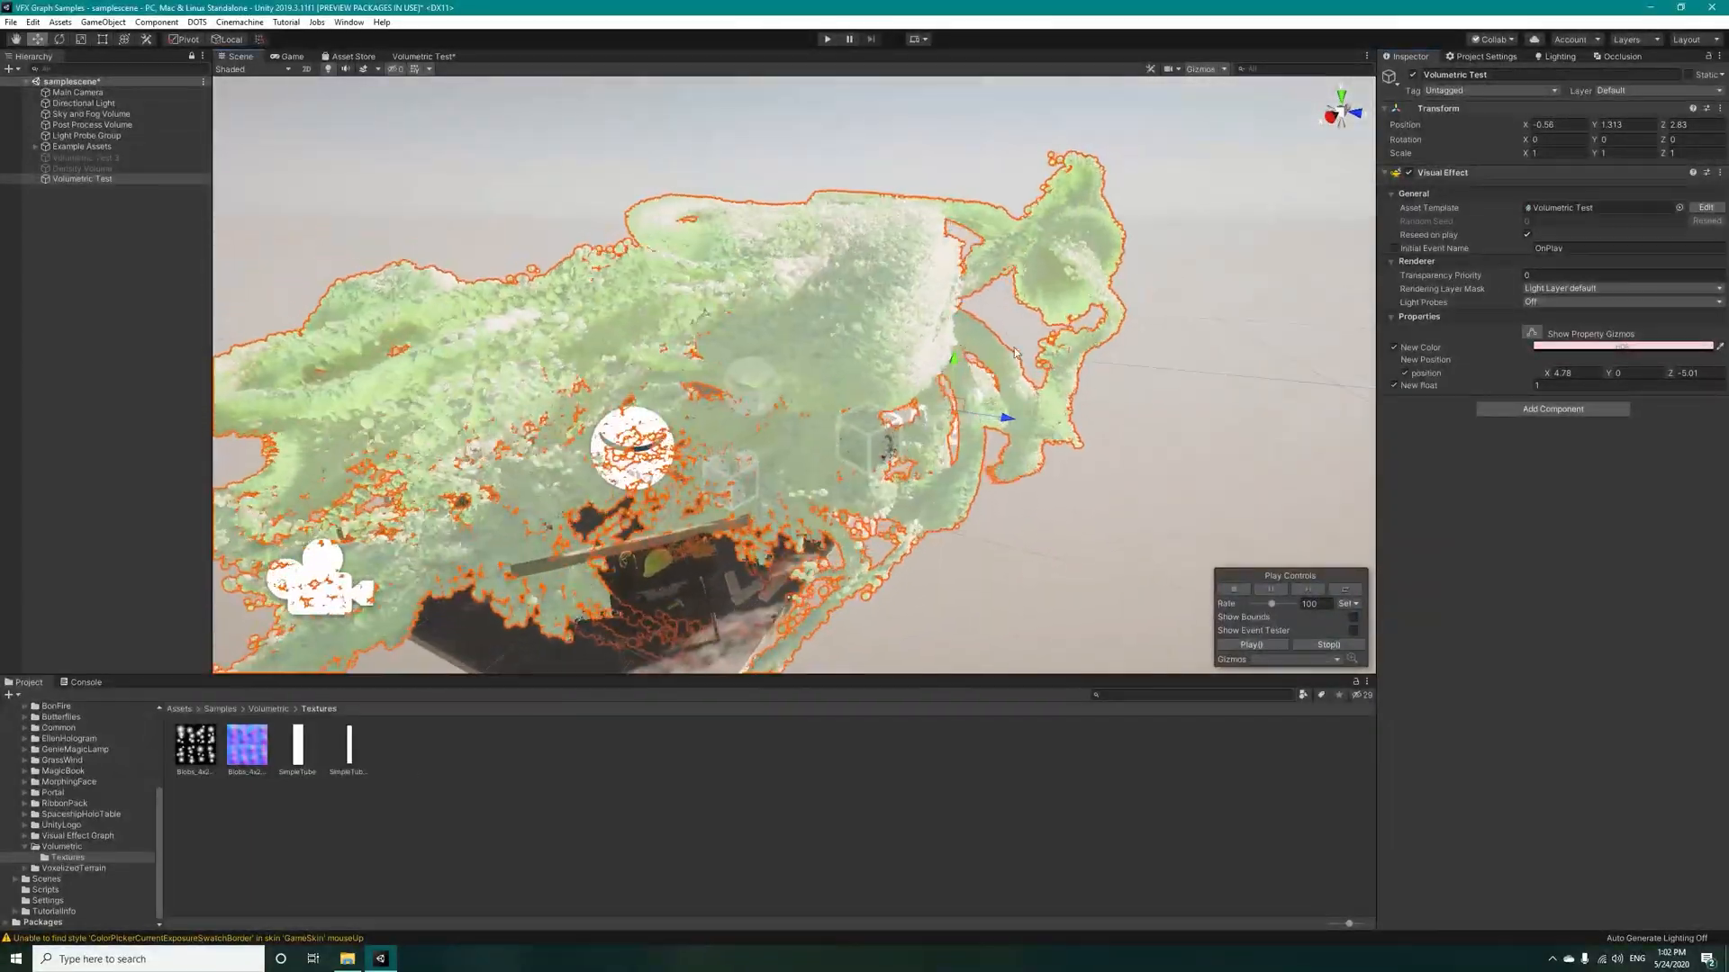
Step: Change the New Color to deep red and orbit to view the red cloud
{"action": "left_click", "coordinate": [1625, 347]}
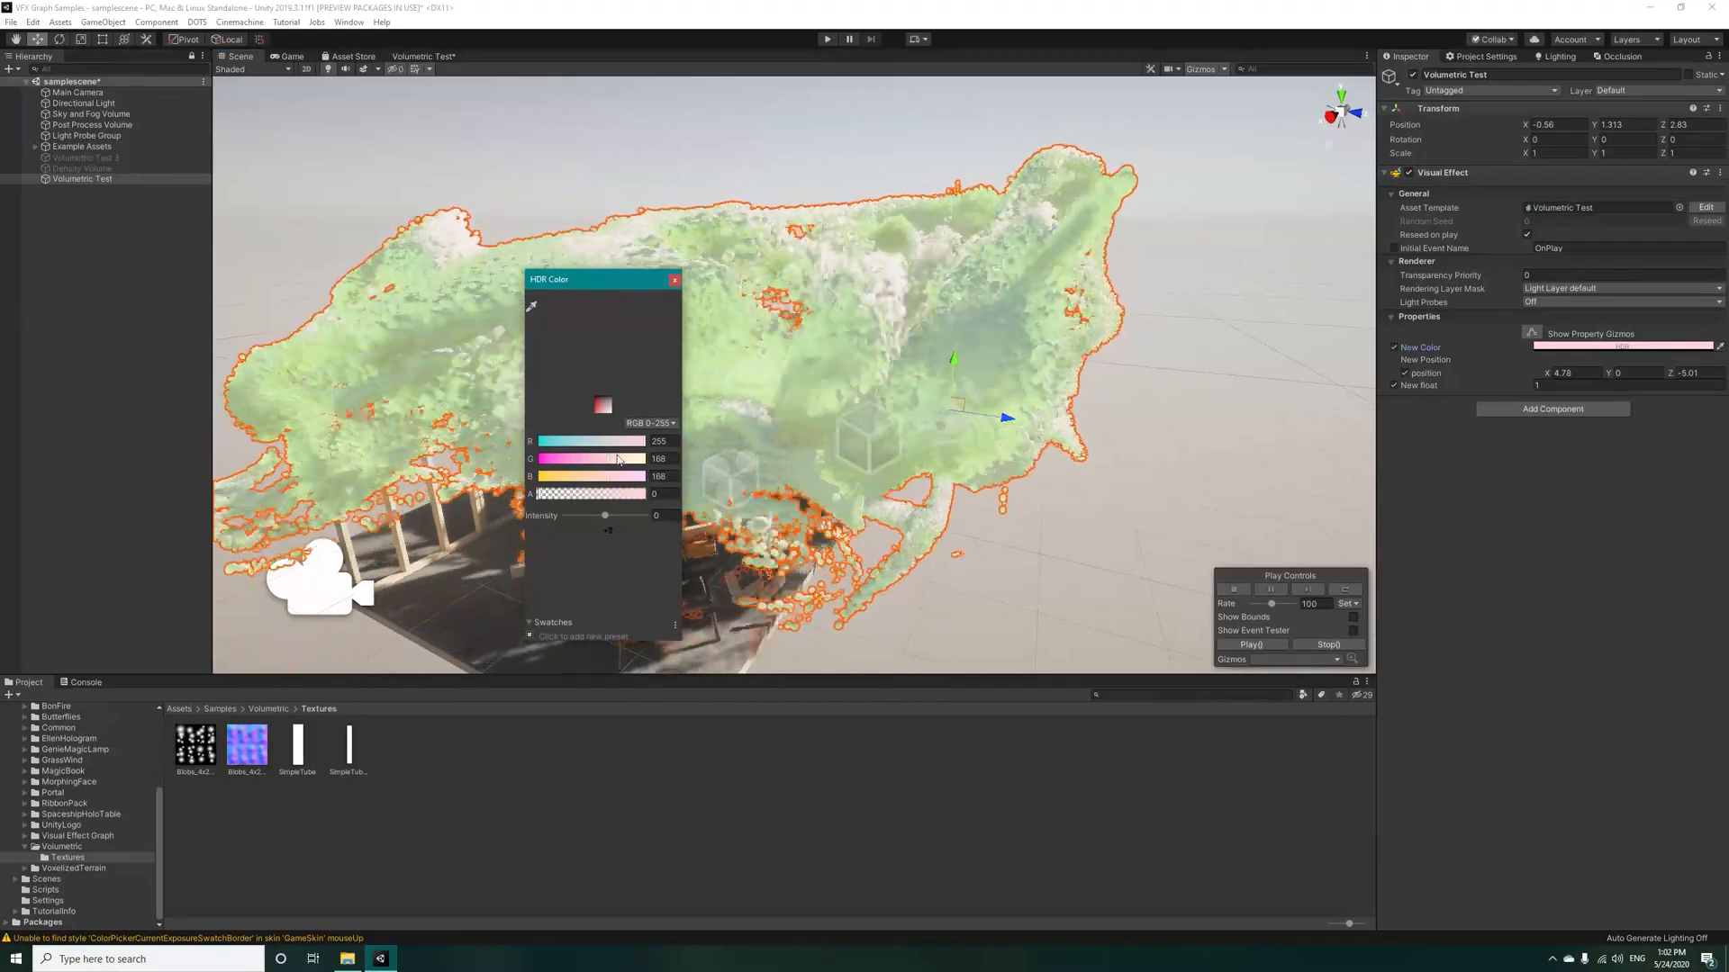
{"action": "left_click_drag", "start_coordinate": [618, 458], "coordinate": [576, 458]}
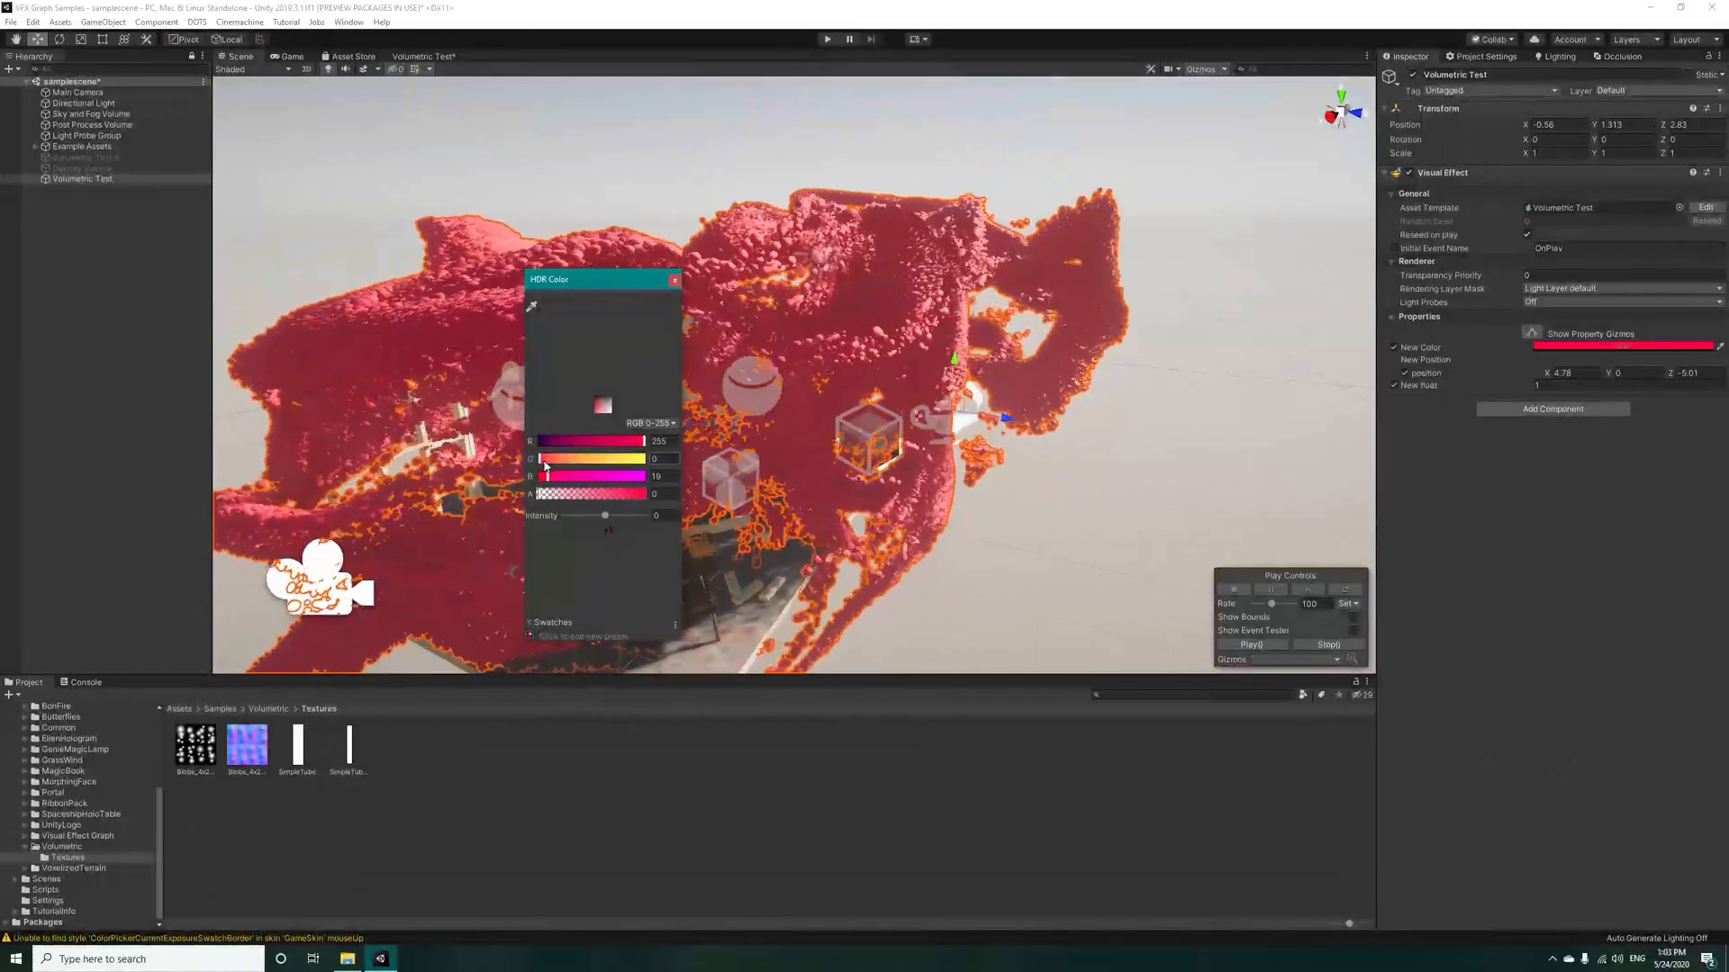
{"action": "left_click_drag", "start_coordinate": [543, 475], "coordinate": [535, 475]}
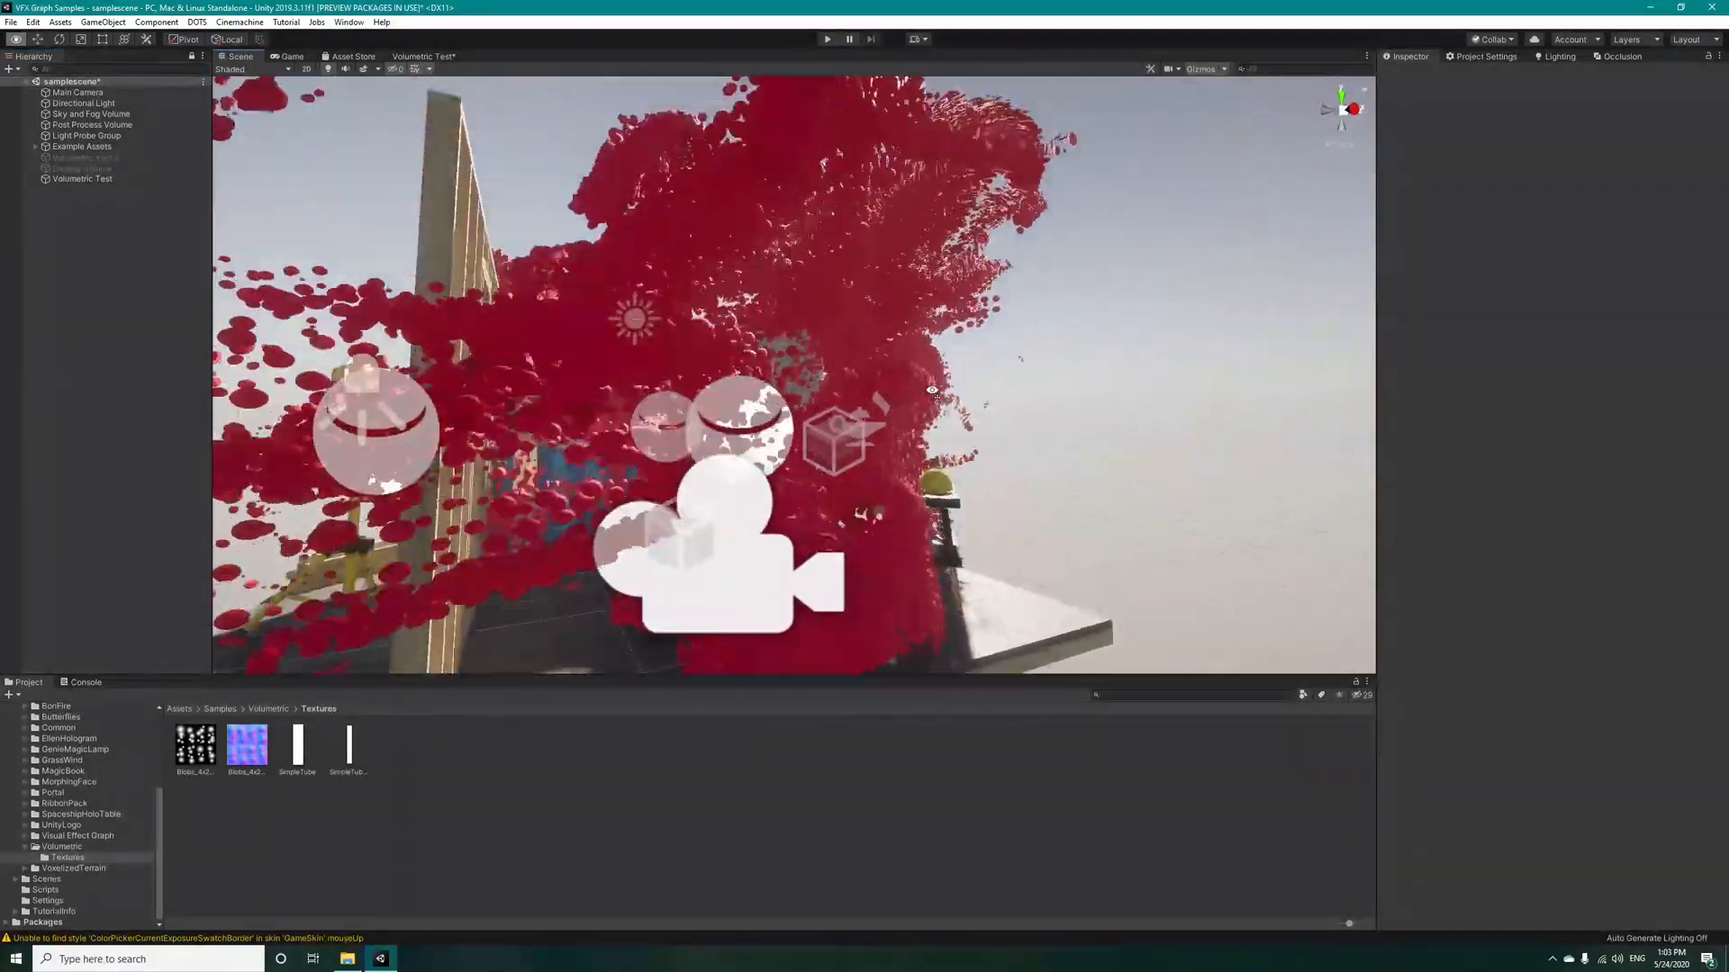
{"action": "left_click_drag", "start_coordinate": [932, 389], "coordinate": [882, 506]}
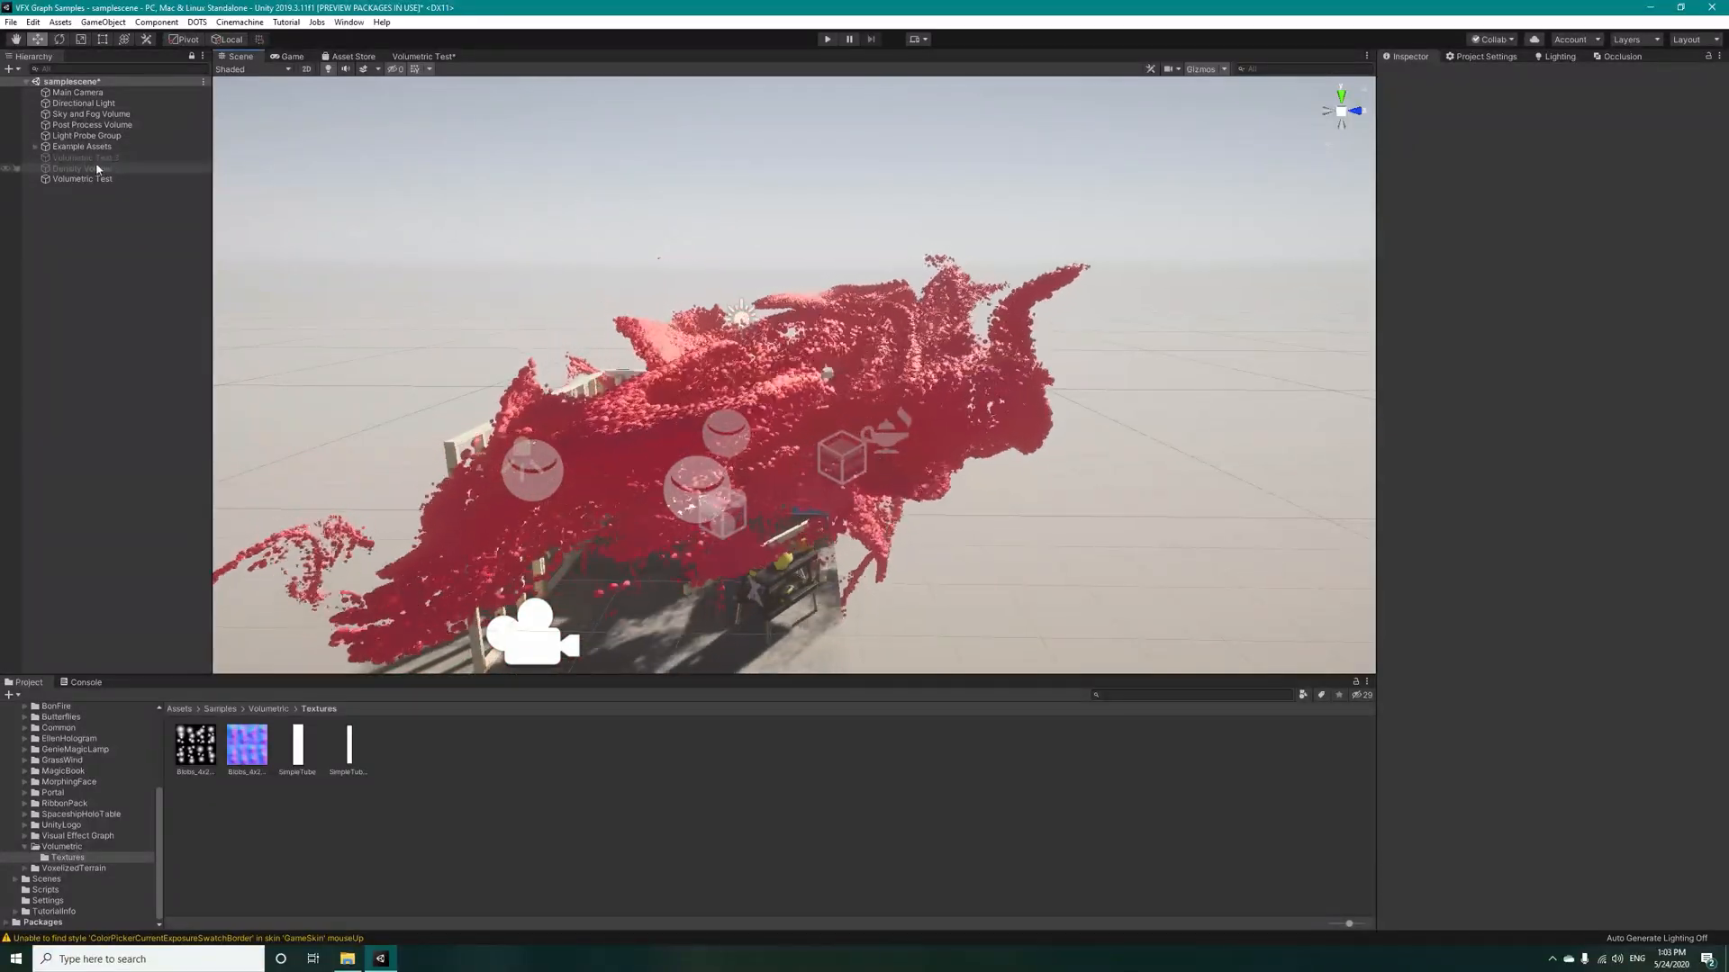
Step: Select Density Volume in the Hierarchy to view its fog settings
{"action": "left_click", "coordinate": [84, 168]}
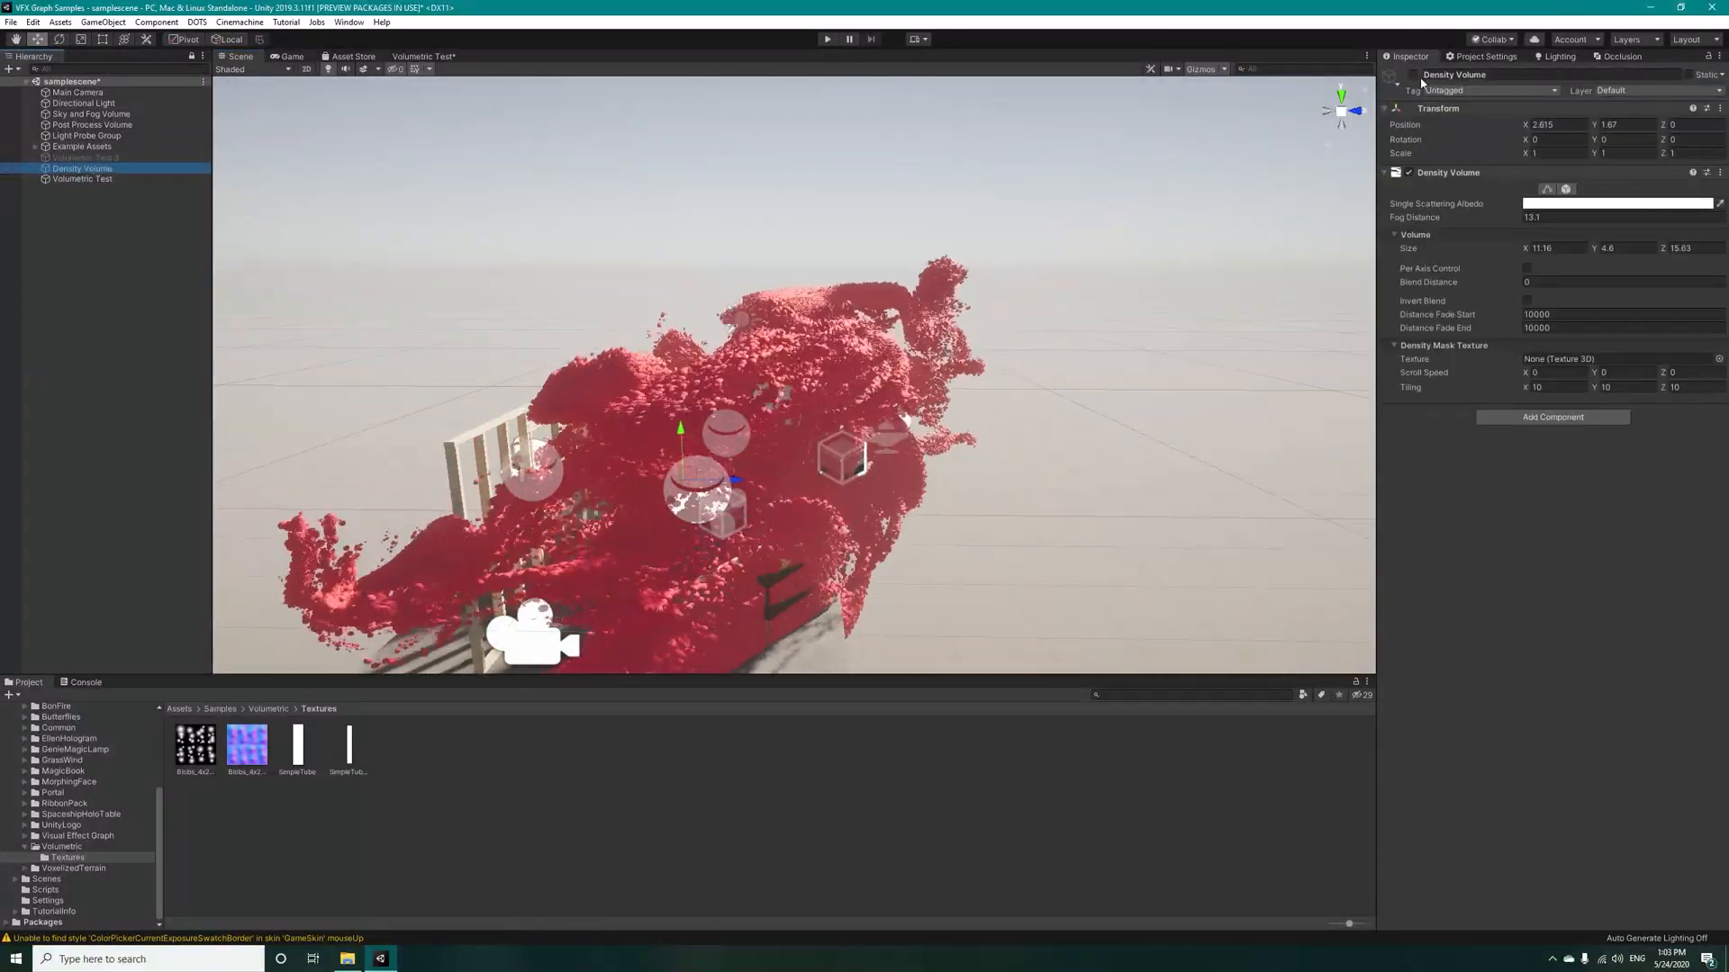